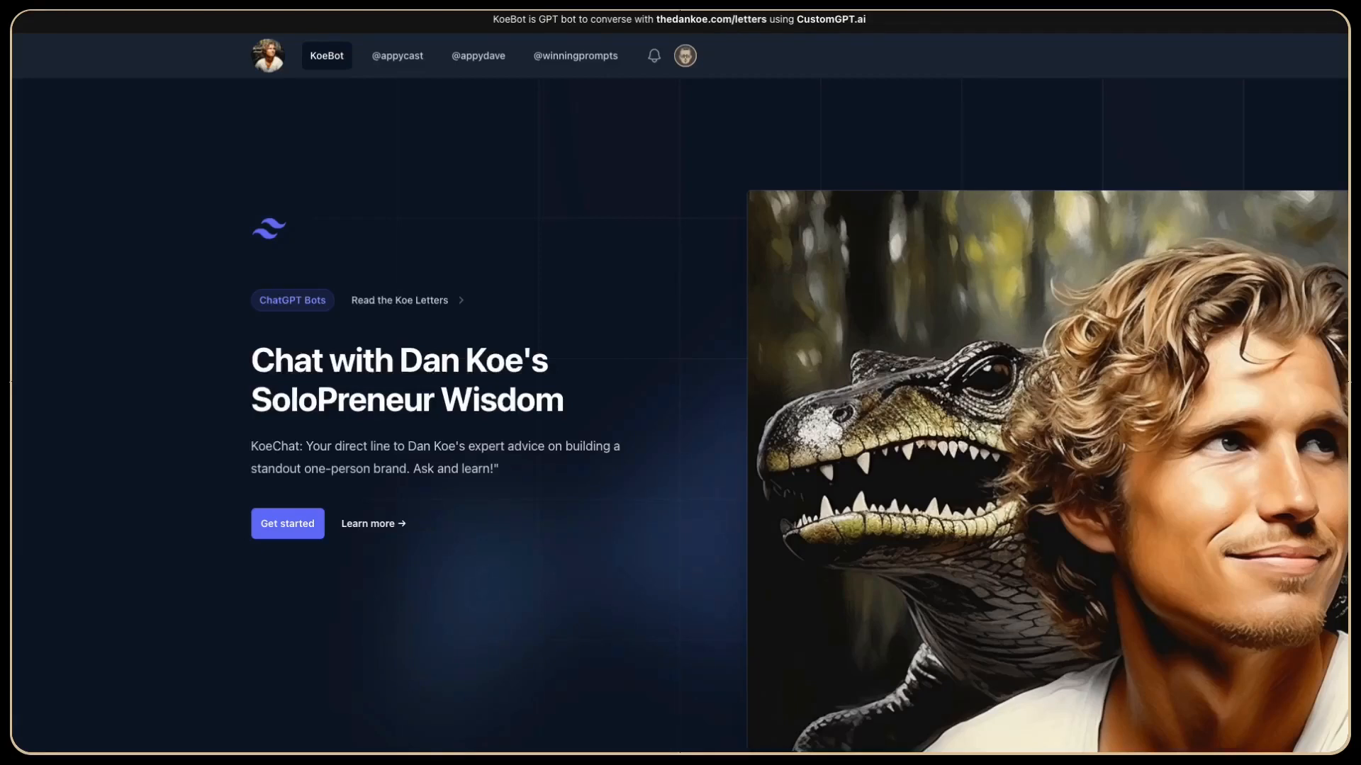
mouse_move(512, 146)
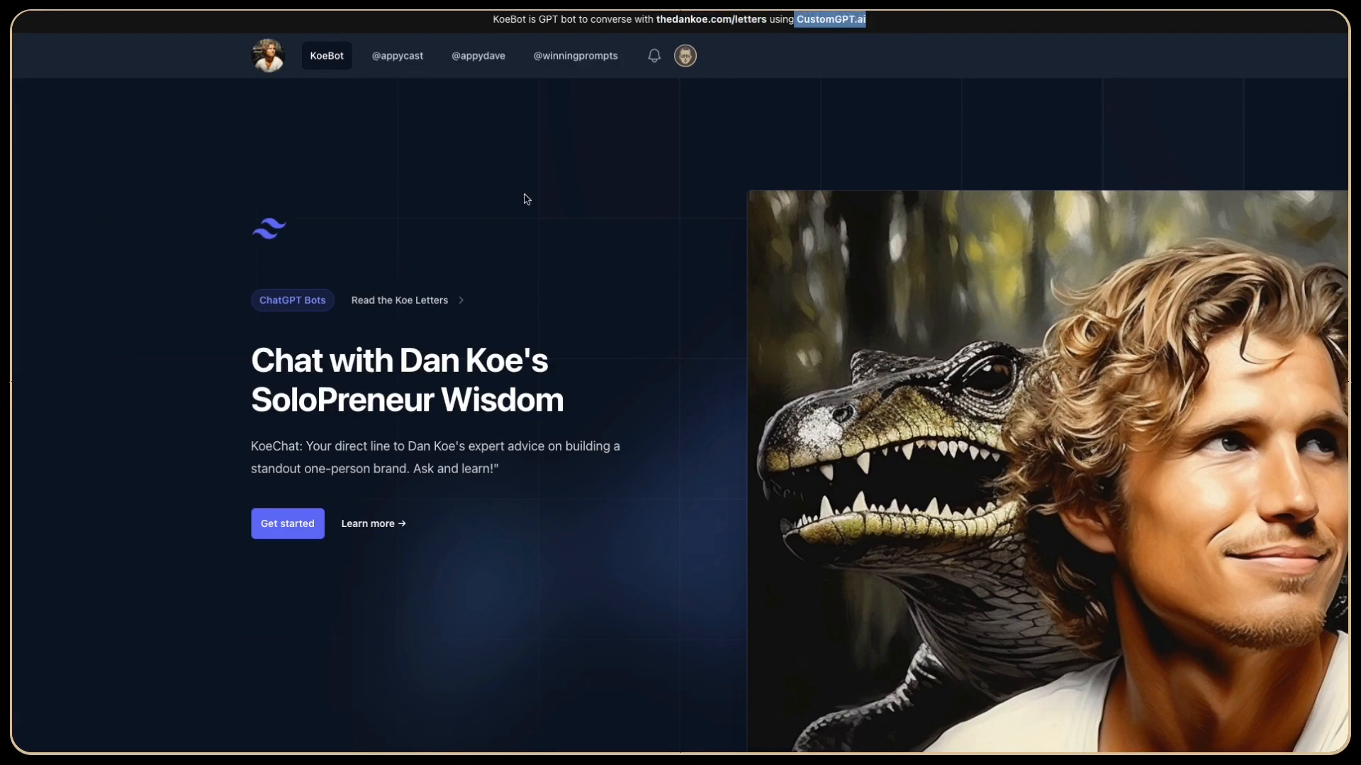
Scroll the CustomGPT.ai homepage past Plans & Pricing and bring up the site navigation menu
scroll(down, 3)
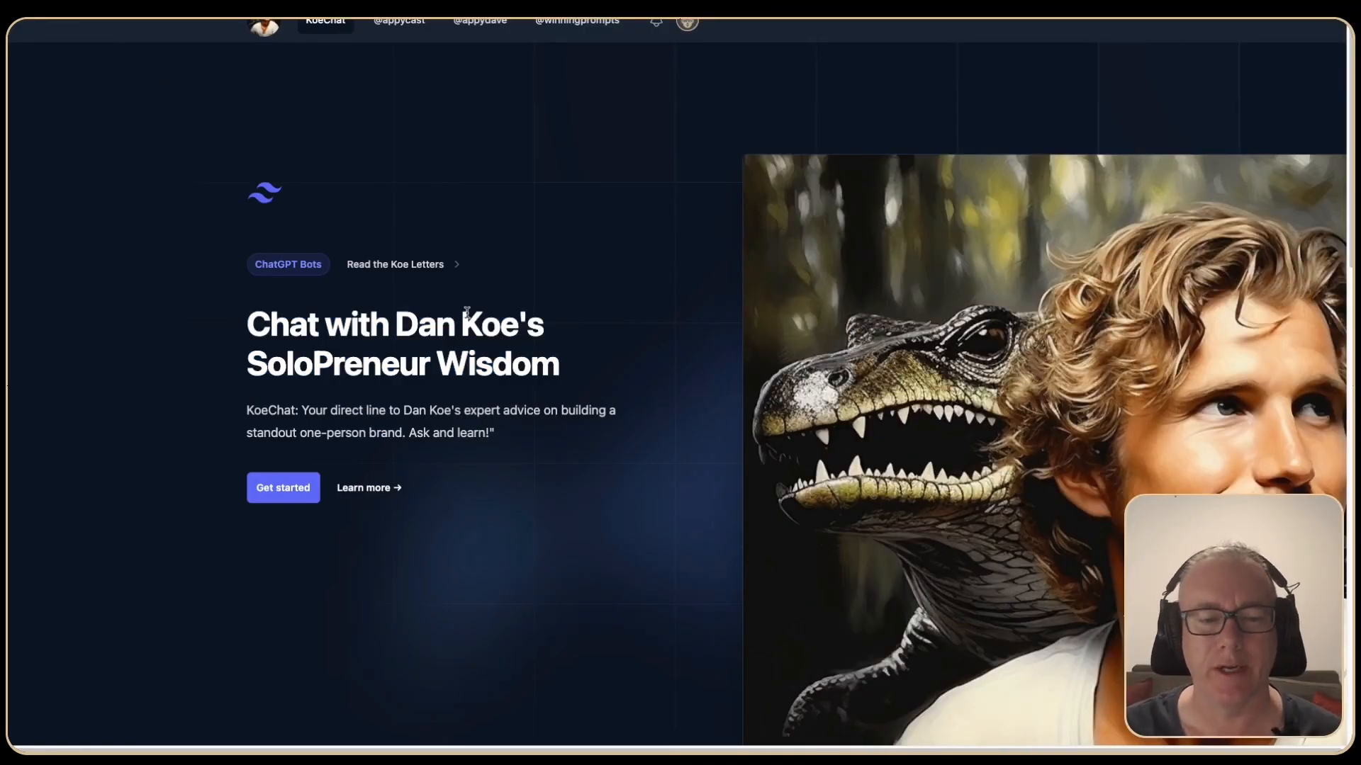
click(395, 265)
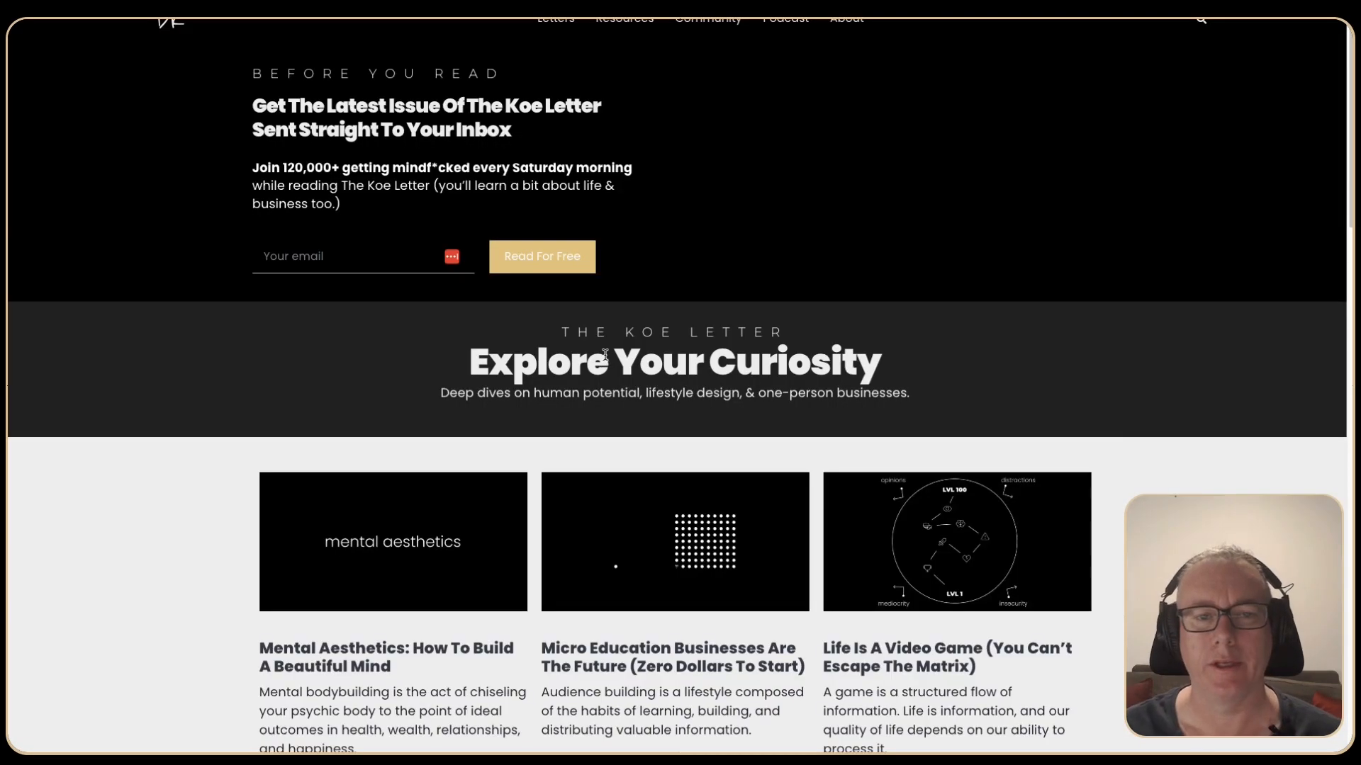
scroll(down, 3)
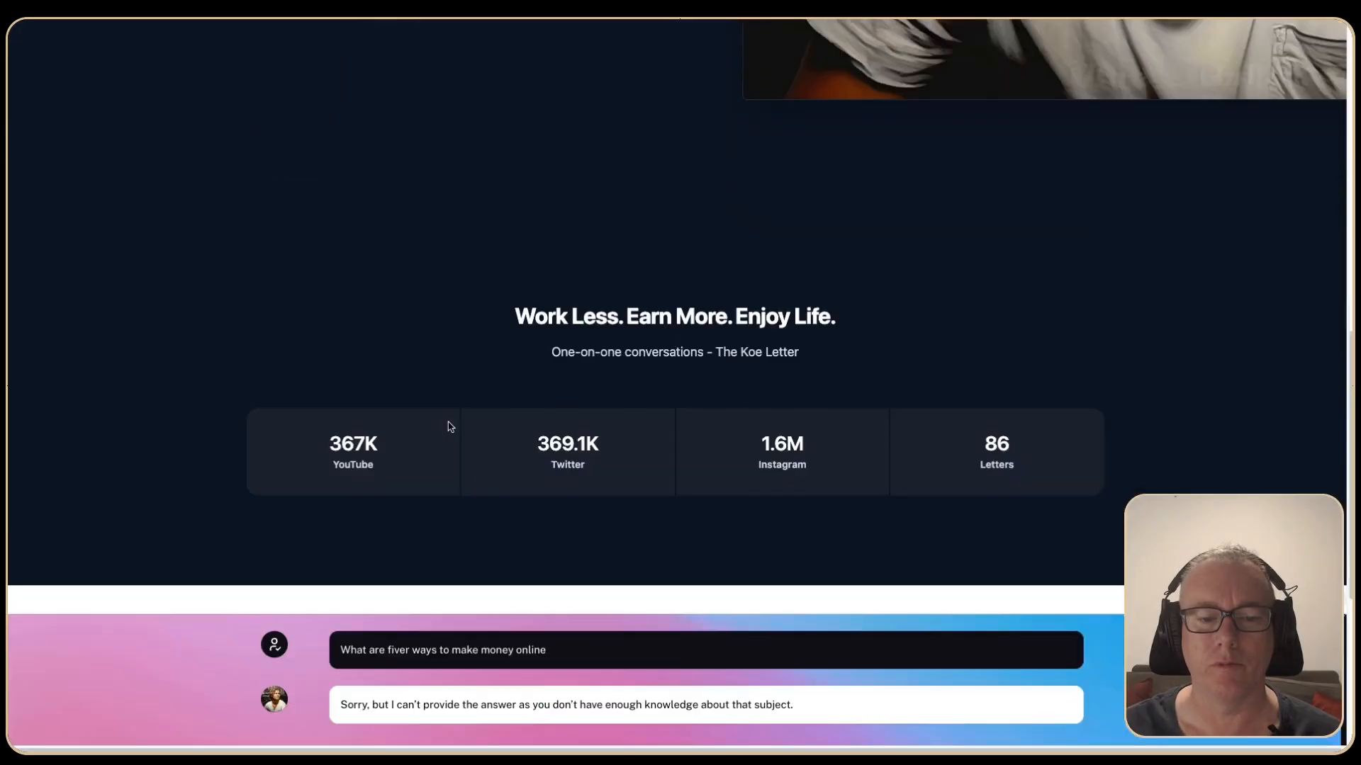
scroll(down, 3)
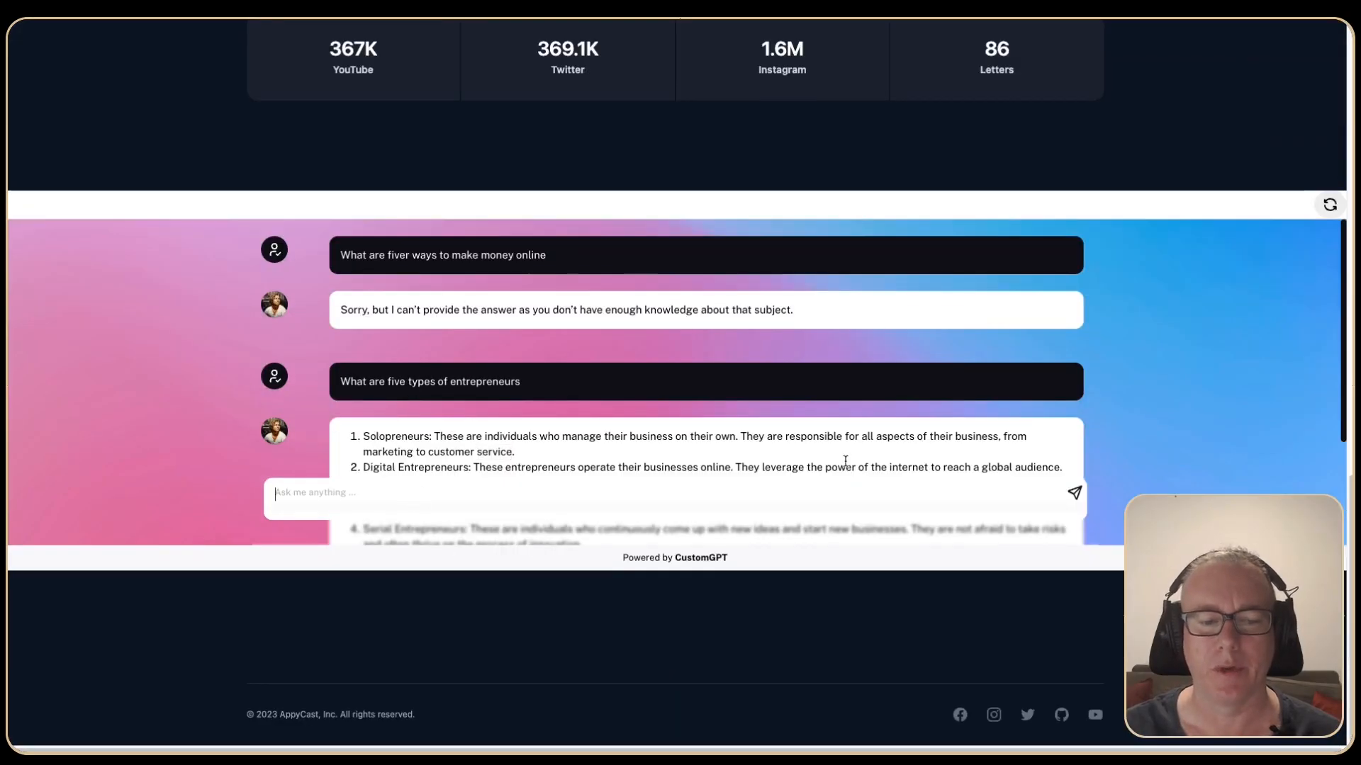
mouse_move(933, 455)
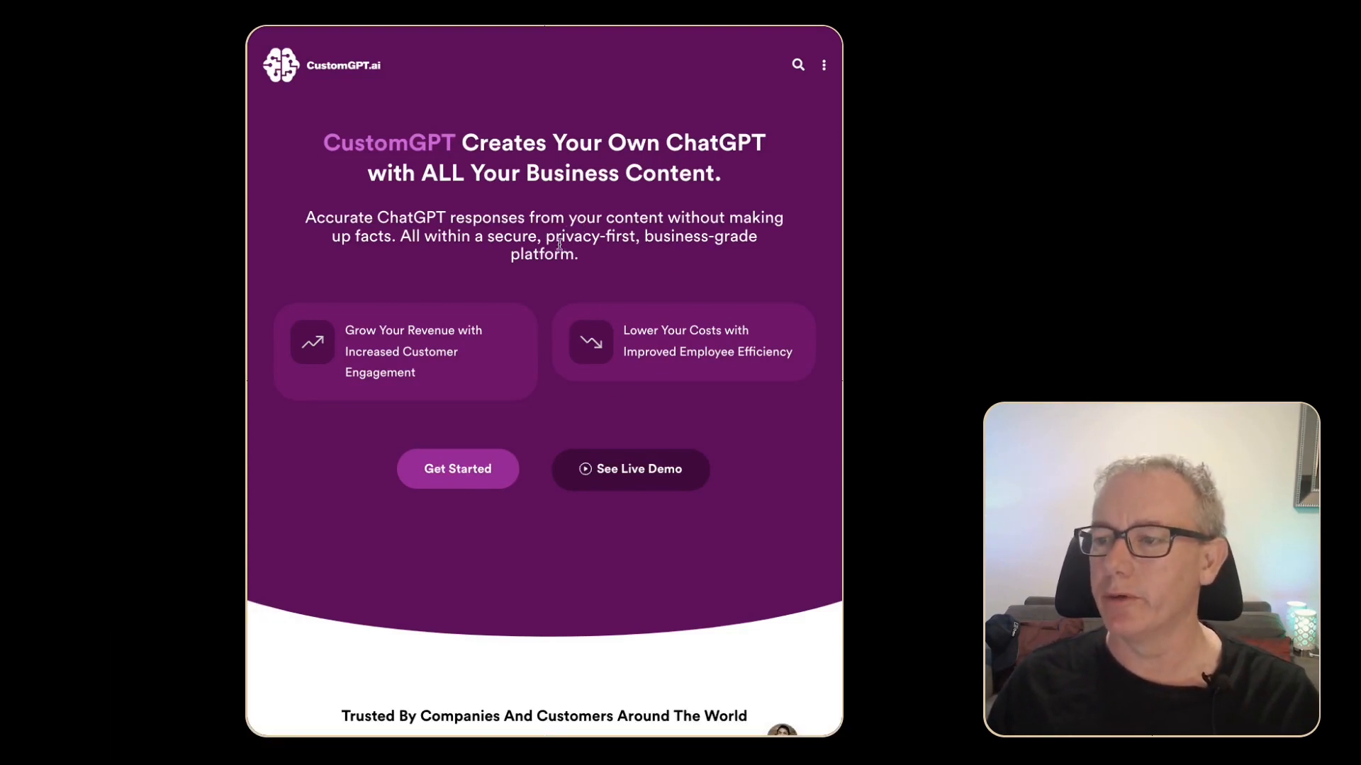
scroll(down, 3)
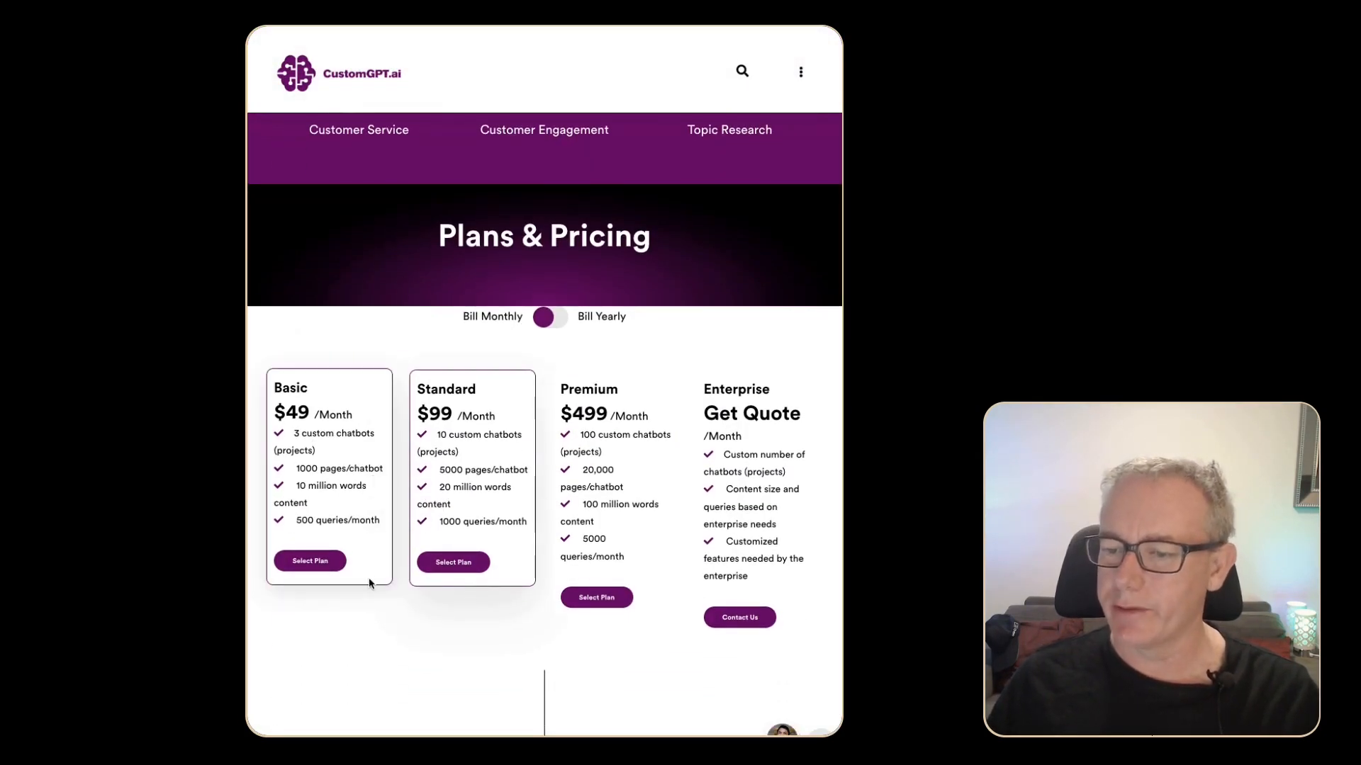
mouse_move(466, 691)
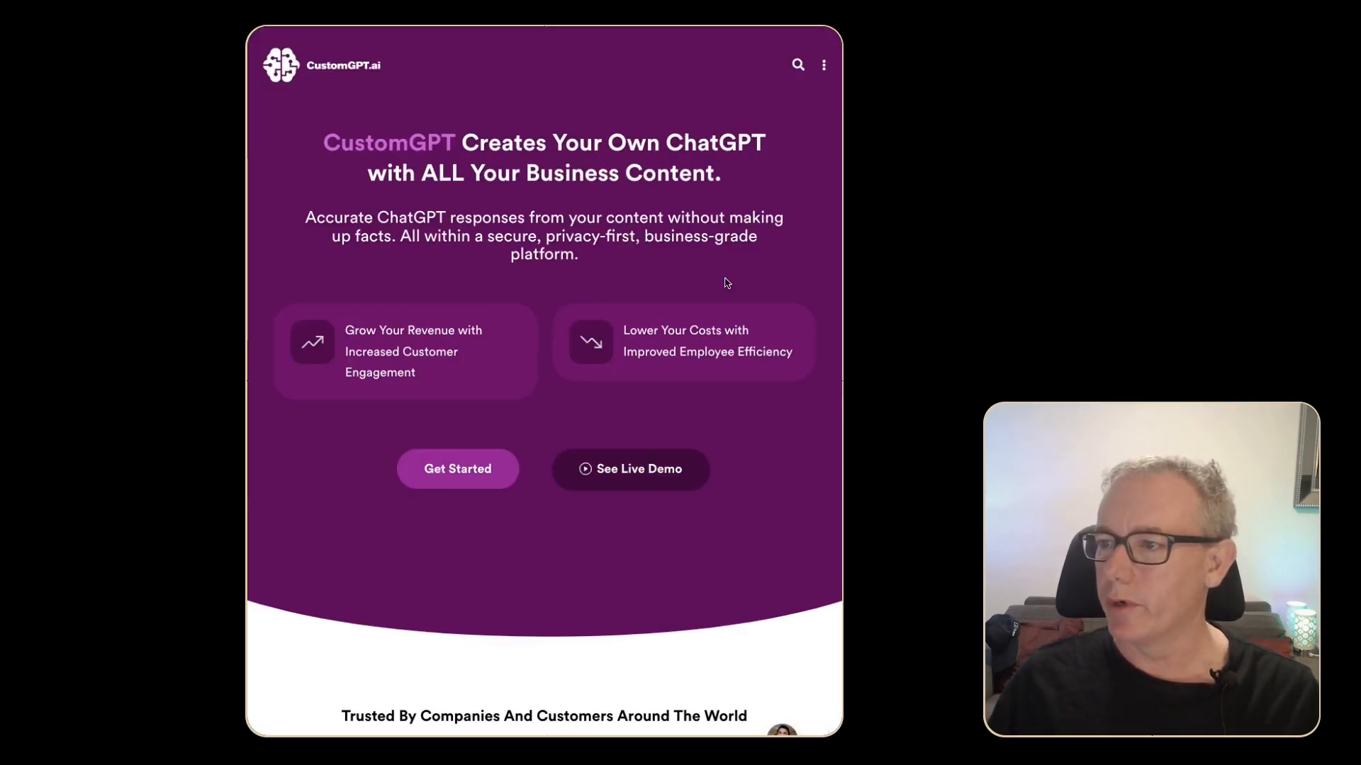
click(822, 63)
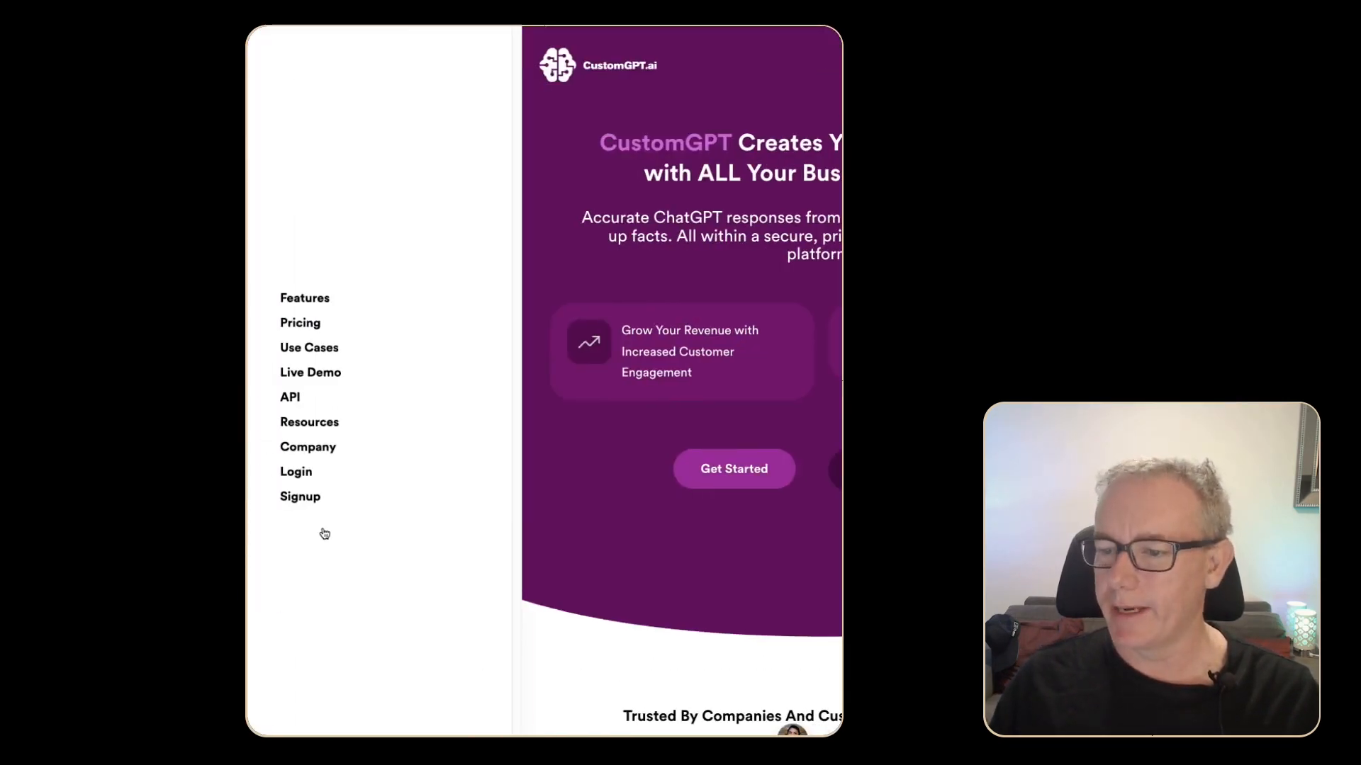
Sign in to CustomGPT.ai with the saved email and password, reaching the welcome dashboard
click(295, 470)
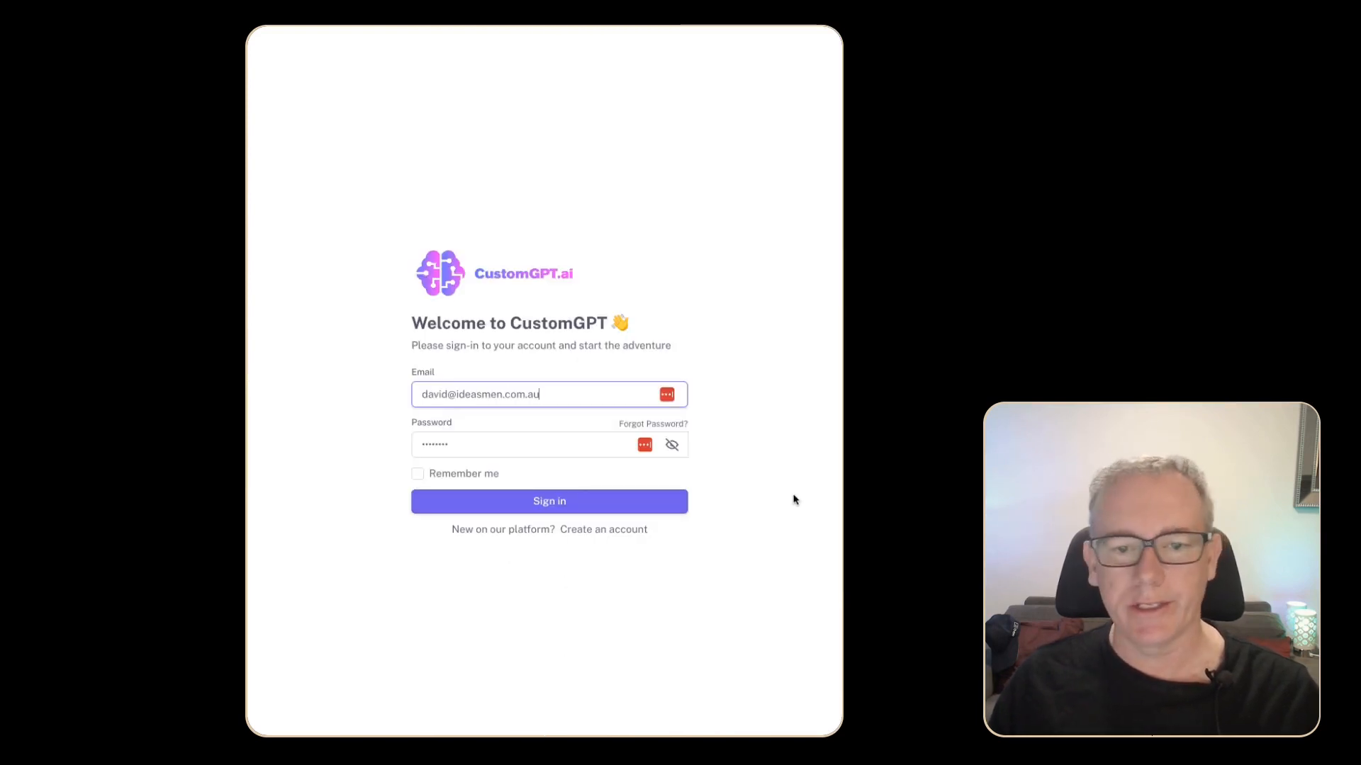
click(548, 501)
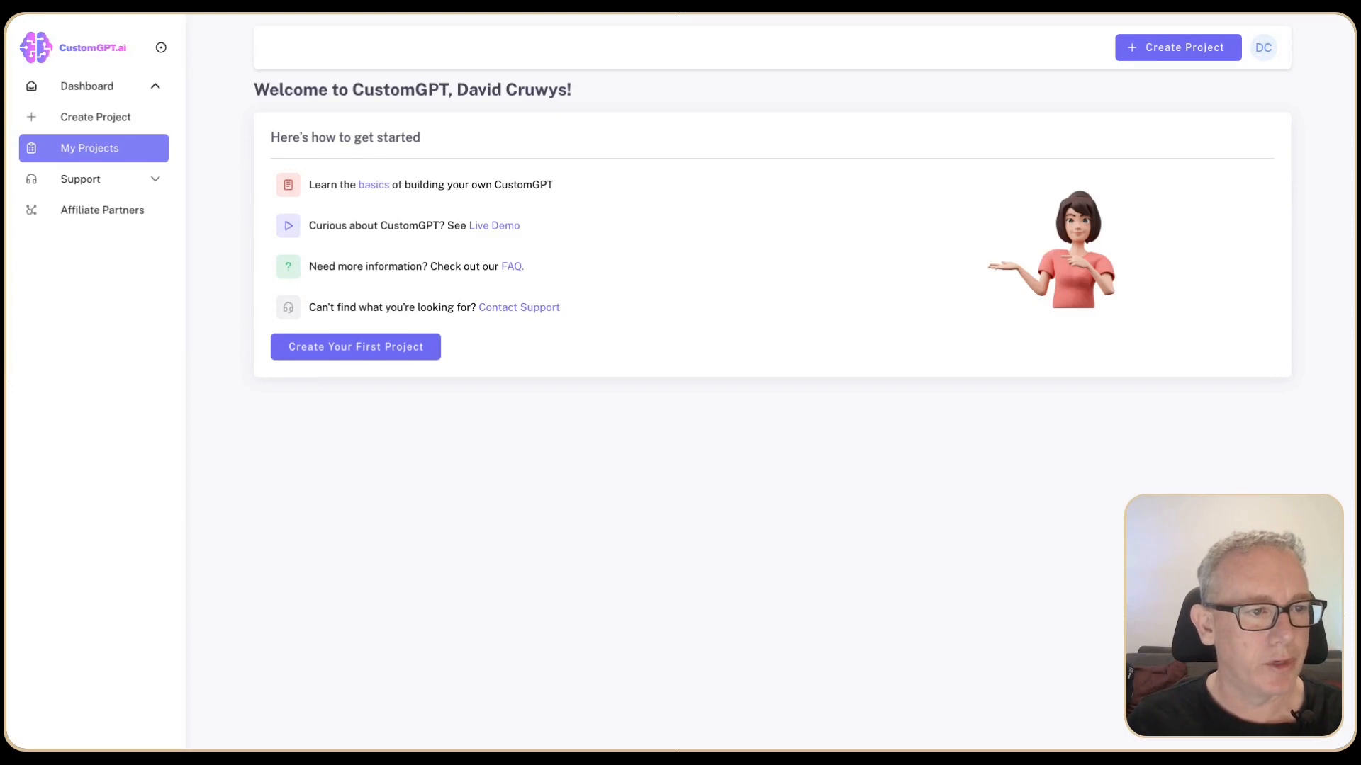
mouse_move(98, 126)
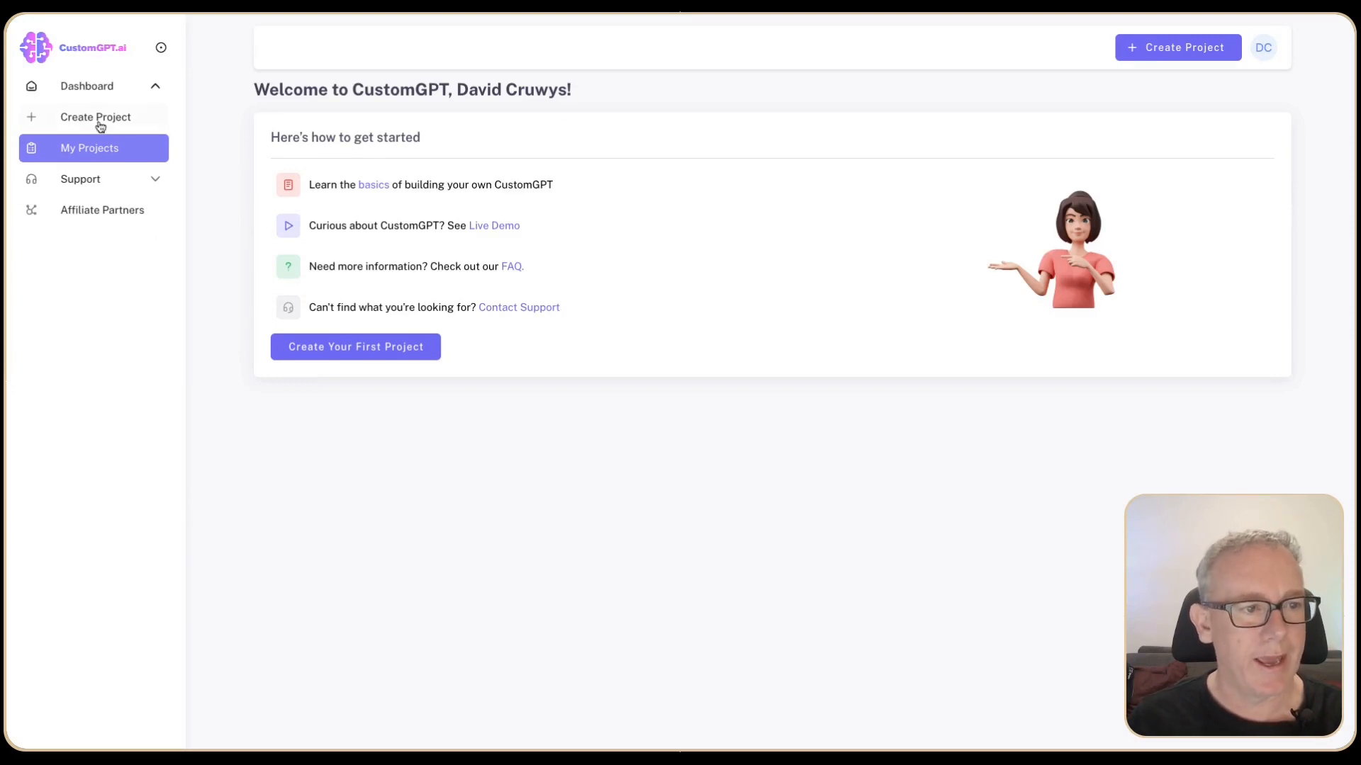
mouse_move(1071, 85)
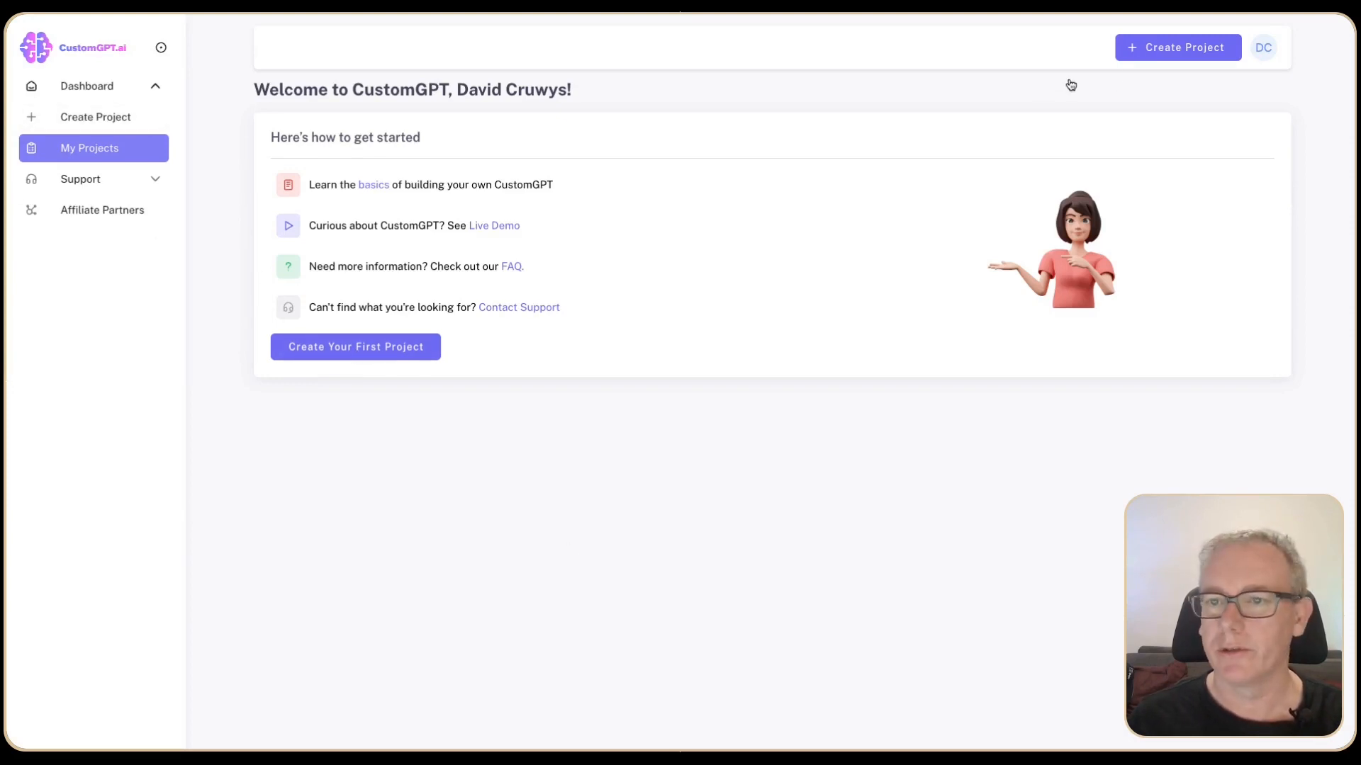
mouse_move(288, 177)
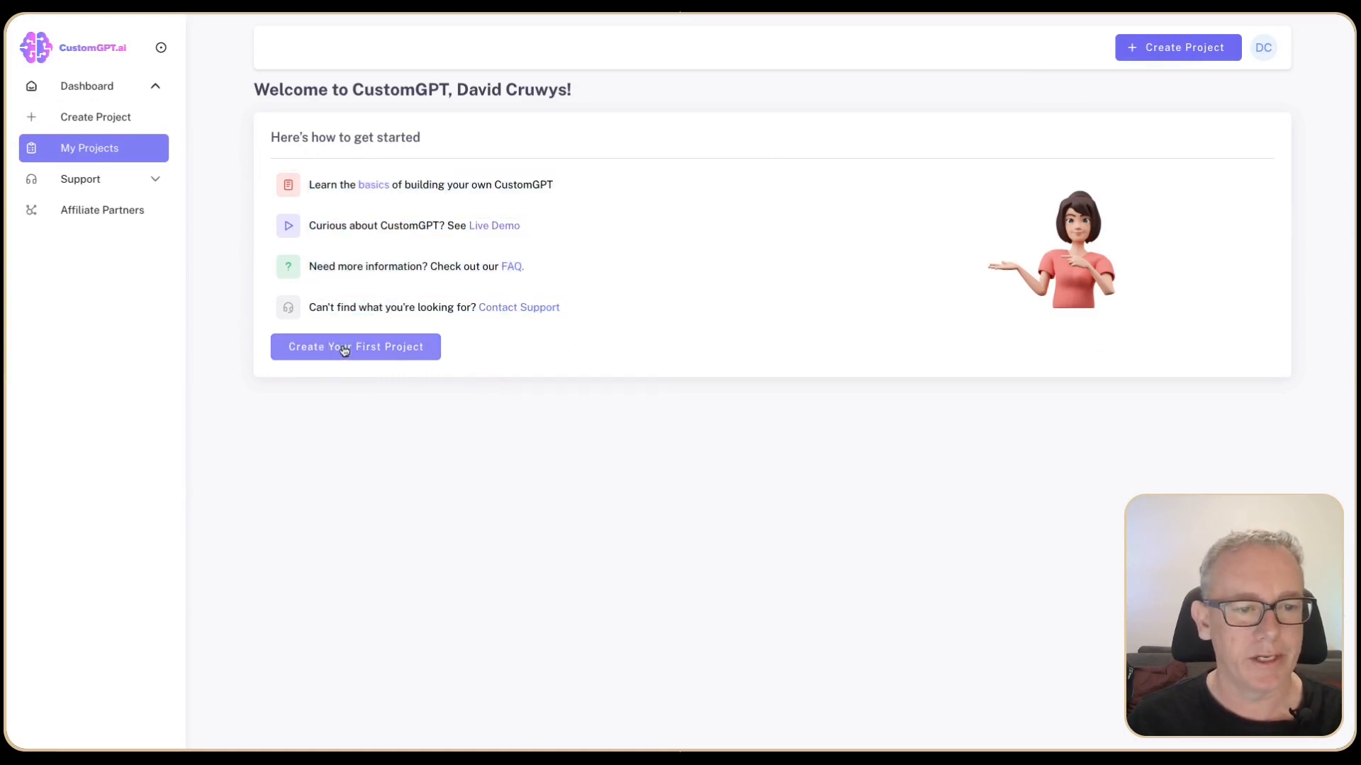
Start creating the first project, landing on the Basic/Standard/Premium pricing plans page
click(354, 346)
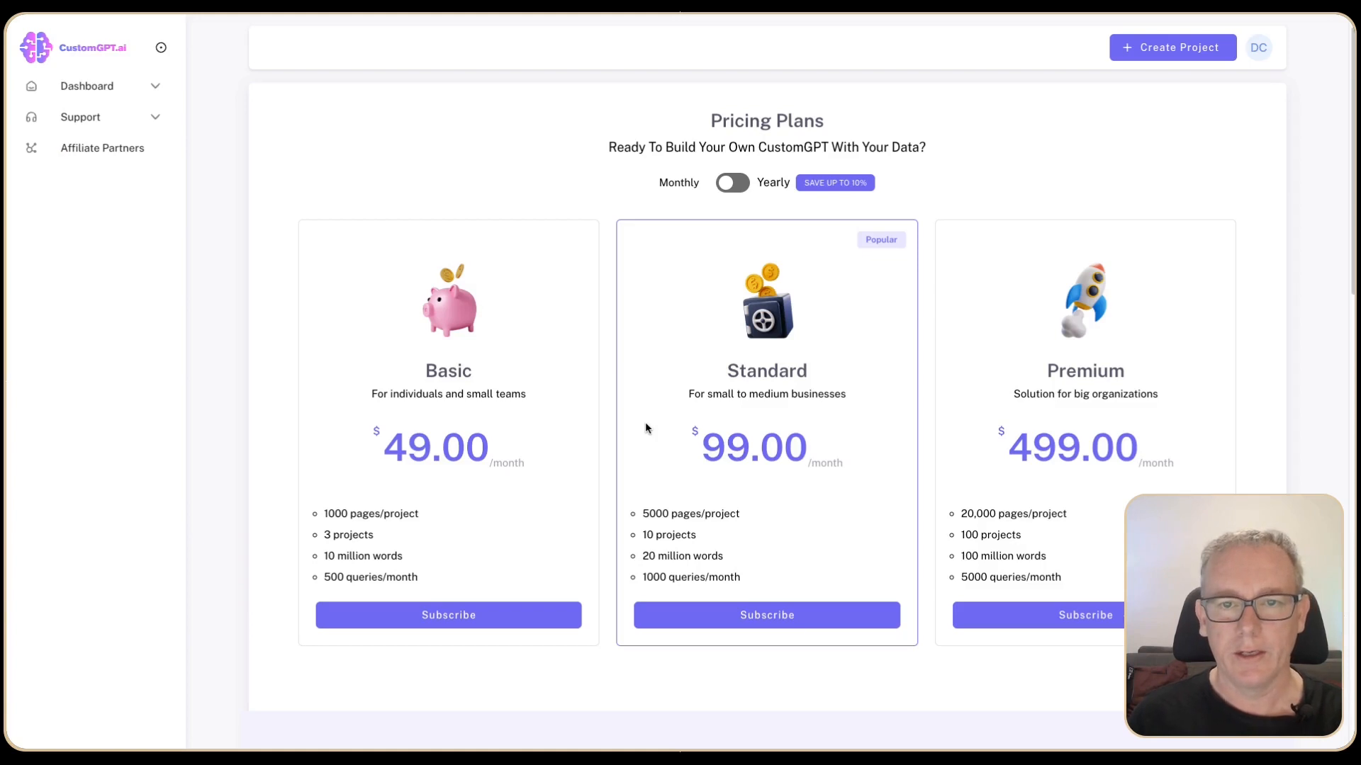
mouse_move(1115, 171)
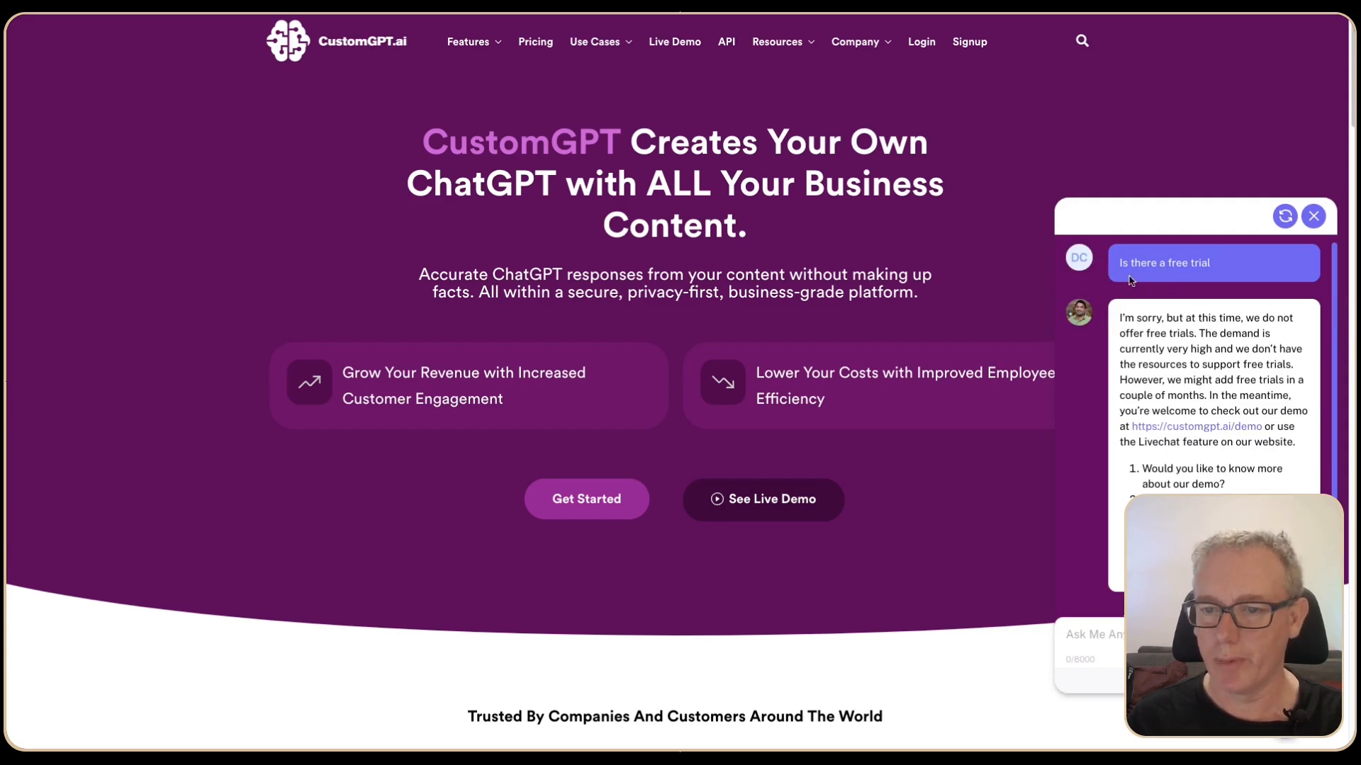
mouse_move(1184, 391)
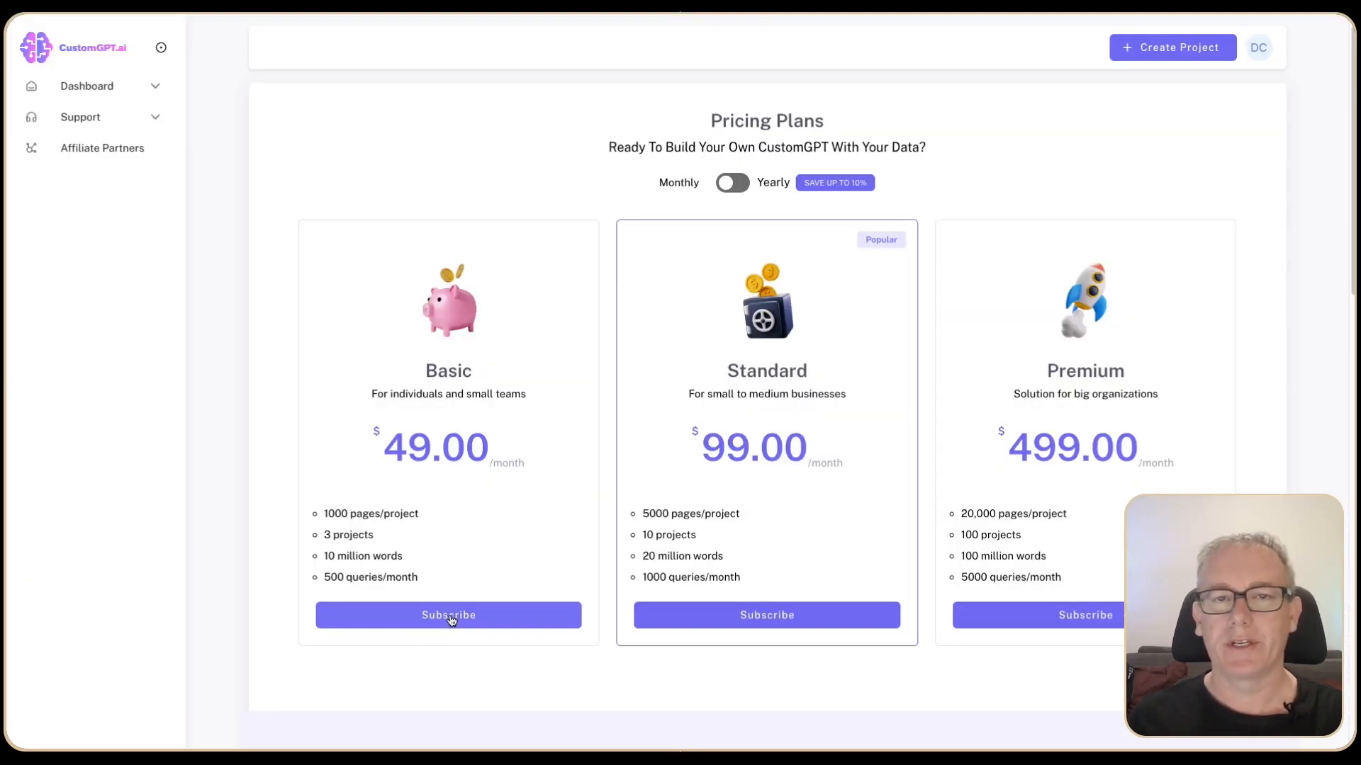
mouse_move(378, 403)
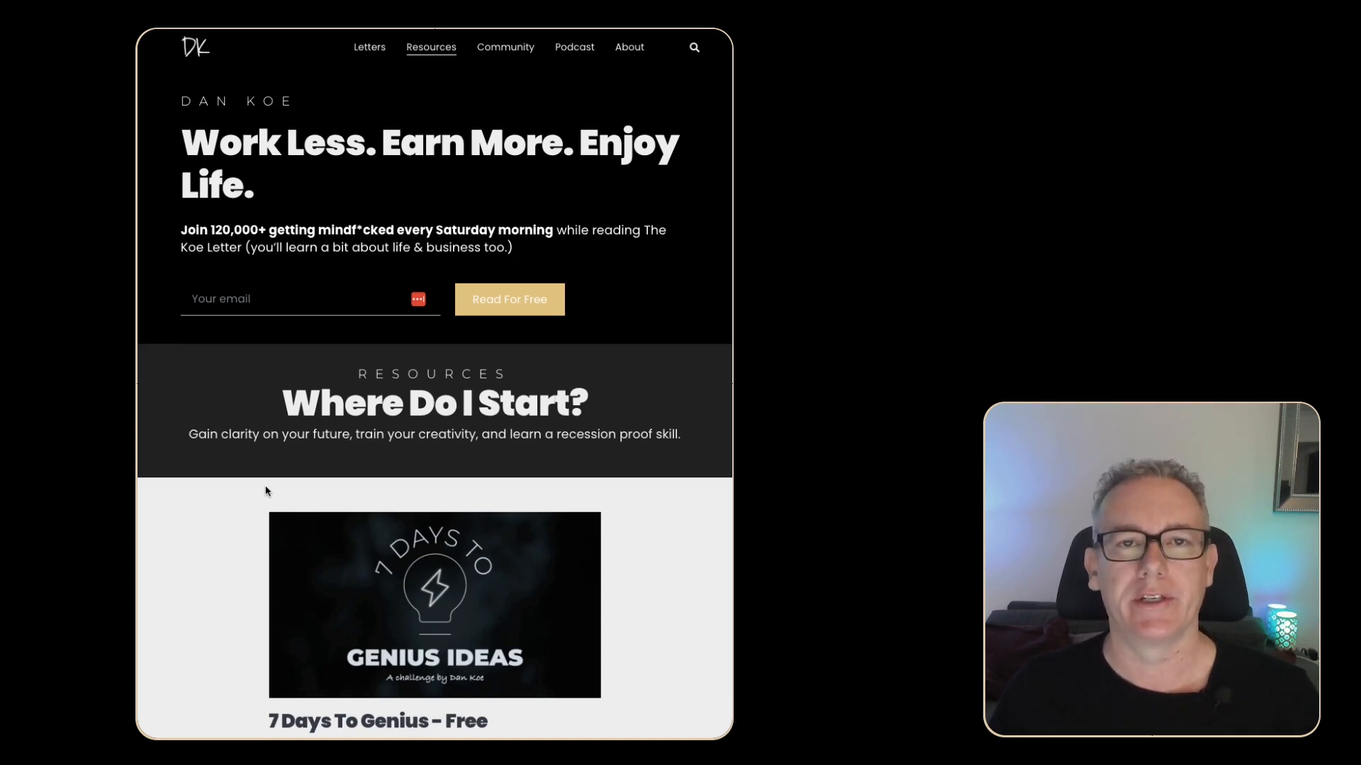
mouse_move(401, 106)
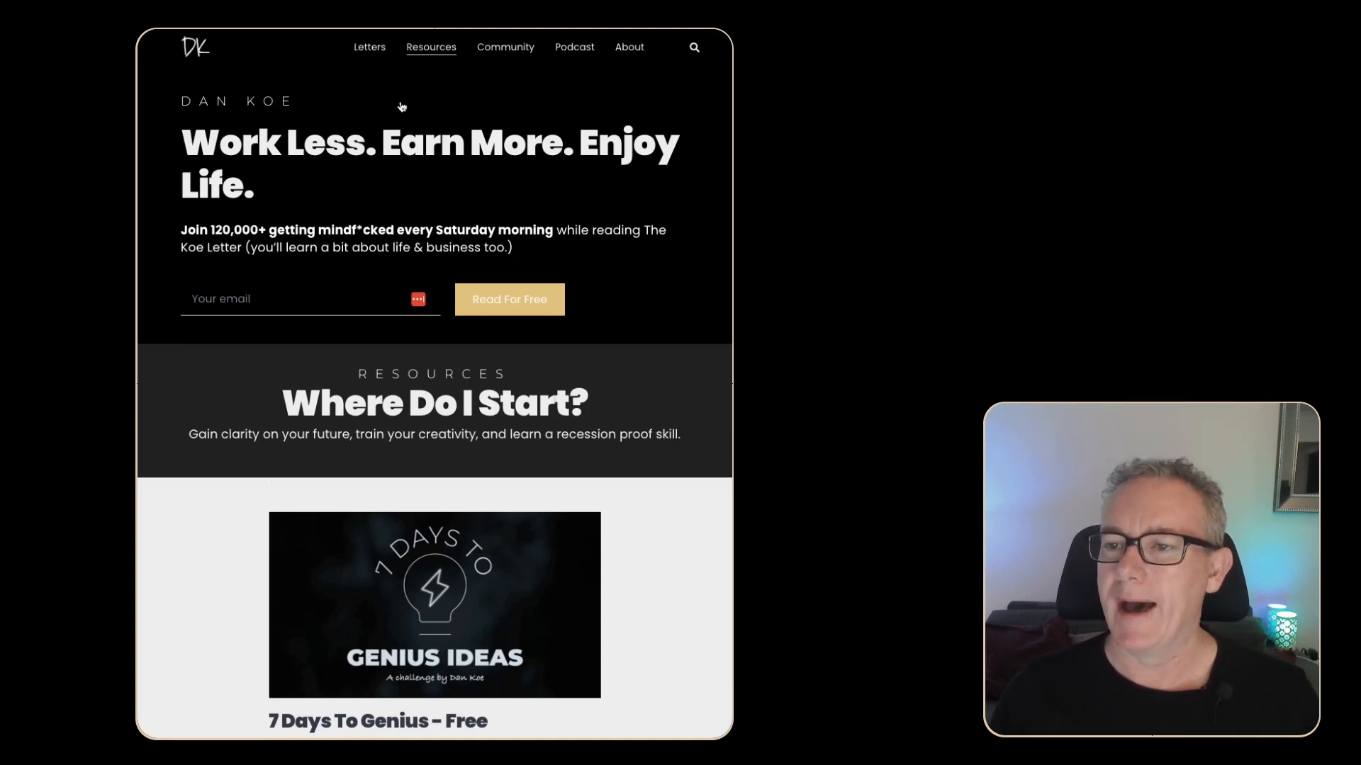
mouse_move(369, 47)
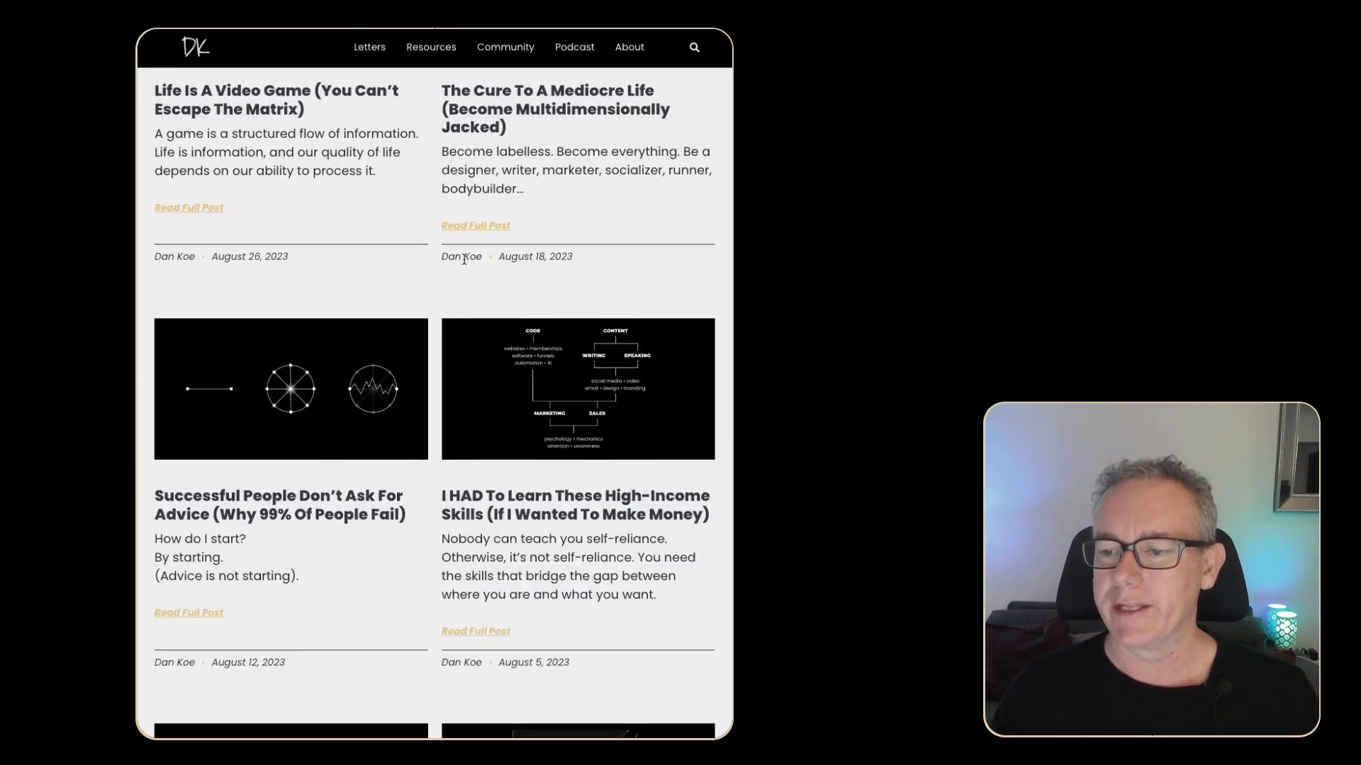
Skim thedankoe.com letters as source content for the Dan Koe chatbot project
scroll(down, 3)
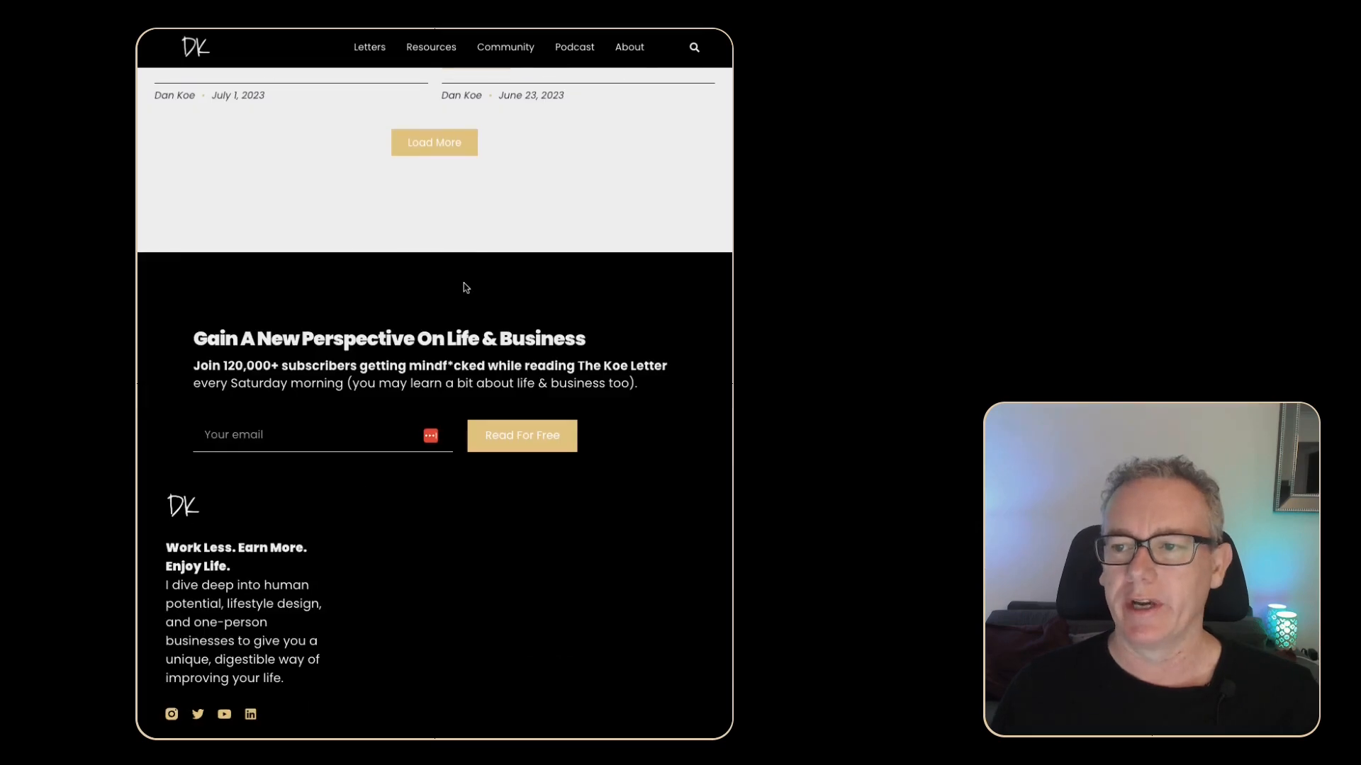
scroll(up, 3)
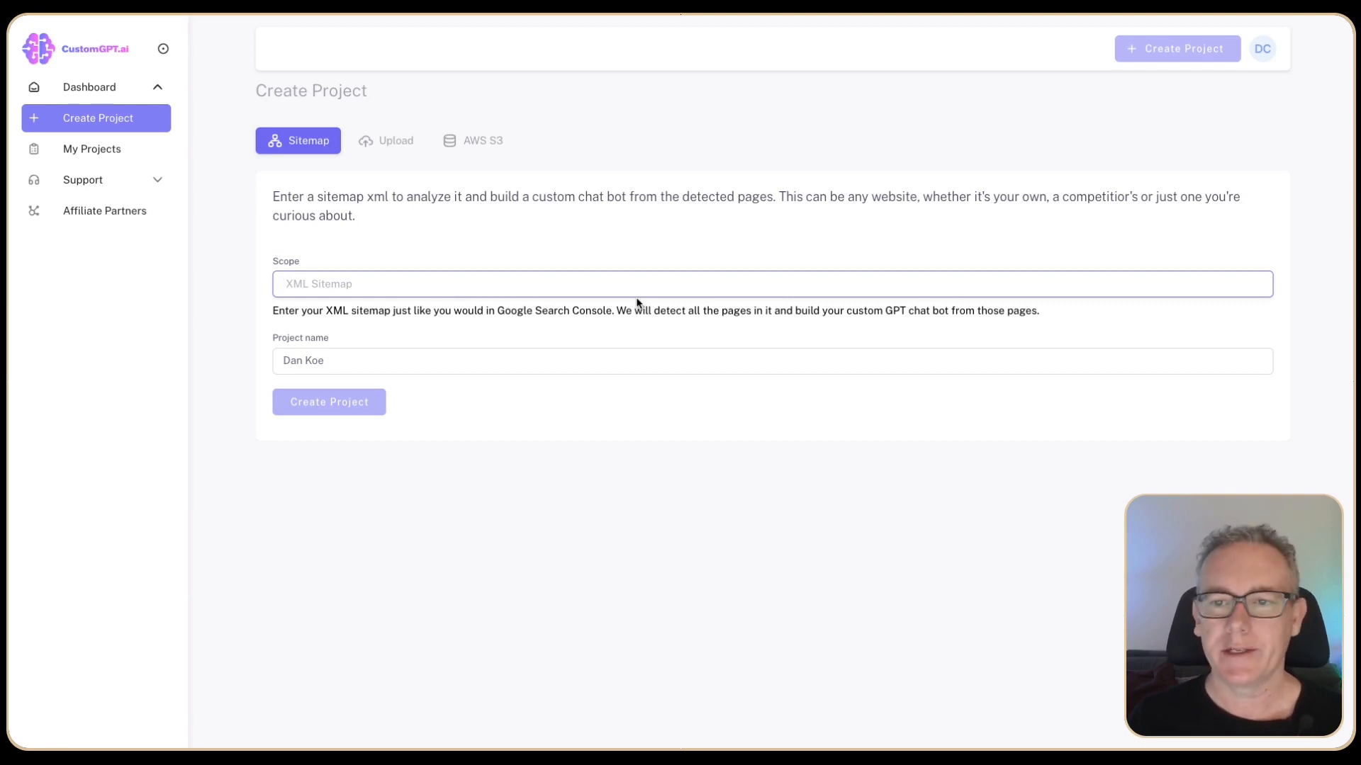
mouse_move(979, 350)
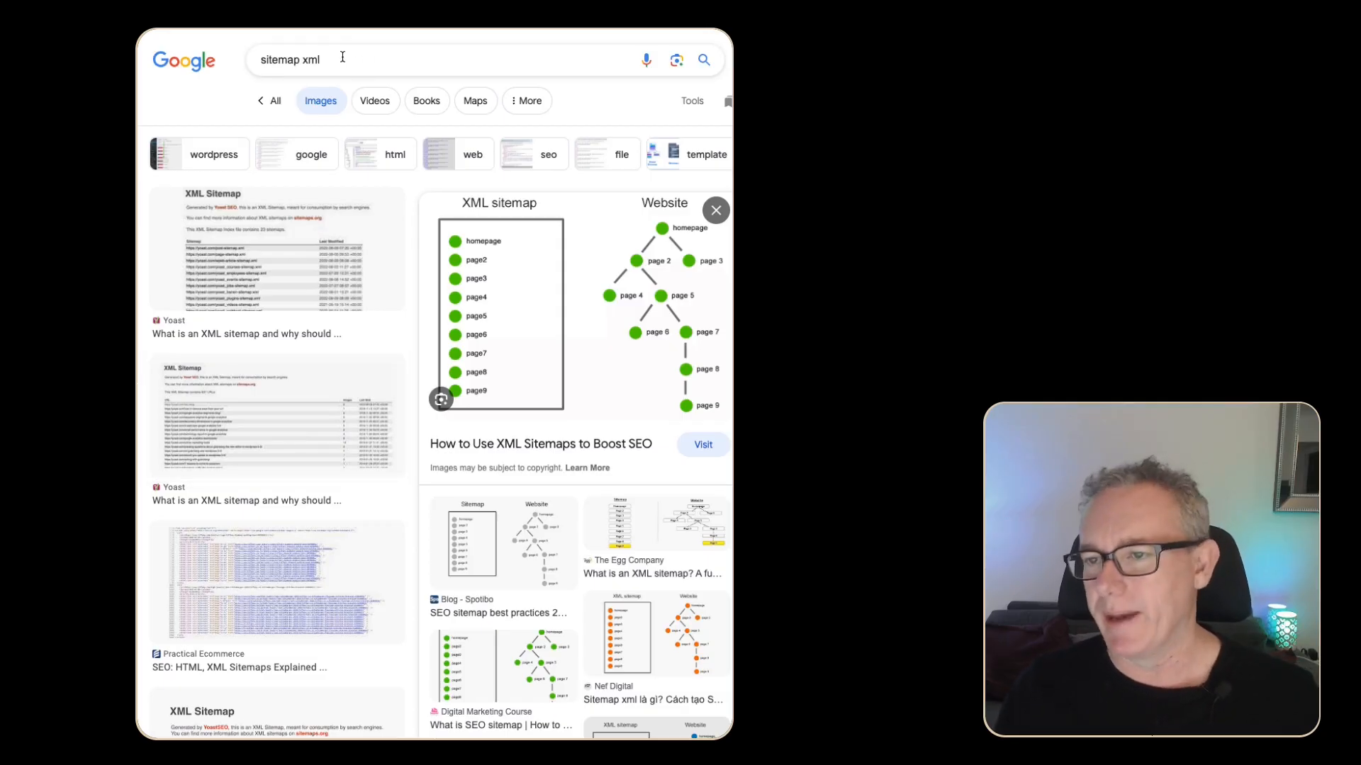
mouse_move(237, 408)
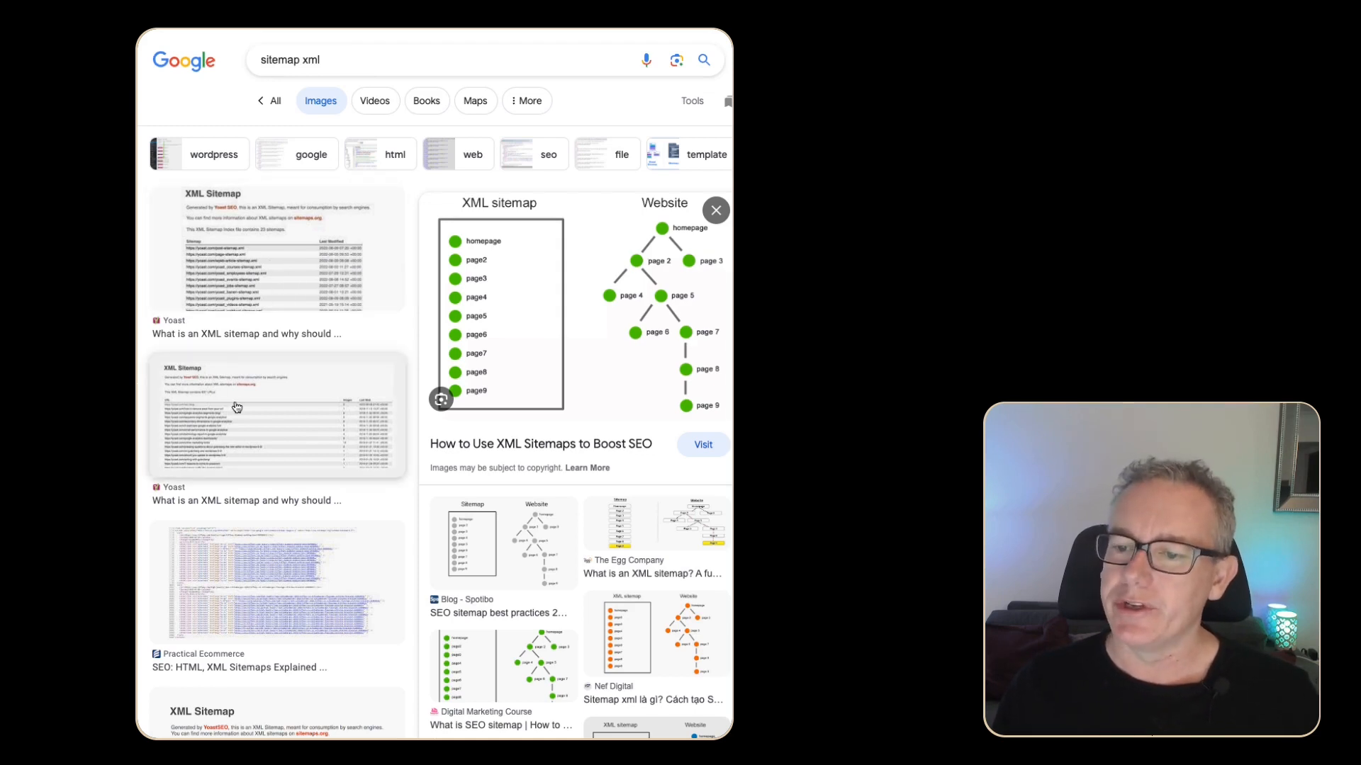
mouse_move(239, 245)
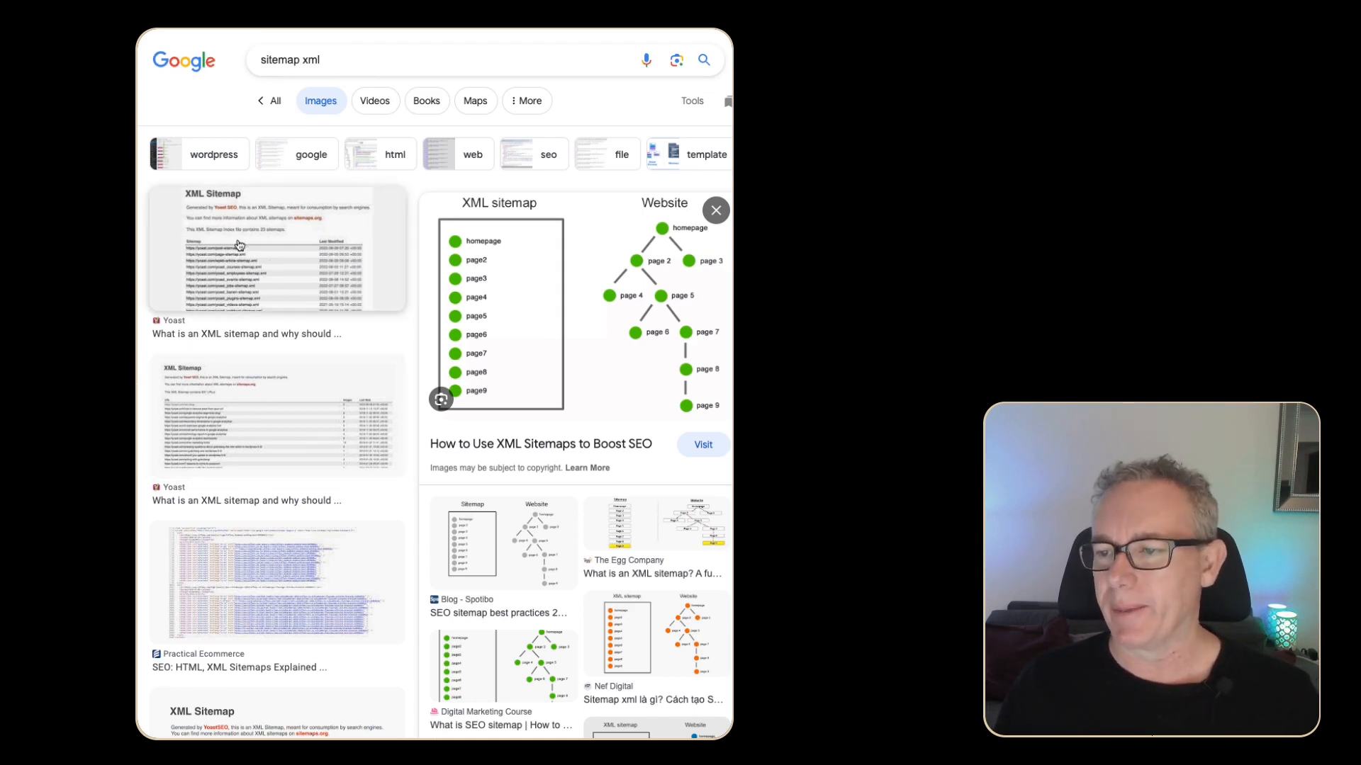
mouse_move(687, 234)
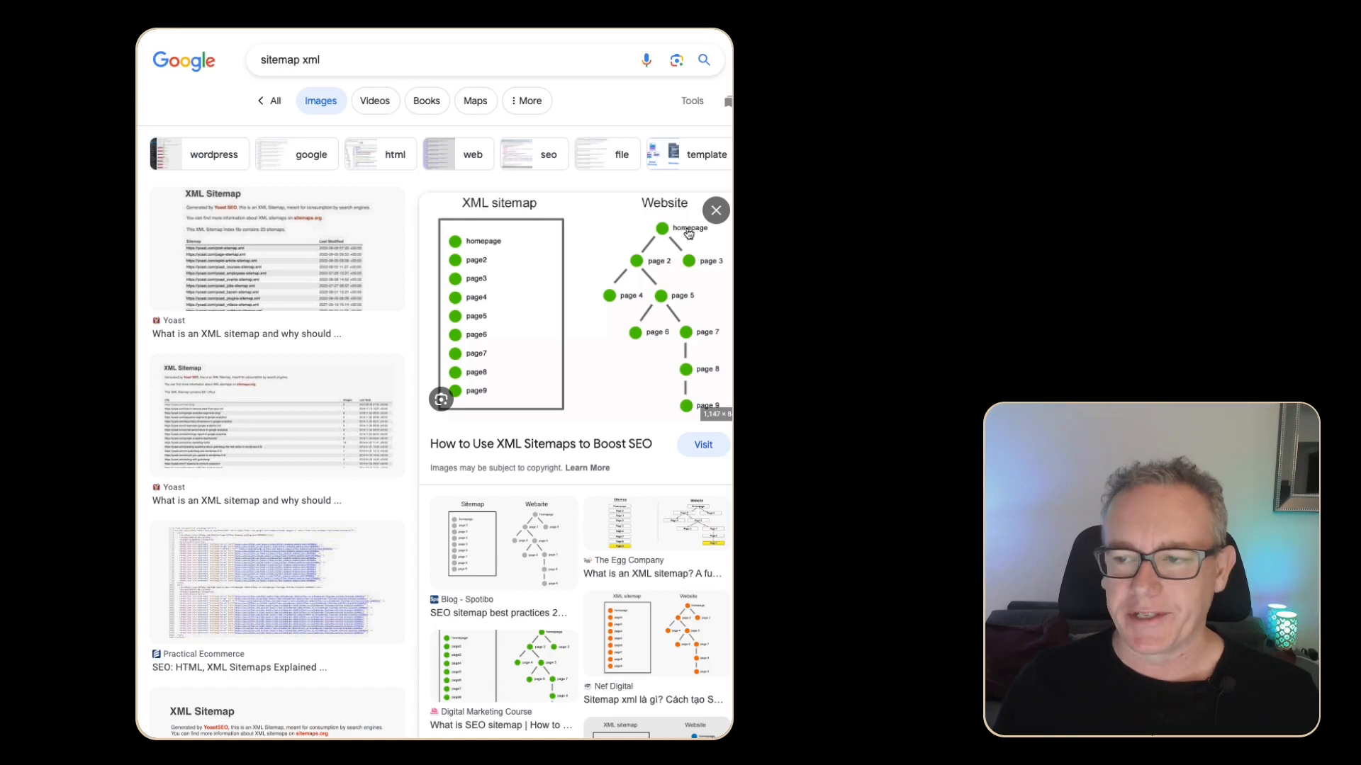
mouse_move(686, 339)
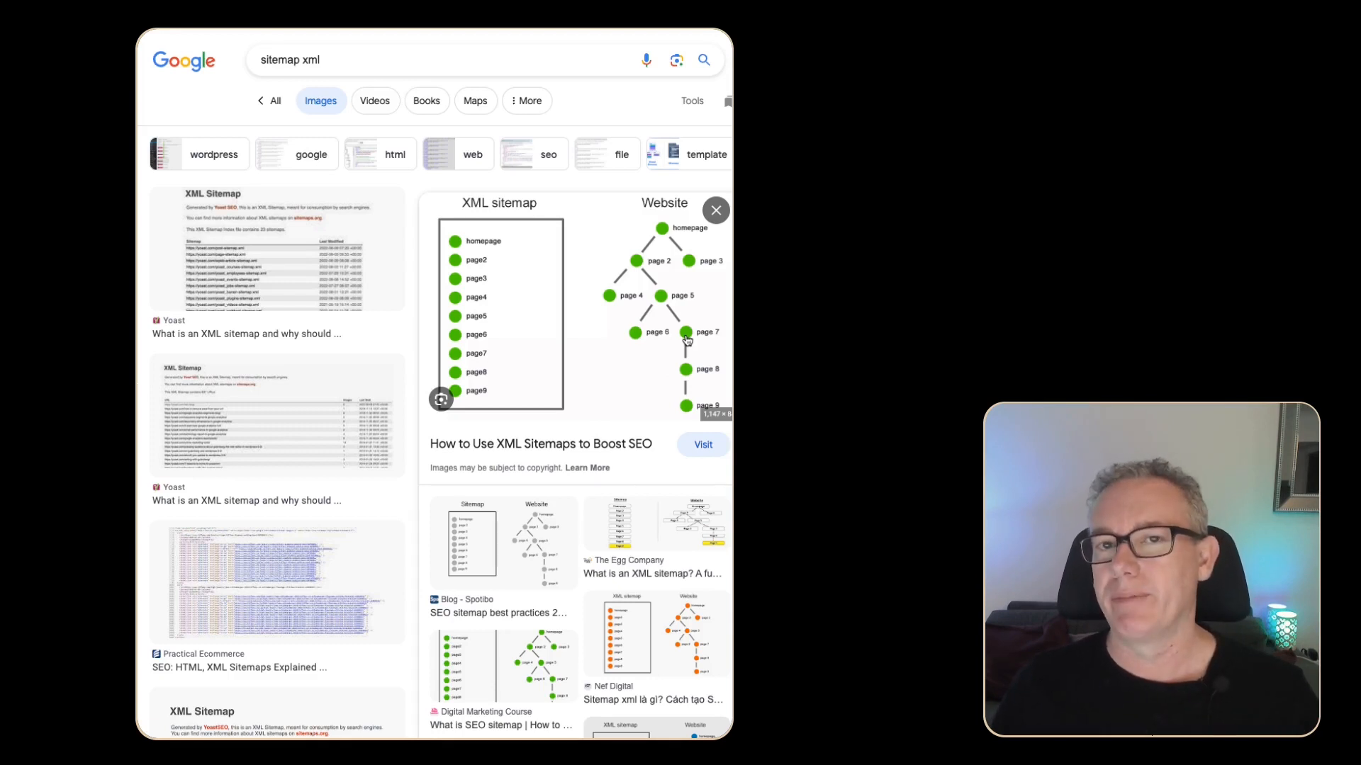
mouse_move(303, 299)
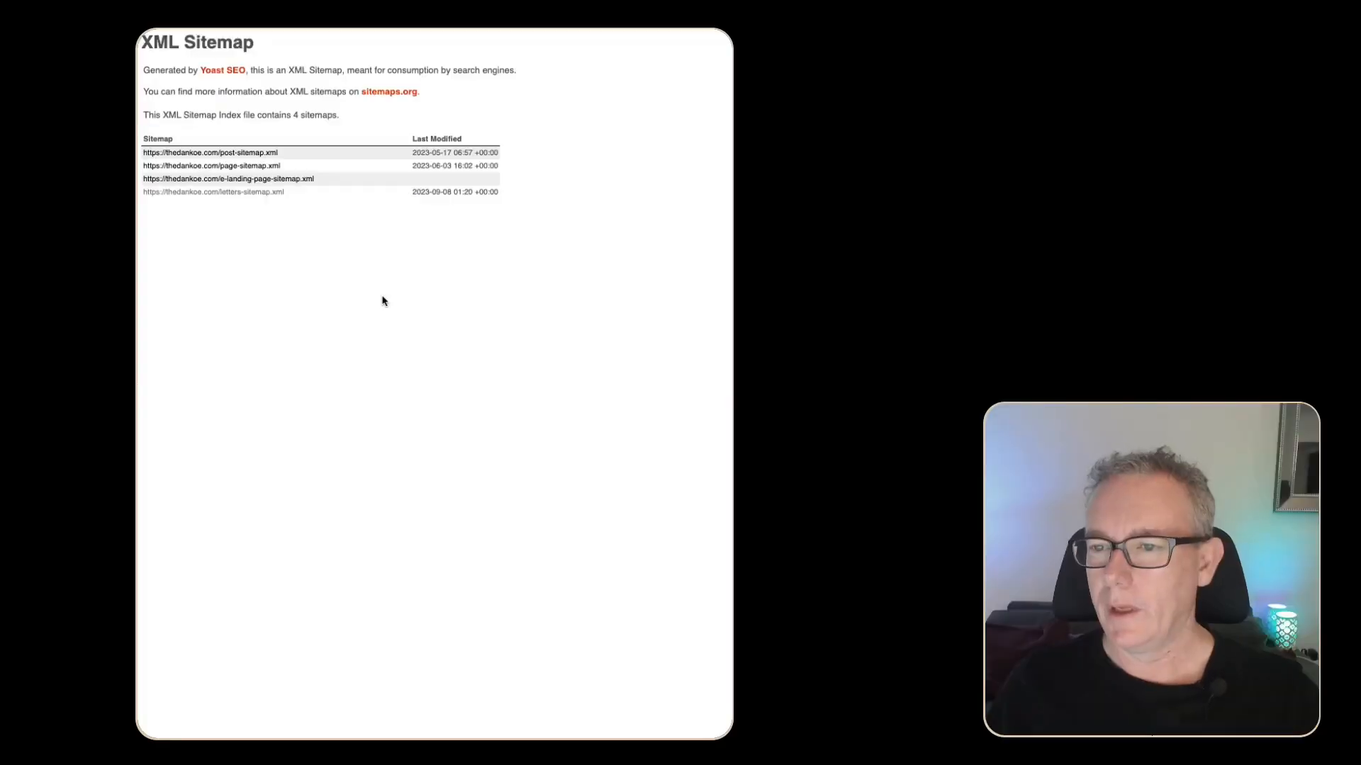
mouse_move(359, 323)
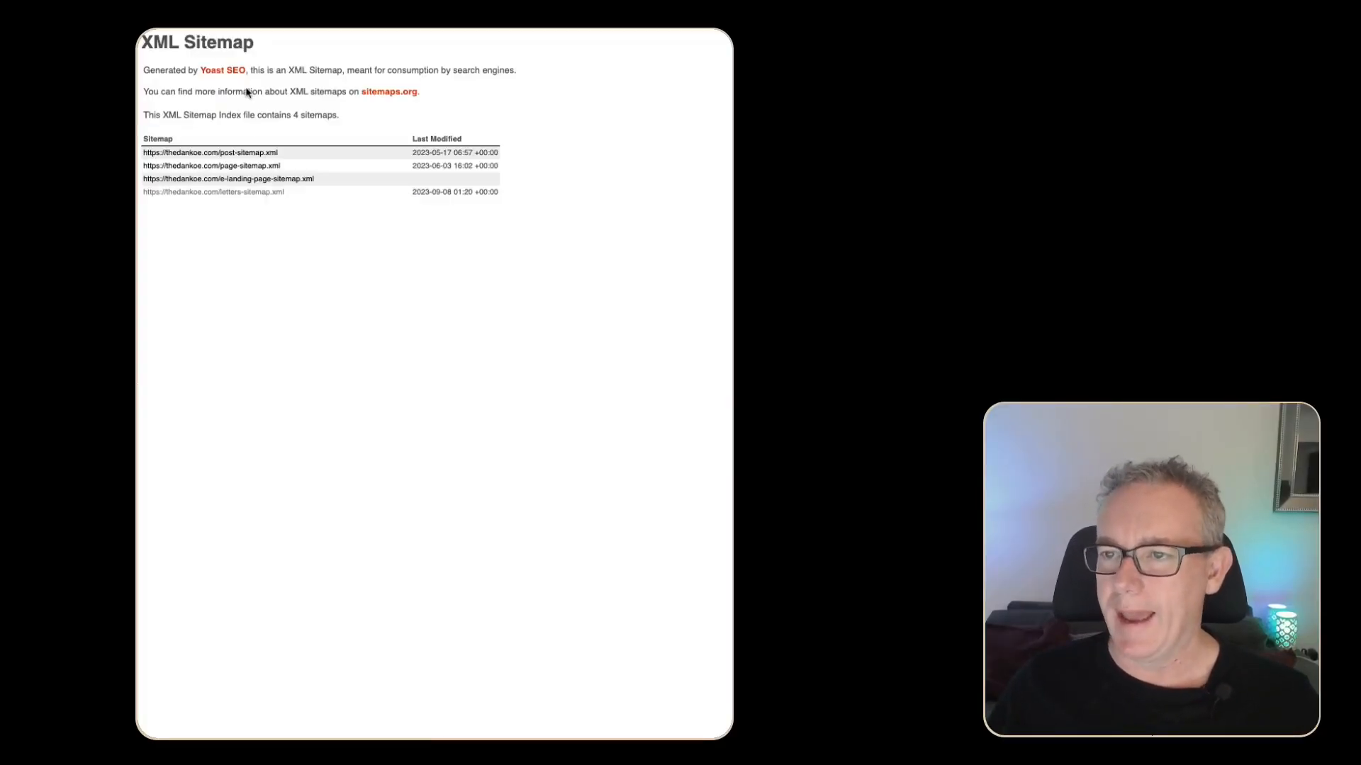
mouse_move(211, 166)
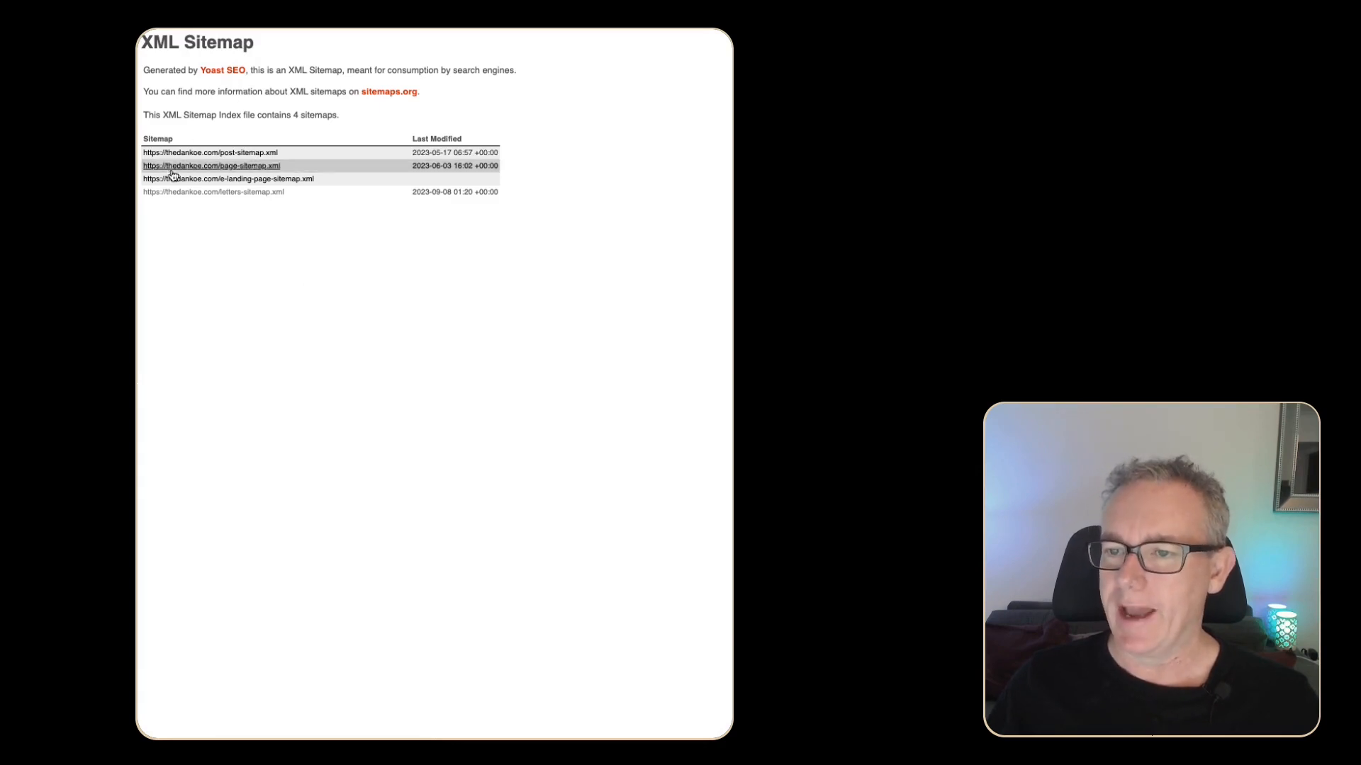
mouse_move(248, 154)
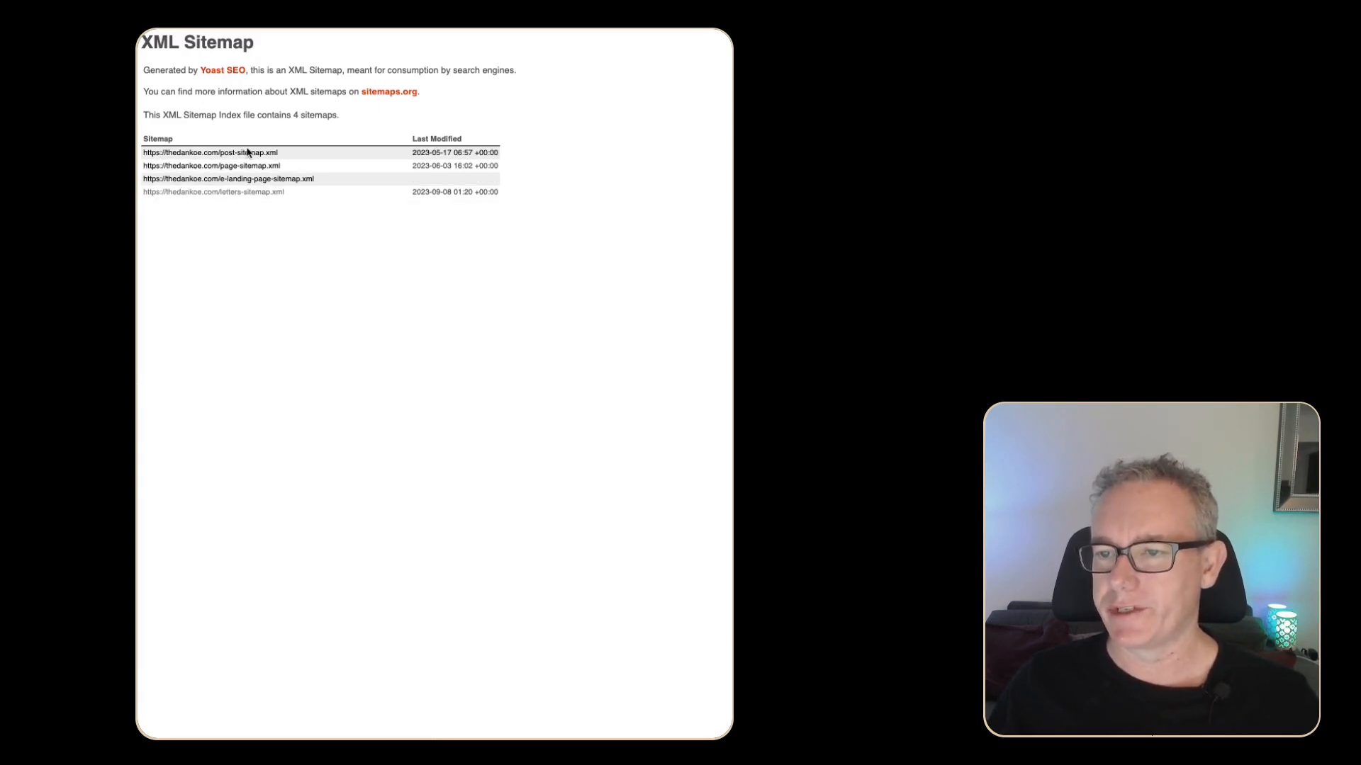
mouse_move(213, 191)
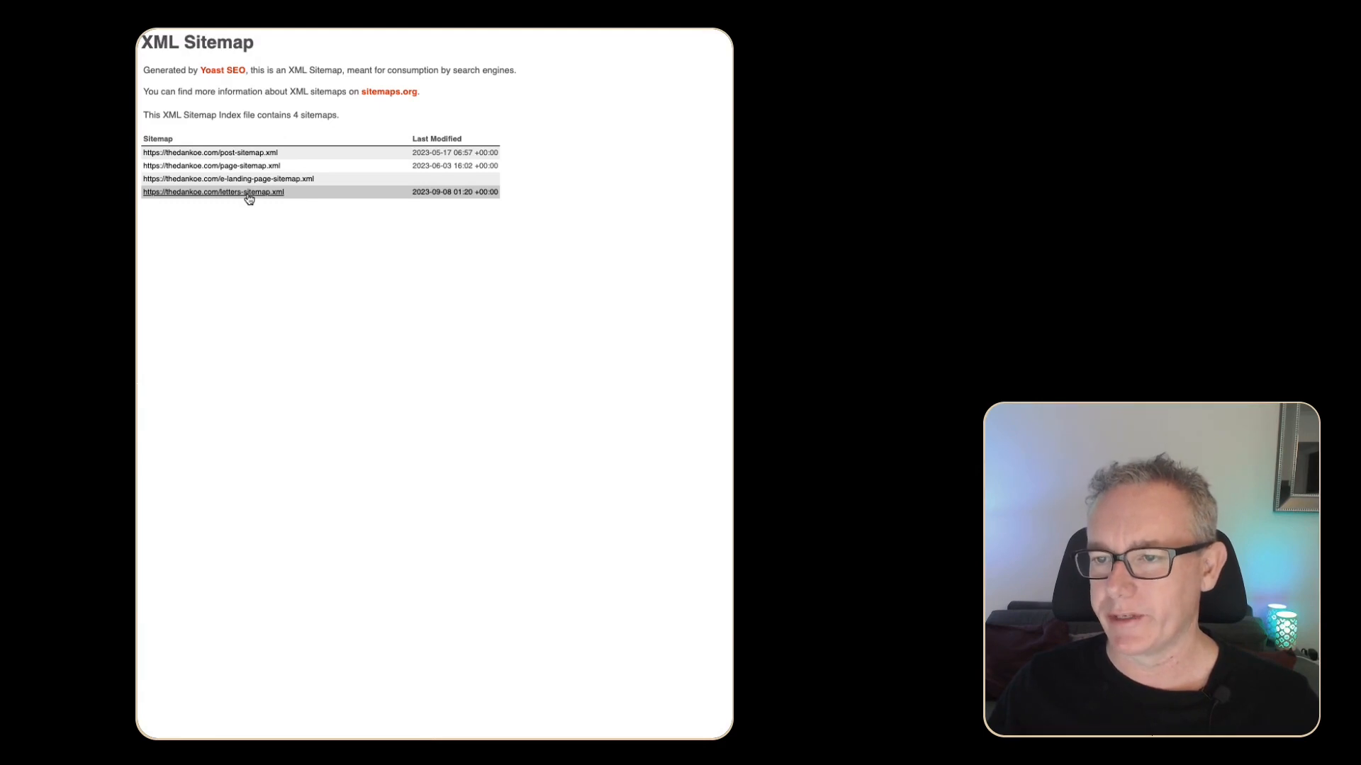
mouse_move(209, 153)
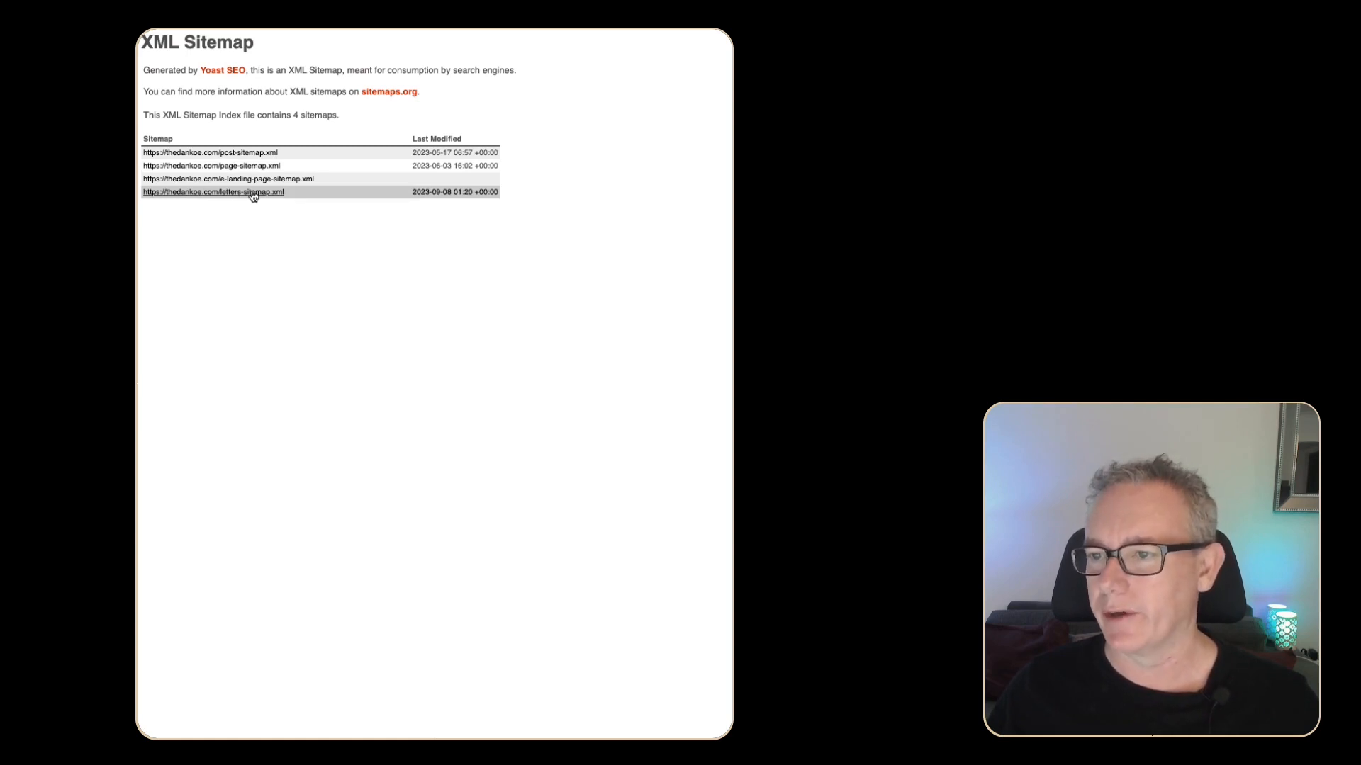
View the letters-sitemap.xml listing 85 article URLs with image counts
click(212, 191)
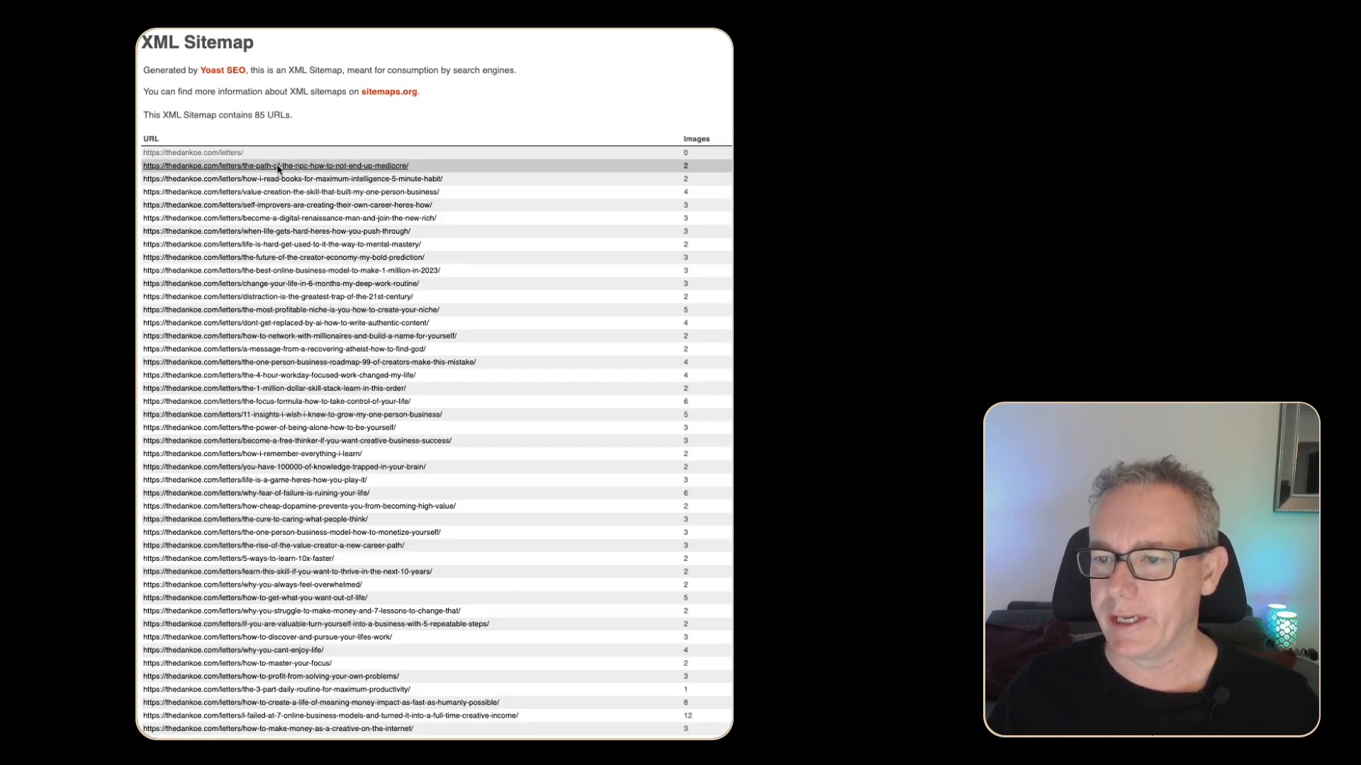
scroll(down, 3)
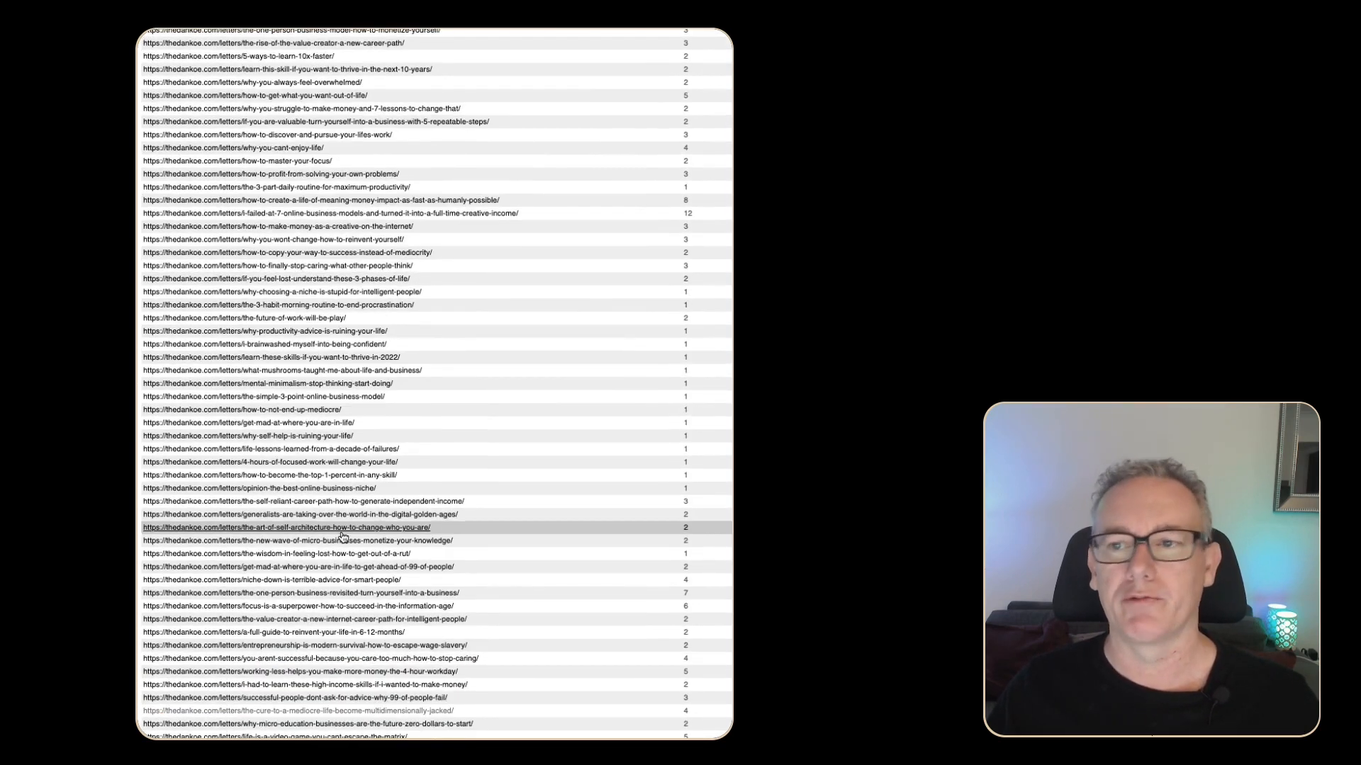
scroll(up, 3)
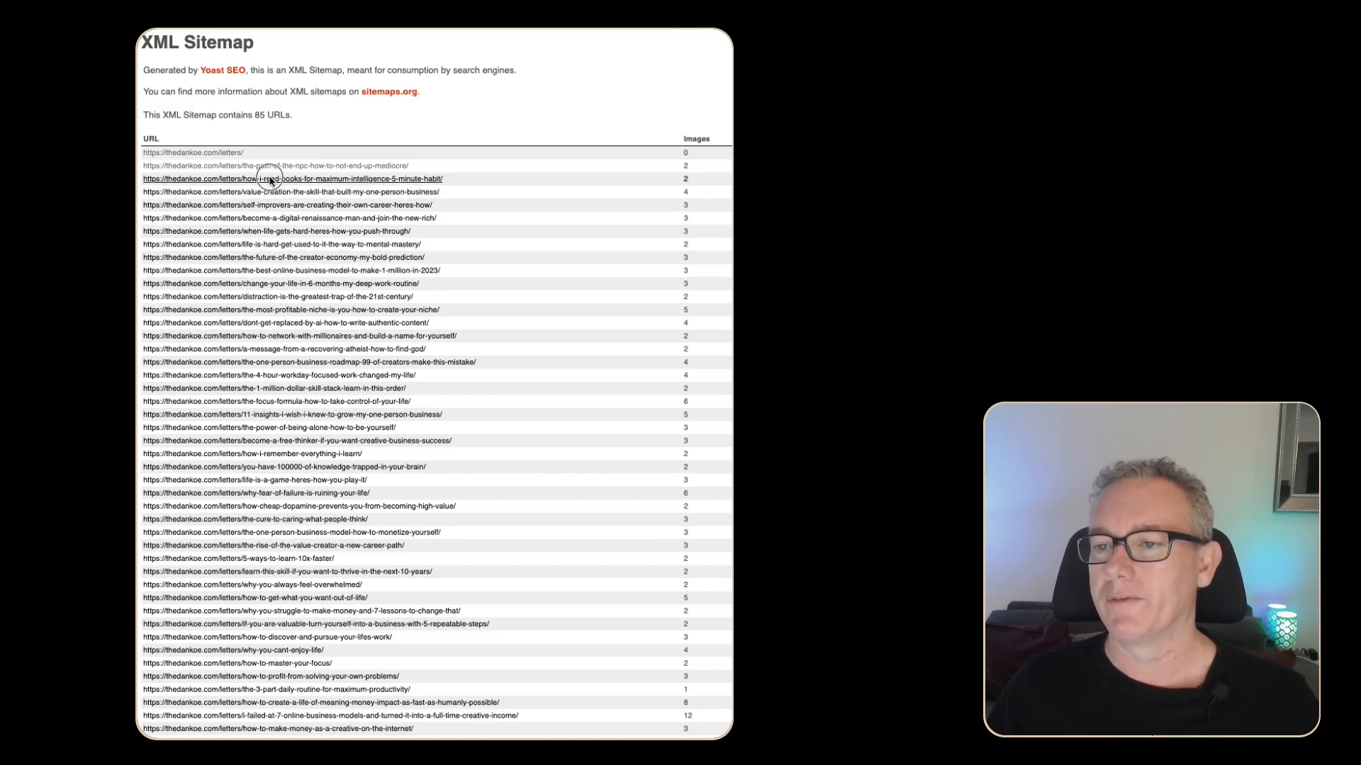
Read the letter How I Hunt For Viral Ideas (A 5 Minute Reading Habit) from the sitemap
click(292, 178)
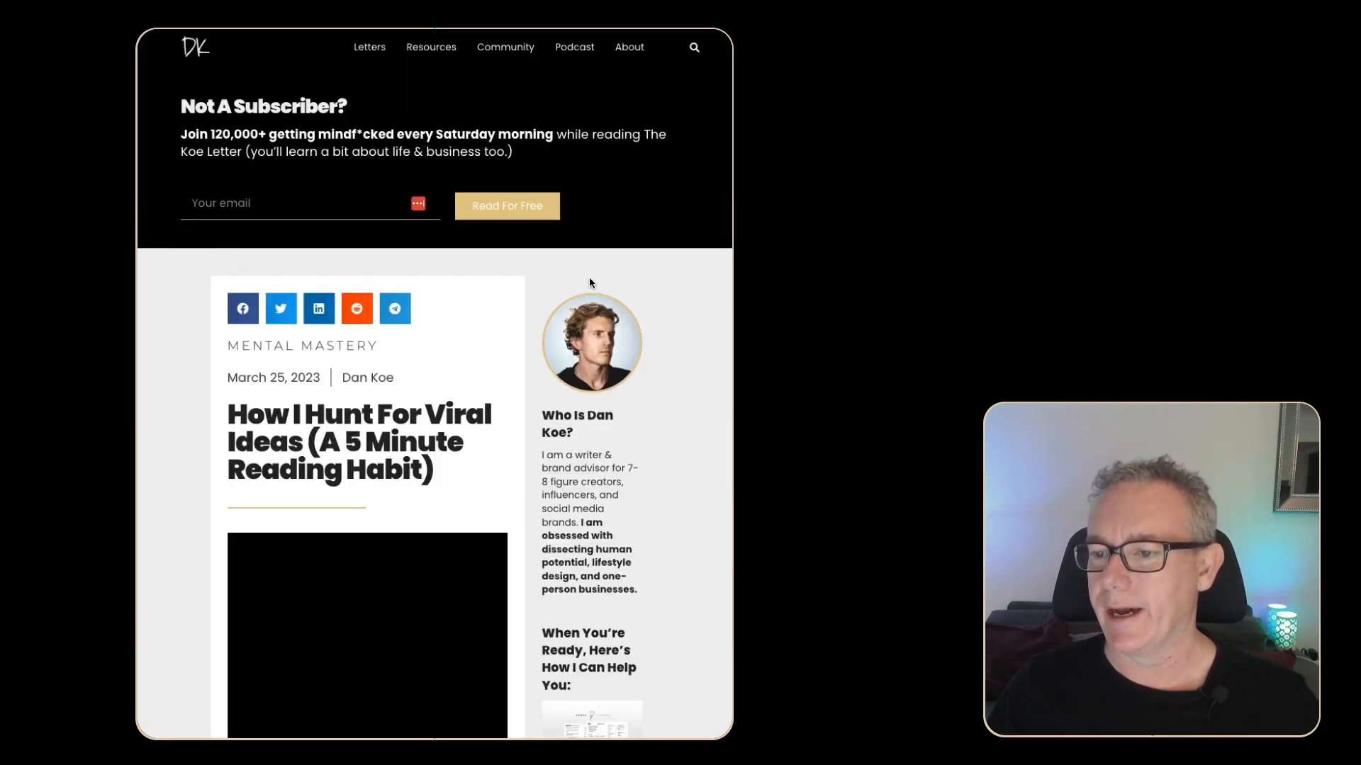
scroll(down, 3)
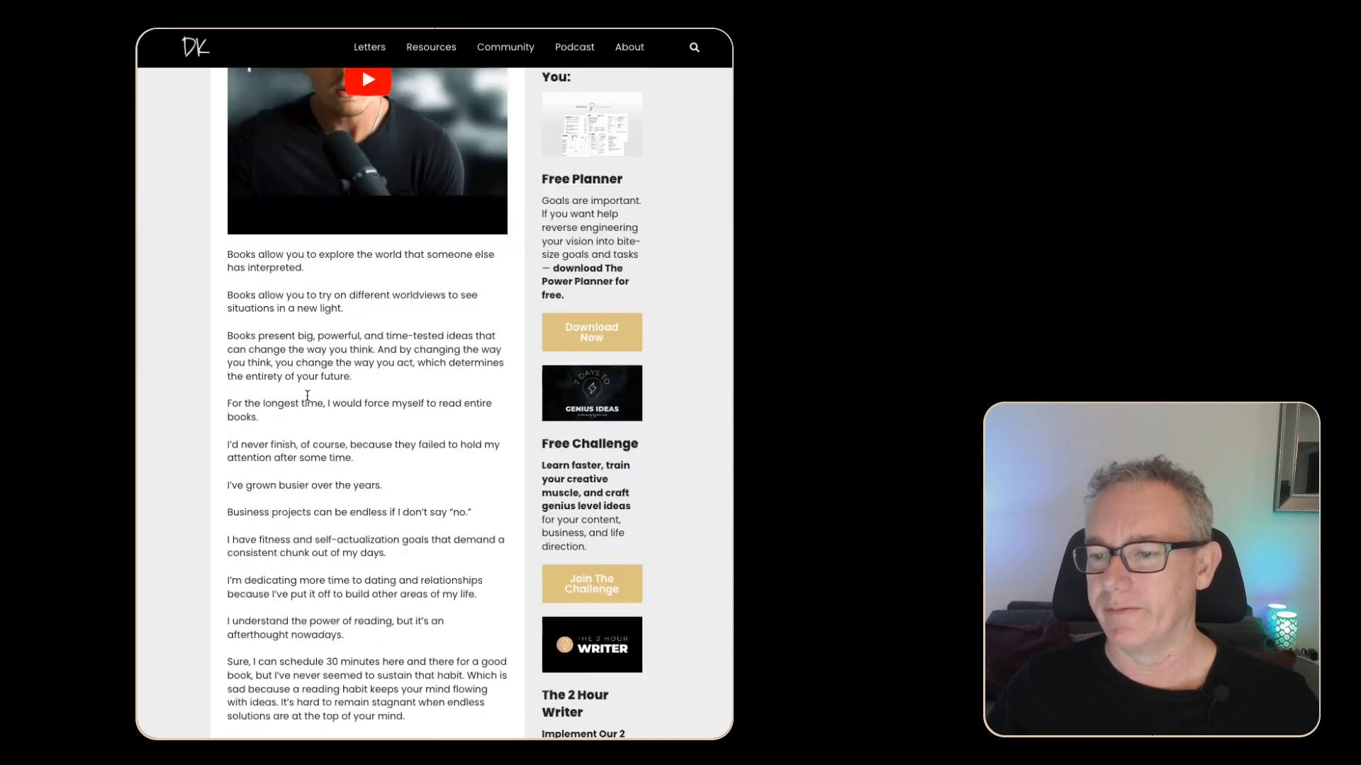
scroll(down, 3)
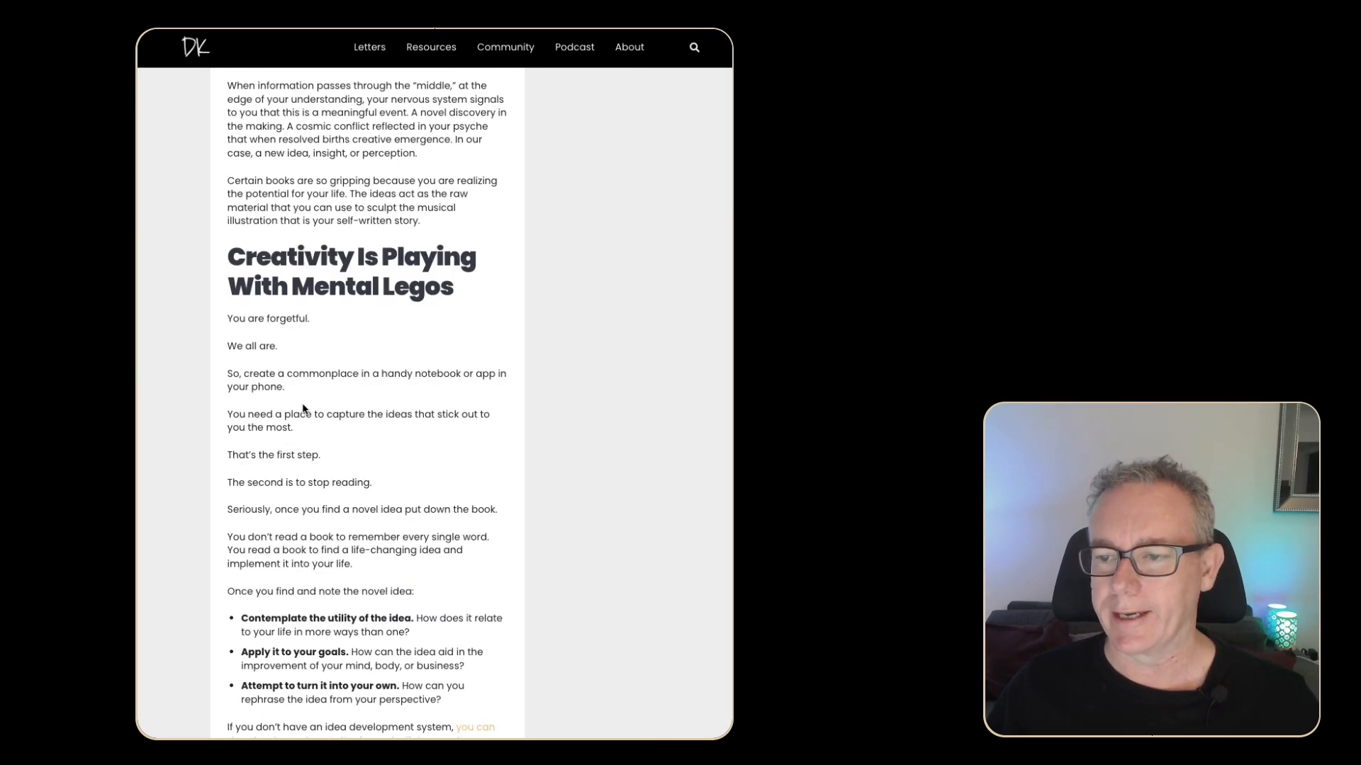
scroll(up, 3)
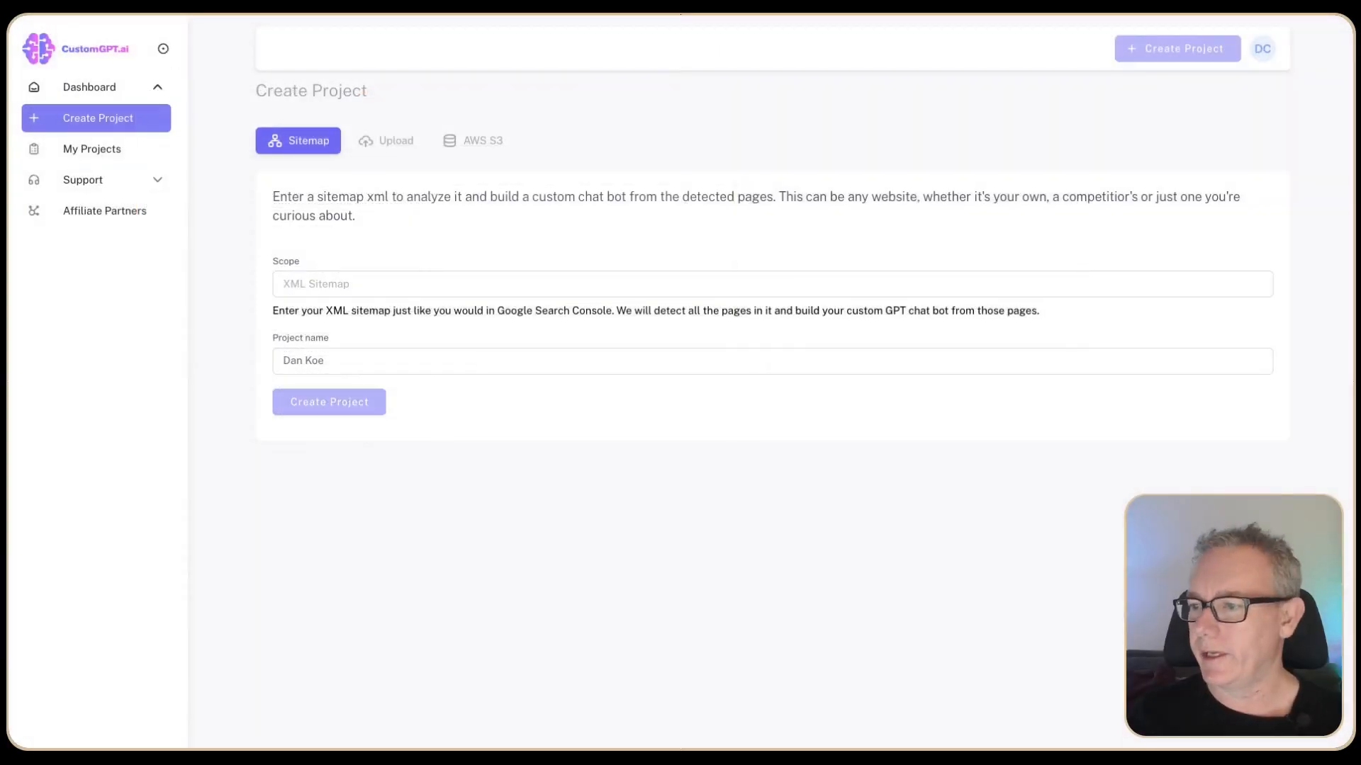
text(https://thedankoe.com/letters-sitemap.xml)
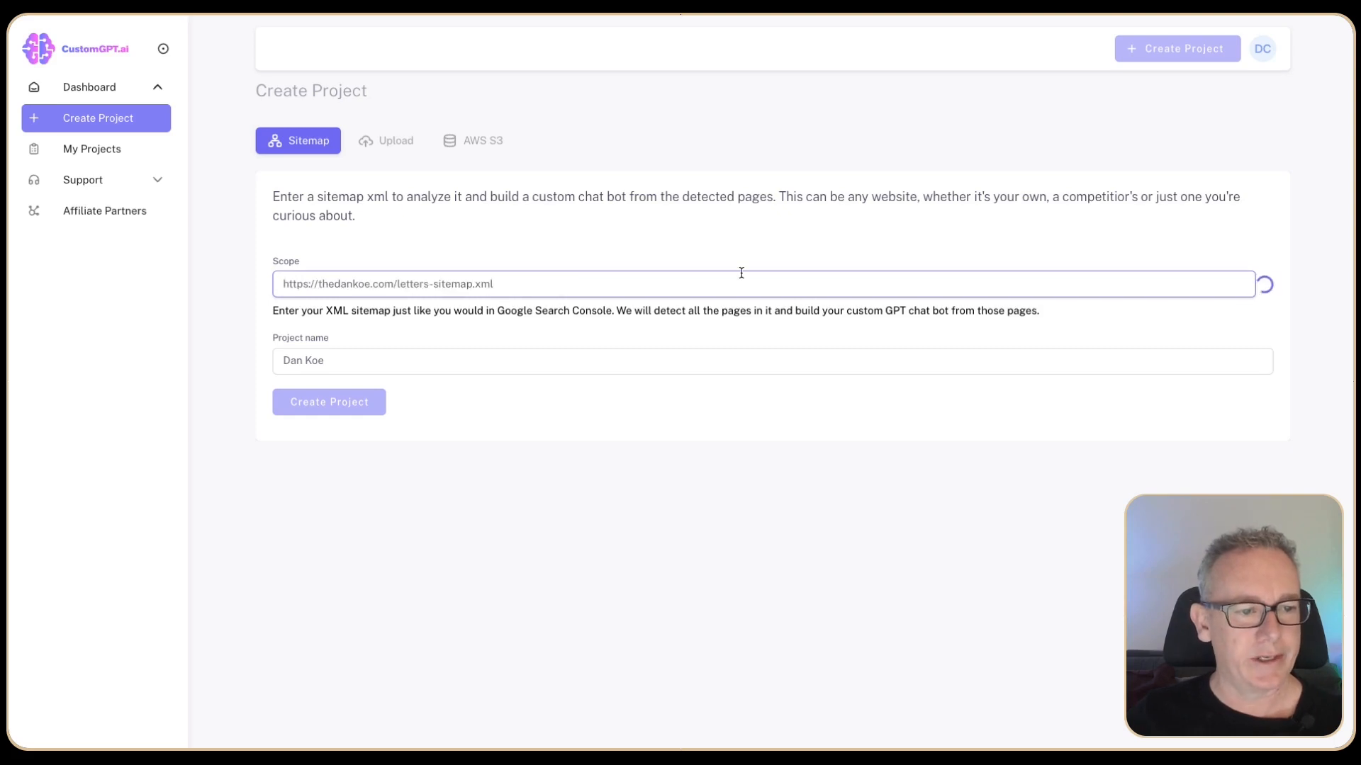
double_click(344, 283)
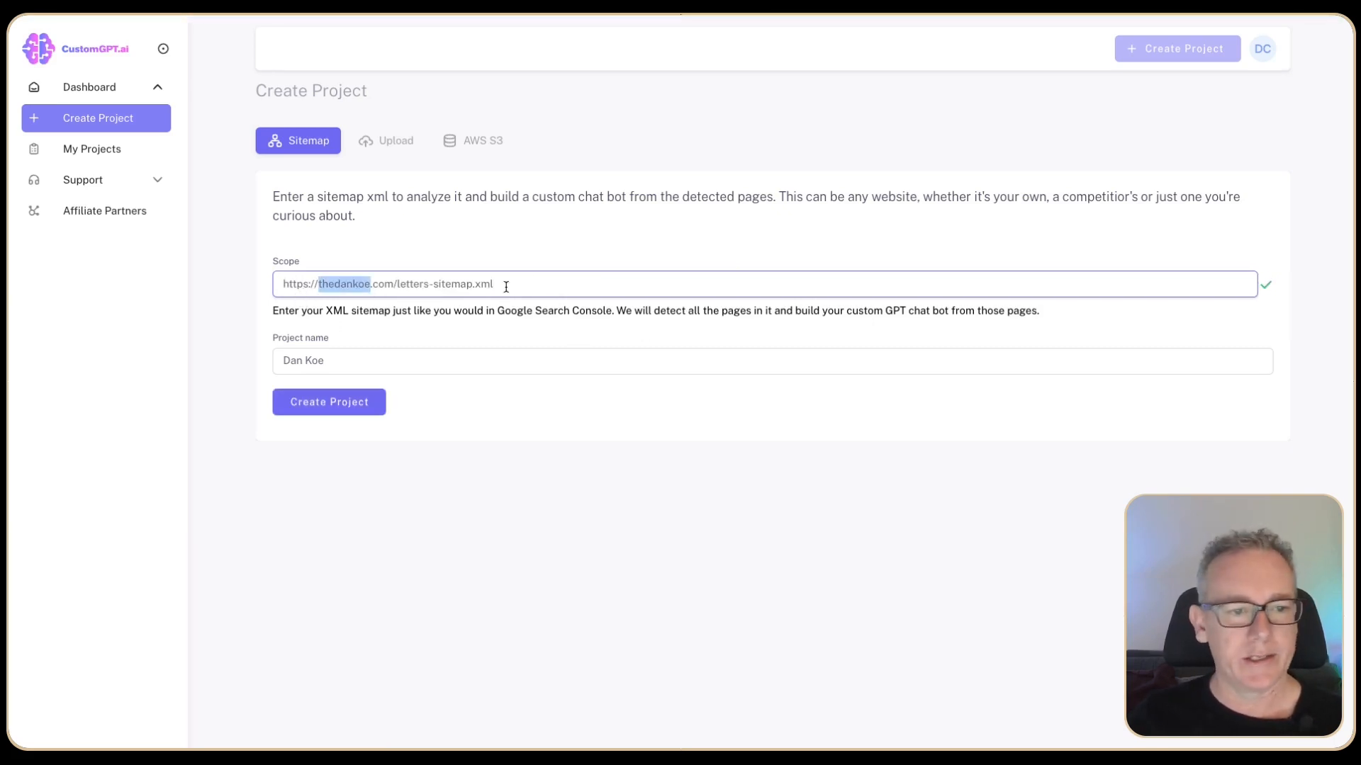
mouse_move(448, 551)
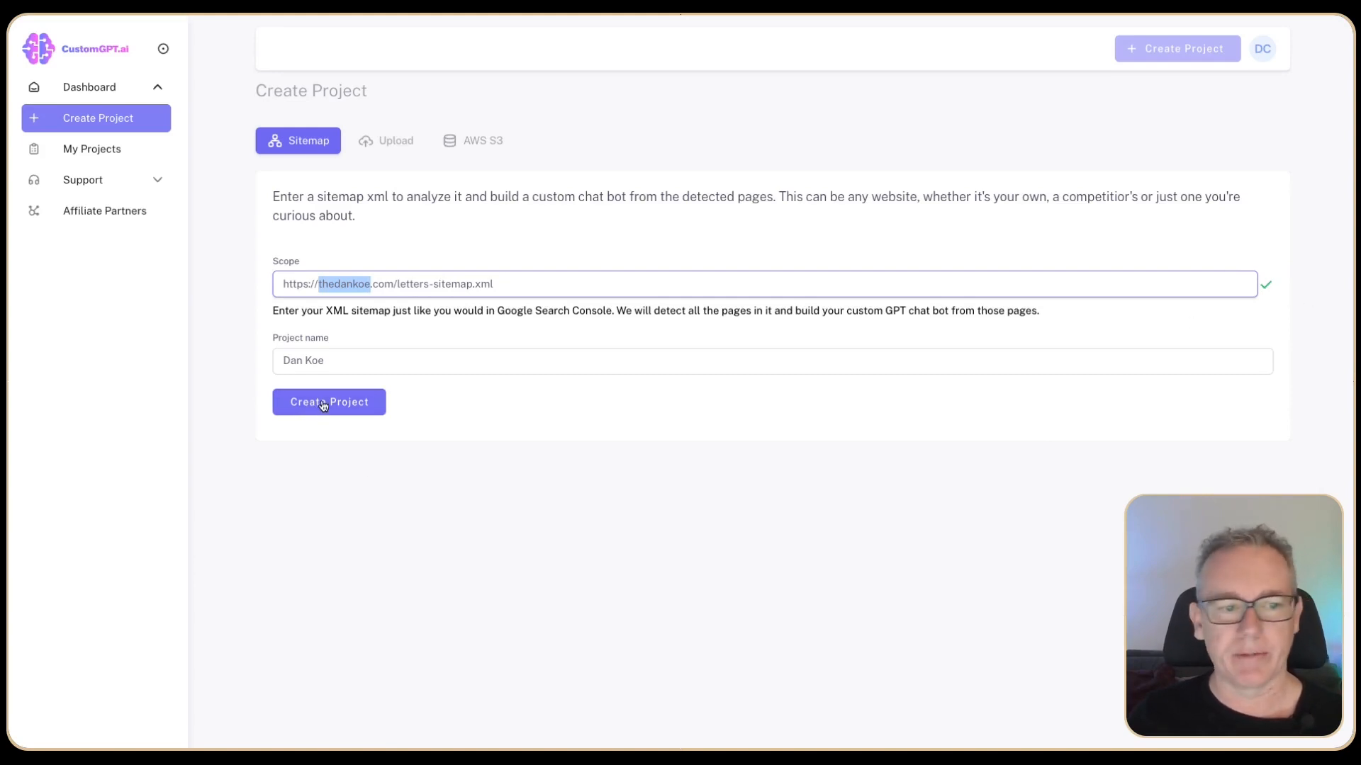
Create the Dan Koe project and confirm its 85 letter pages are crawled and indexed Ok
click(328, 401)
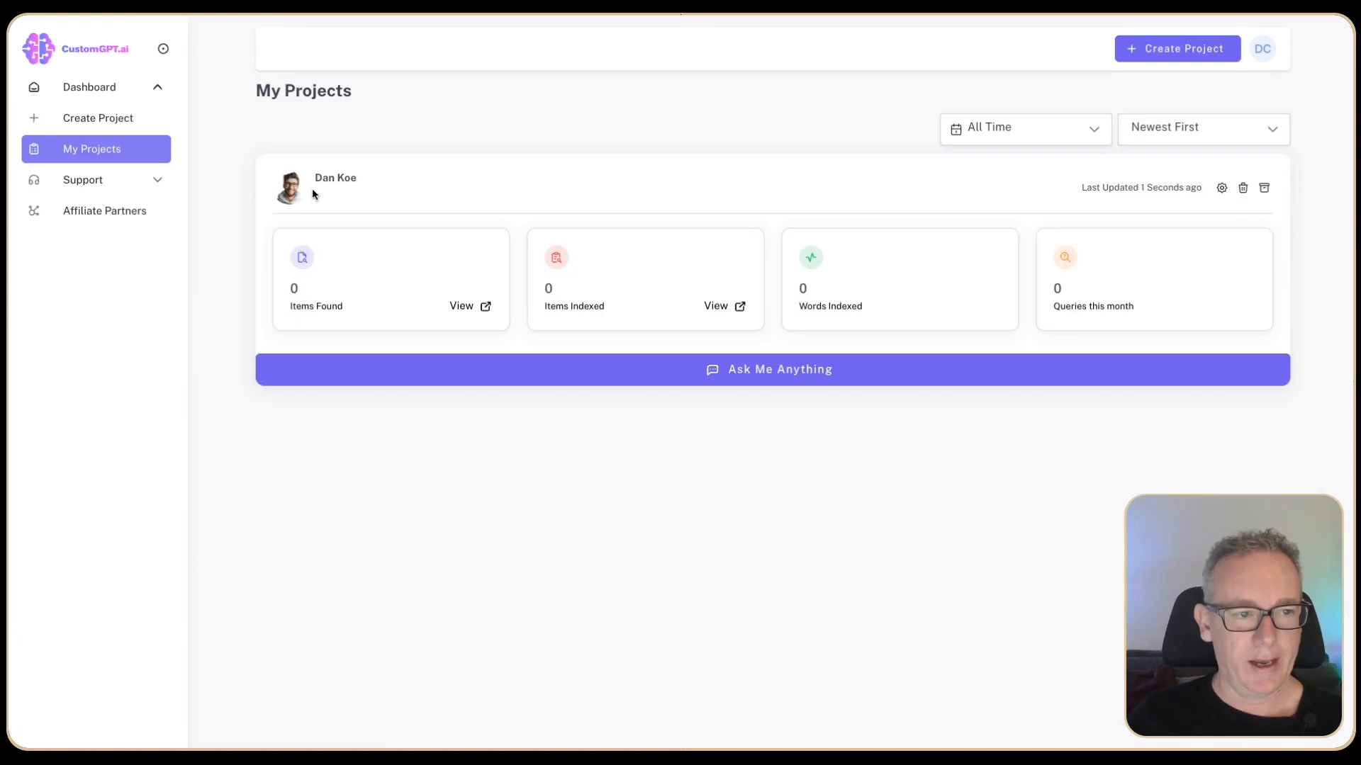
mouse_move(412, 289)
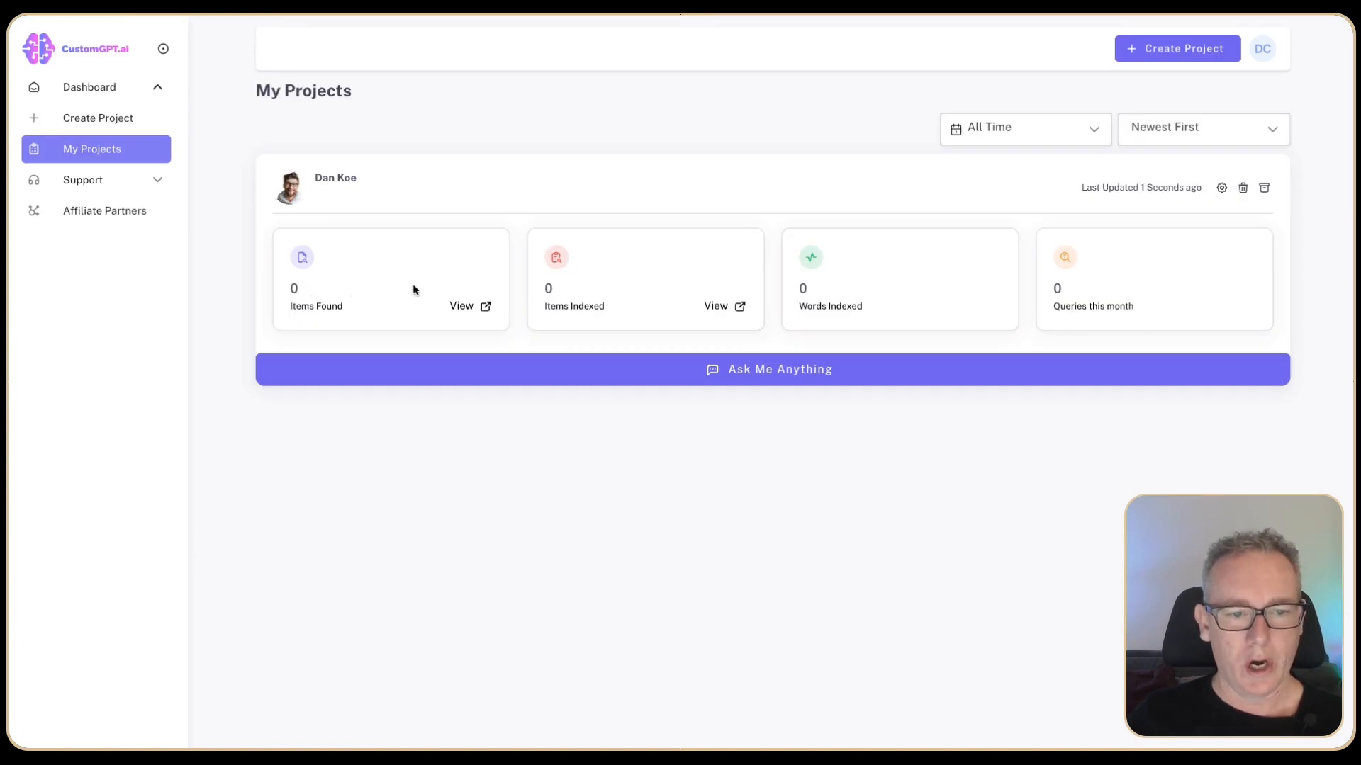
mouse_move(1081, 349)
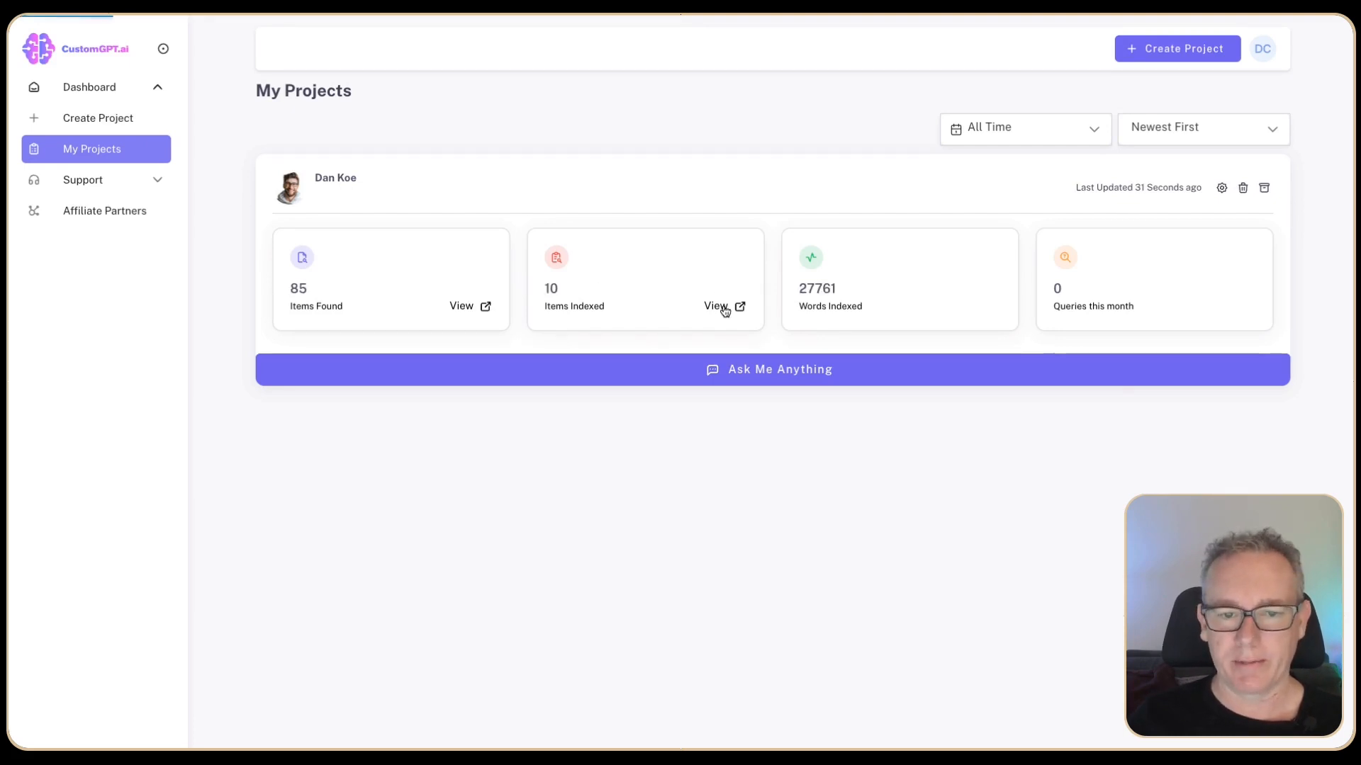
click(714, 306)
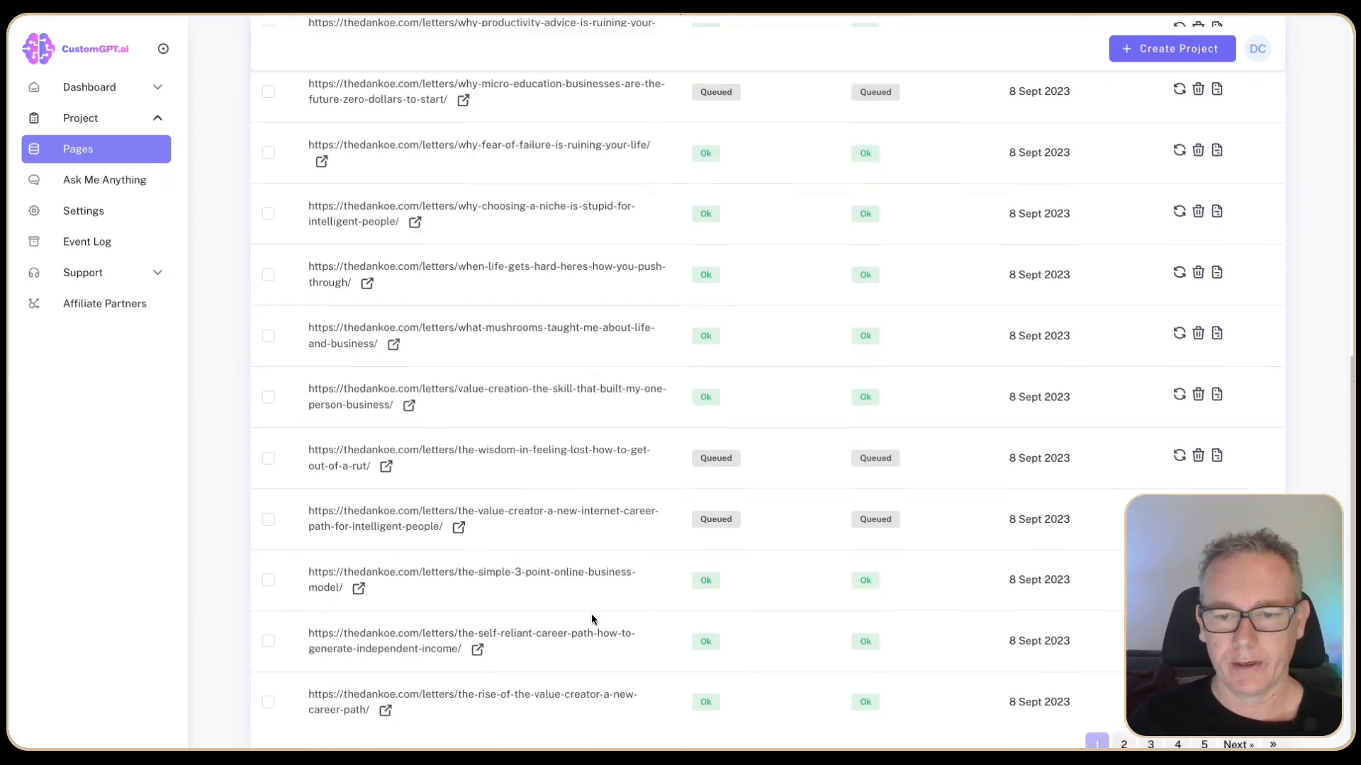
scroll(up, 3)
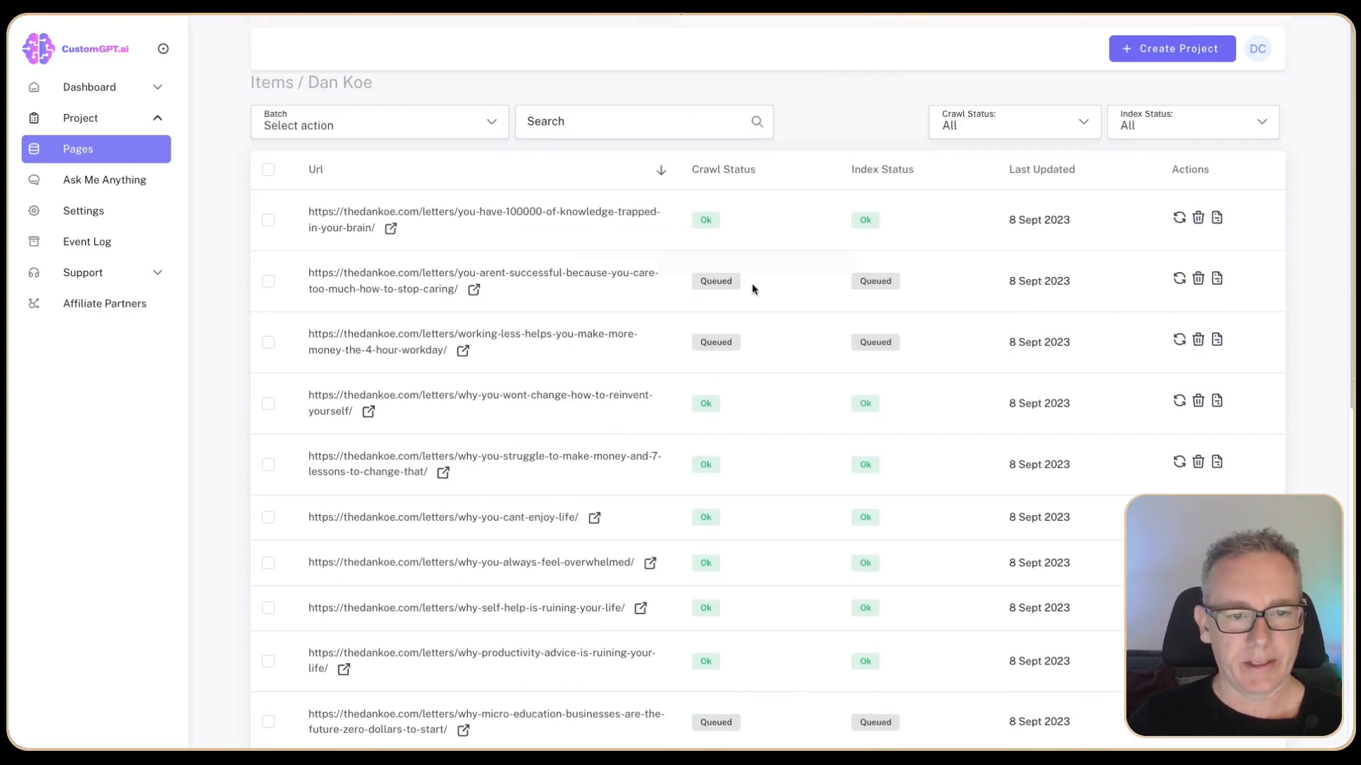
mouse_move(619, 334)
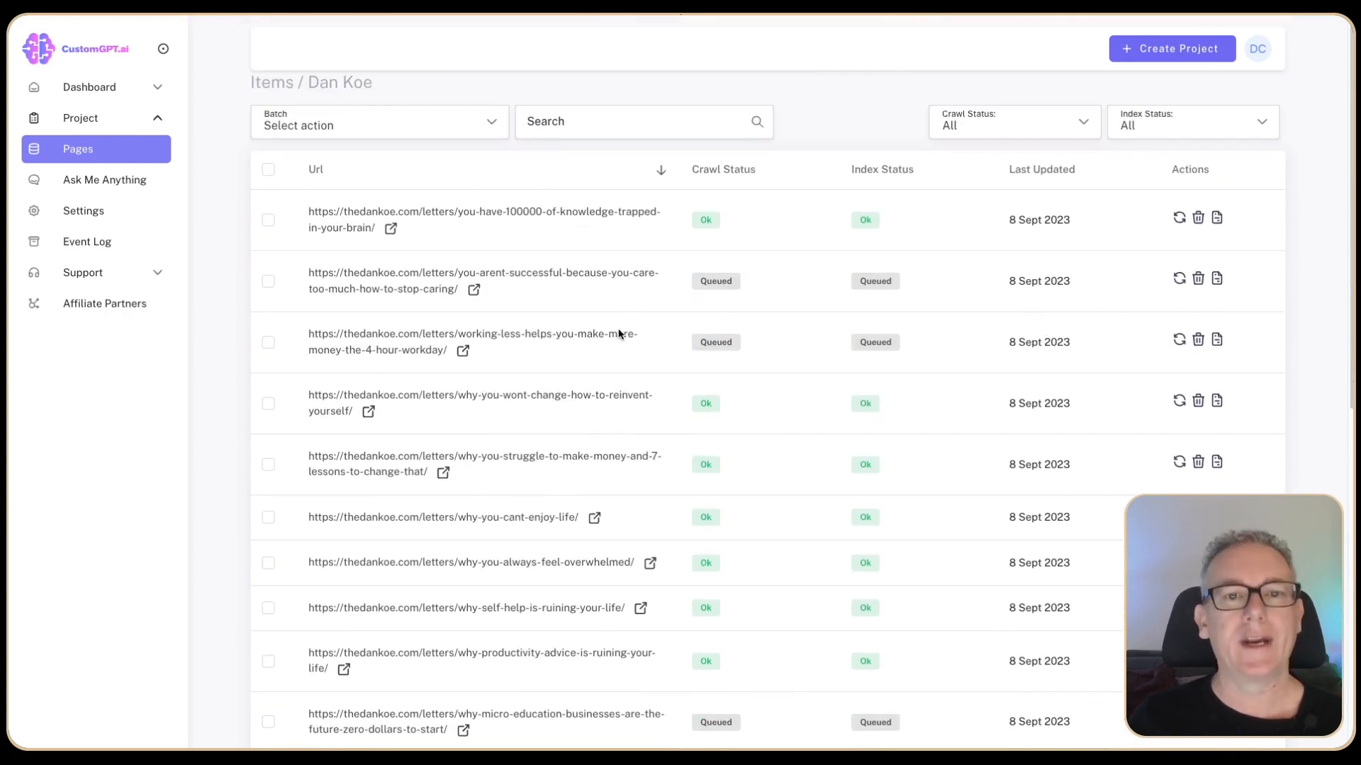
mouse_move(99, 19)
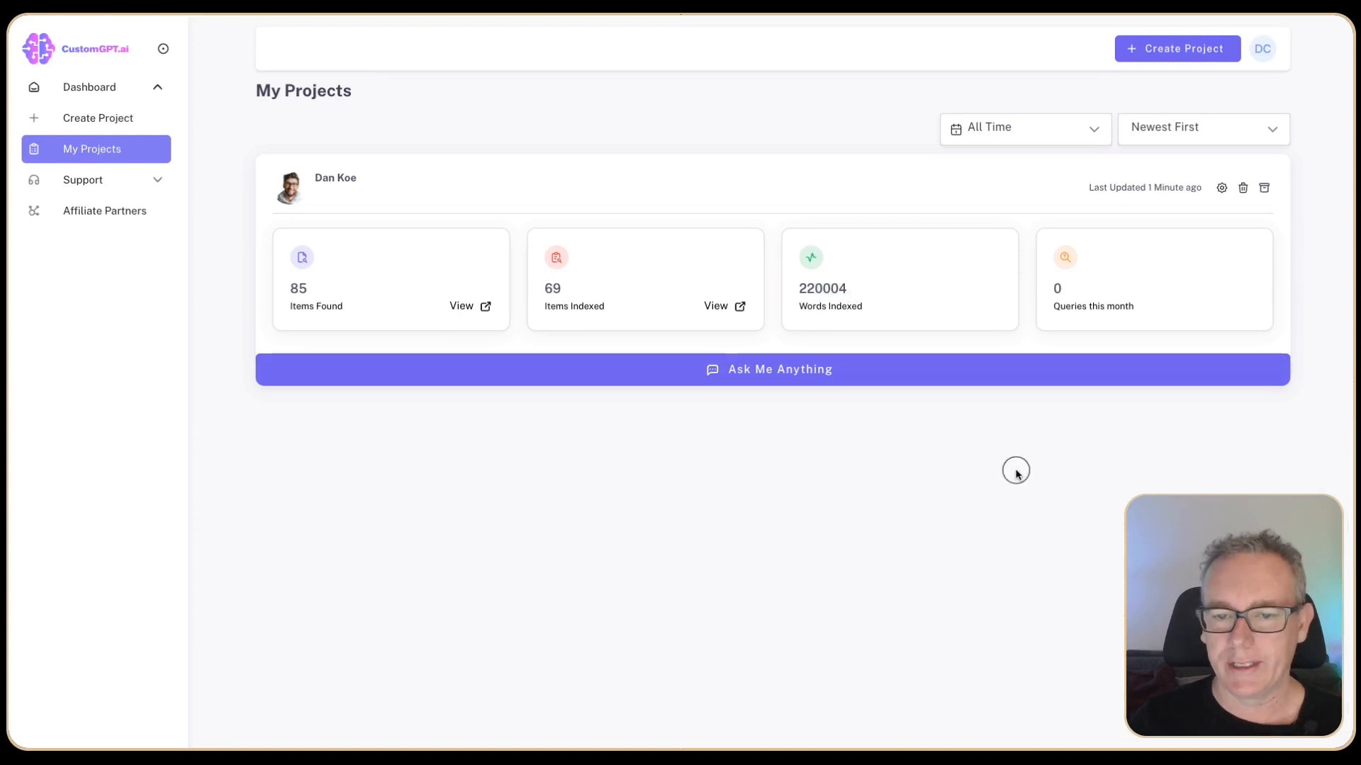
click(470, 306)
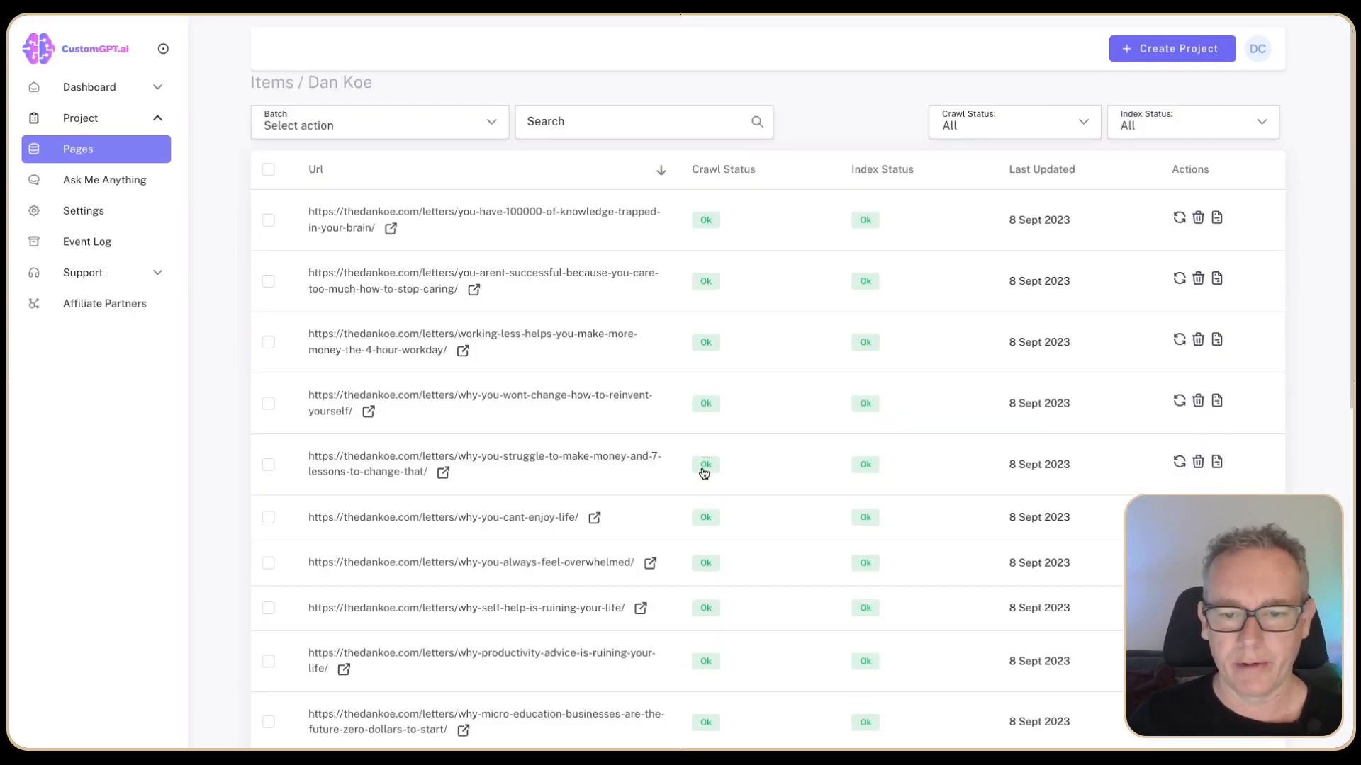
mouse_move(834, 331)
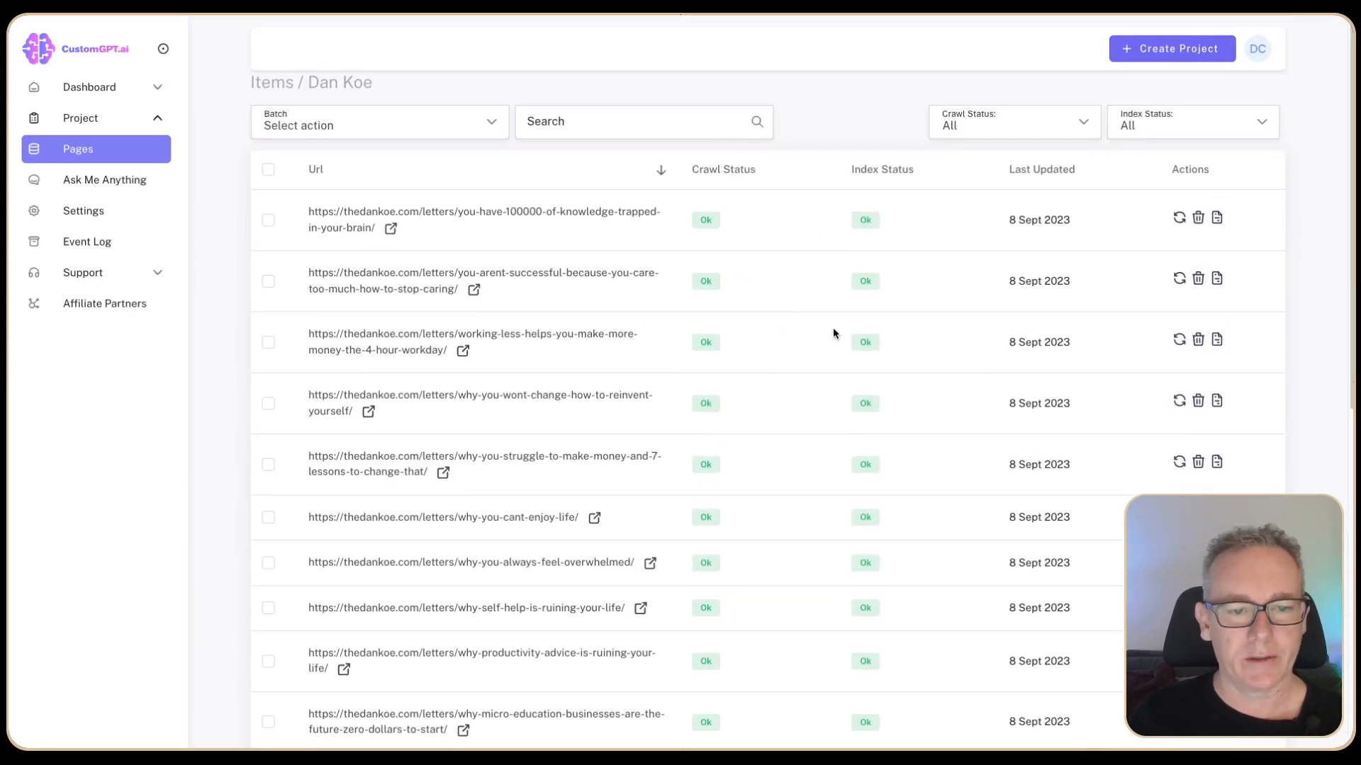
scroll(down, 3)
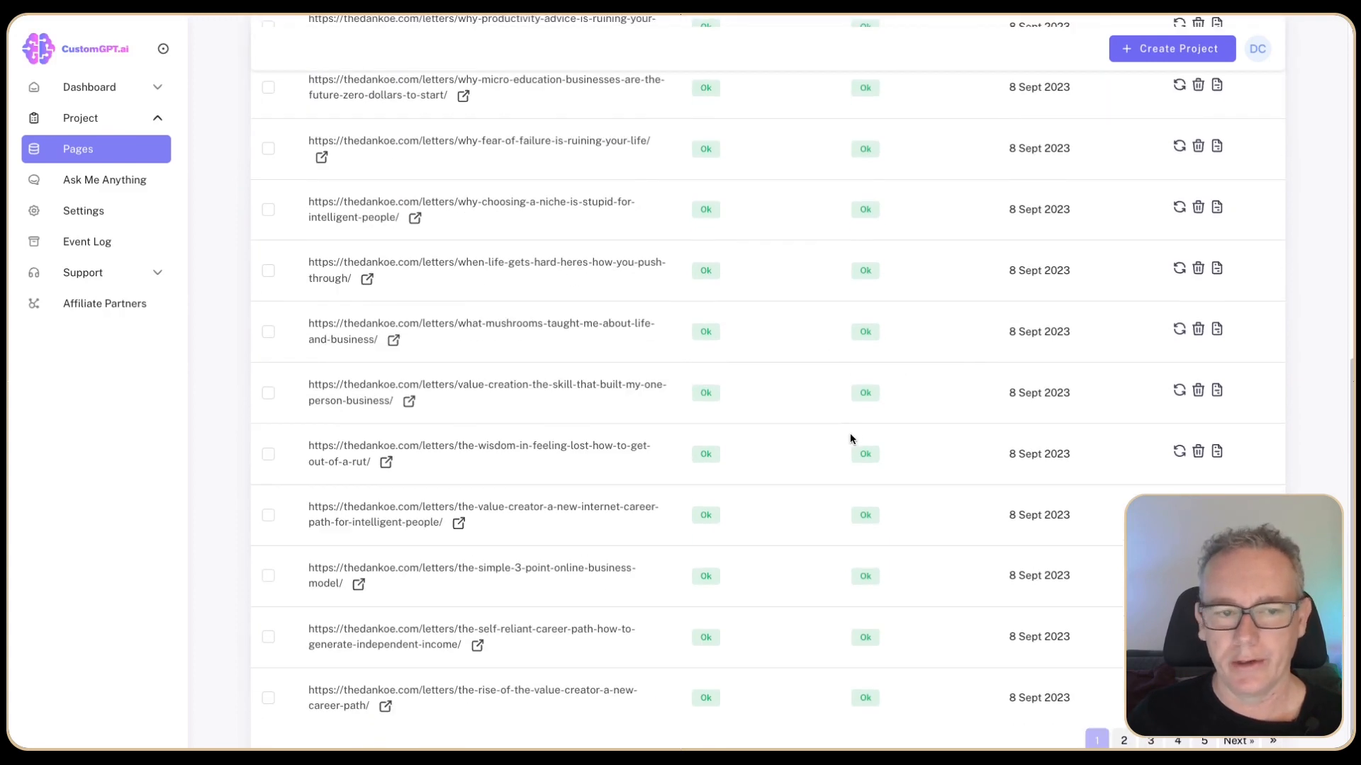
Ask the Dan Koe bot 'What is Dan Koe known for and why would I subscribe to his blog' and select the question to copy
click(88, 87)
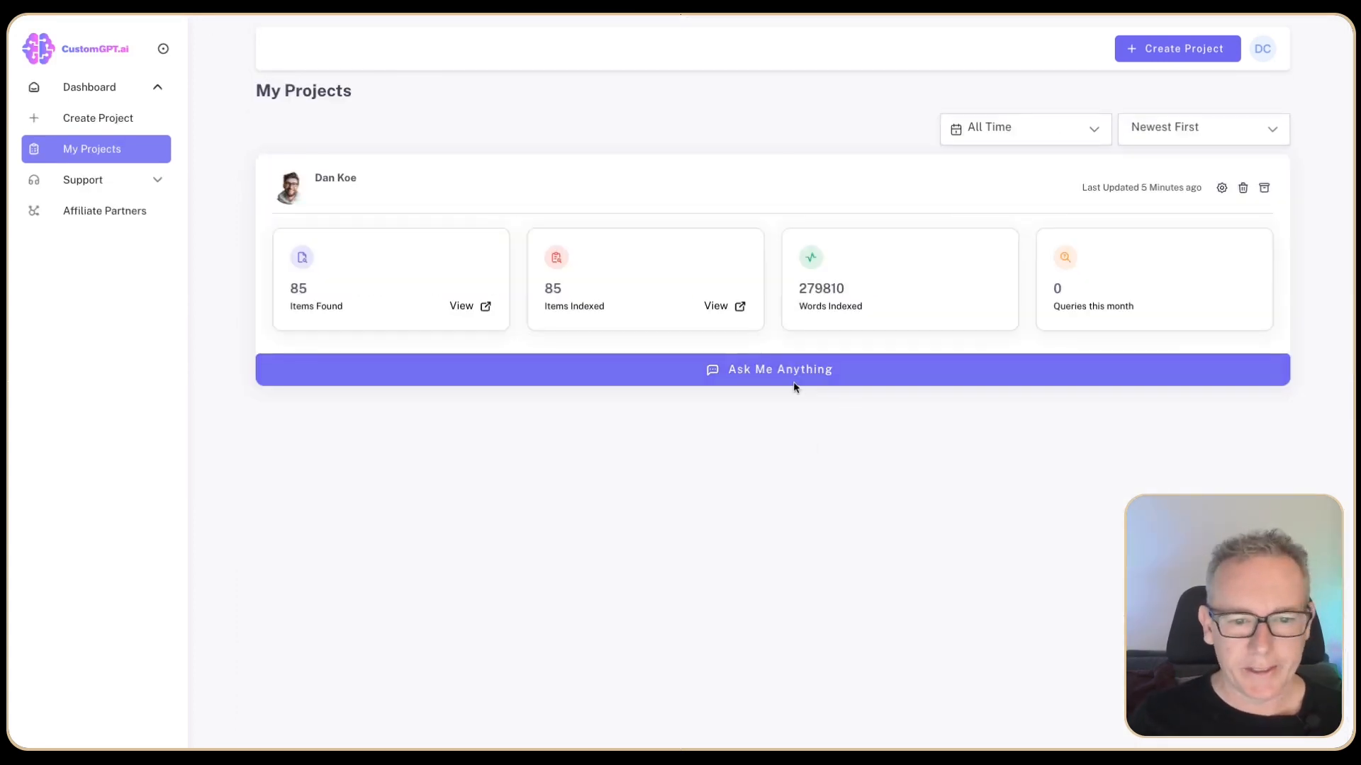
click(778, 369)
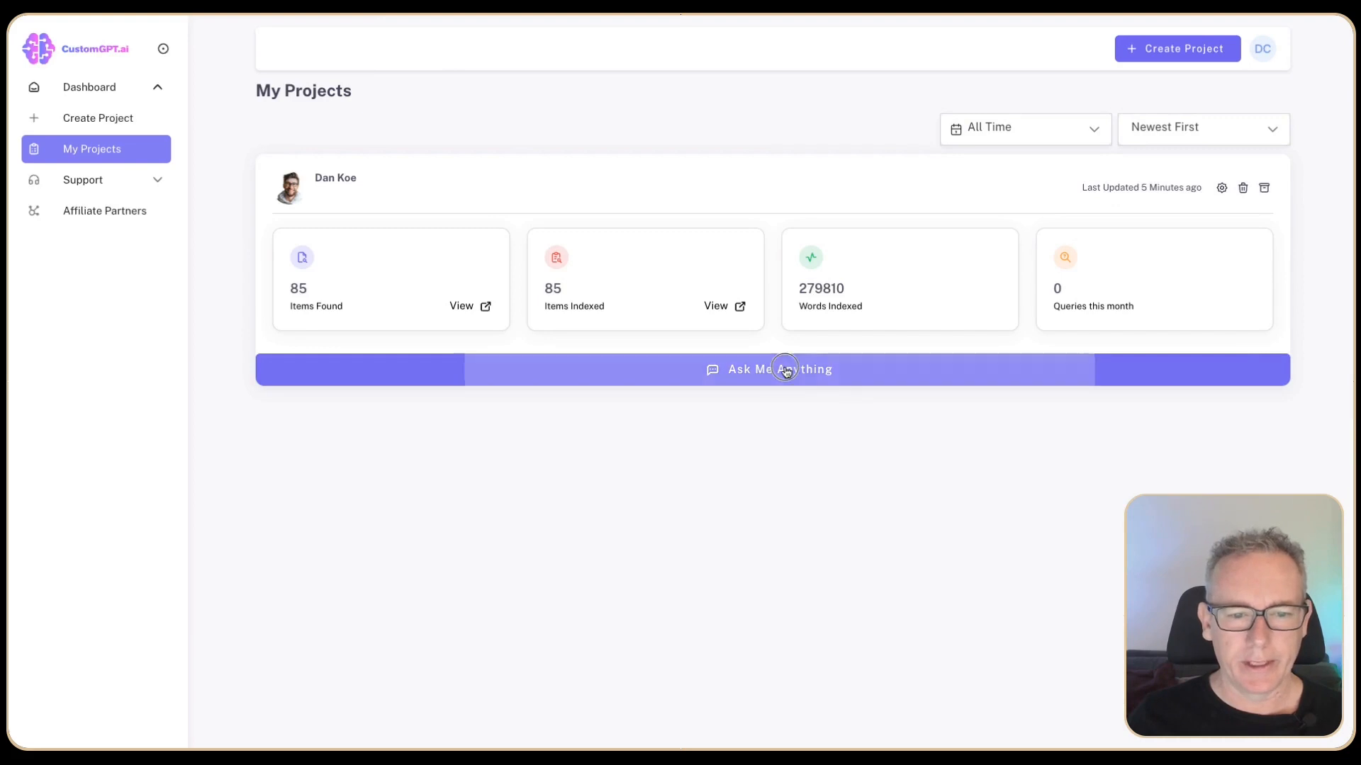
click(768, 368)
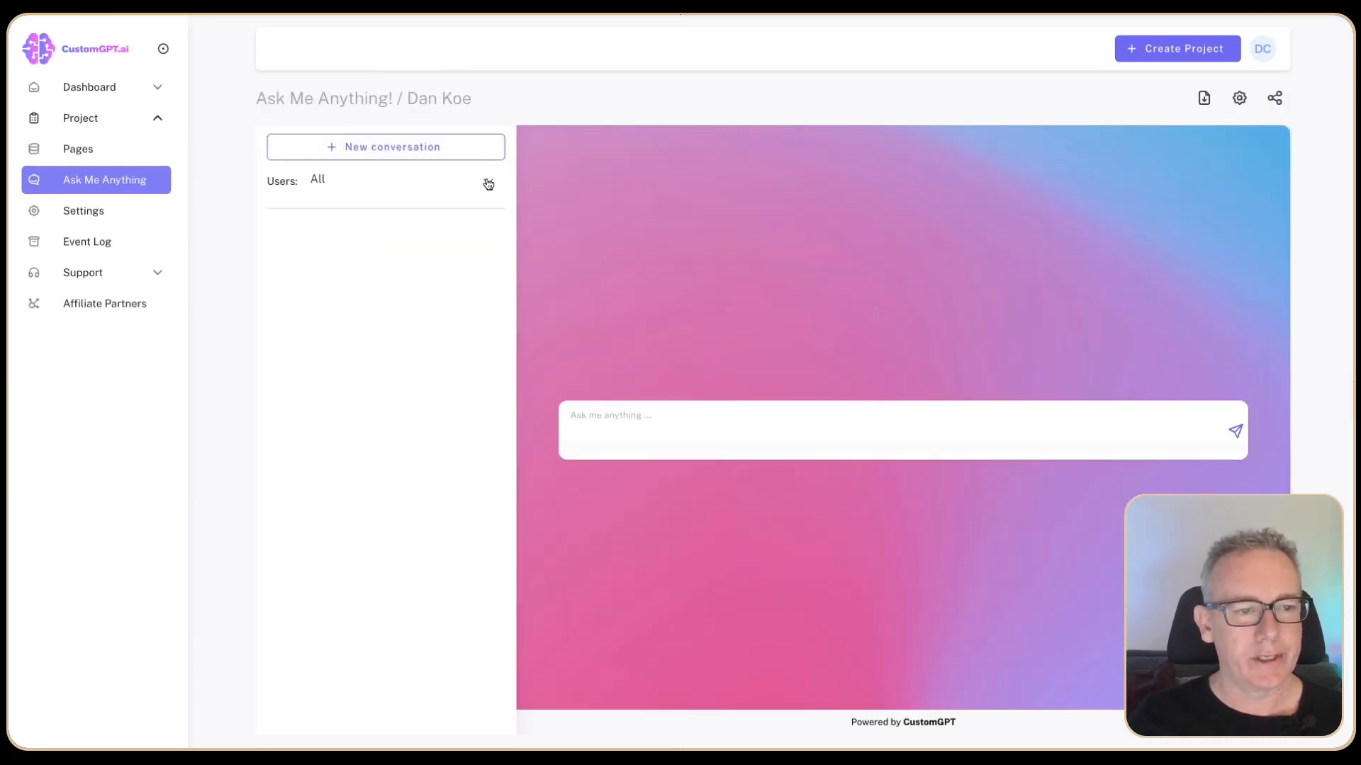
text(What is Dan Koe known for and why would I subscribe to his blog)
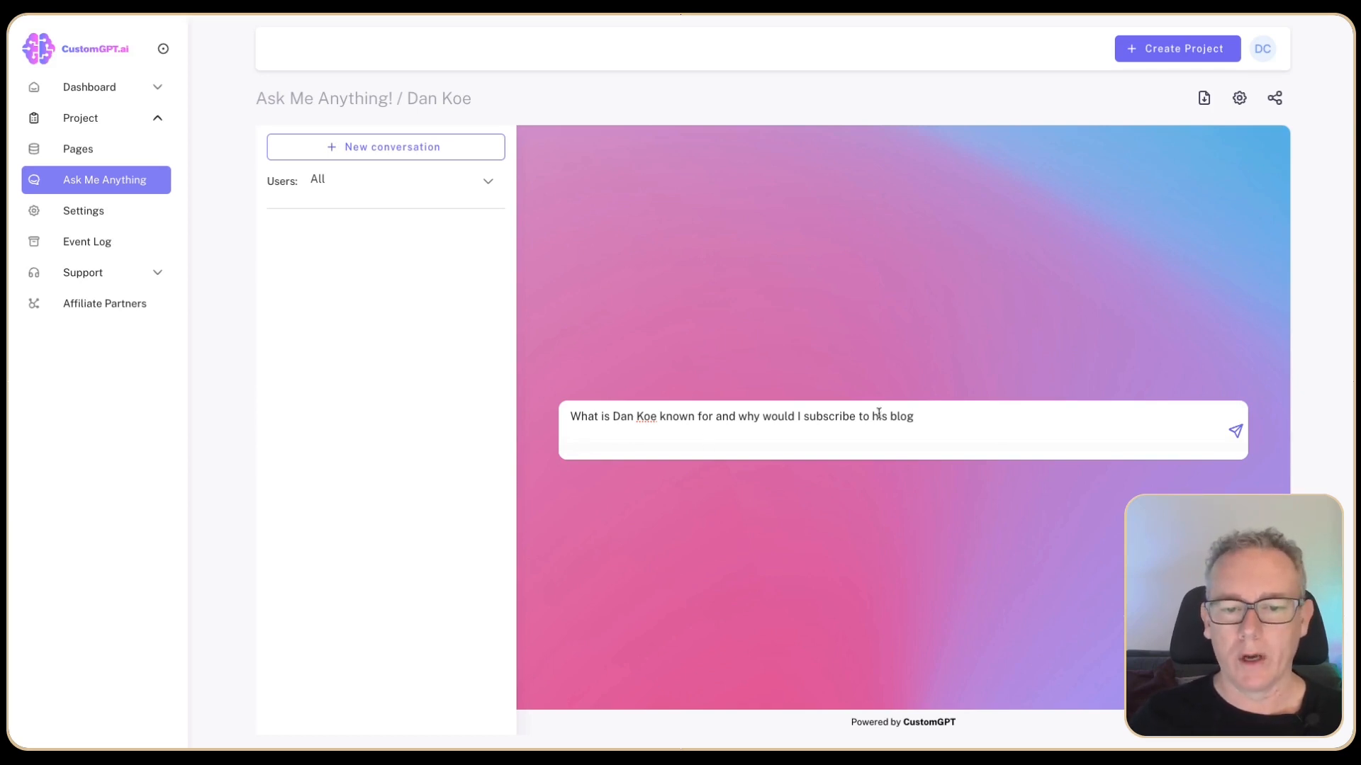
click(1235, 431)
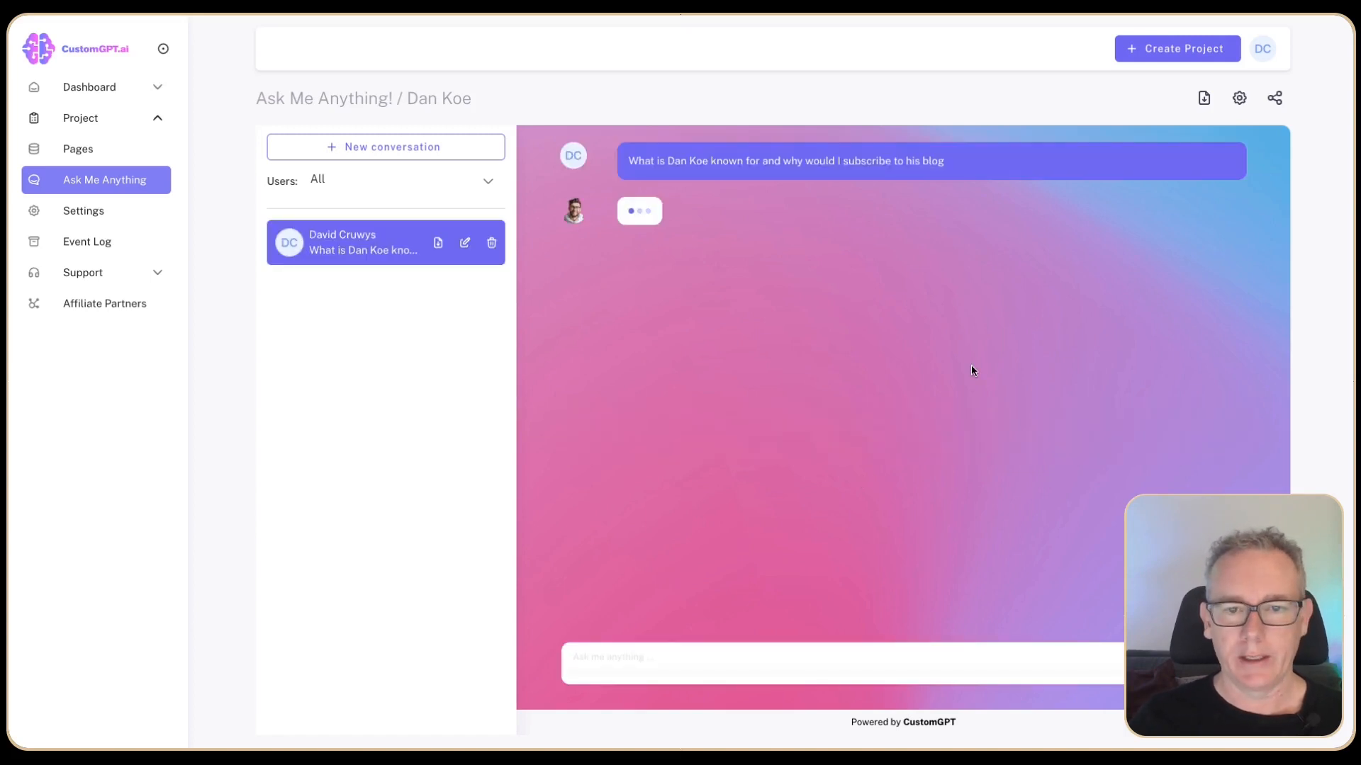
mouse_move(703, 303)
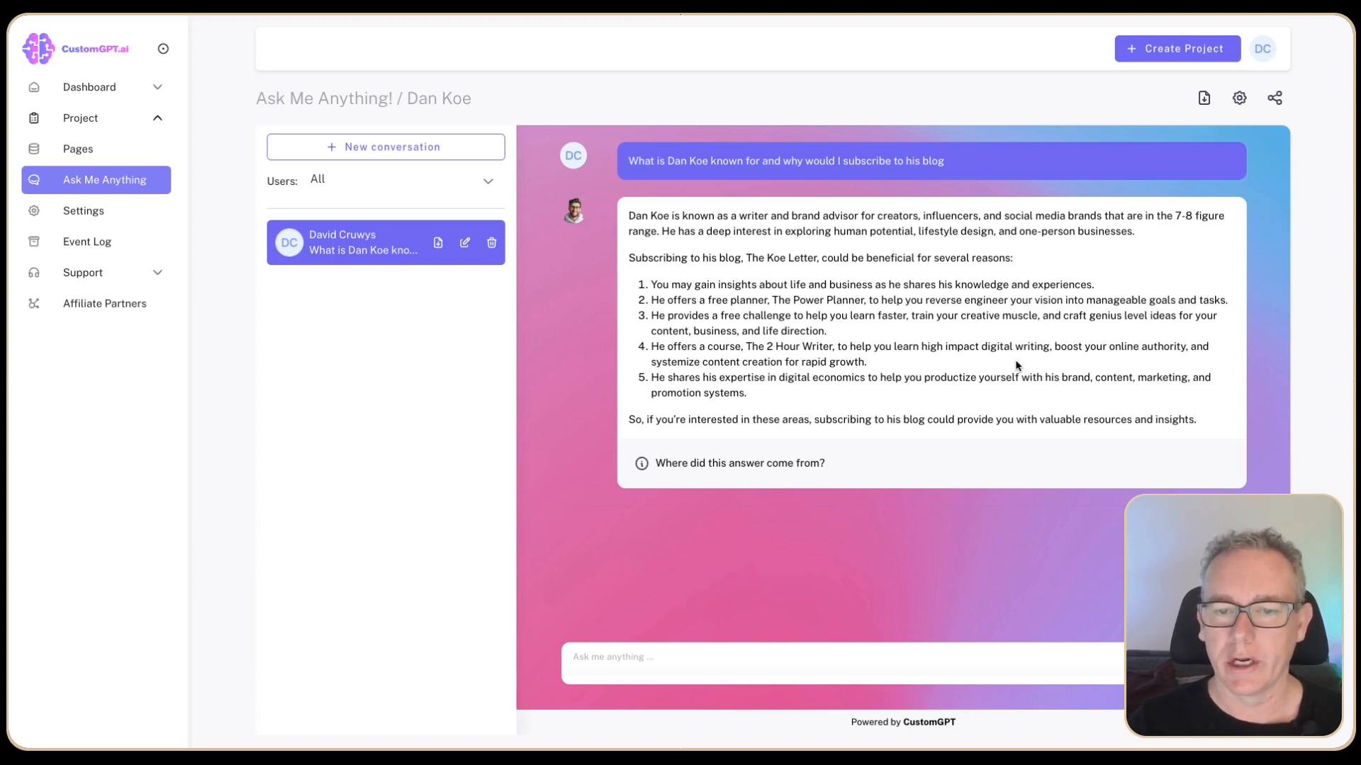
mouse_move(961, 353)
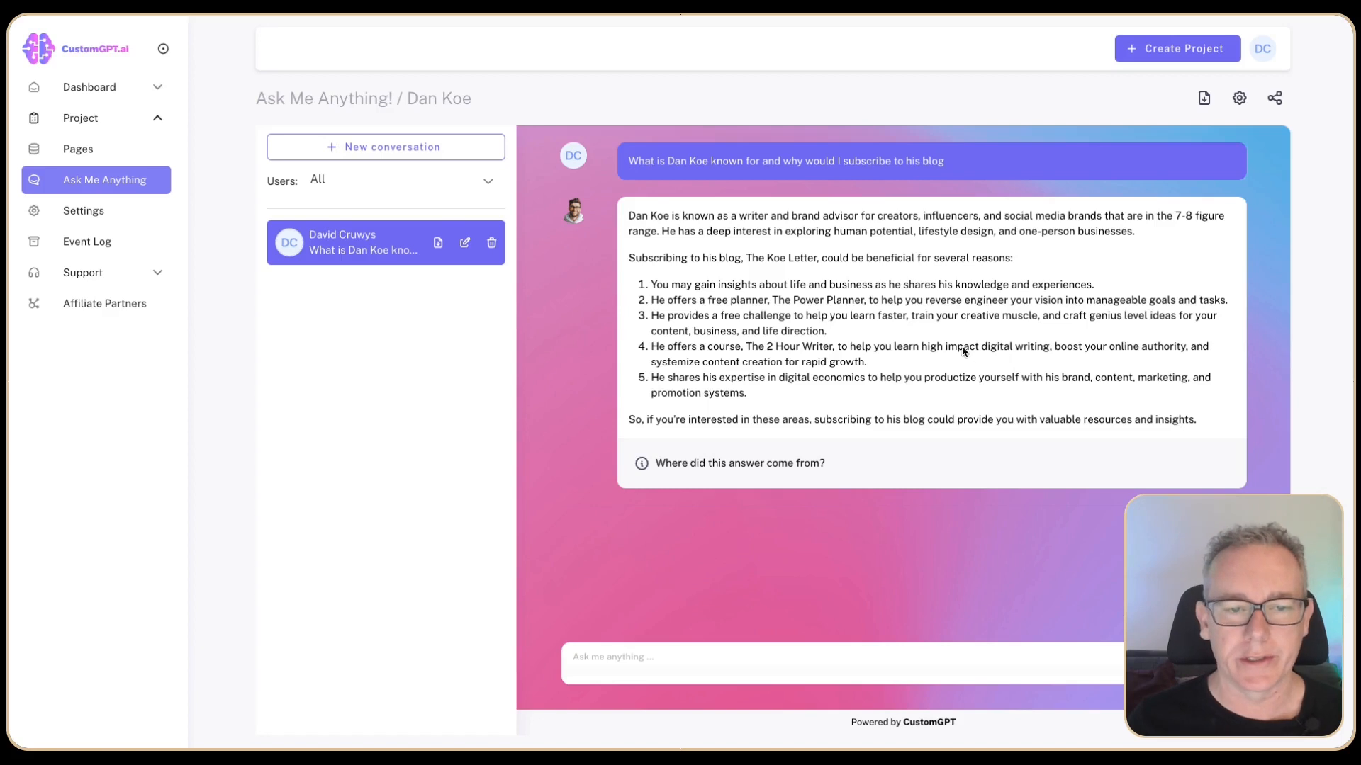
mouse_move(832, 329)
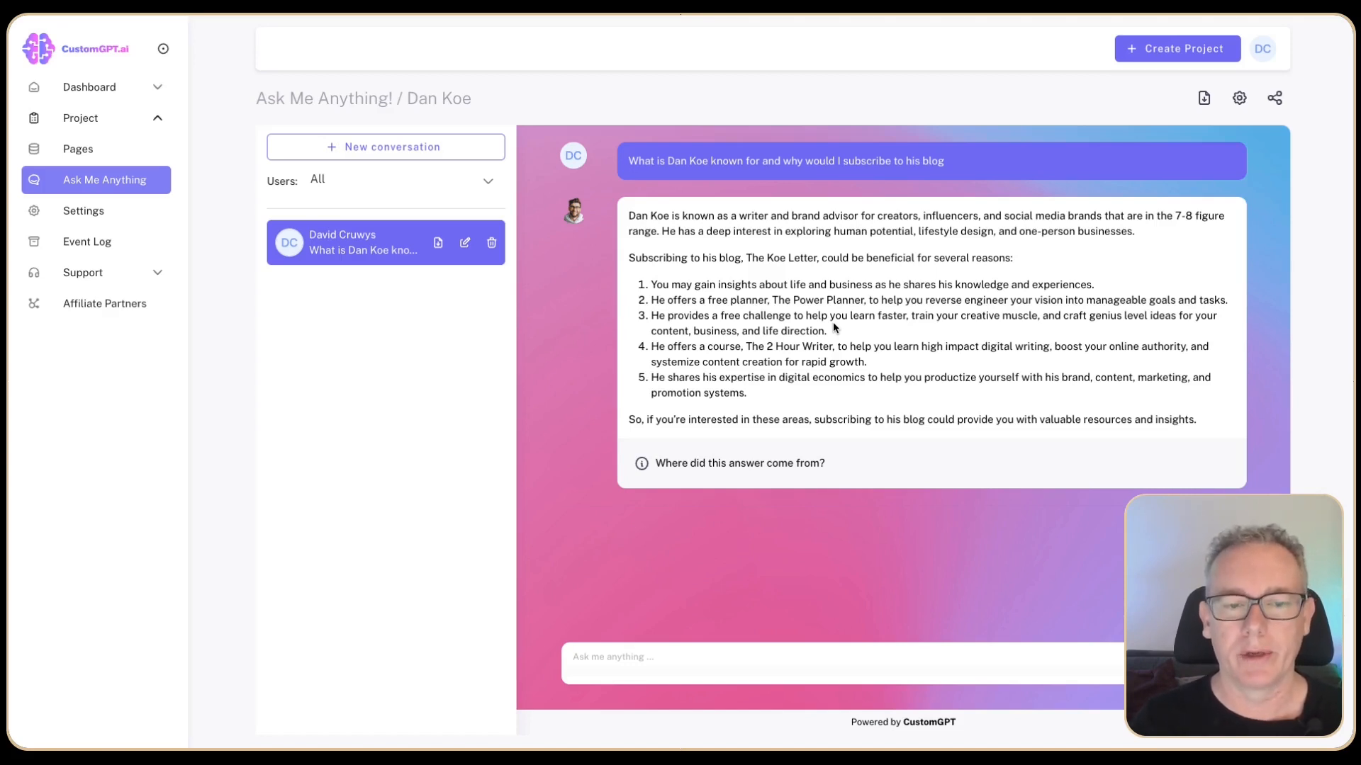
triple_click(784, 160)
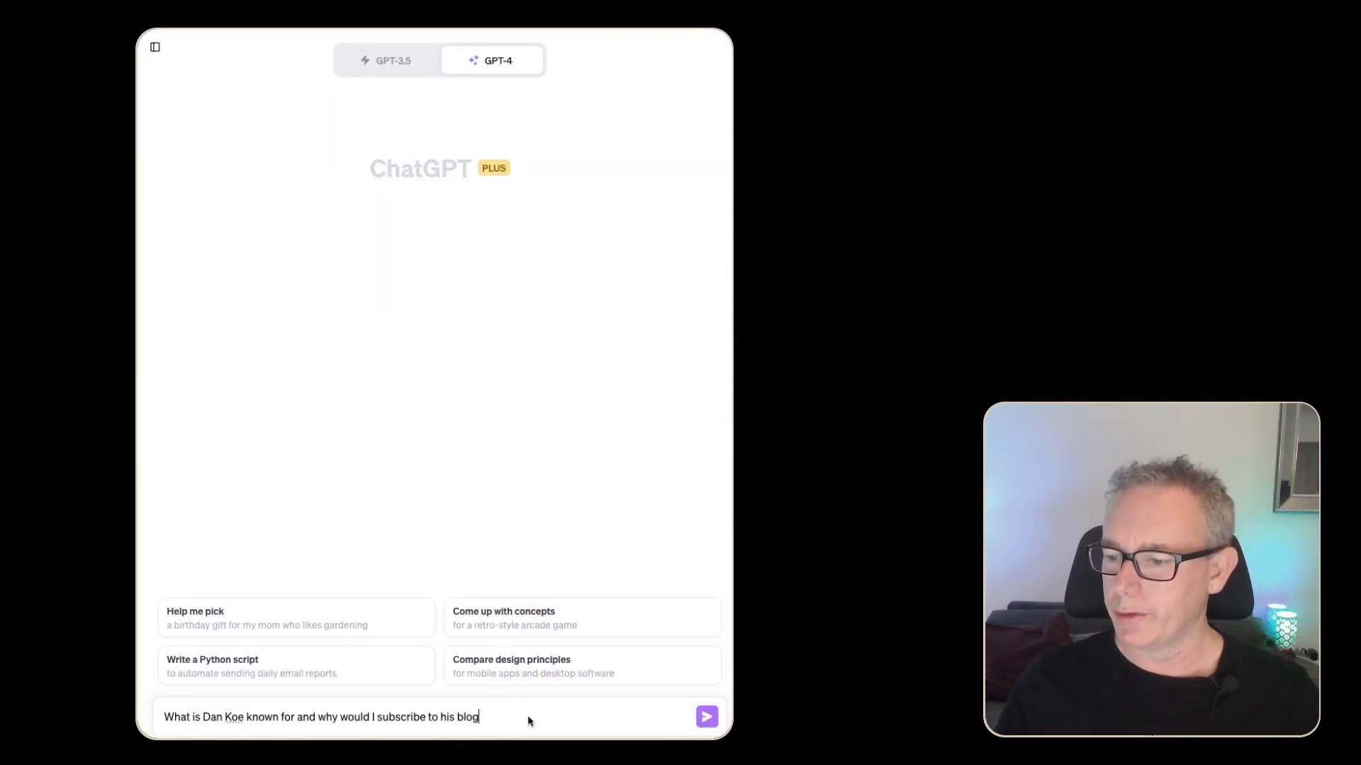
Paste the Dan Koe question into ChatGPT's GPT-4 message box
click(706, 717)
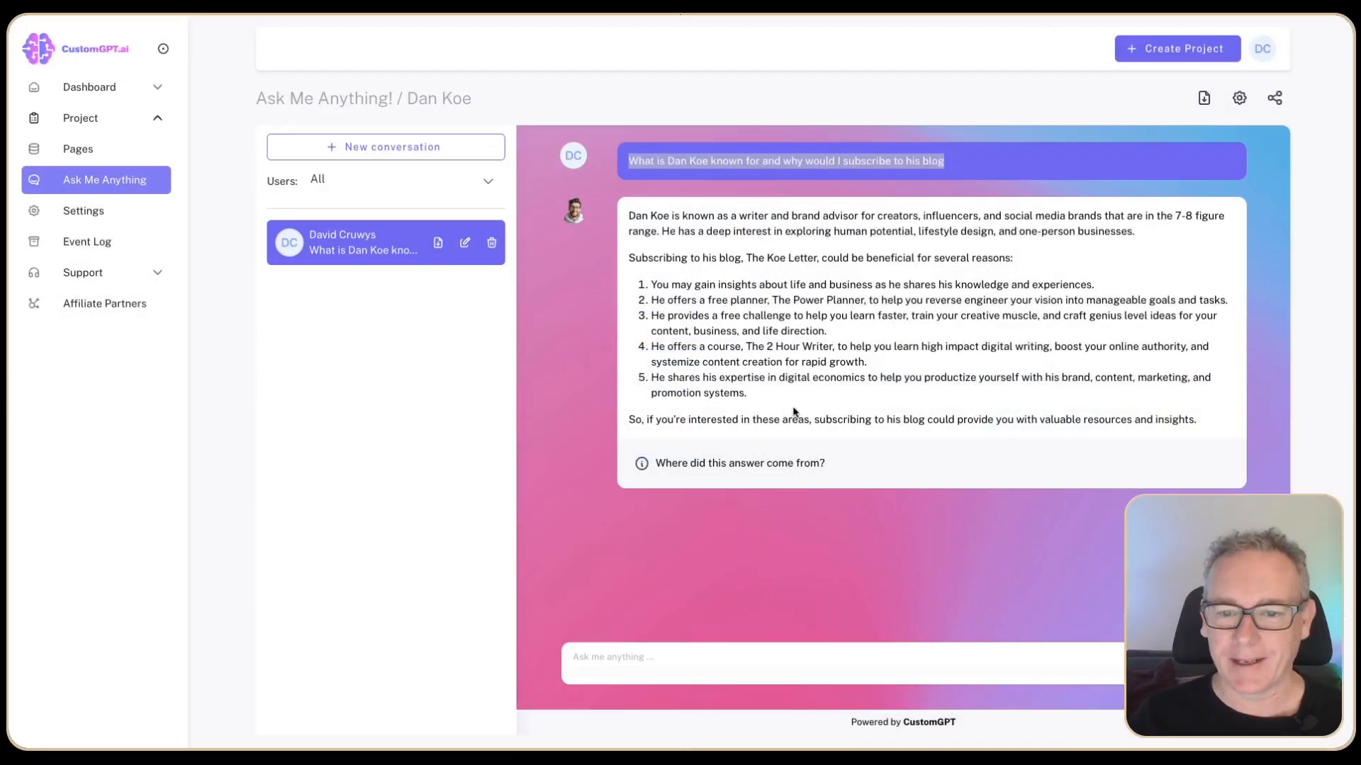
mouse_move(905, 417)
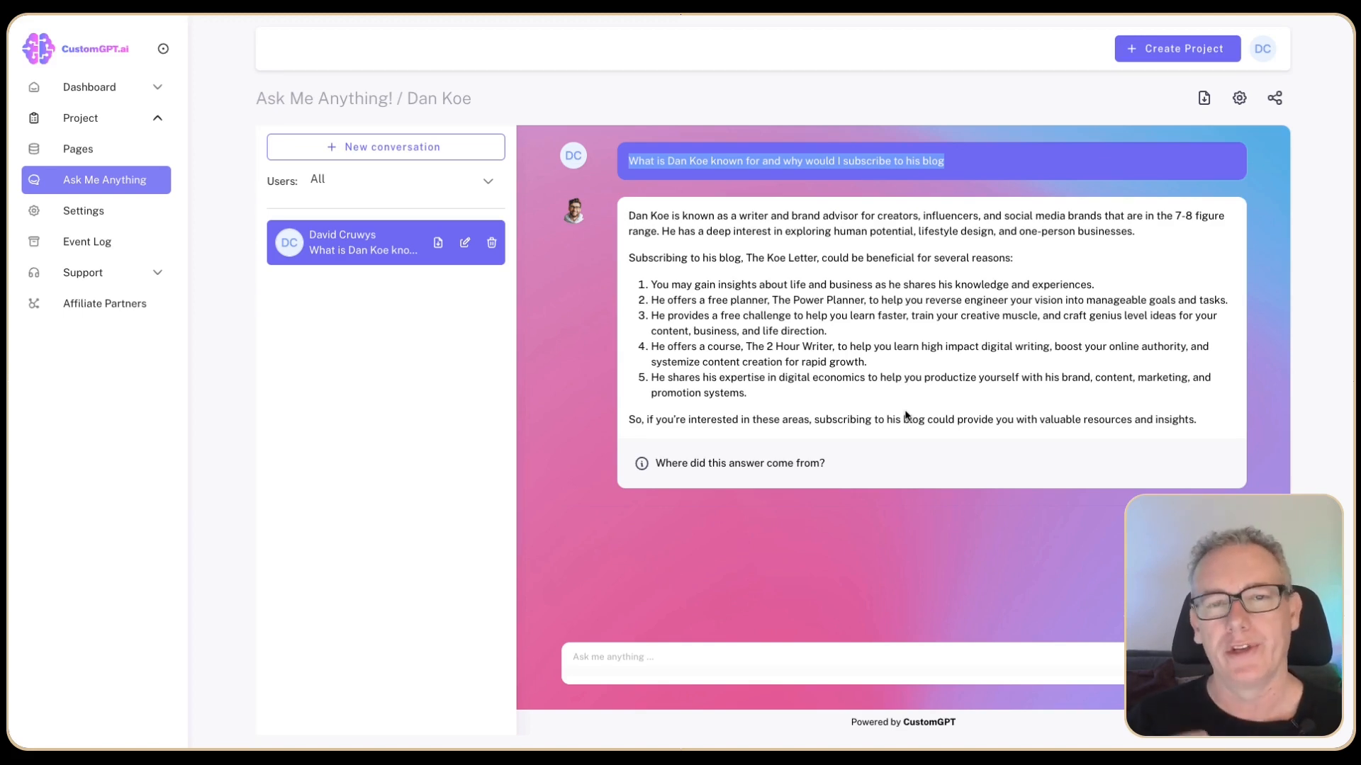
Reveal the answer's sources and page through them to the 3 Point Online Business Model letter
click(739, 462)
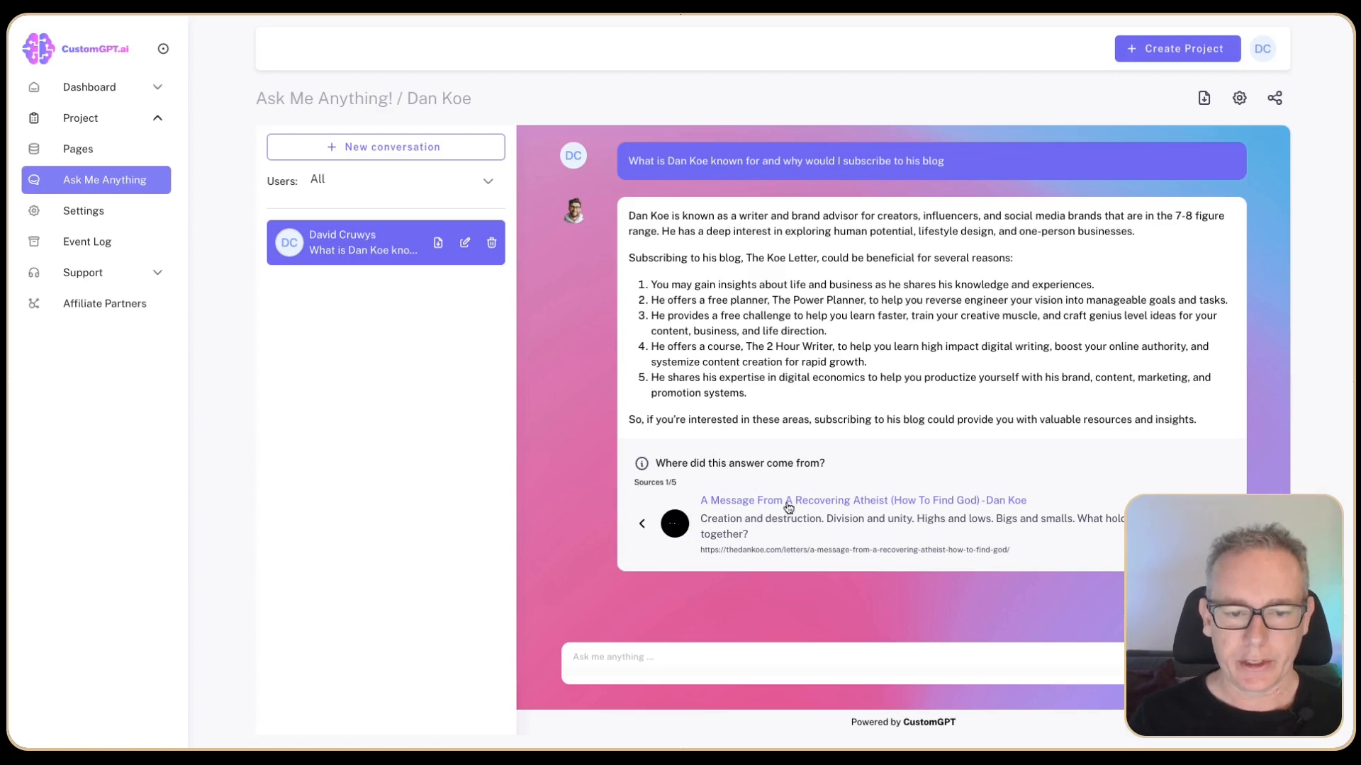
mouse_move(898, 506)
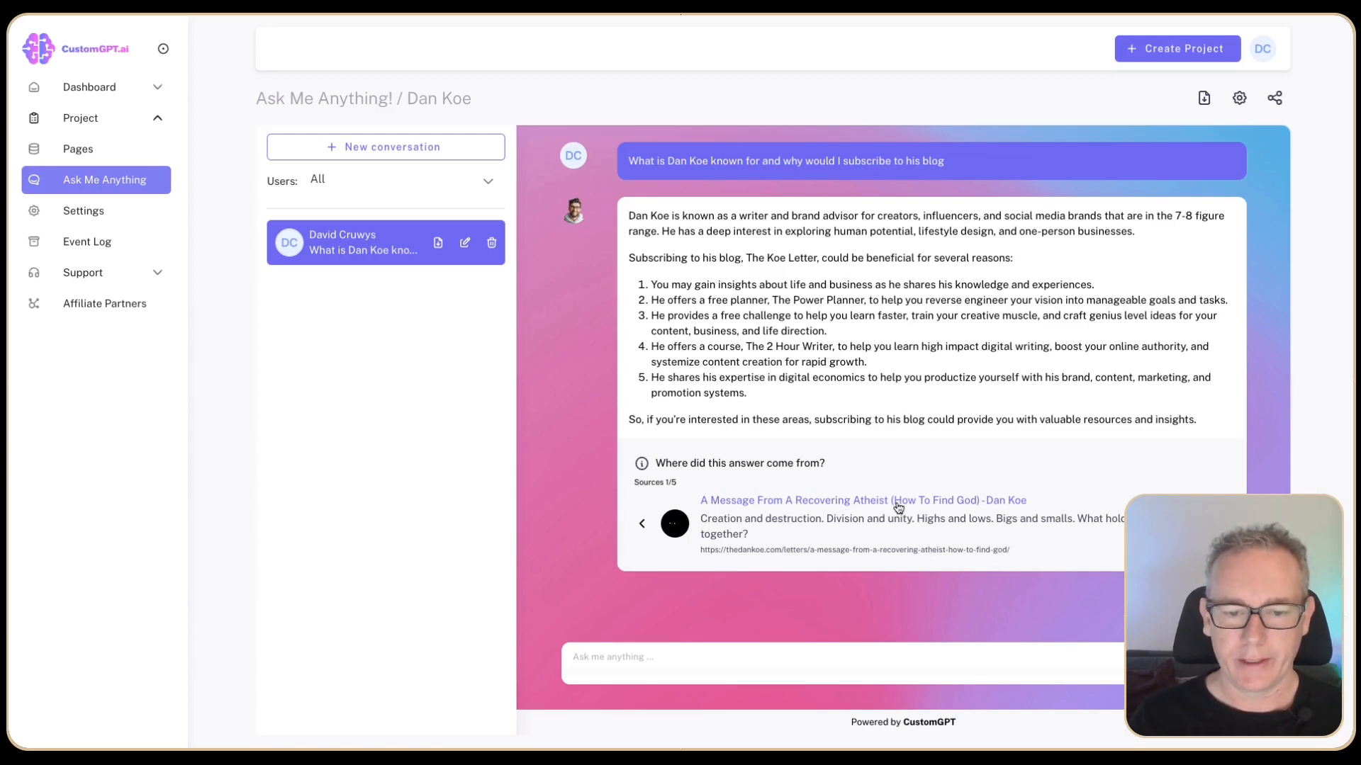
mouse_move(897, 508)
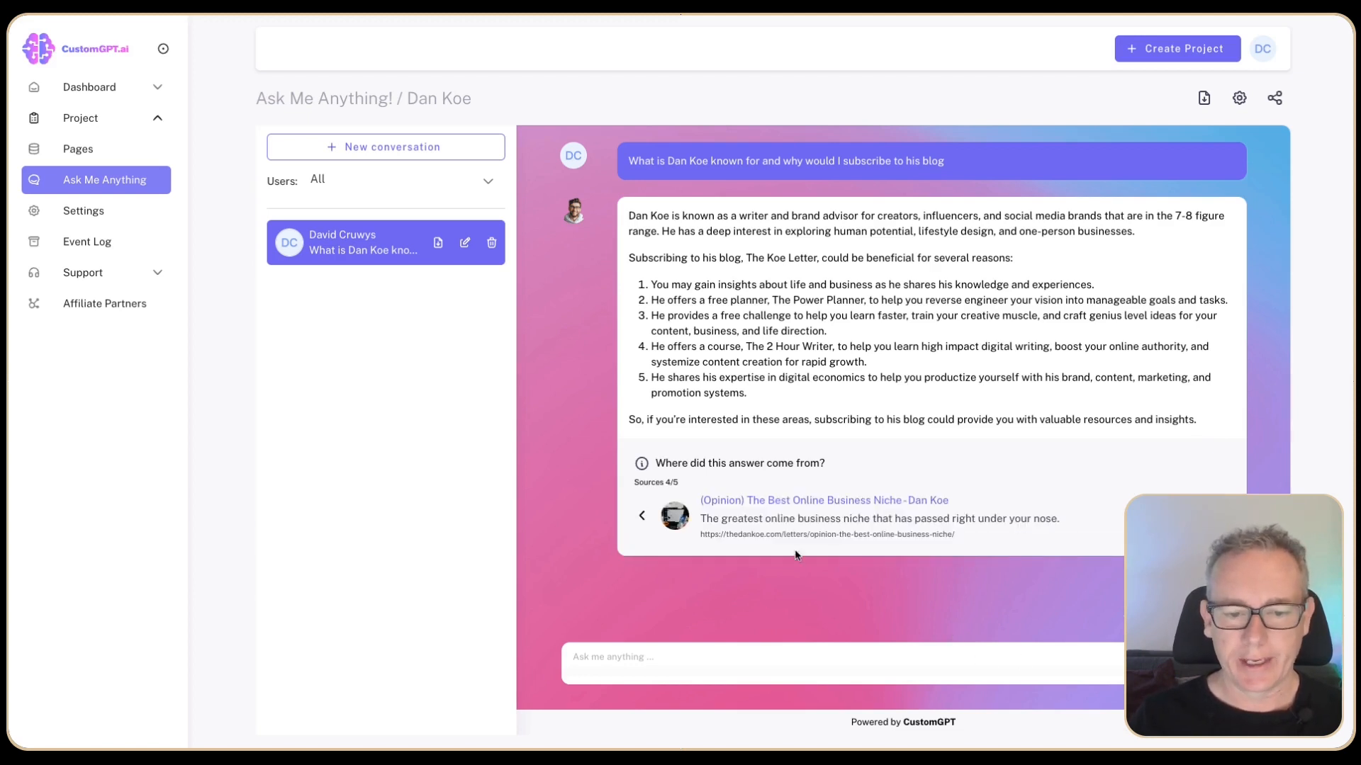
click(642, 514)
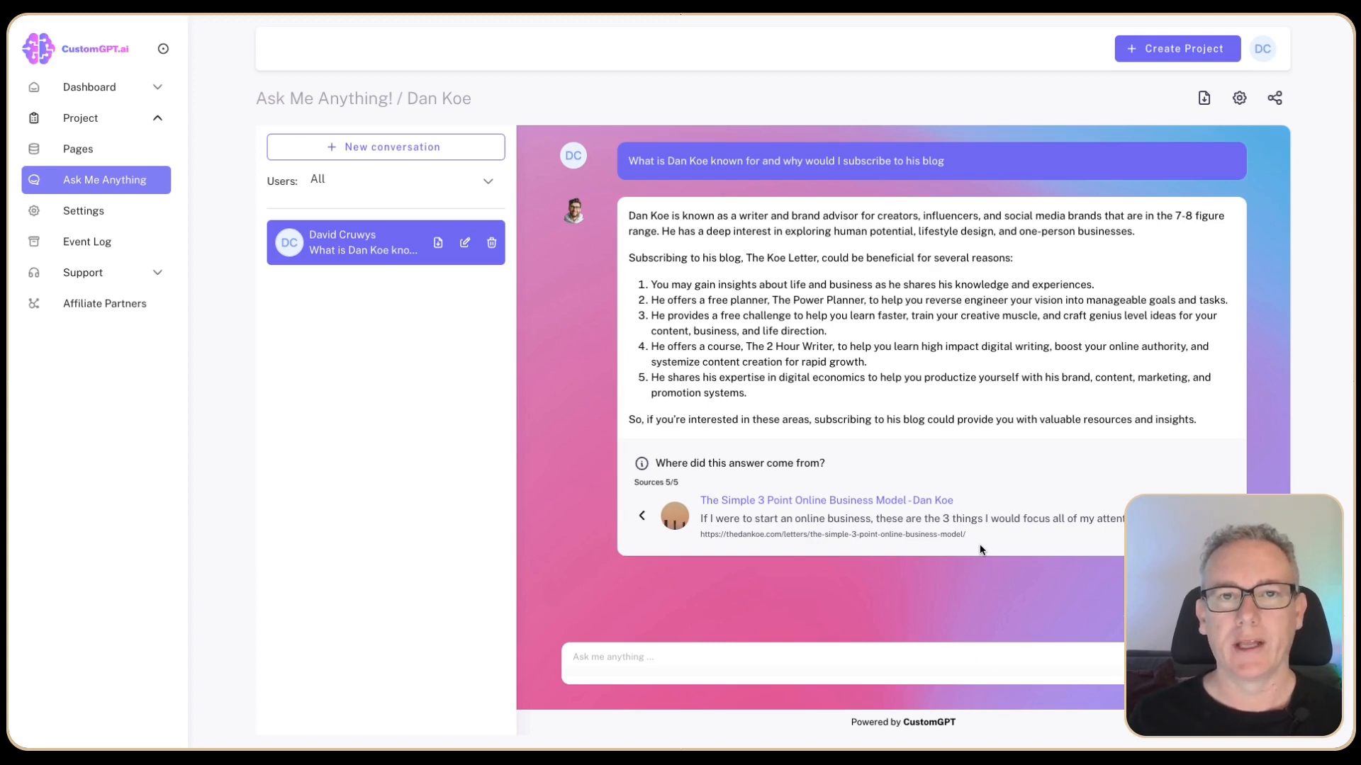
Ask the chatbot for the first 5 steps for a new business owner creating YouTube content and read the reply
text(As a new business owner creating content on YouTube what are the first 5 steps that I should focus, simp)
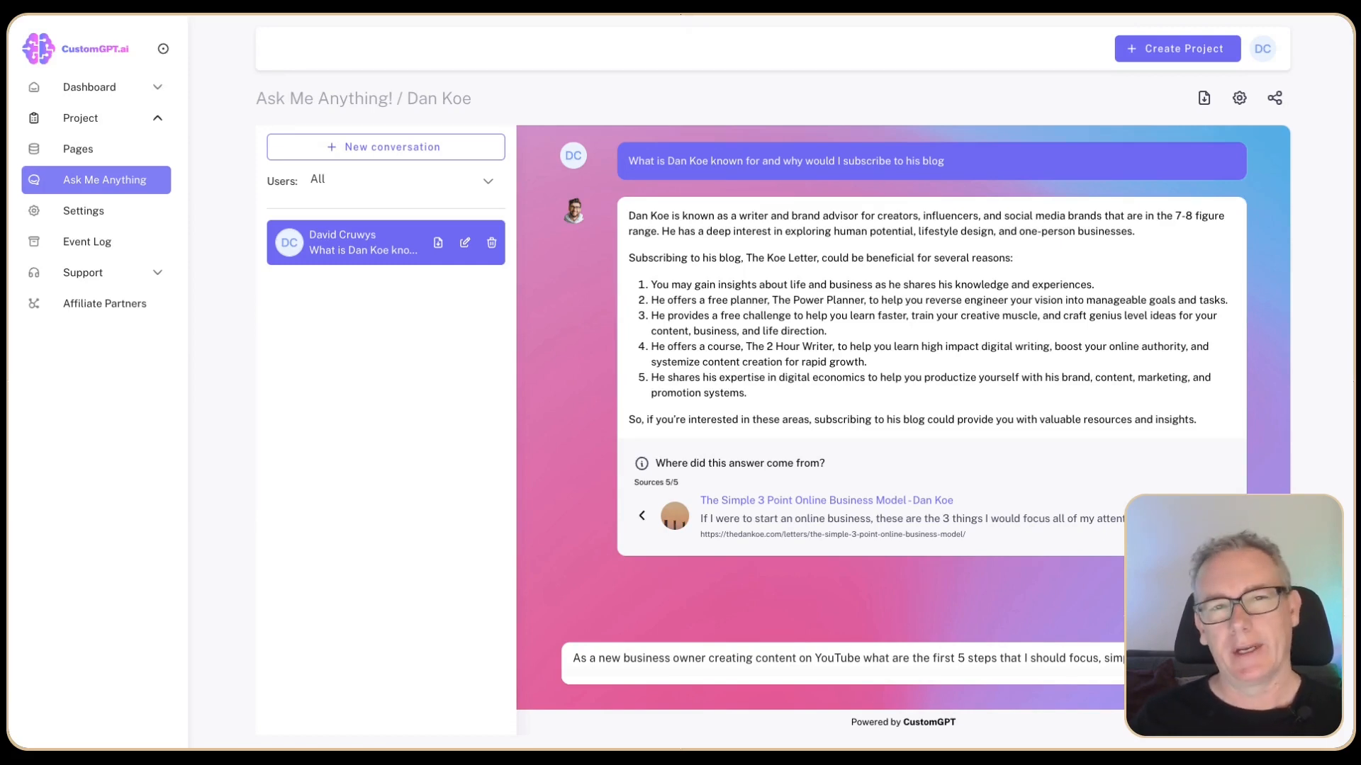
key(Return)
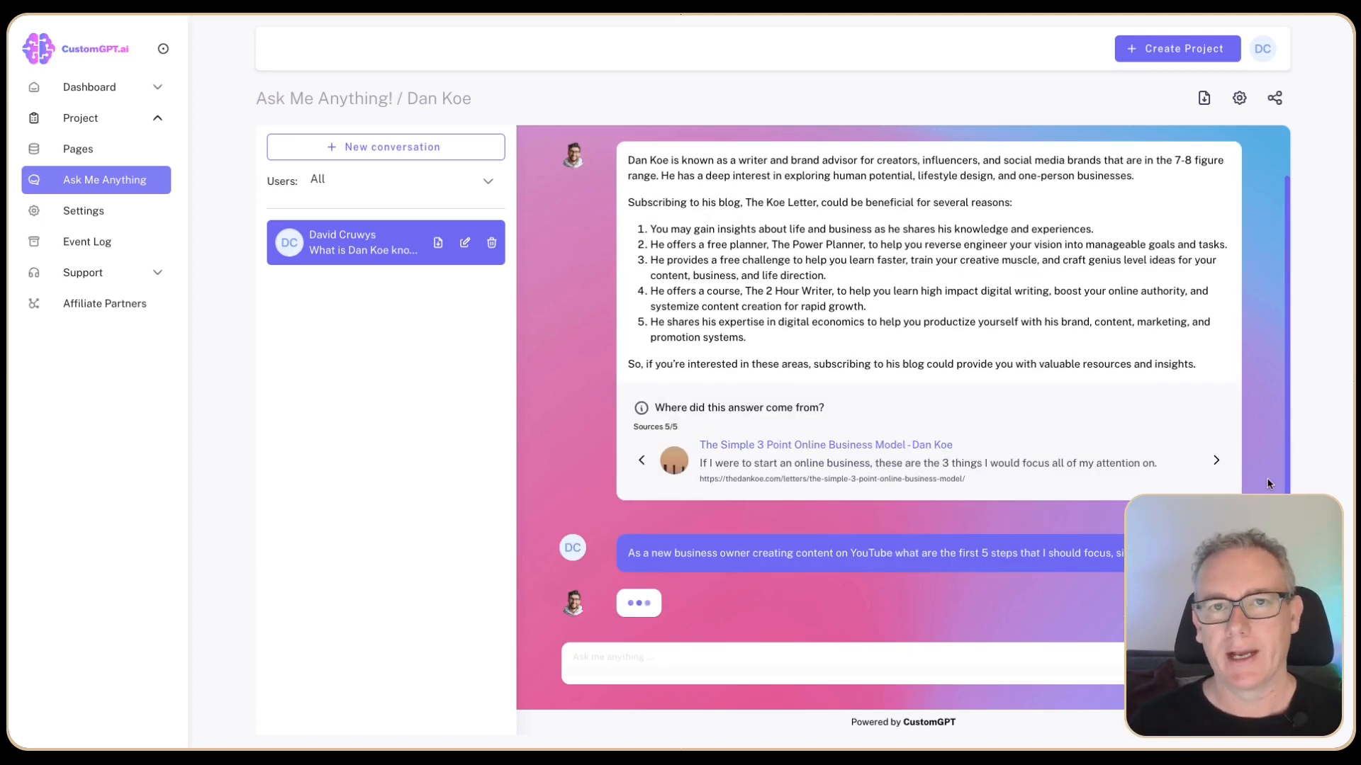
scroll(down, 3)
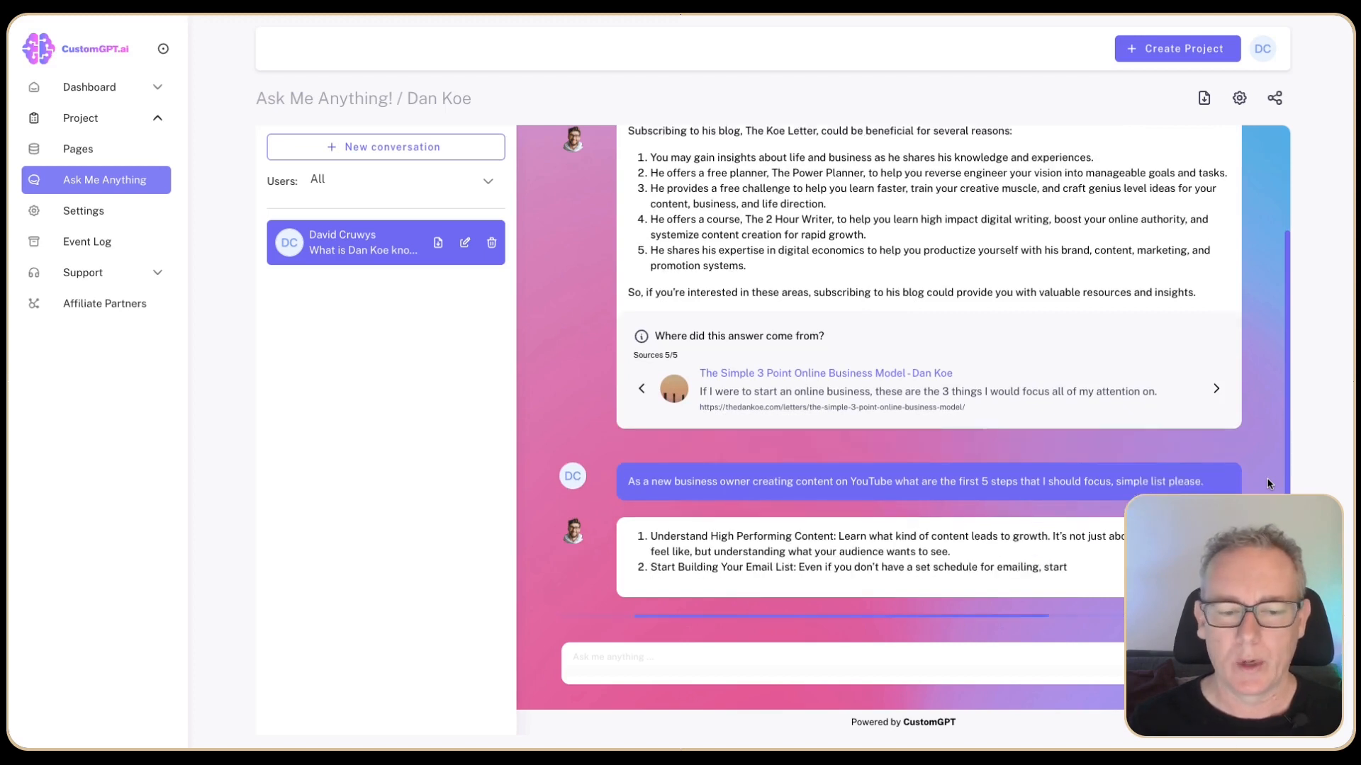
scroll(down, 3)
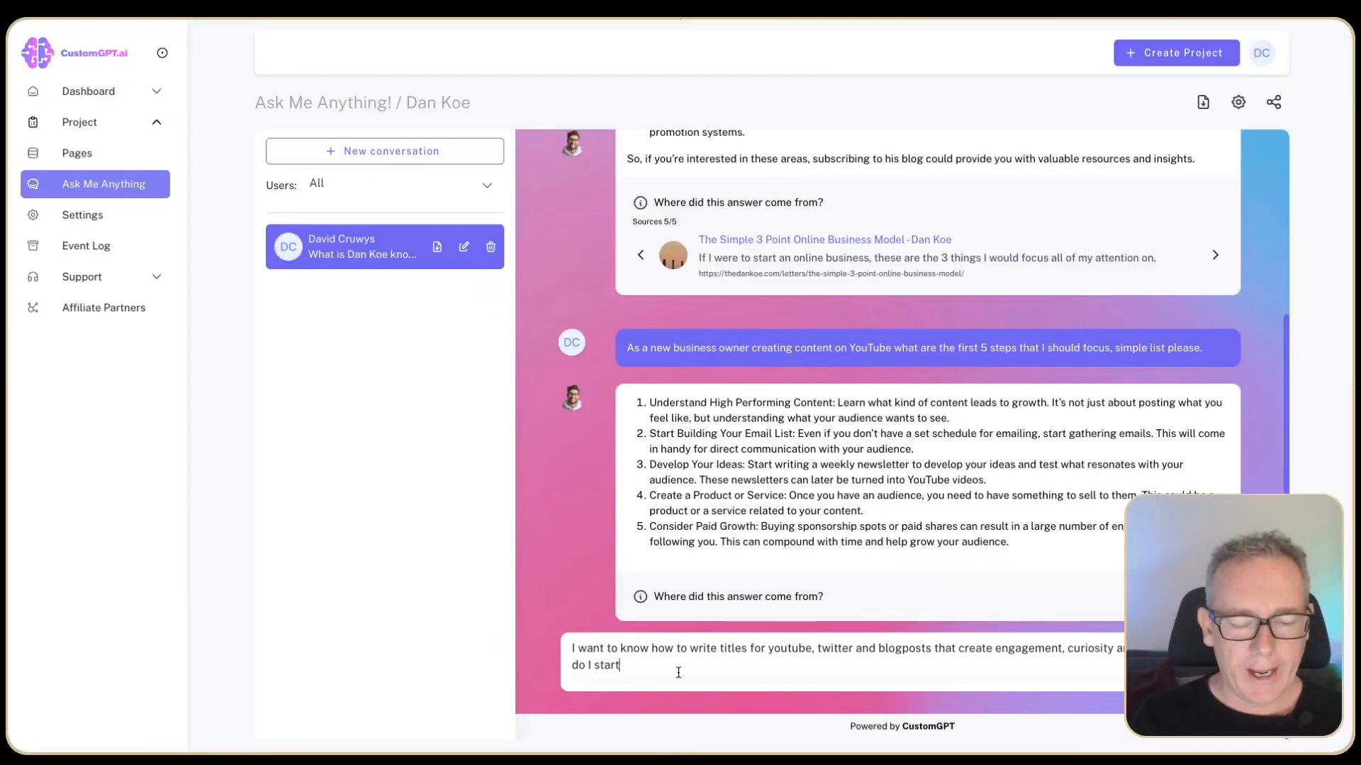
Send the engaging-titles question and read the six-step answer
key(Return)
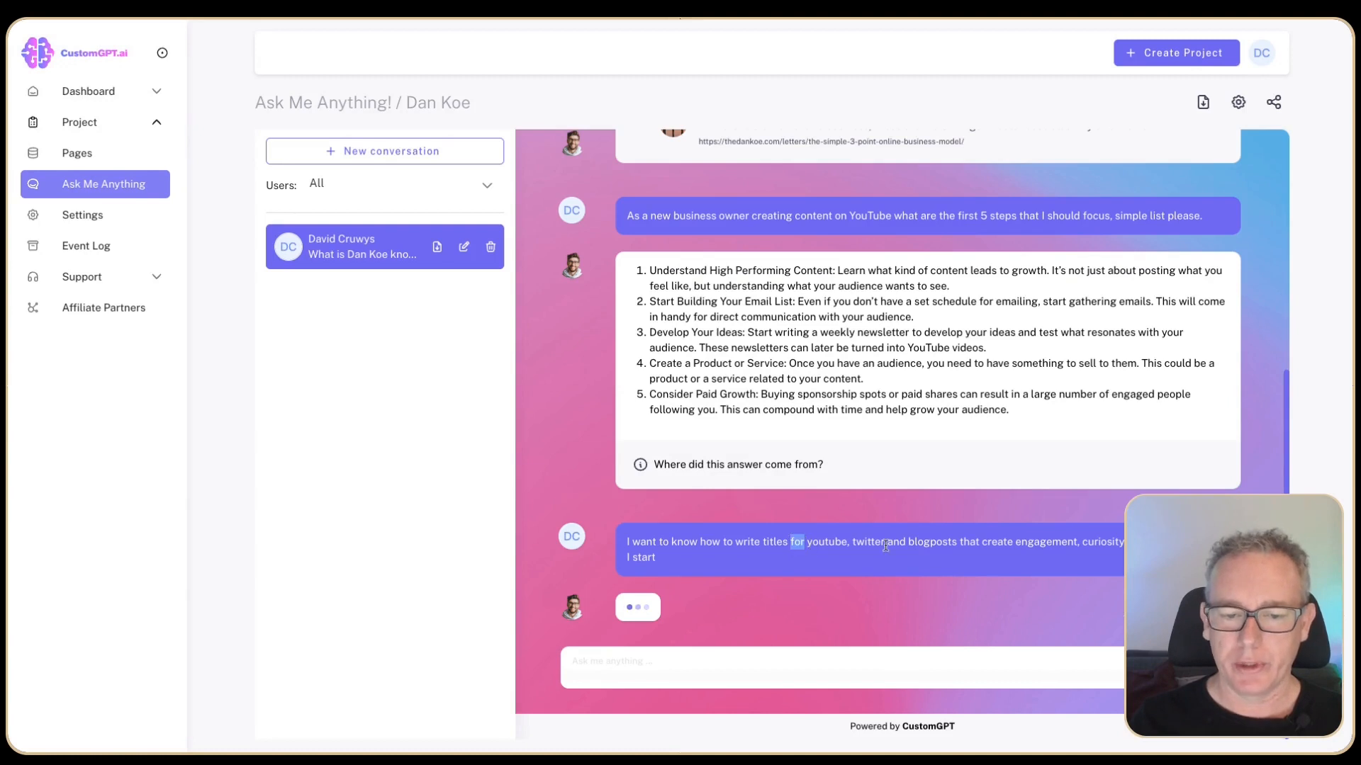
mouse_move(1006, 547)
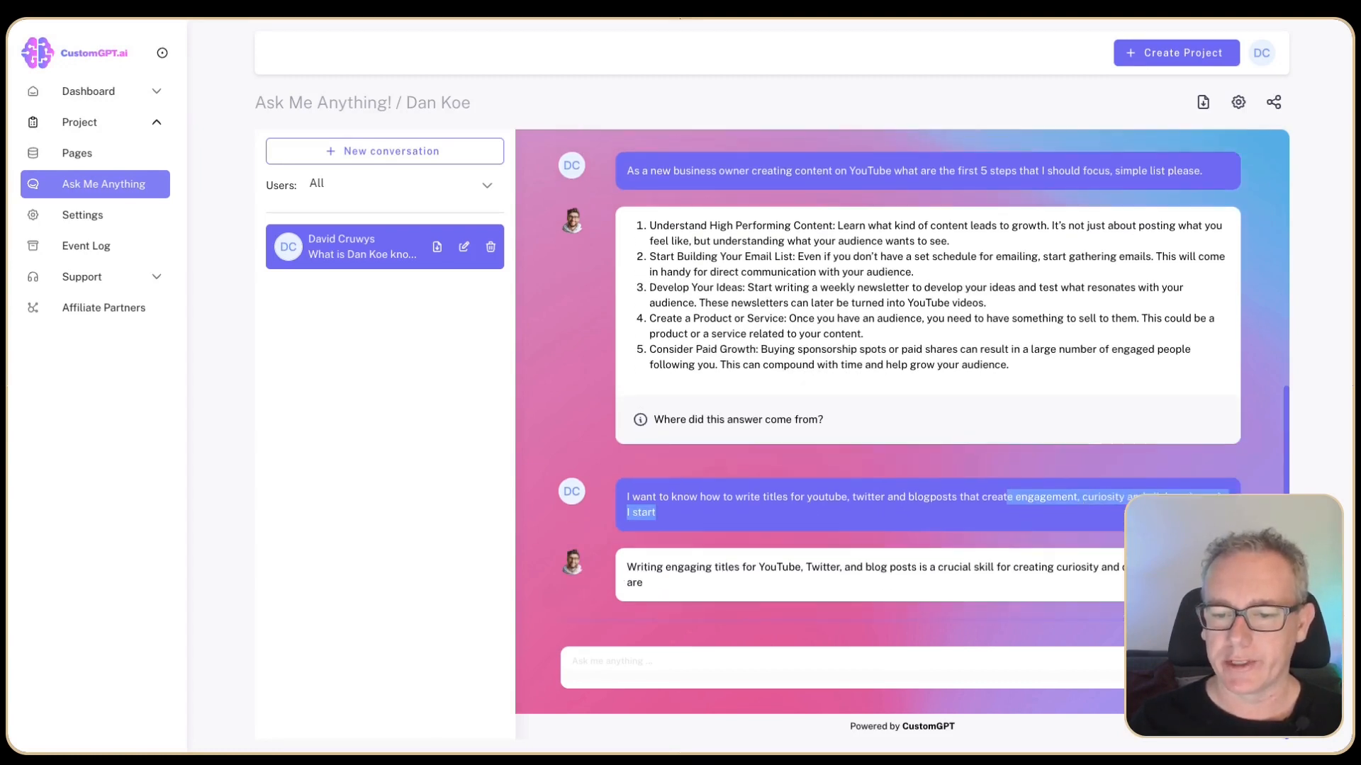
scroll(down, 3)
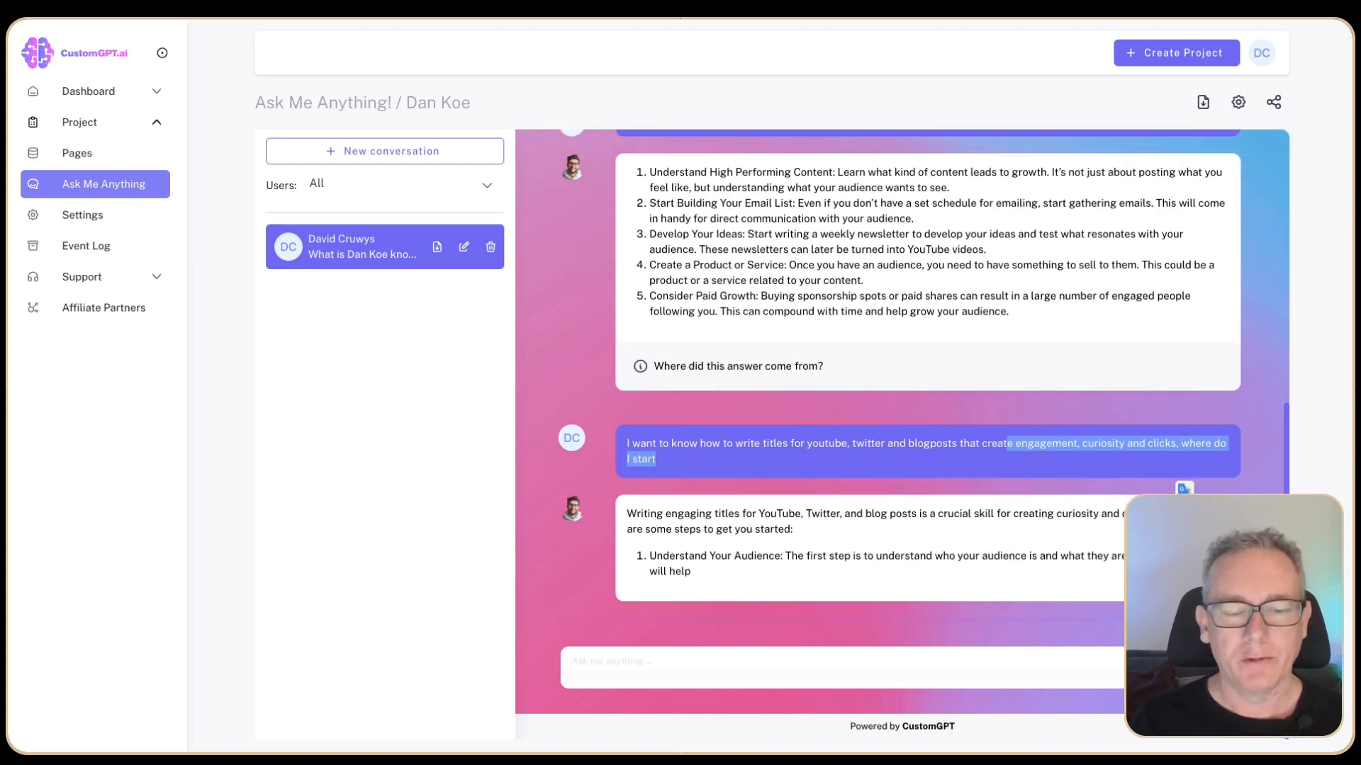
scroll(down, 3)
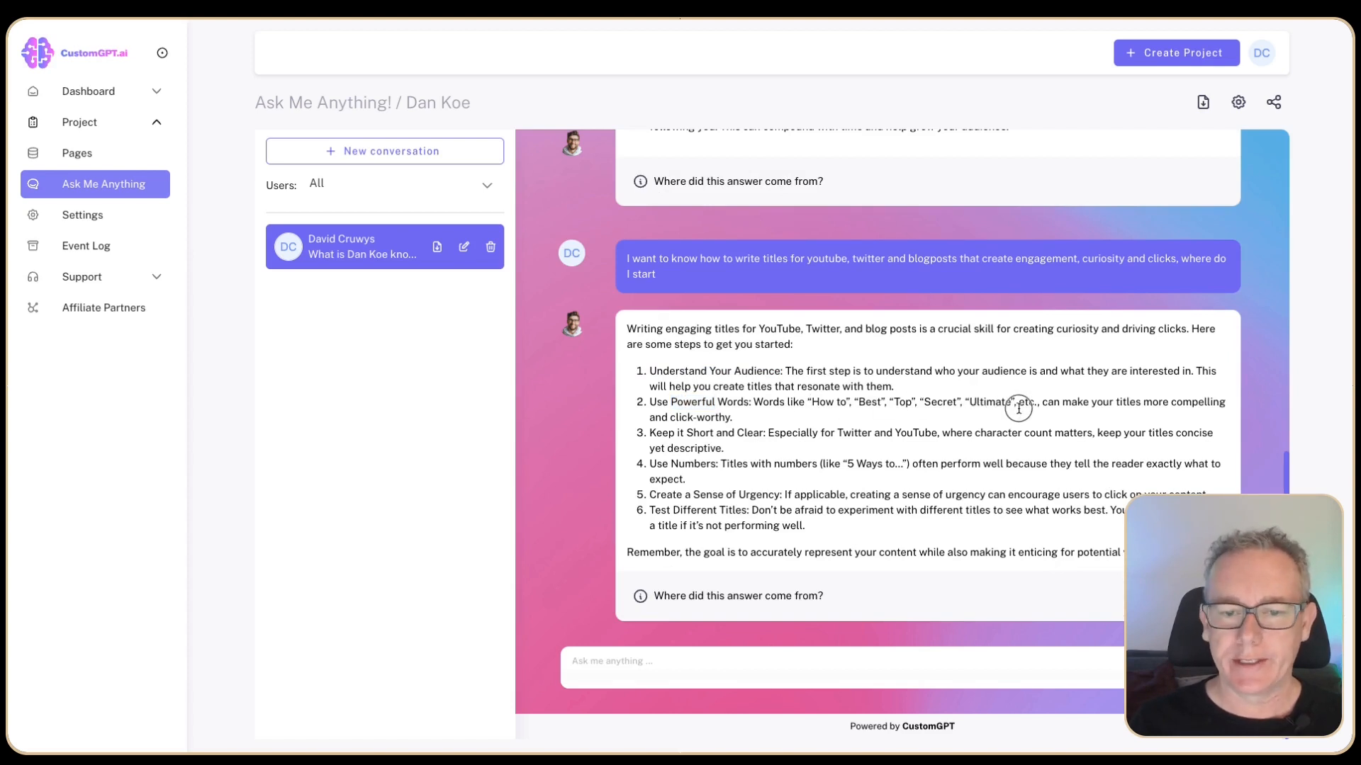
mouse_move(691, 442)
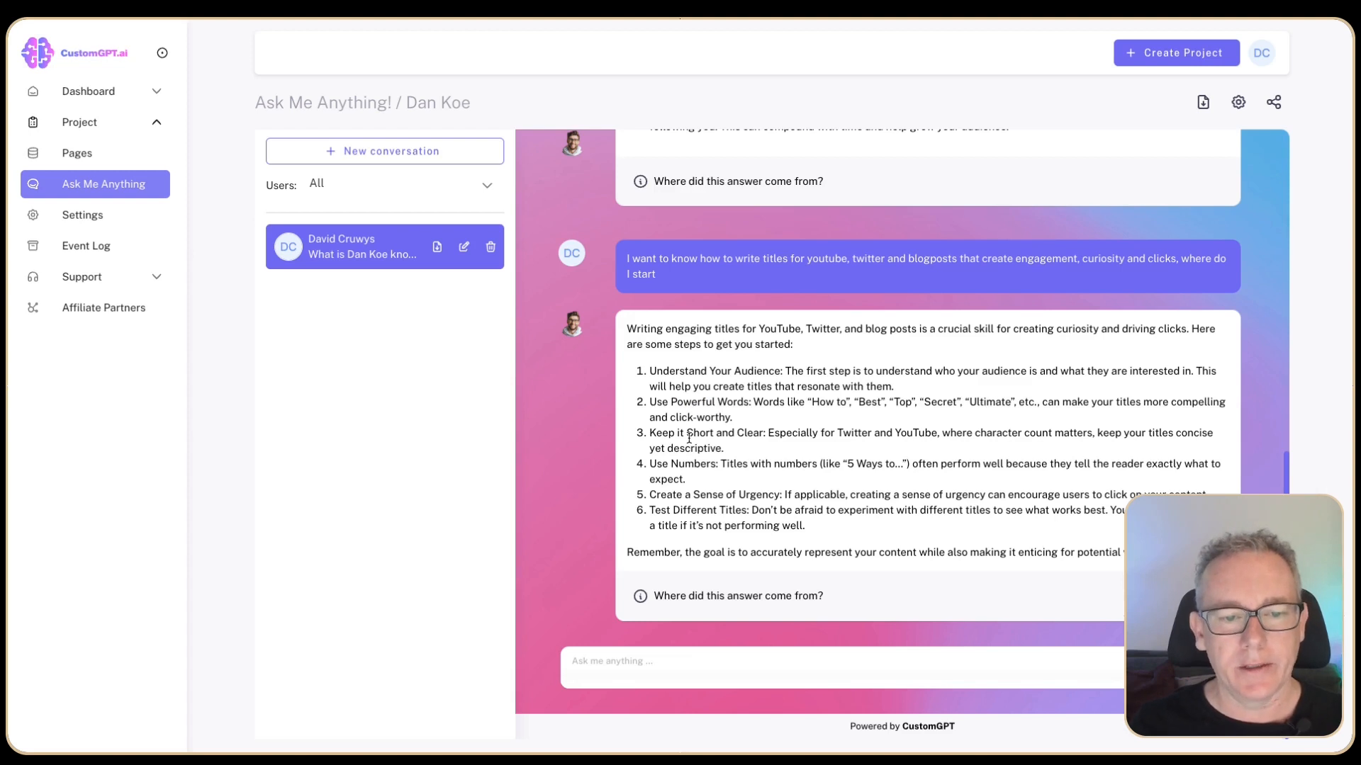
mouse_move(876, 427)
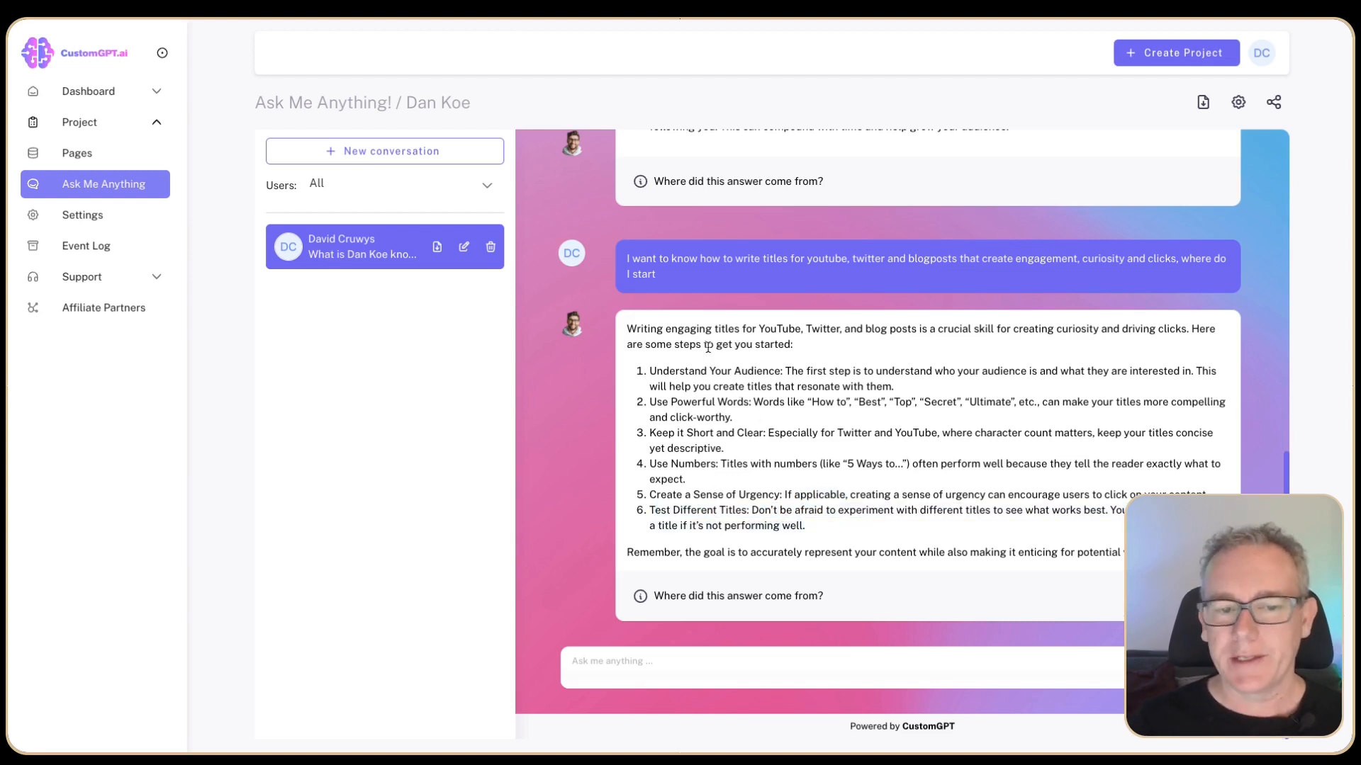
mouse_move(1084, 349)
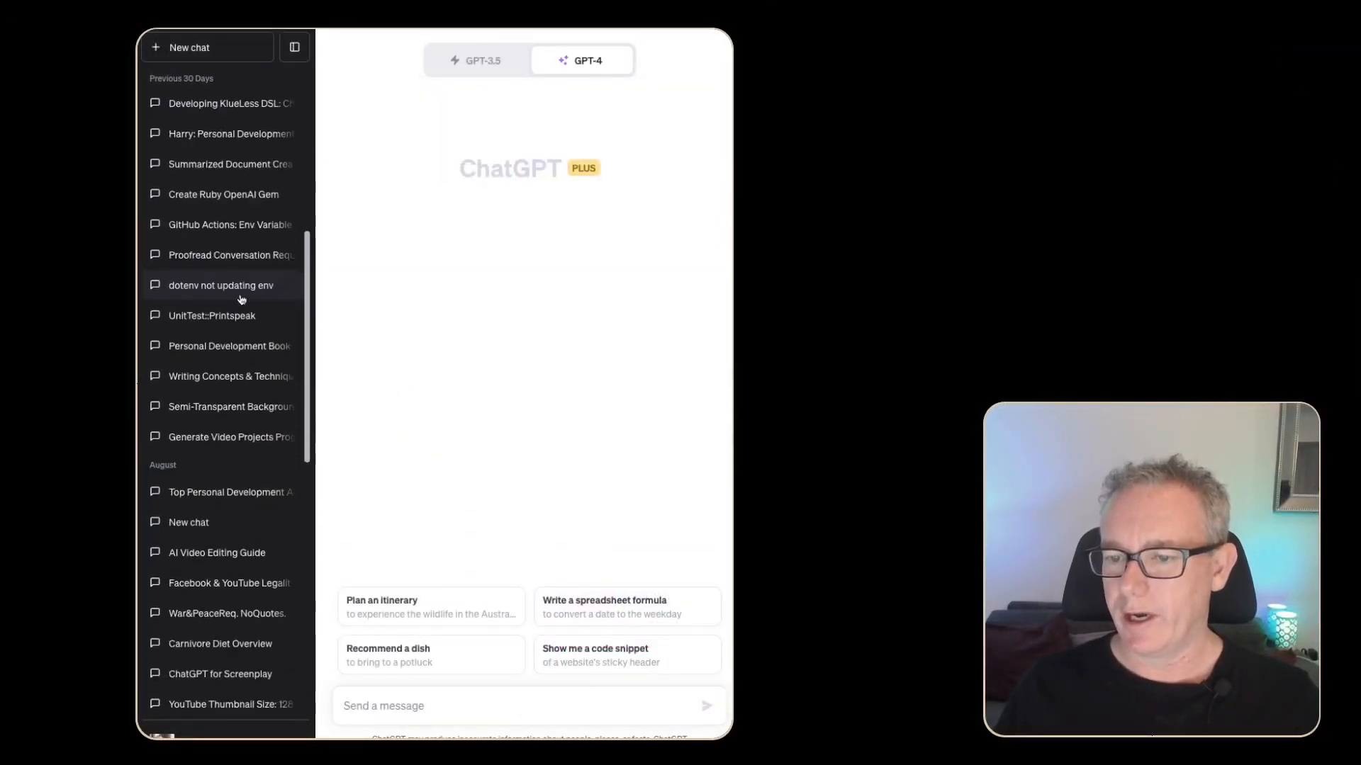
scroll(up, 3)
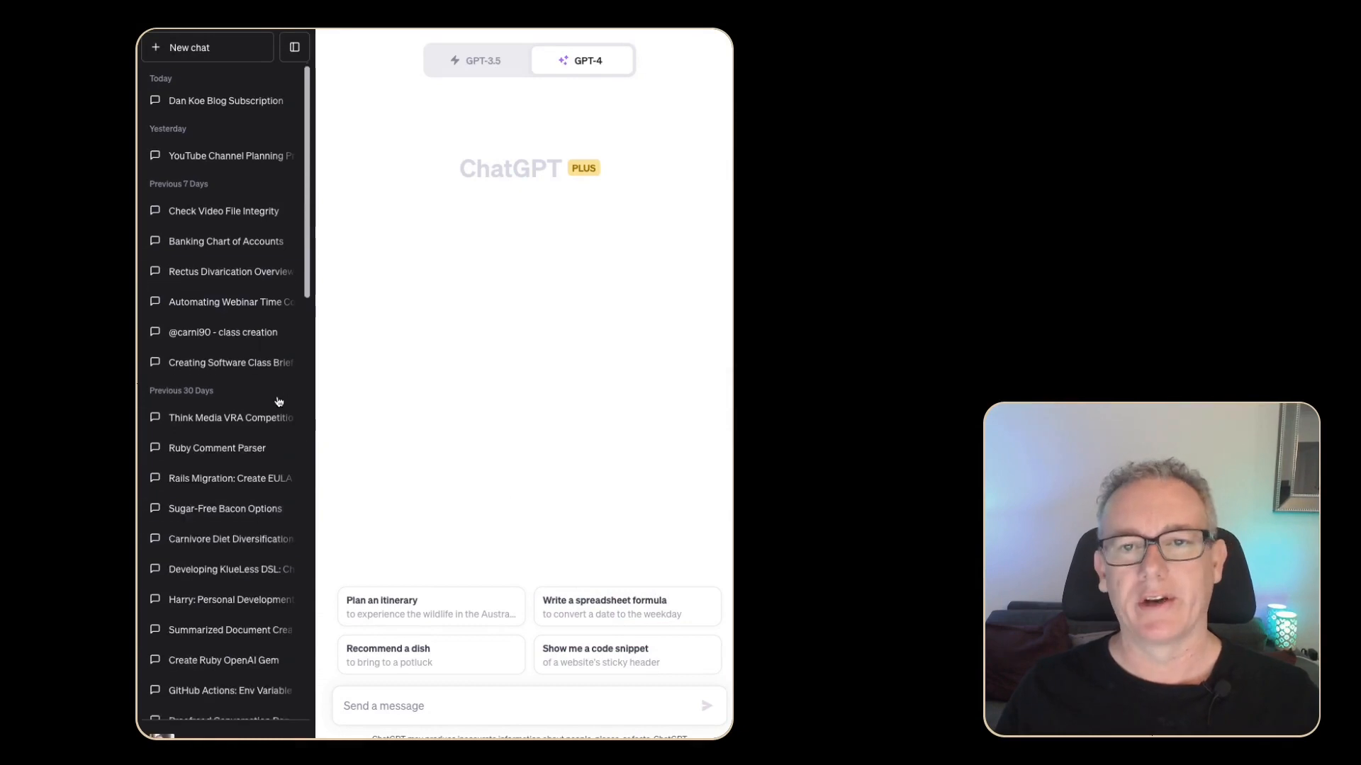
scroll(down, 3)
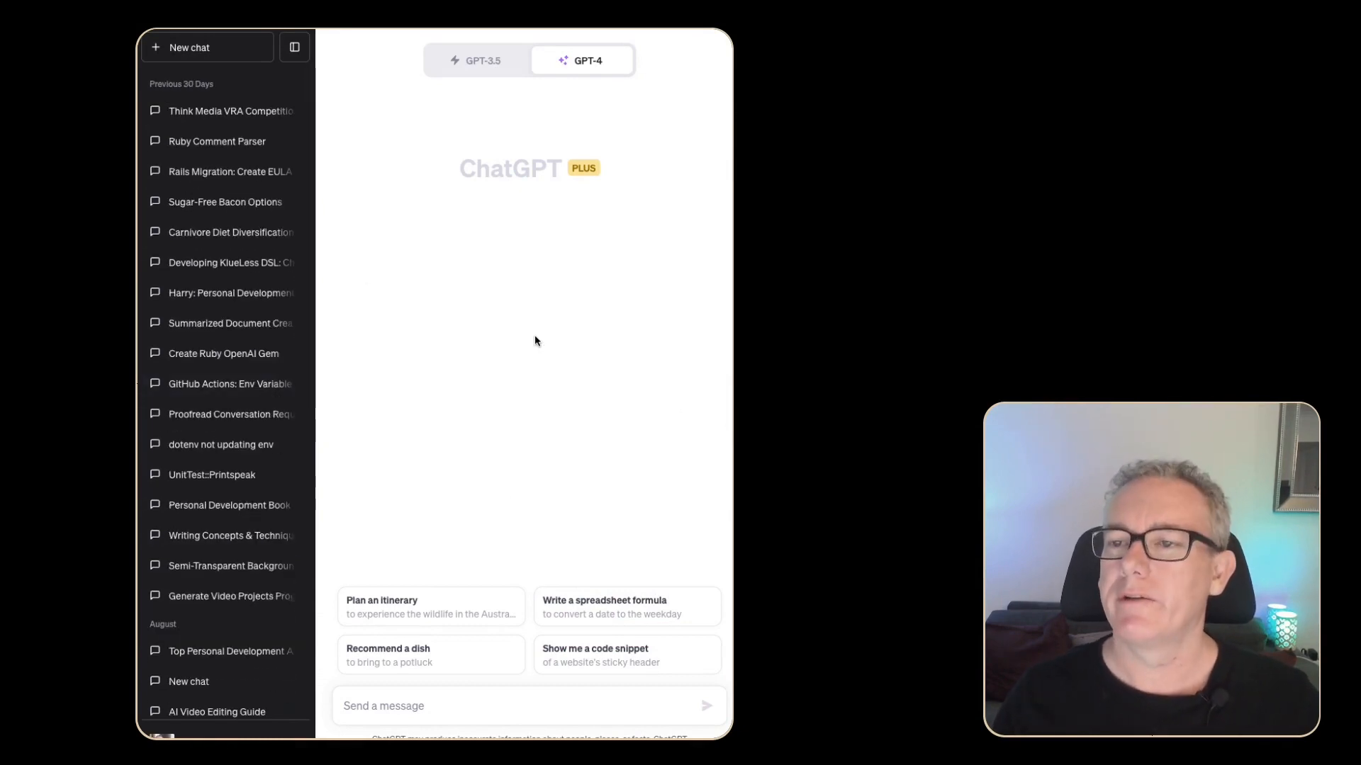
scroll(down, 3)
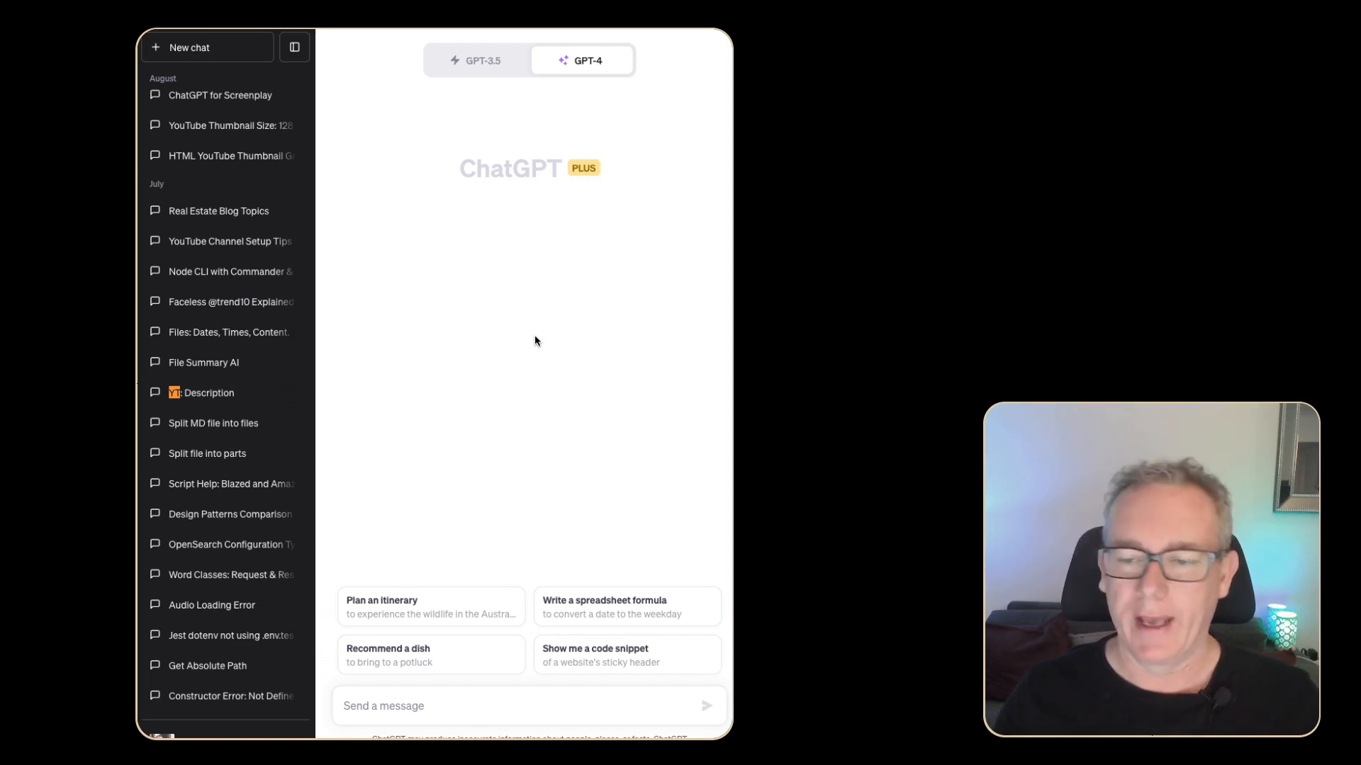
scroll(down, 3)
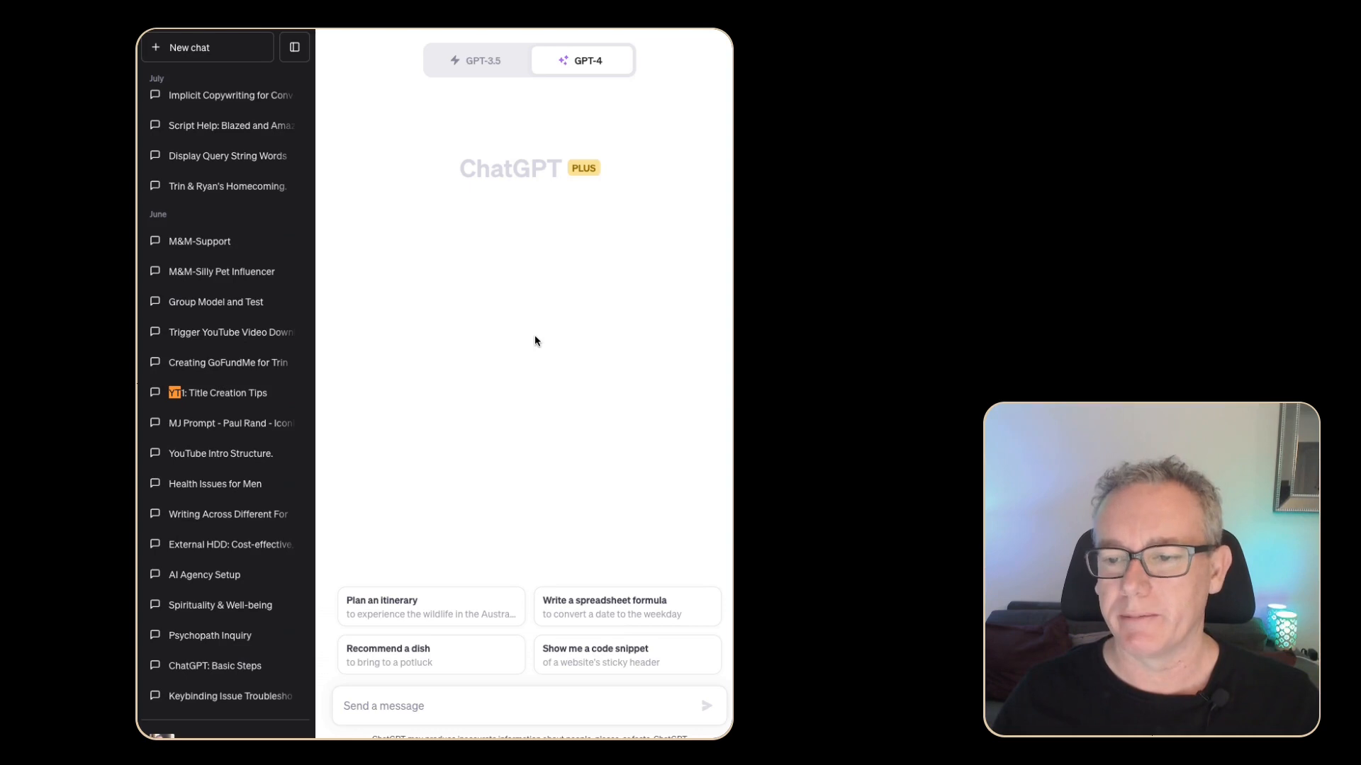
scroll(down, 3)
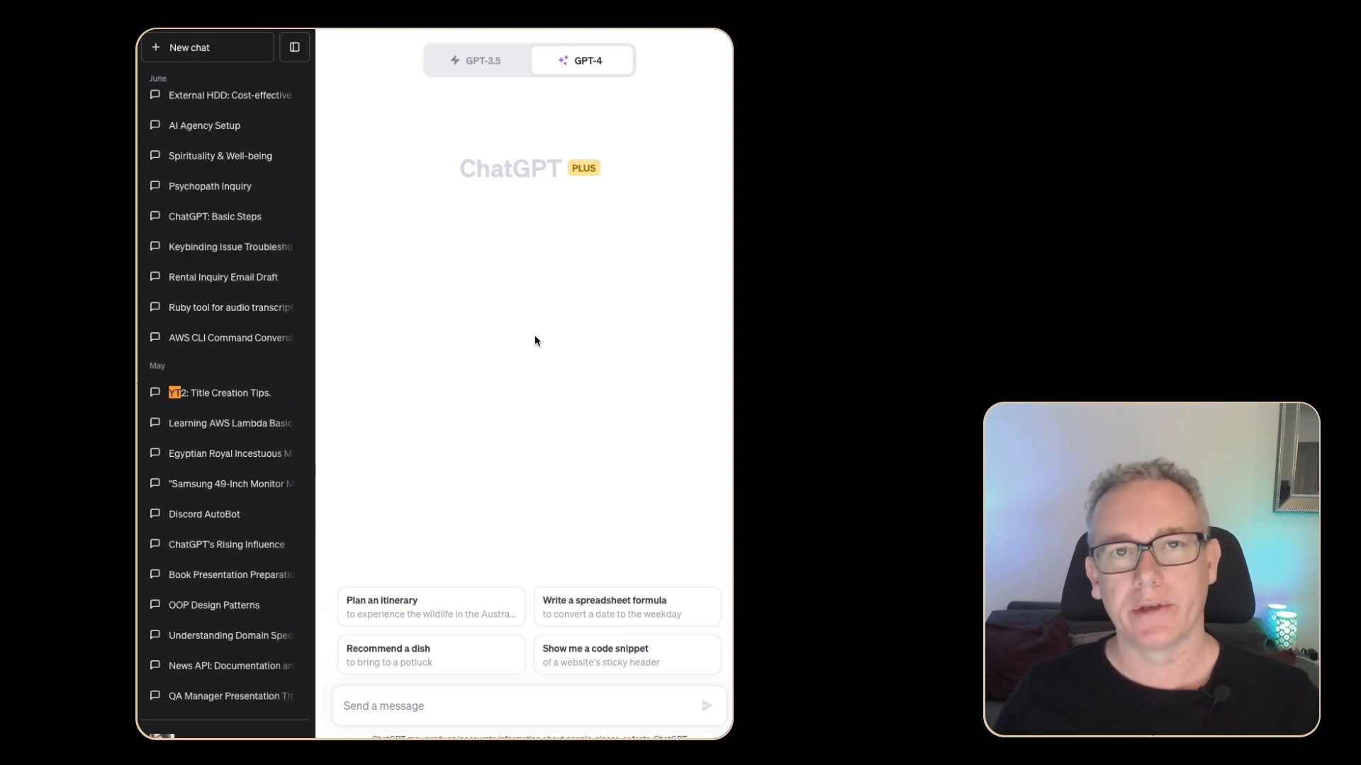
scroll(up, 3)
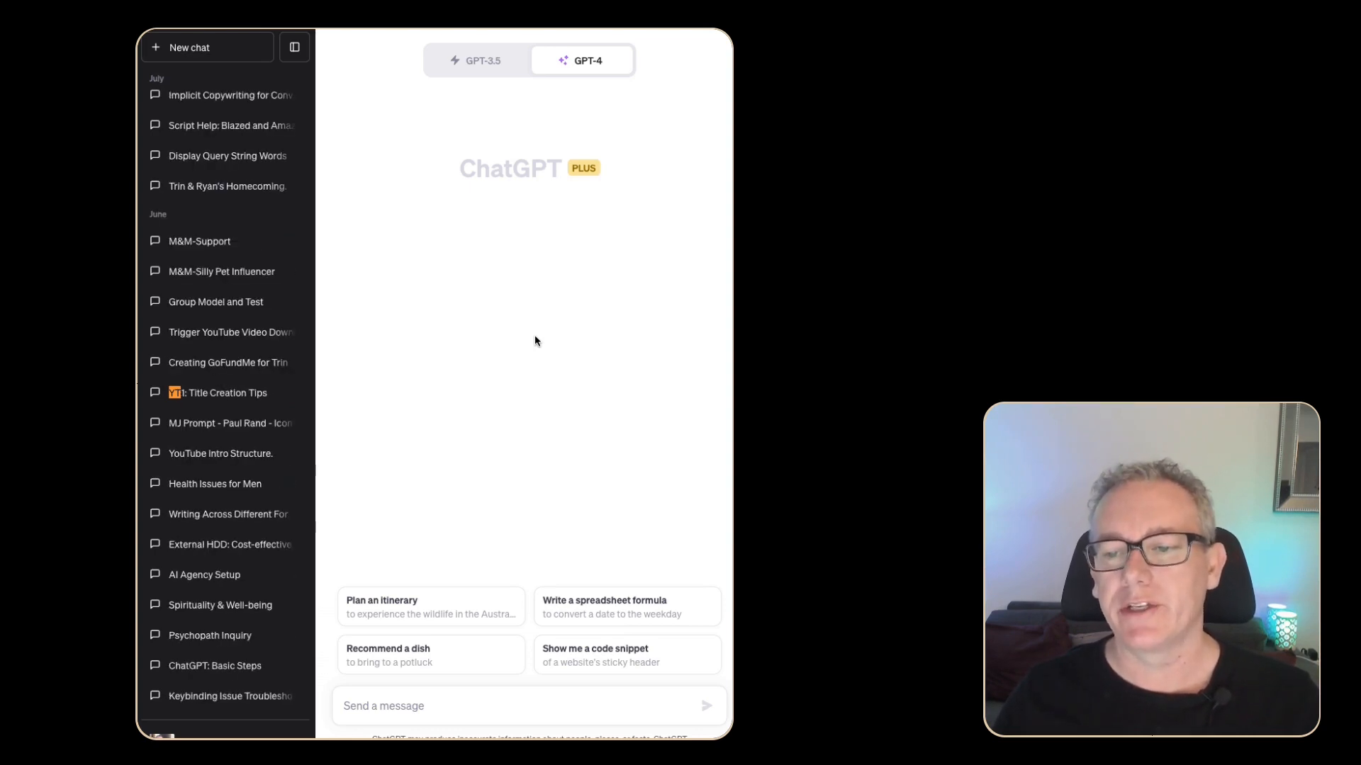
mouse_move(530, 339)
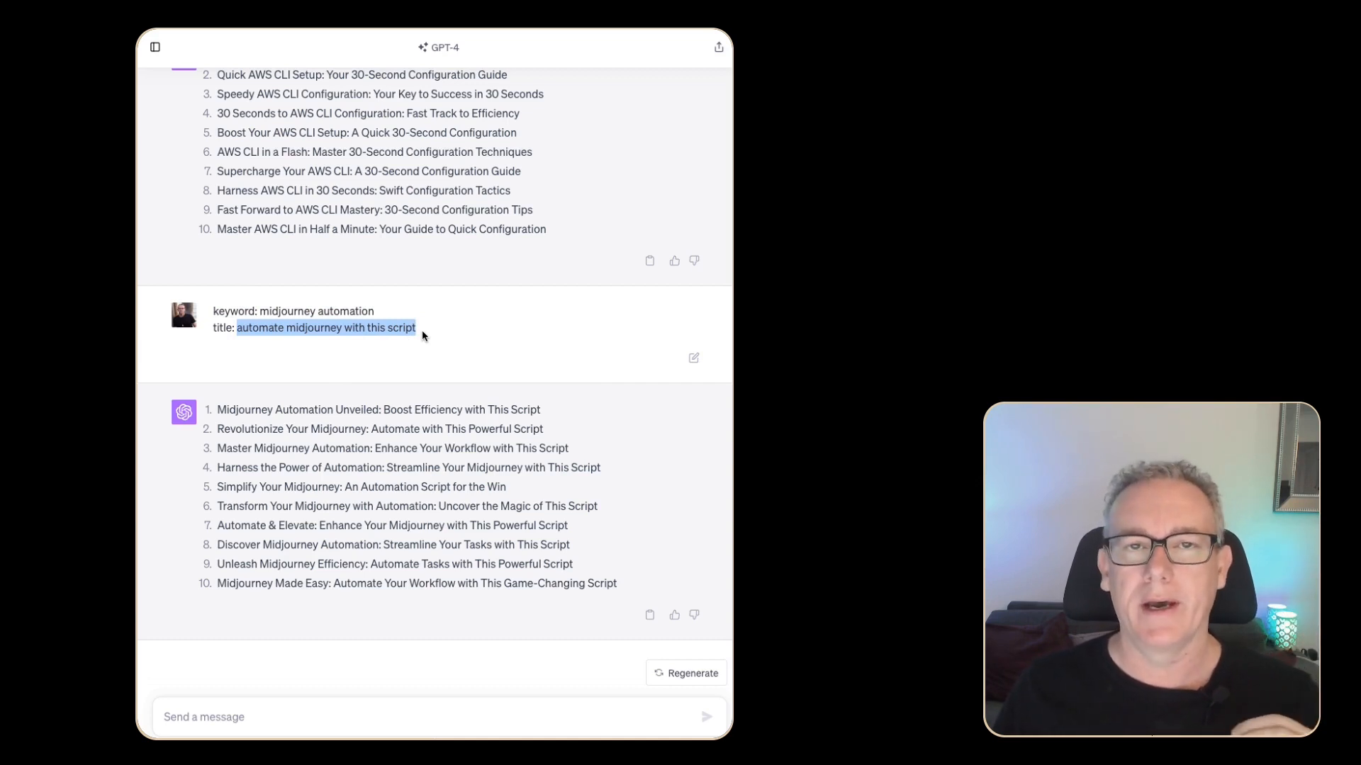
mouse_move(211, 416)
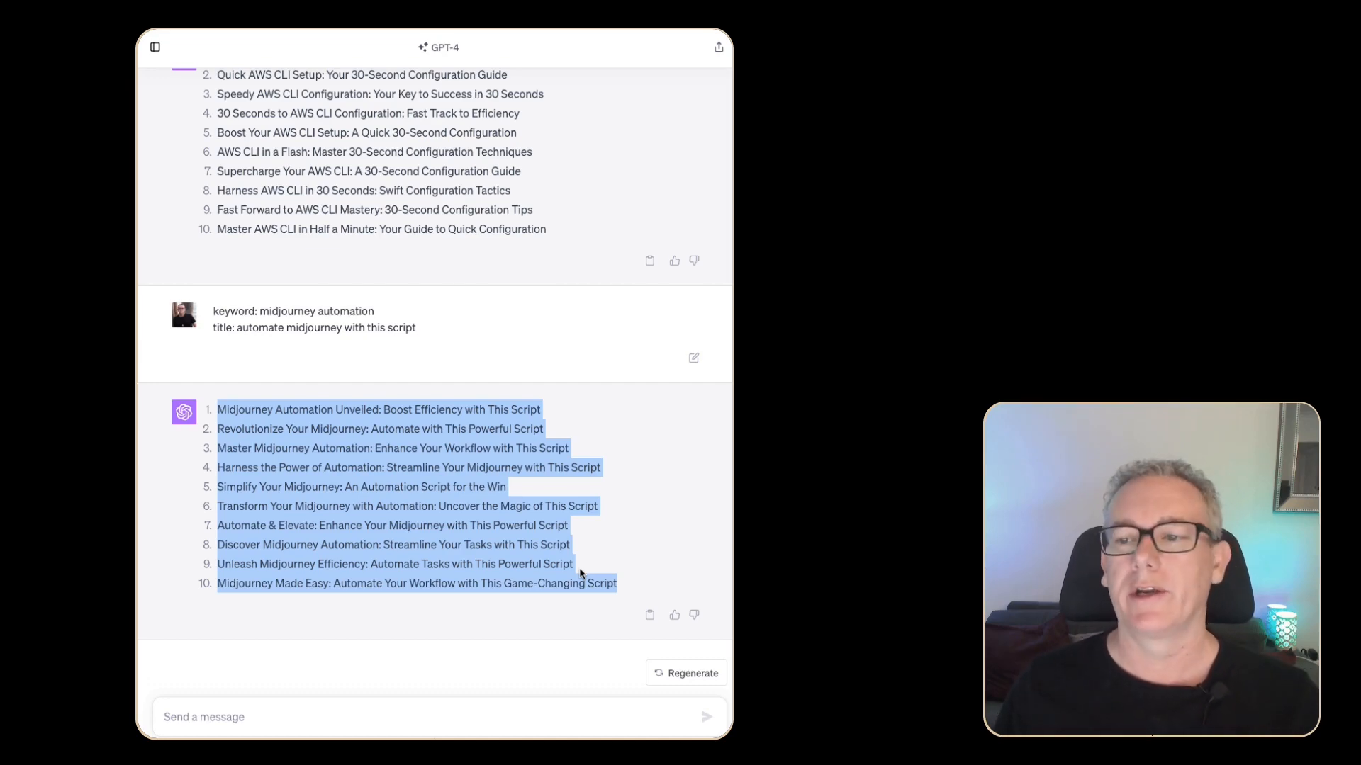
scroll(down, 3)
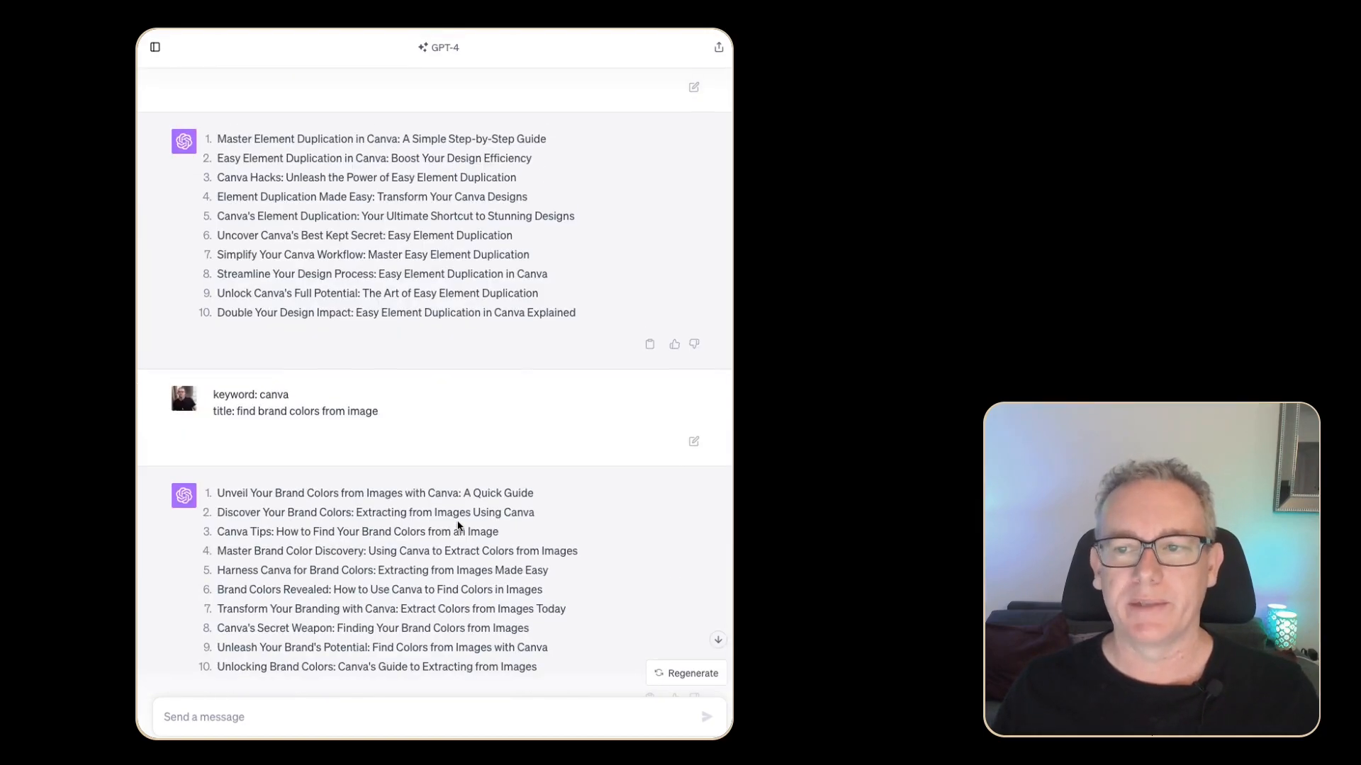
scroll(up, 3)
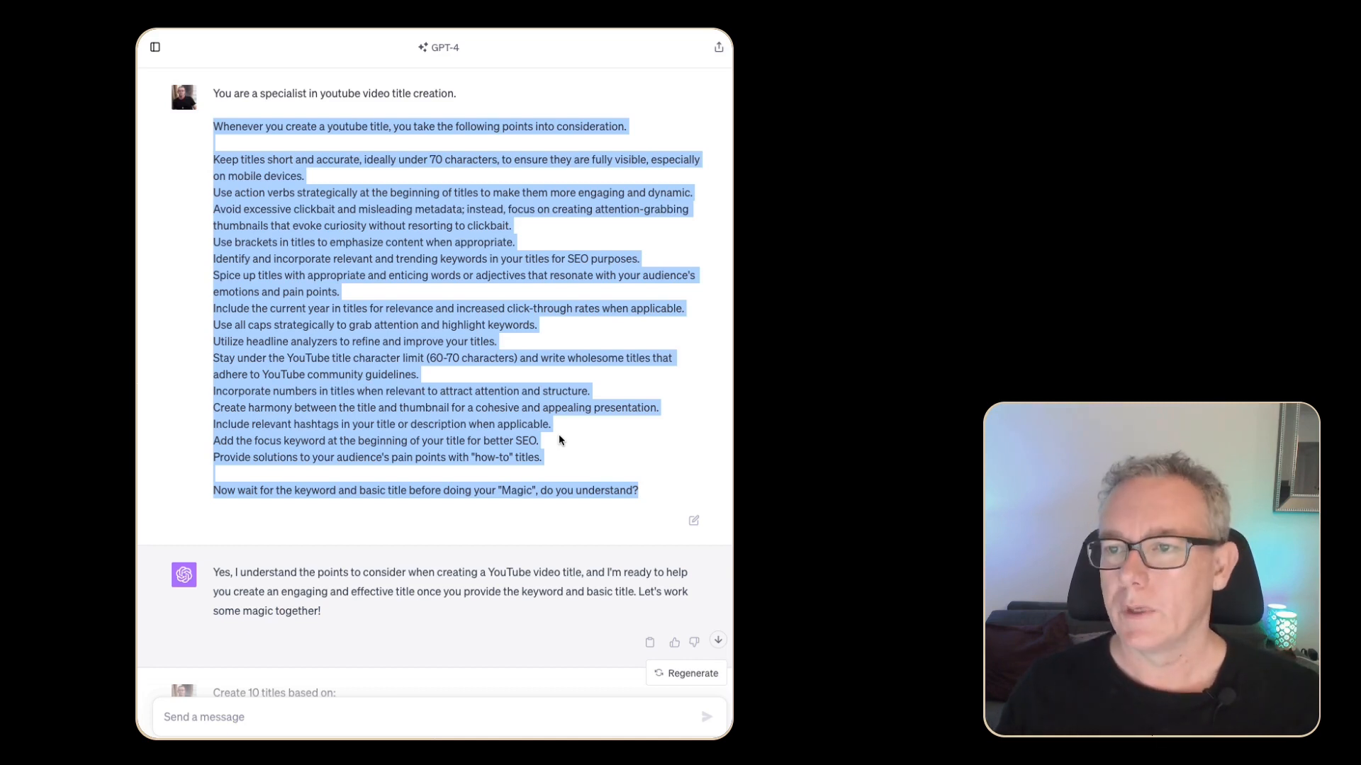
scroll(down, 3)
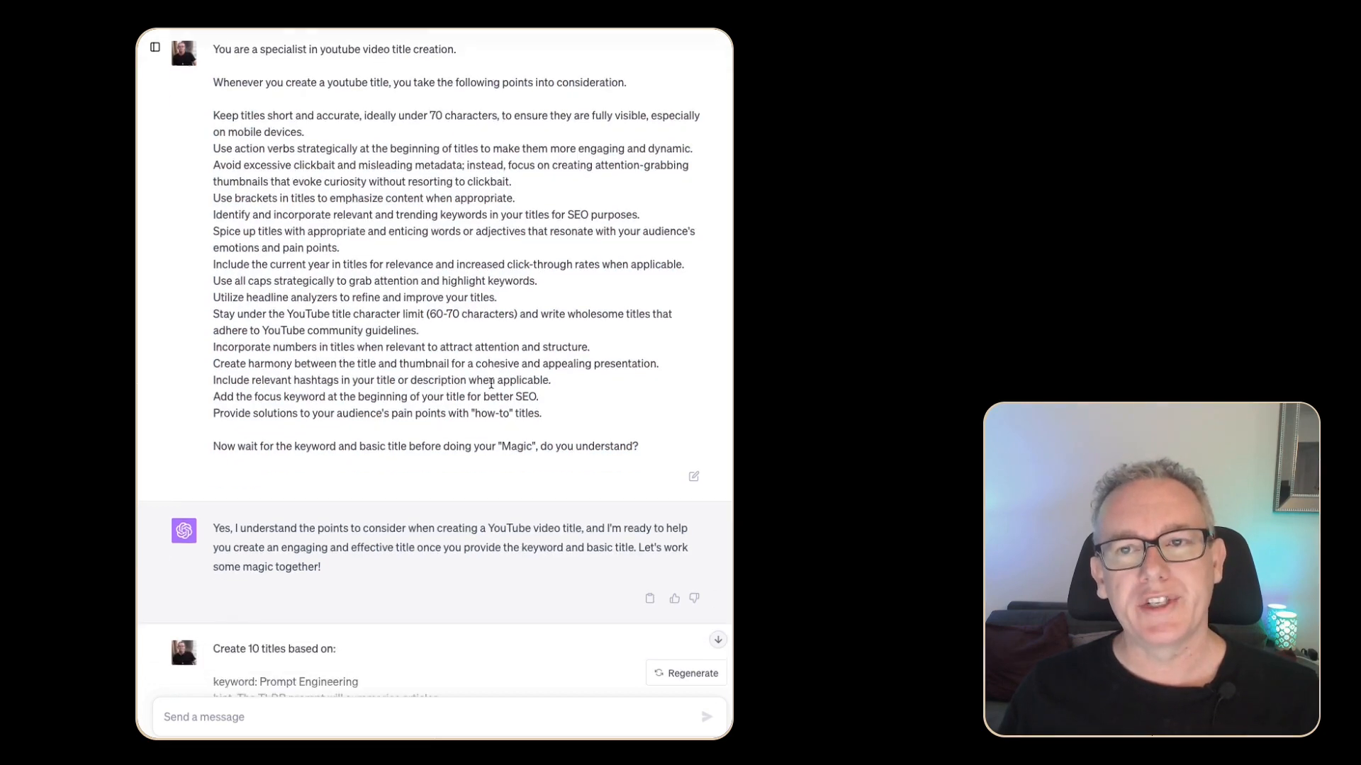
scroll(down, 3)
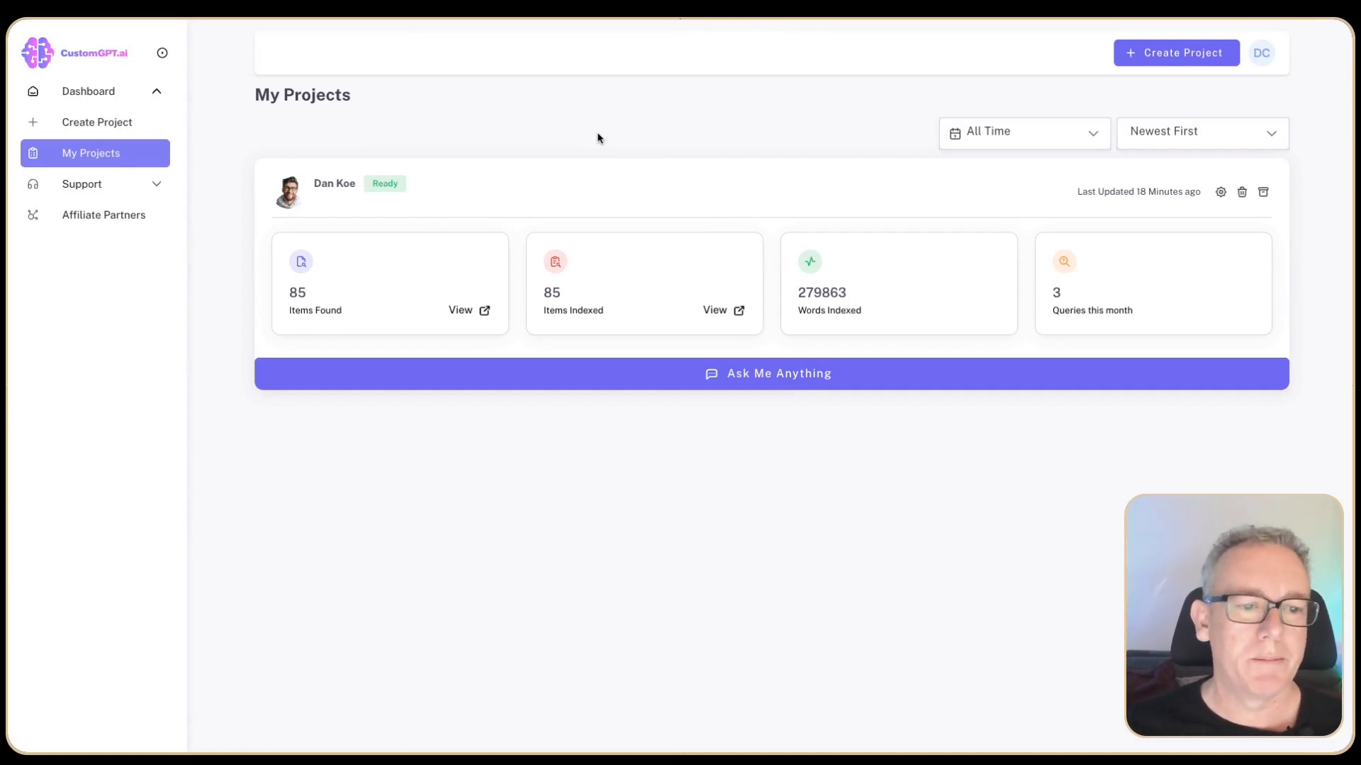
mouse_move(682, 378)
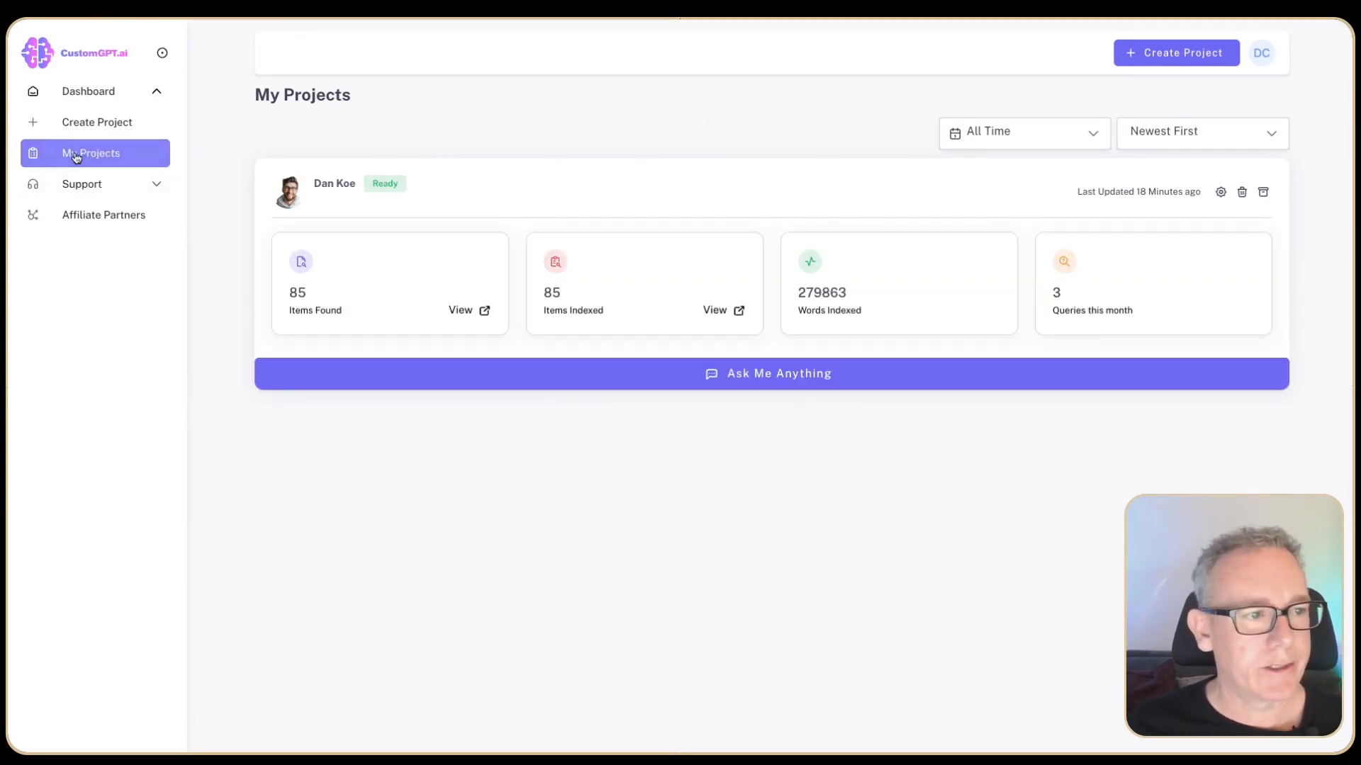
mouse_move(699, 137)
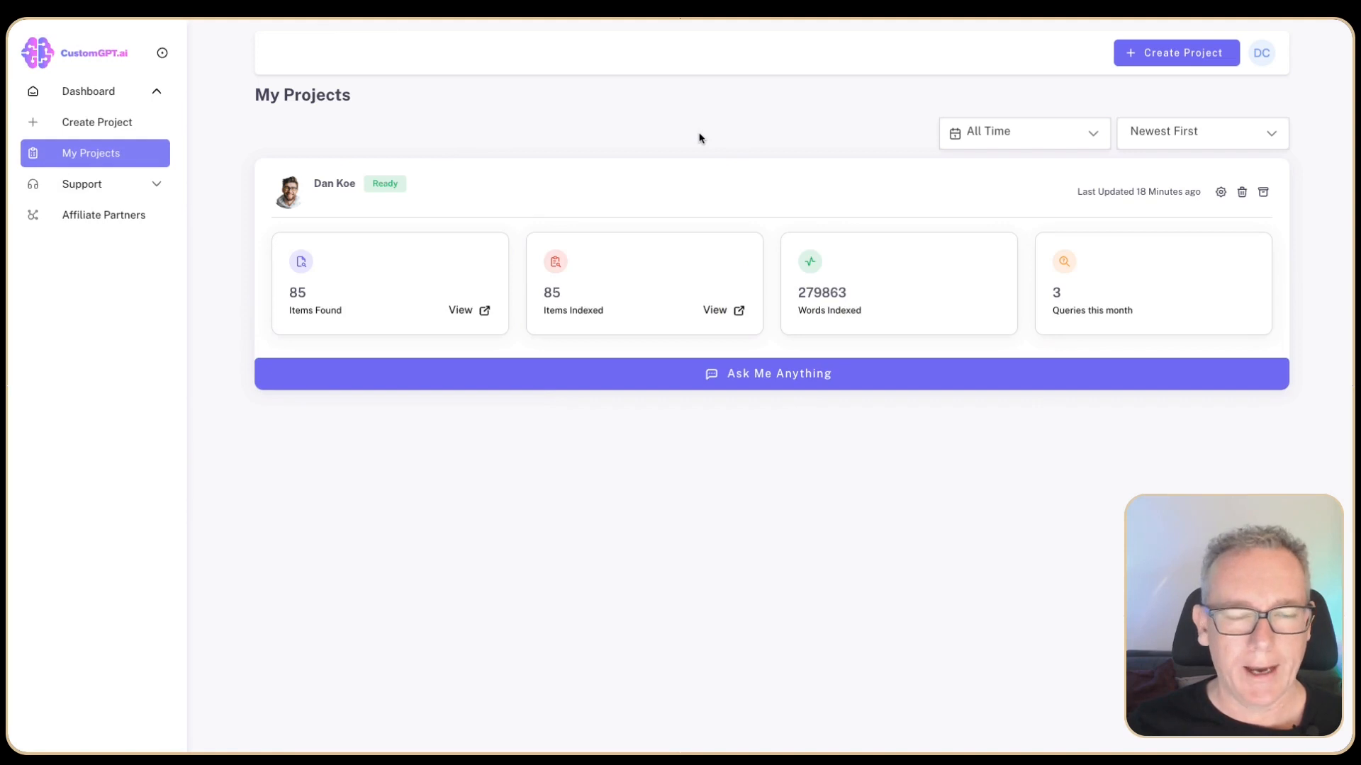
mouse_move(747, 355)
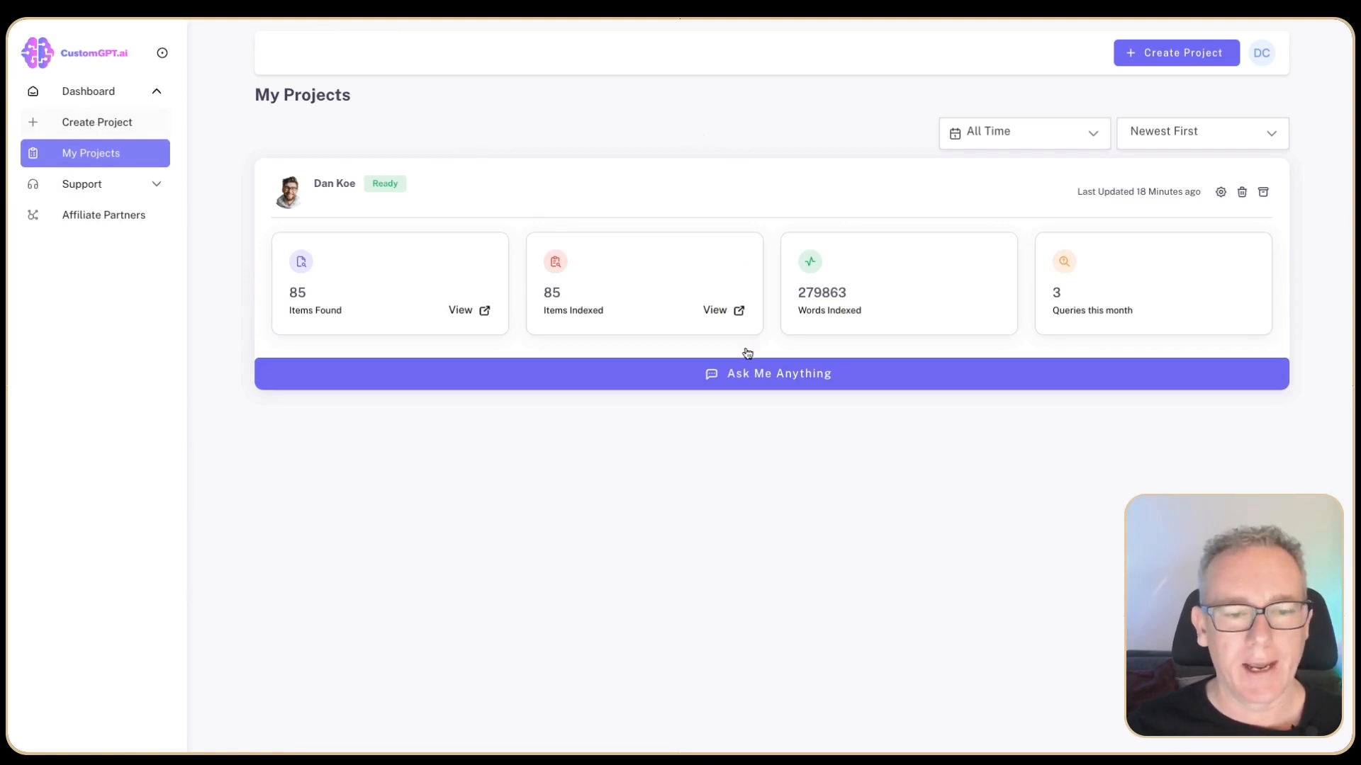
mouse_move(136, 266)
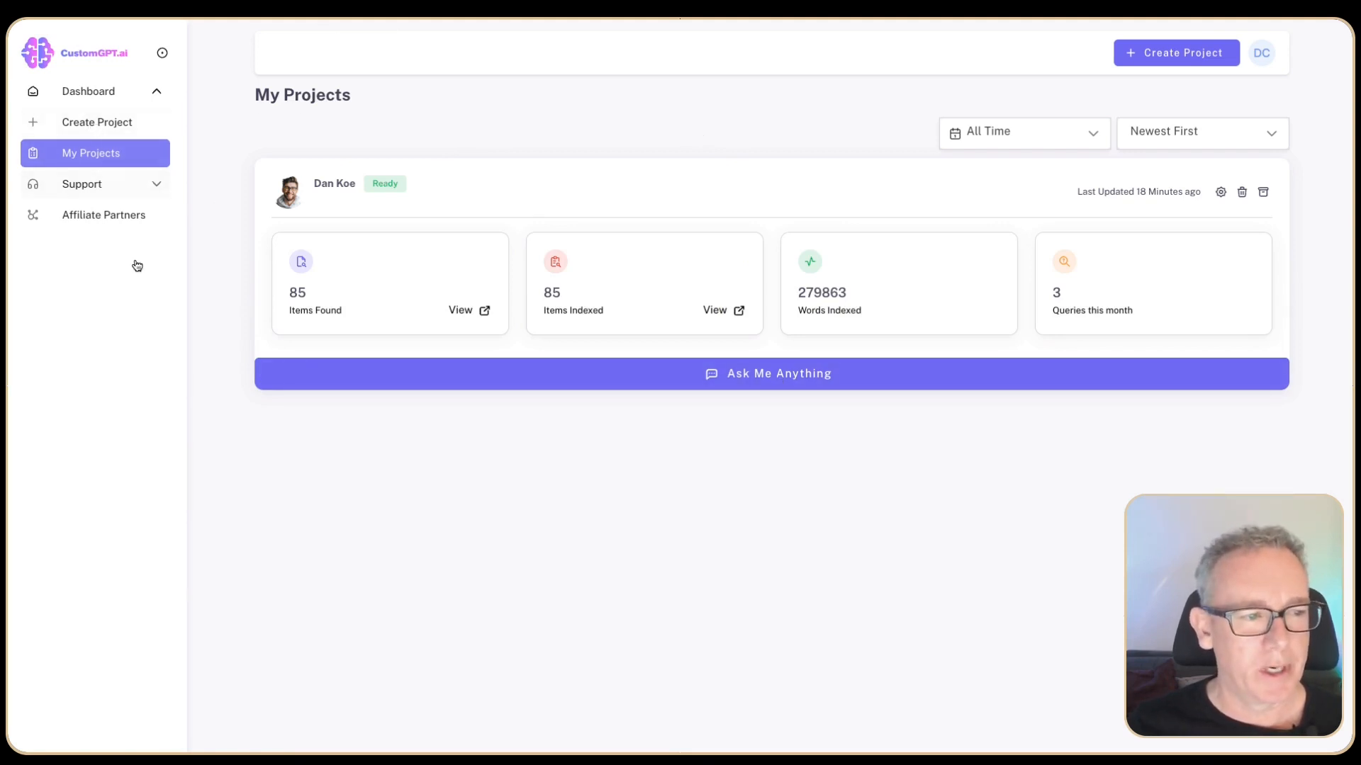
mouse_move(771, 373)
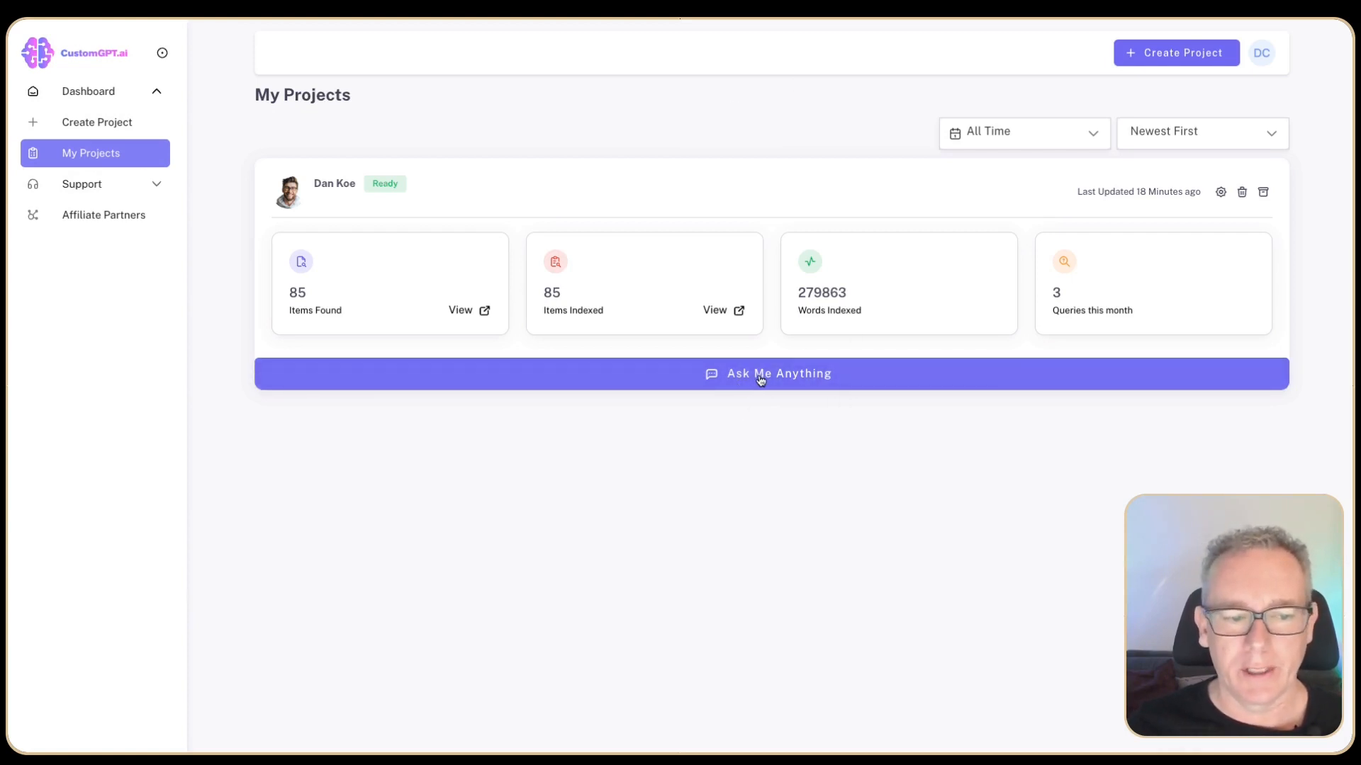
click(766, 372)
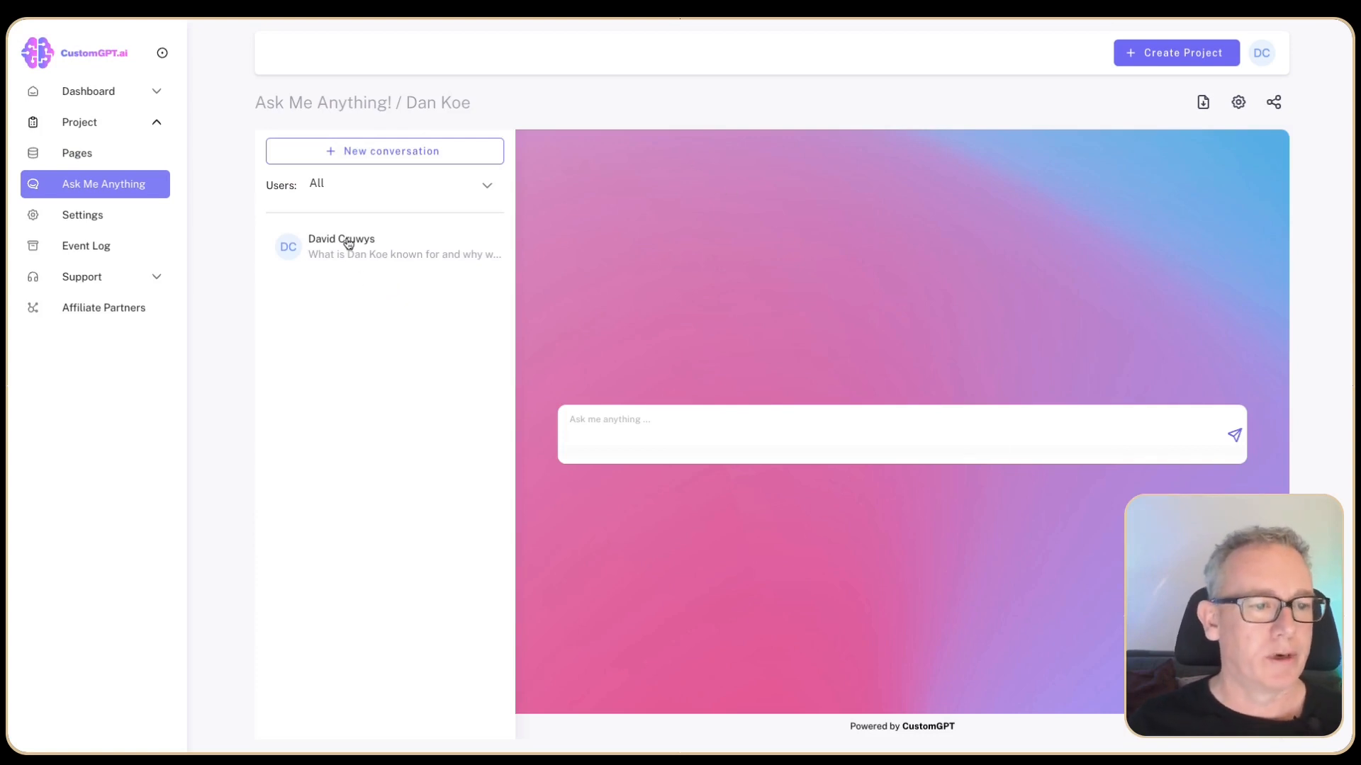
Review the earlier Dan Koe conversation, then go to the project's settings page
click(364, 247)
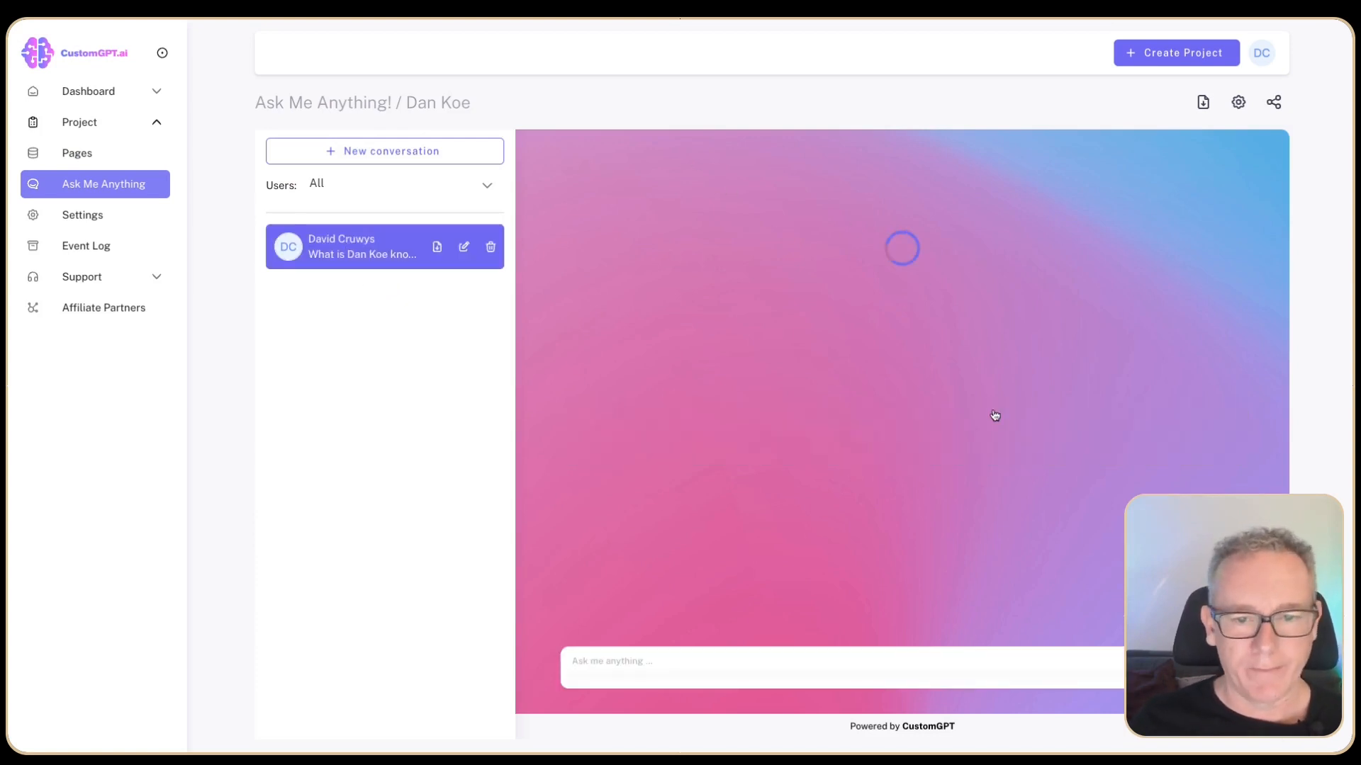
click(364, 247)
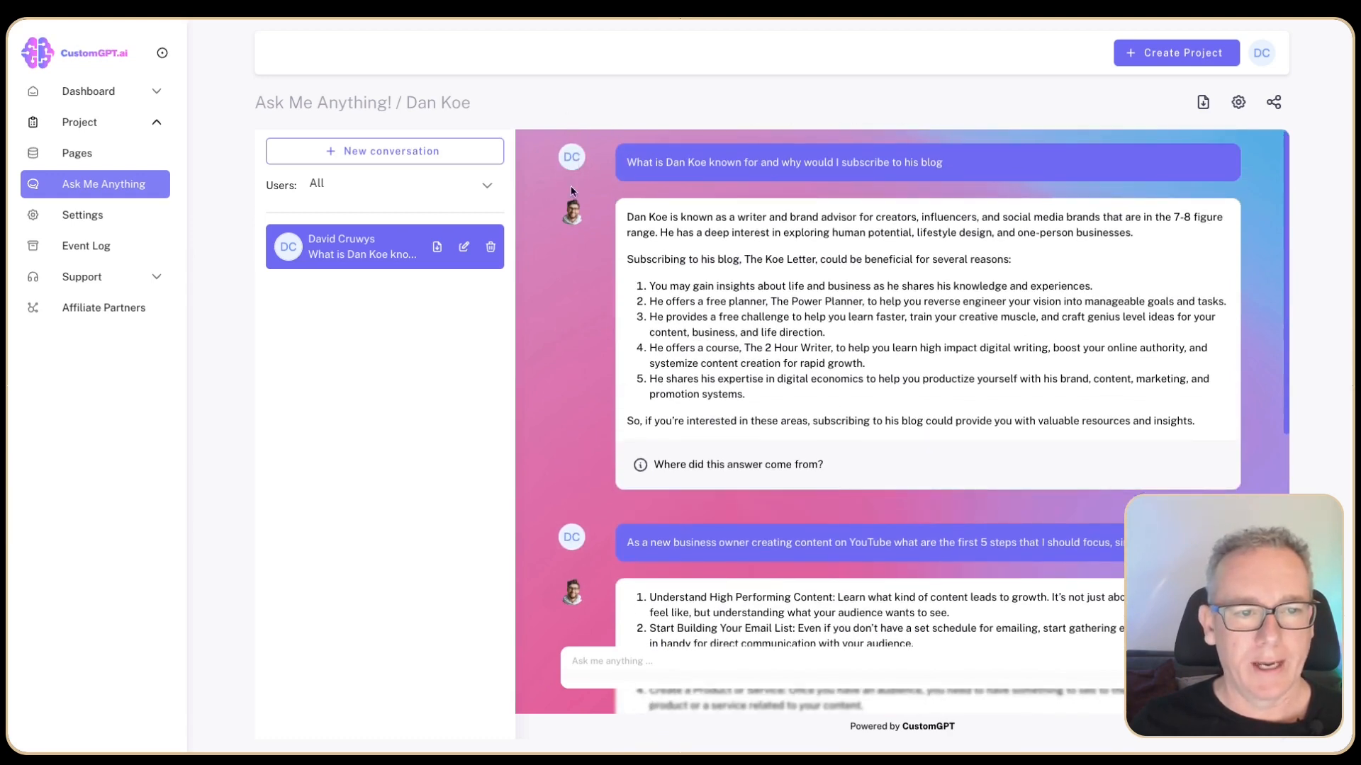
scroll(down, 3)
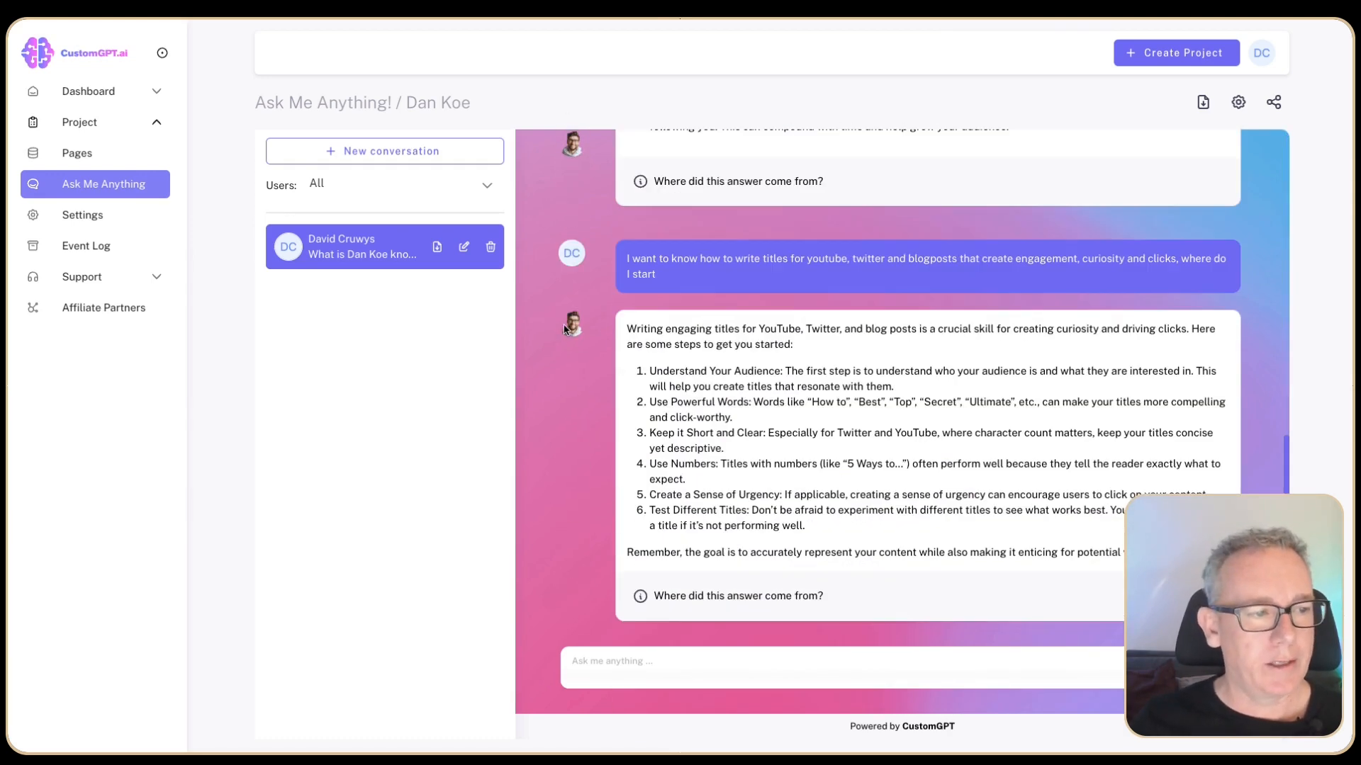
mouse_move(83, 214)
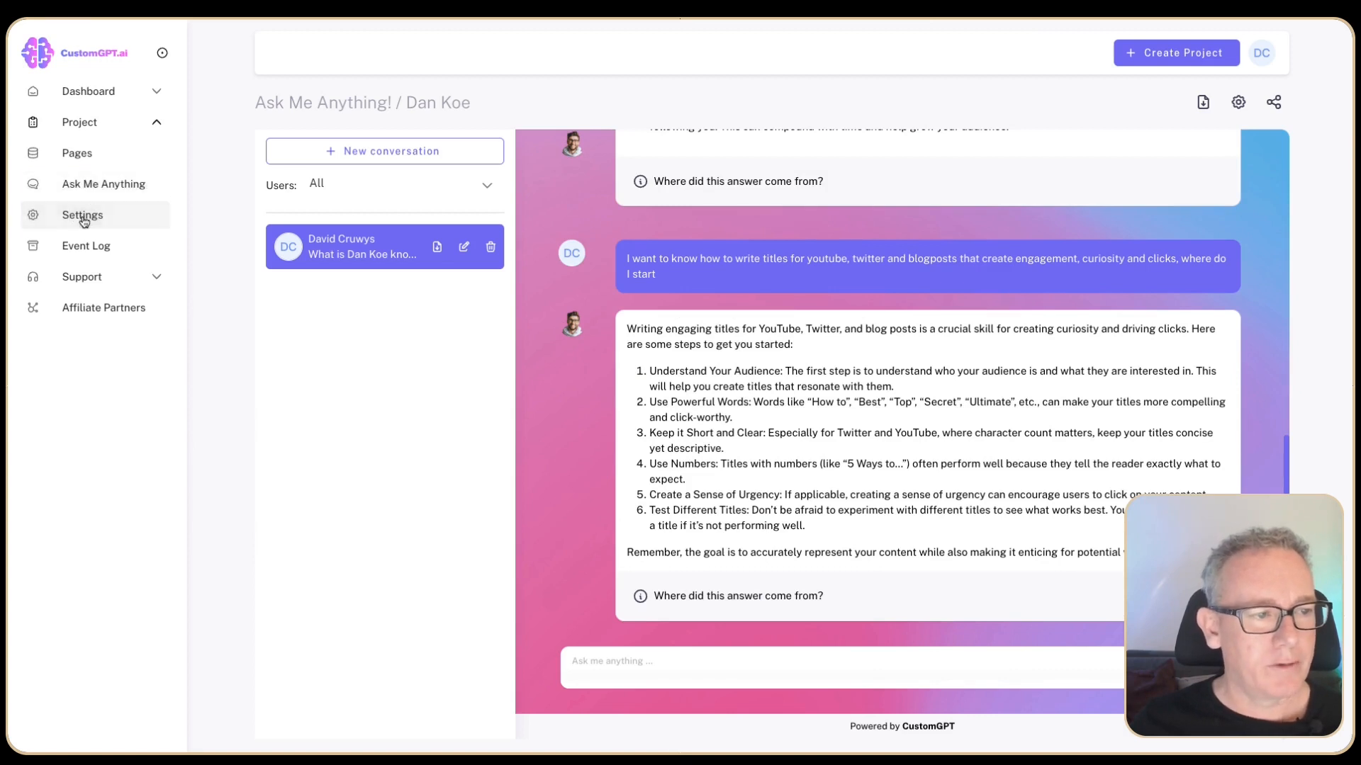
click(82, 214)
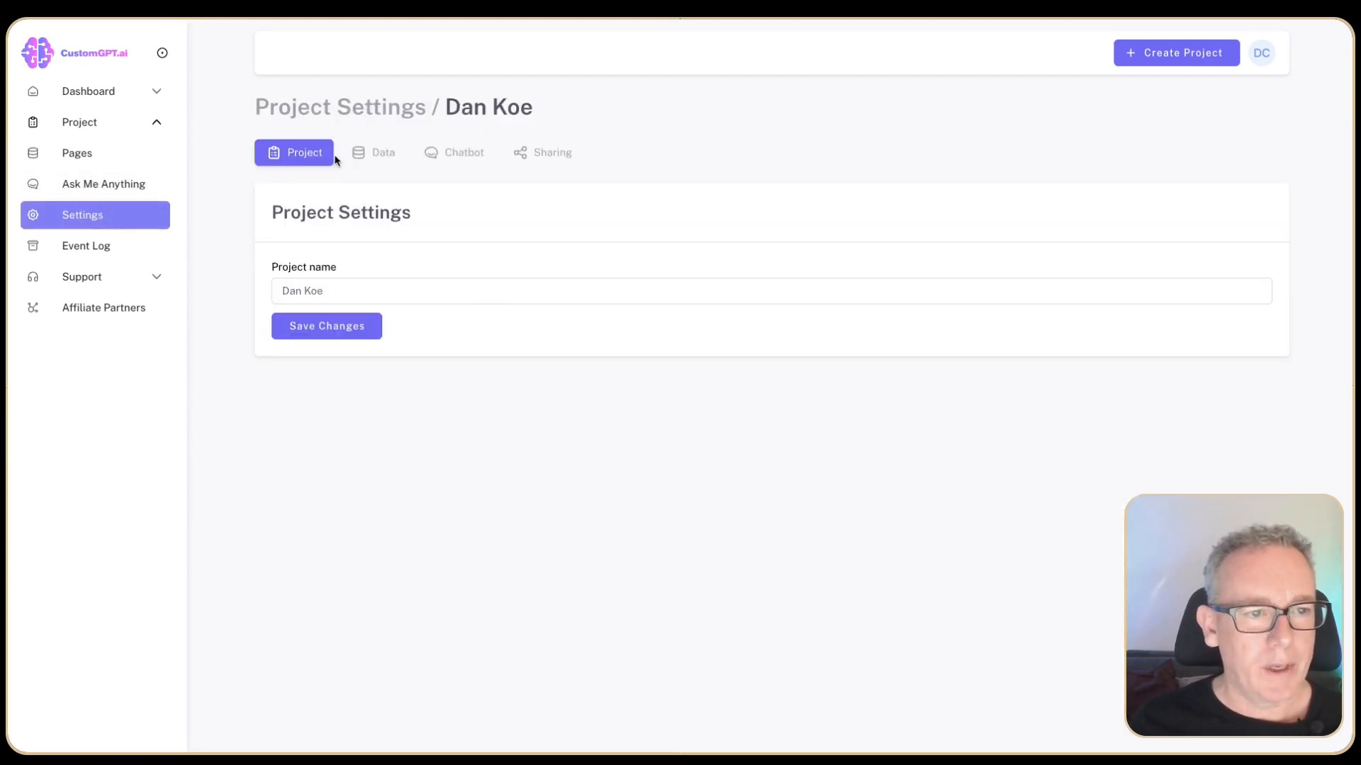
mouse_move(455, 156)
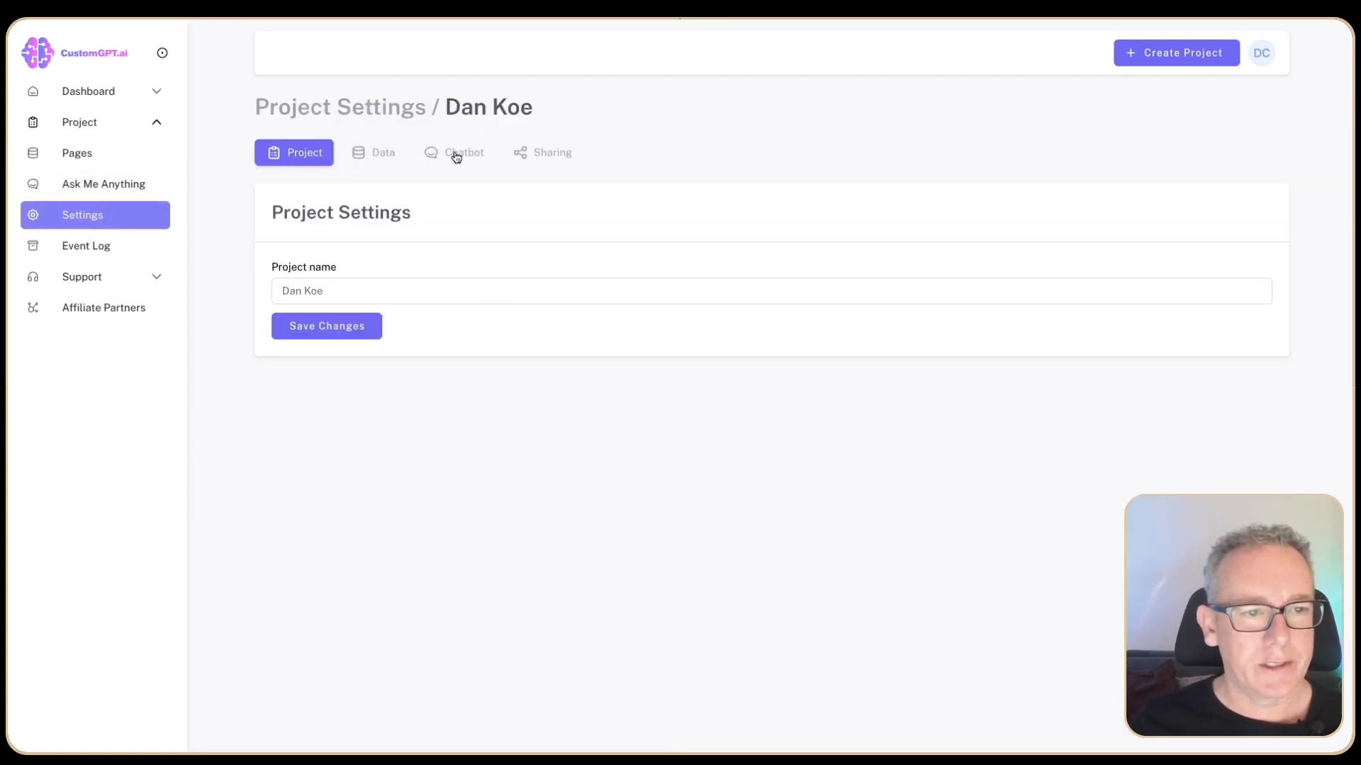
Show the Custom Persona panel in the Dan Koe chatbot settings
click(458, 152)
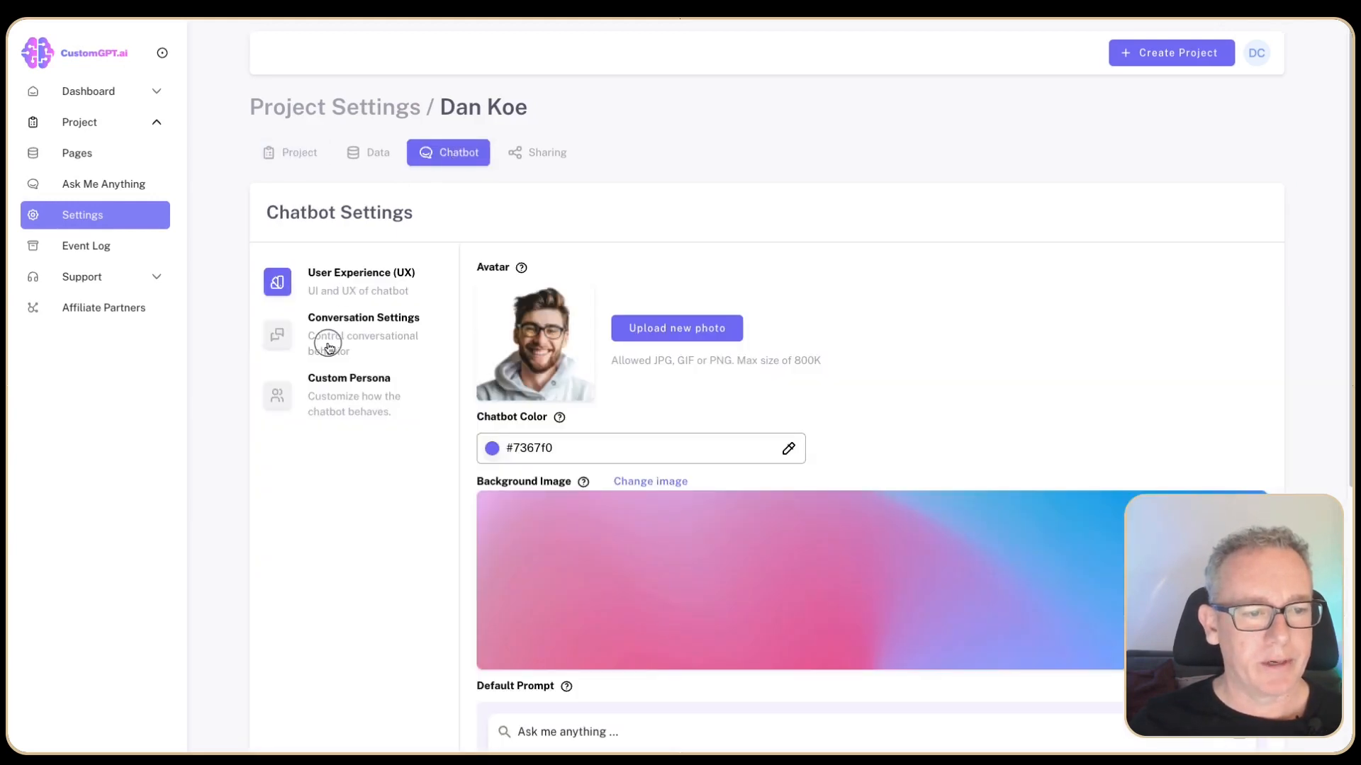
click(353, 396)
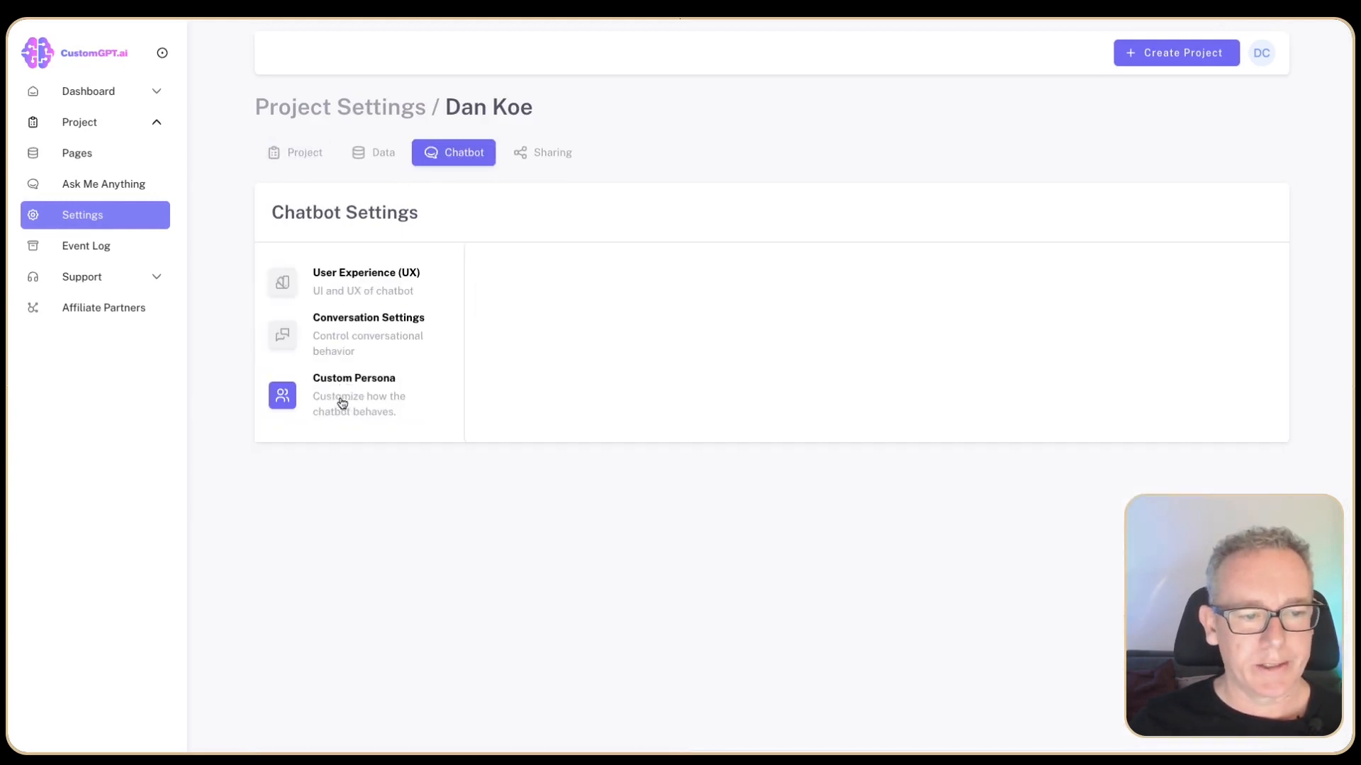
click(353, 396)
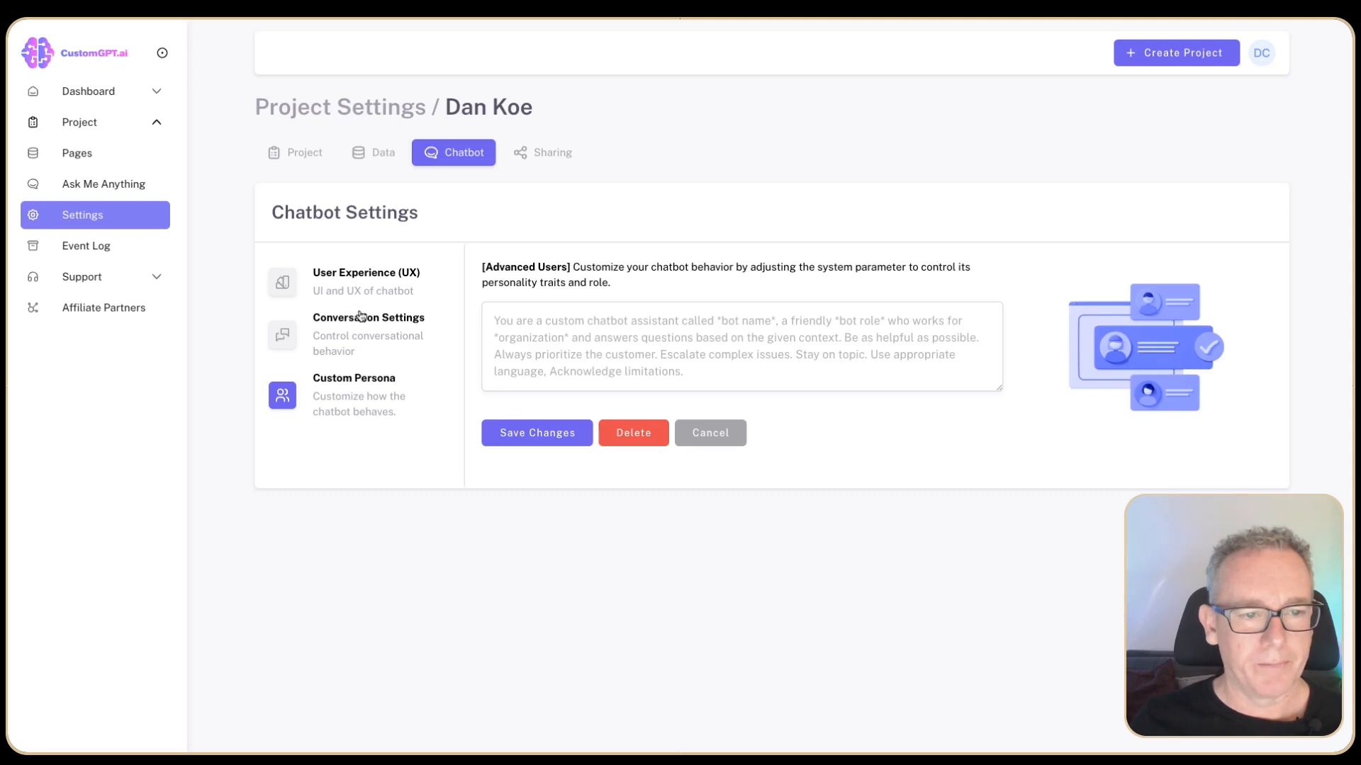
mouse_move(968, 420)
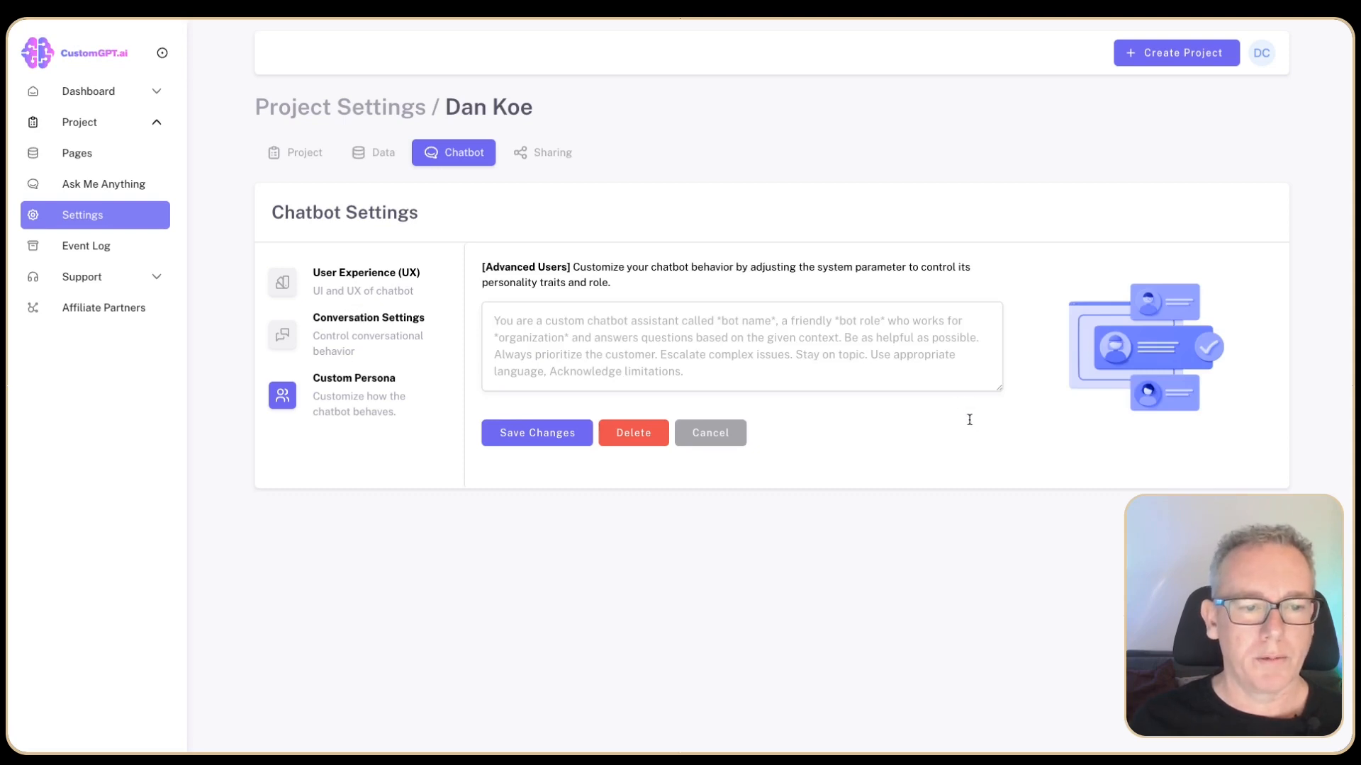
mouse_move(289, 311)
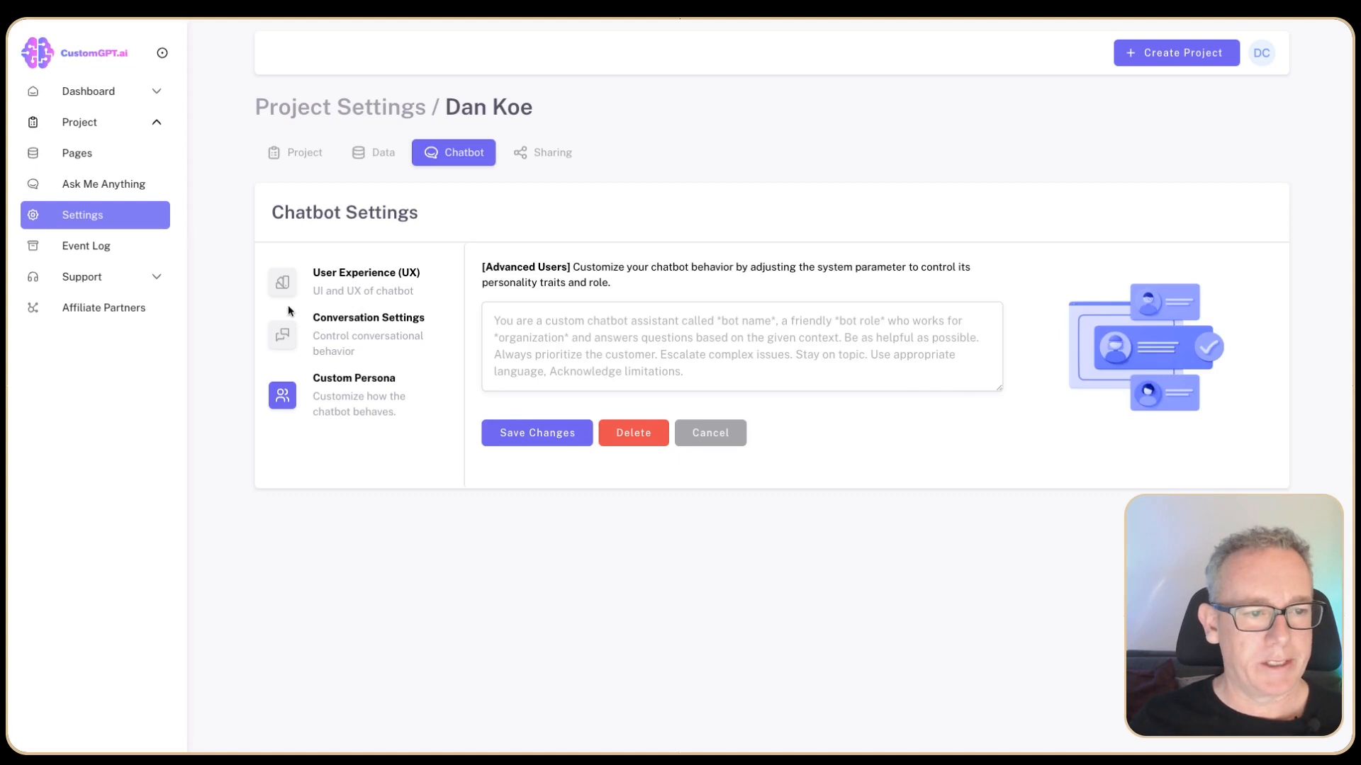
Review the chatbot's look-and-feel settings: stock avatar, purple colour and pink-blue background
click(361, 273)
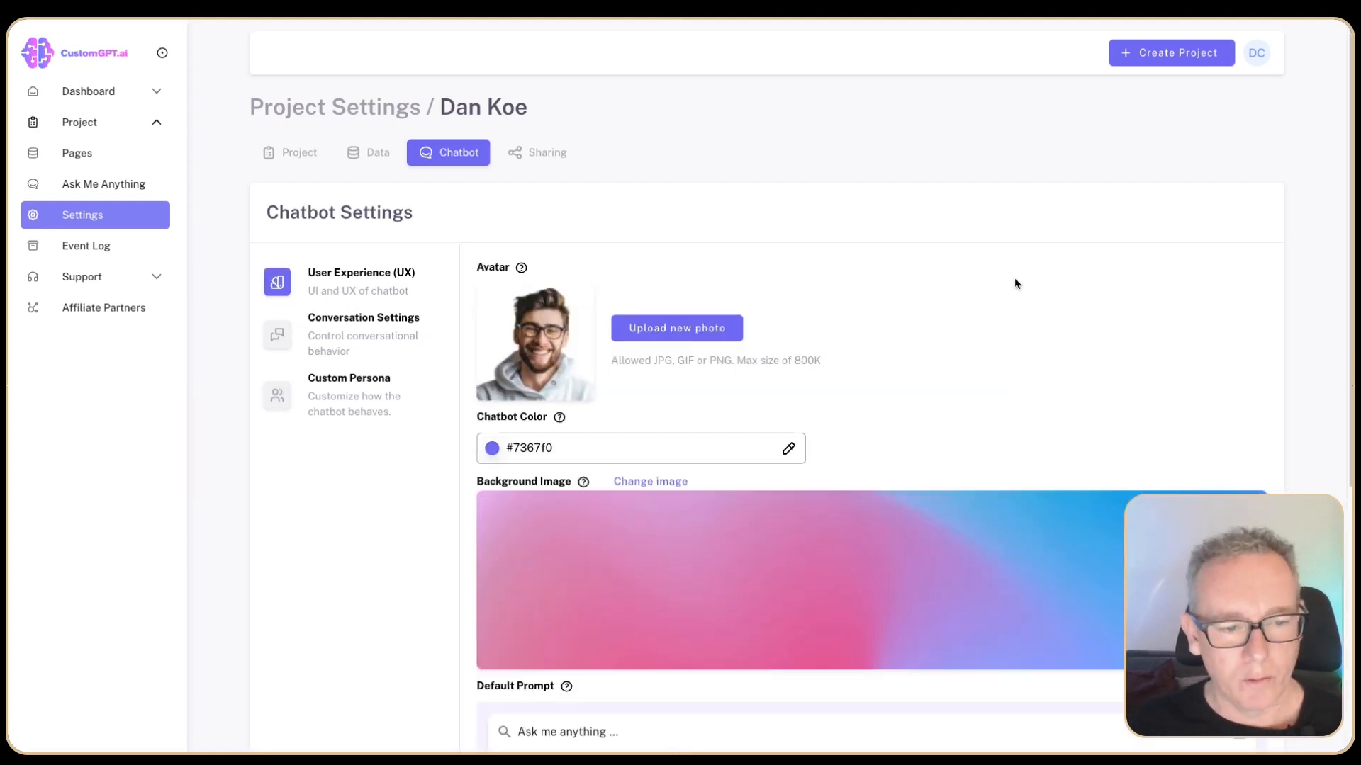
scroll(down, 3)
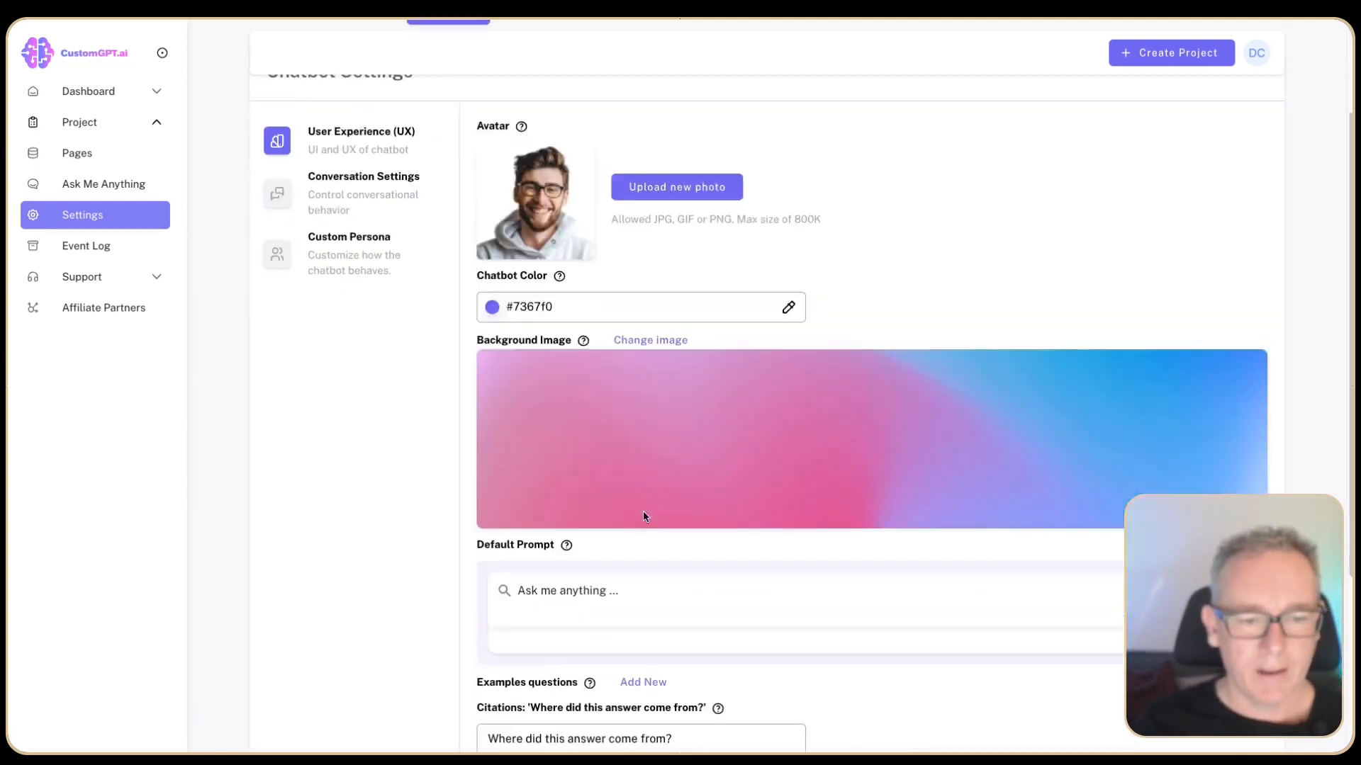
scroll(down, 3)
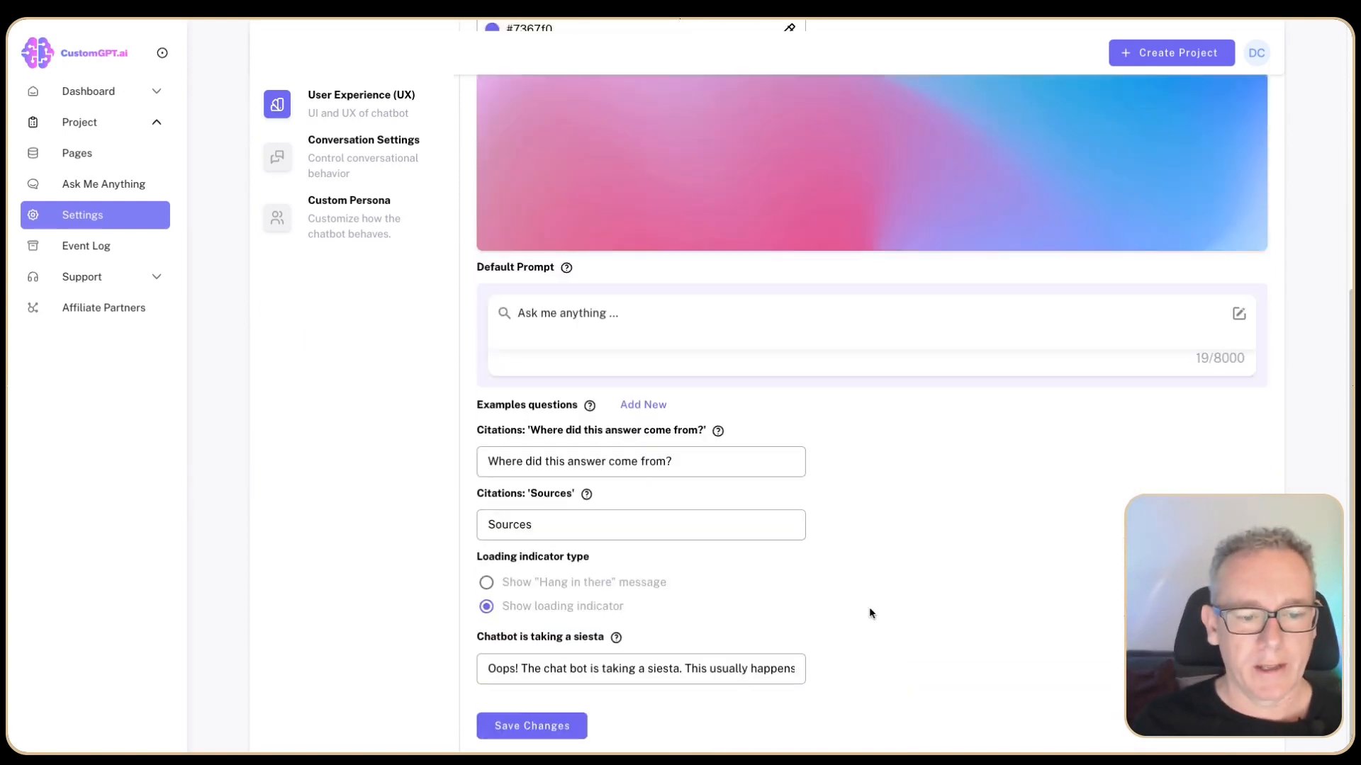
scroll(up, 3)
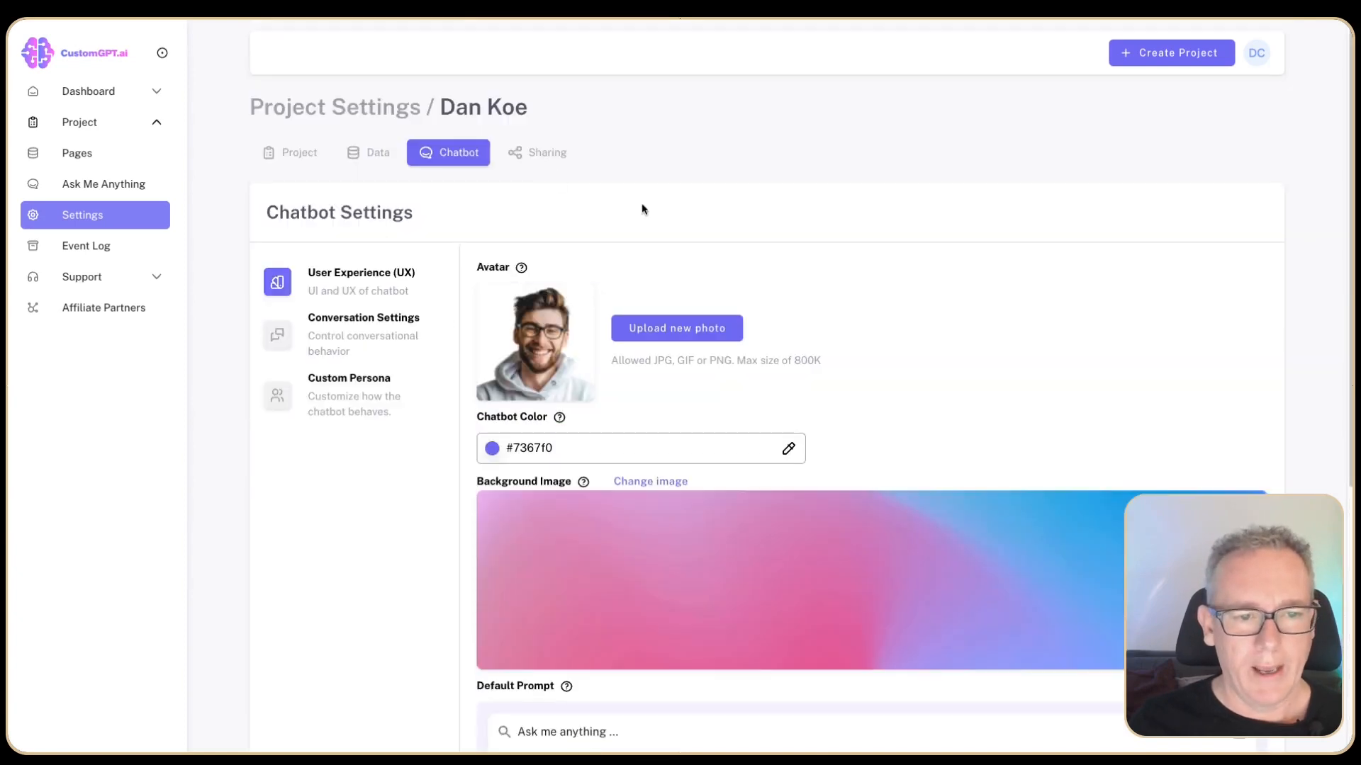
Toggle the website embed script on and off in Sharing, then return to chatbot appearance settings
click(541, 151)
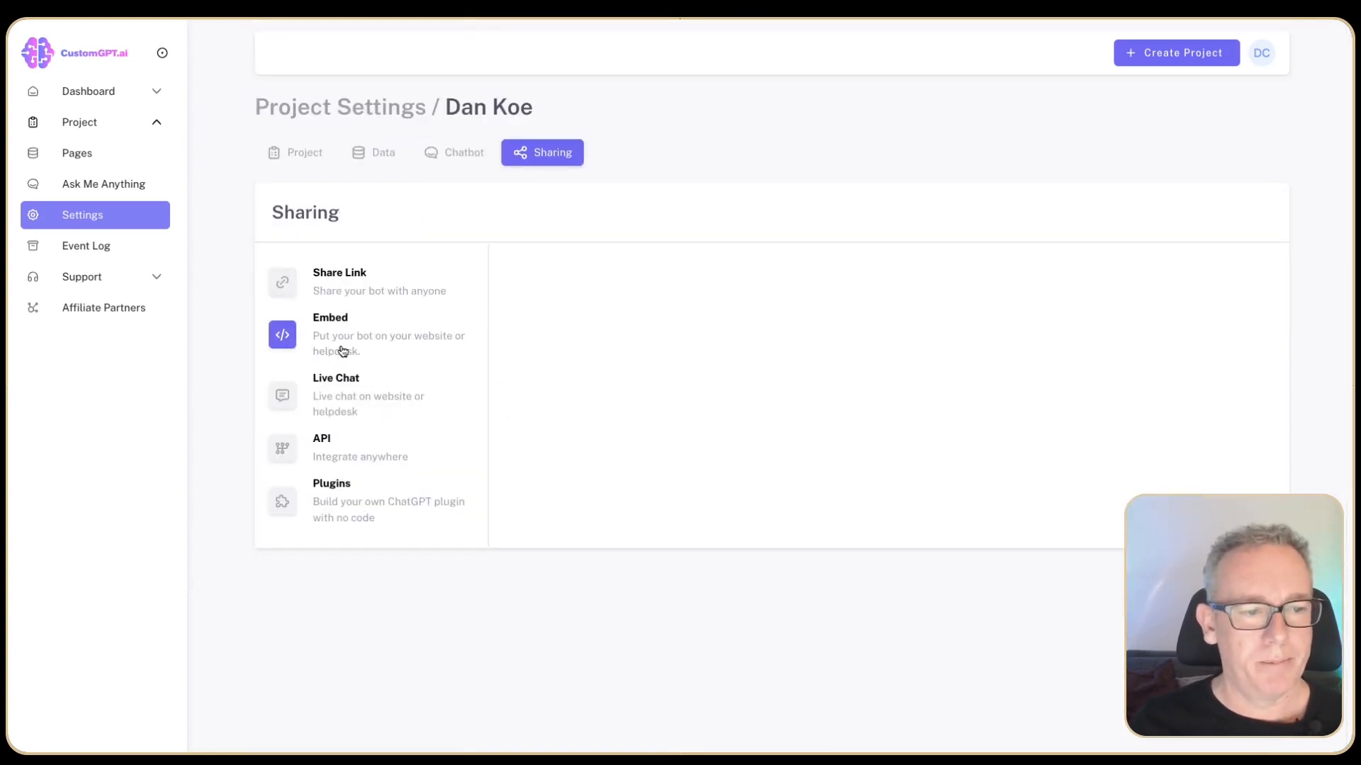
click(331, 334)
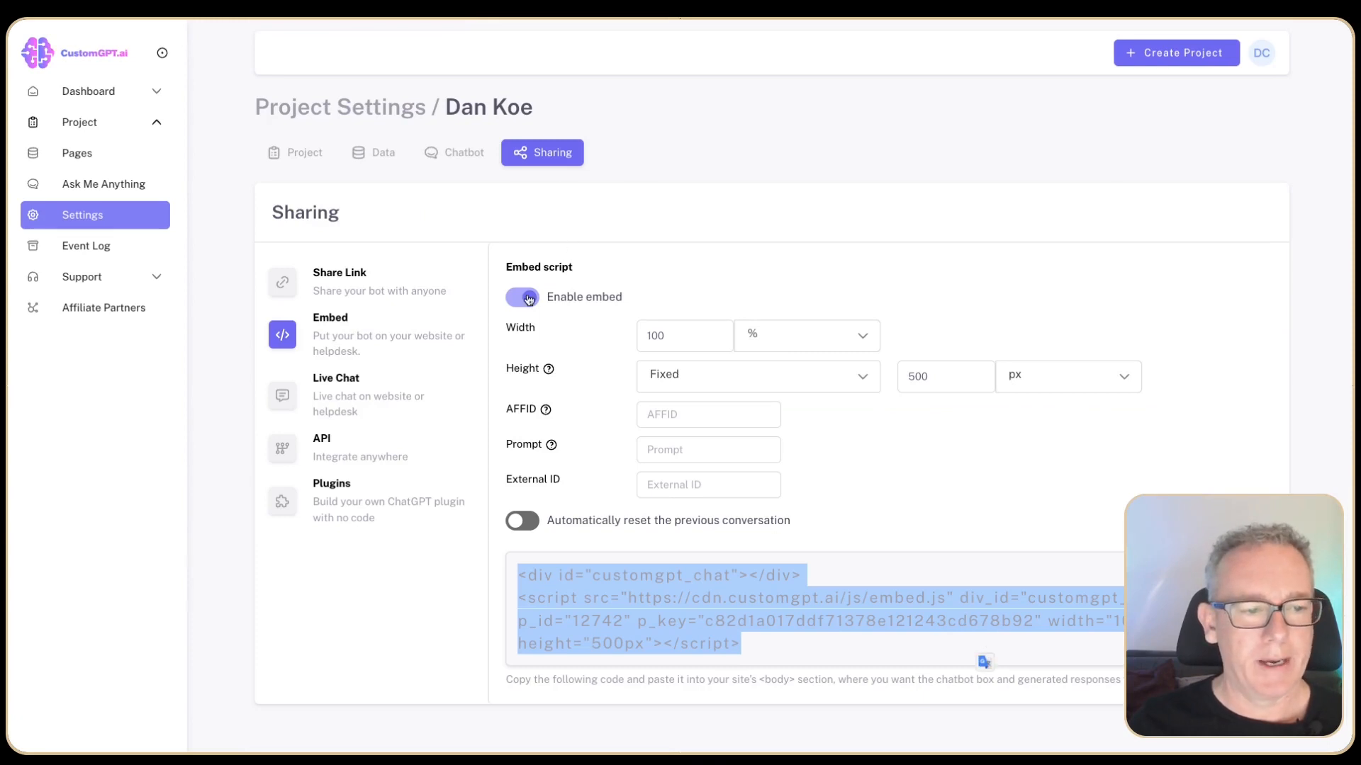
click(521, 296)
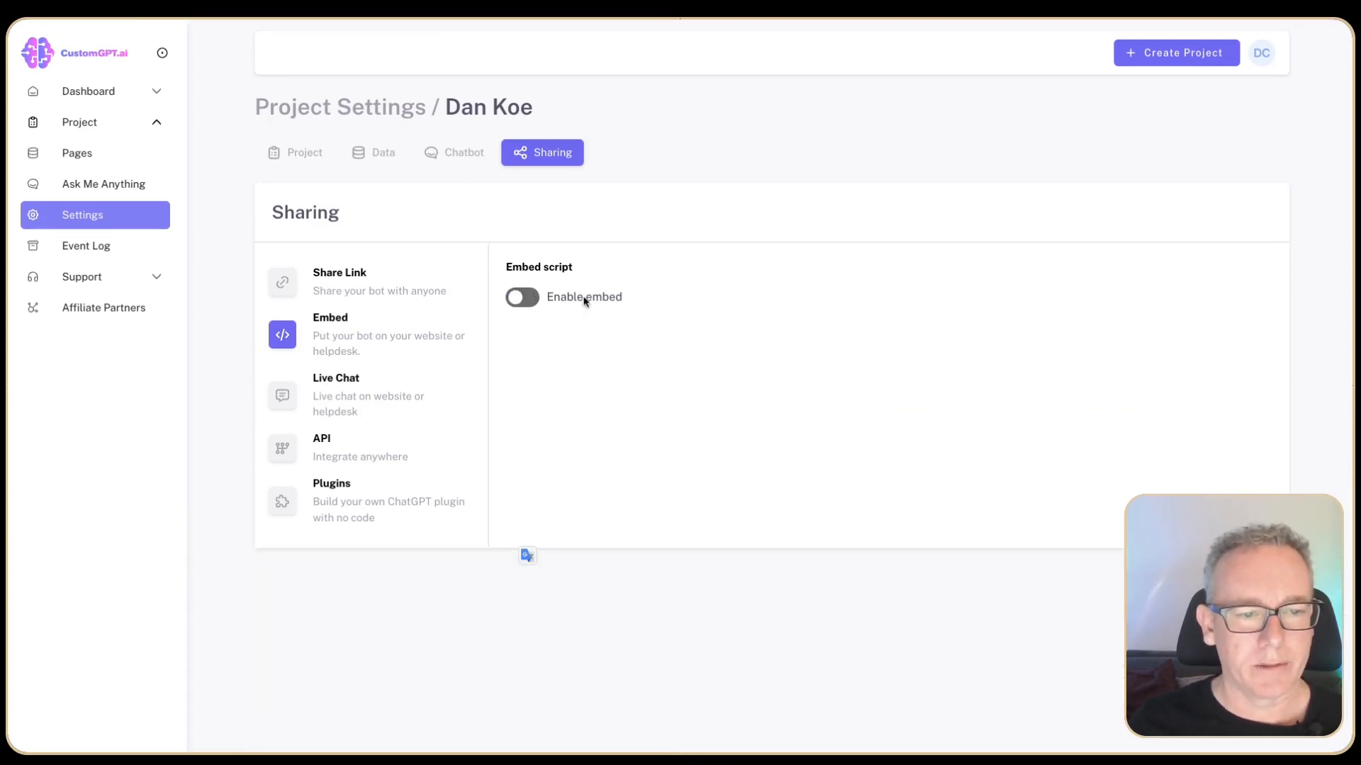
click(448, 151)
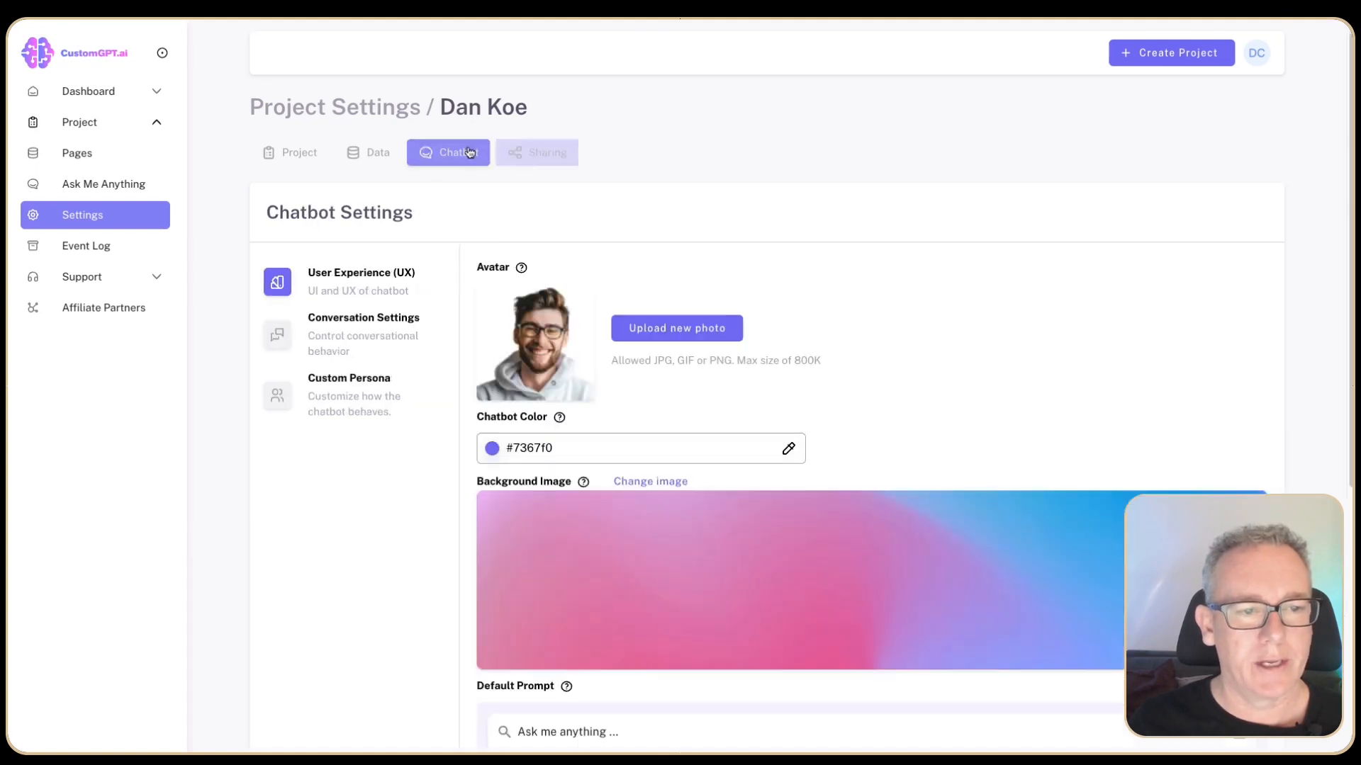
mouse_move(834, 477)
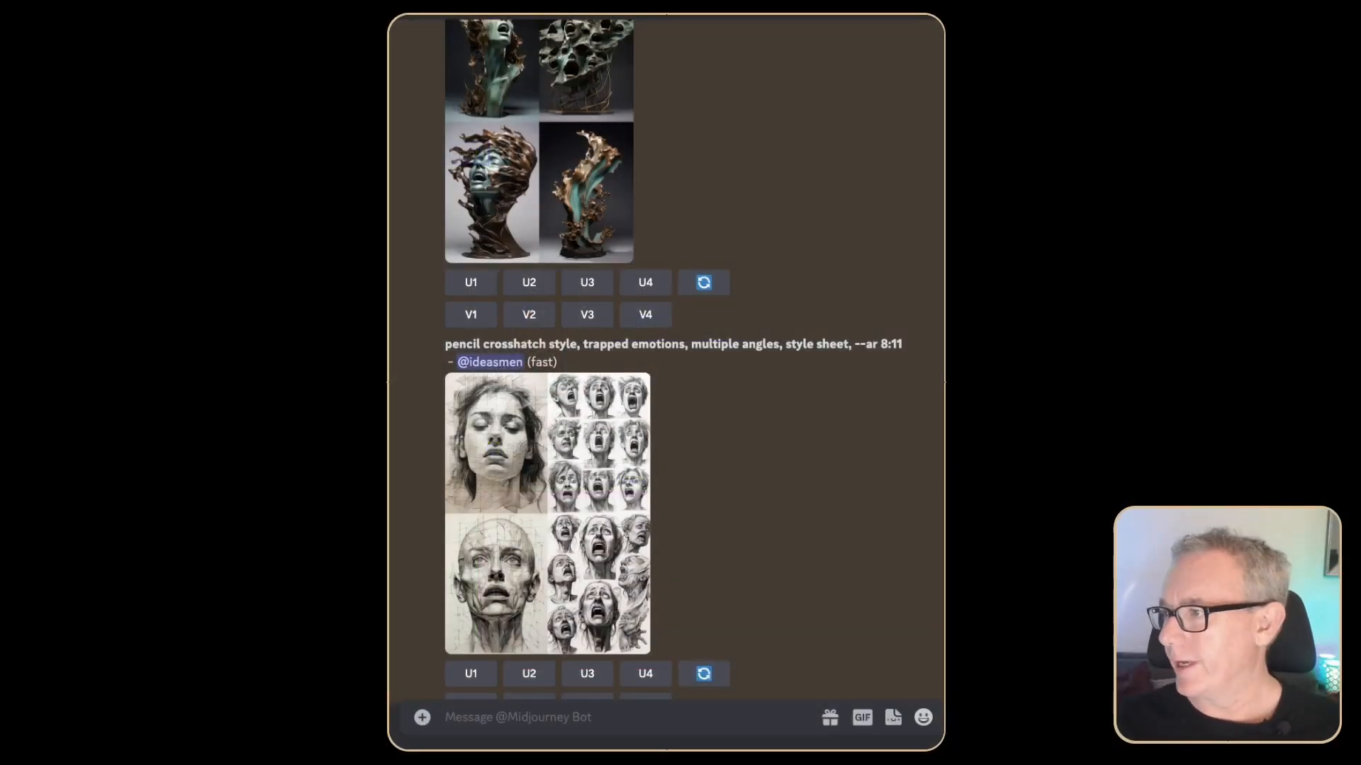
Browse Google results for 'dan koe photo' to find the Twitter portrait
scroll(down, 3)
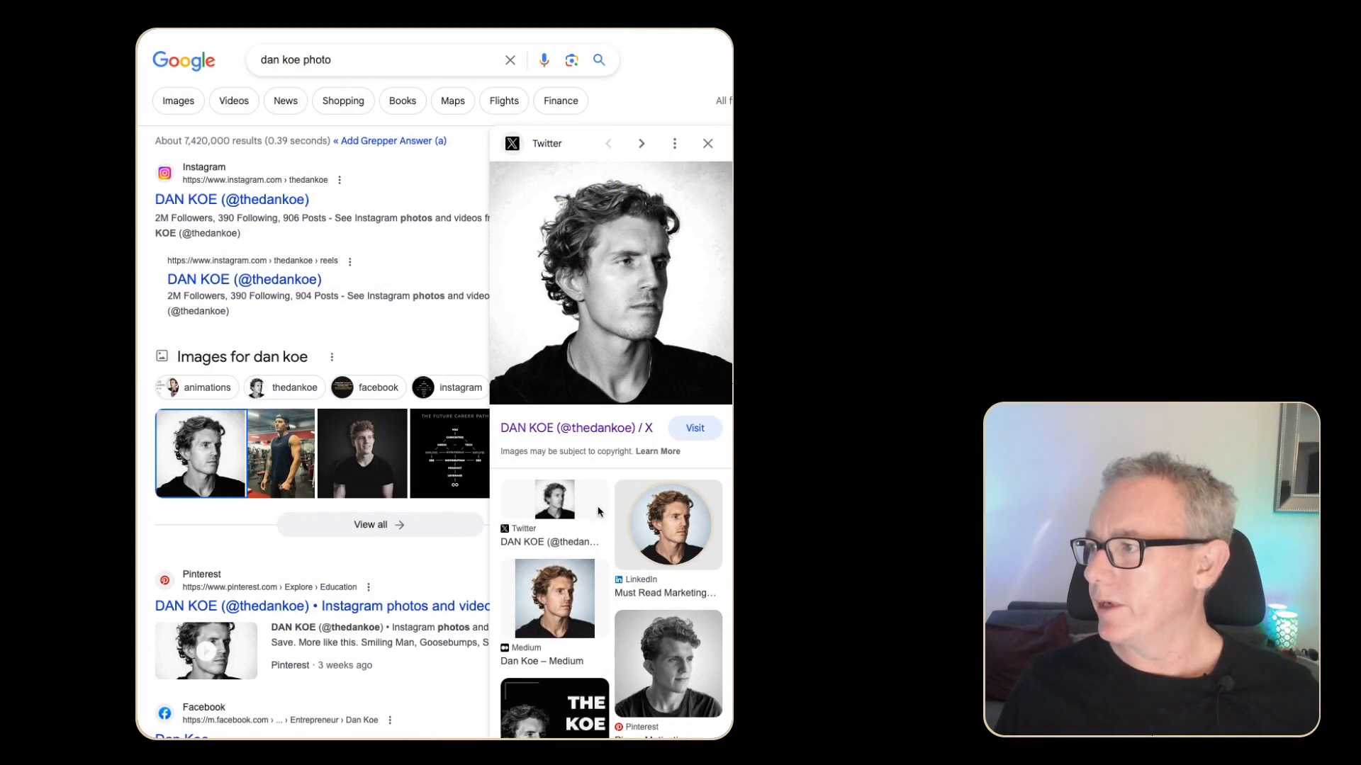
mouse_move(548, 322)
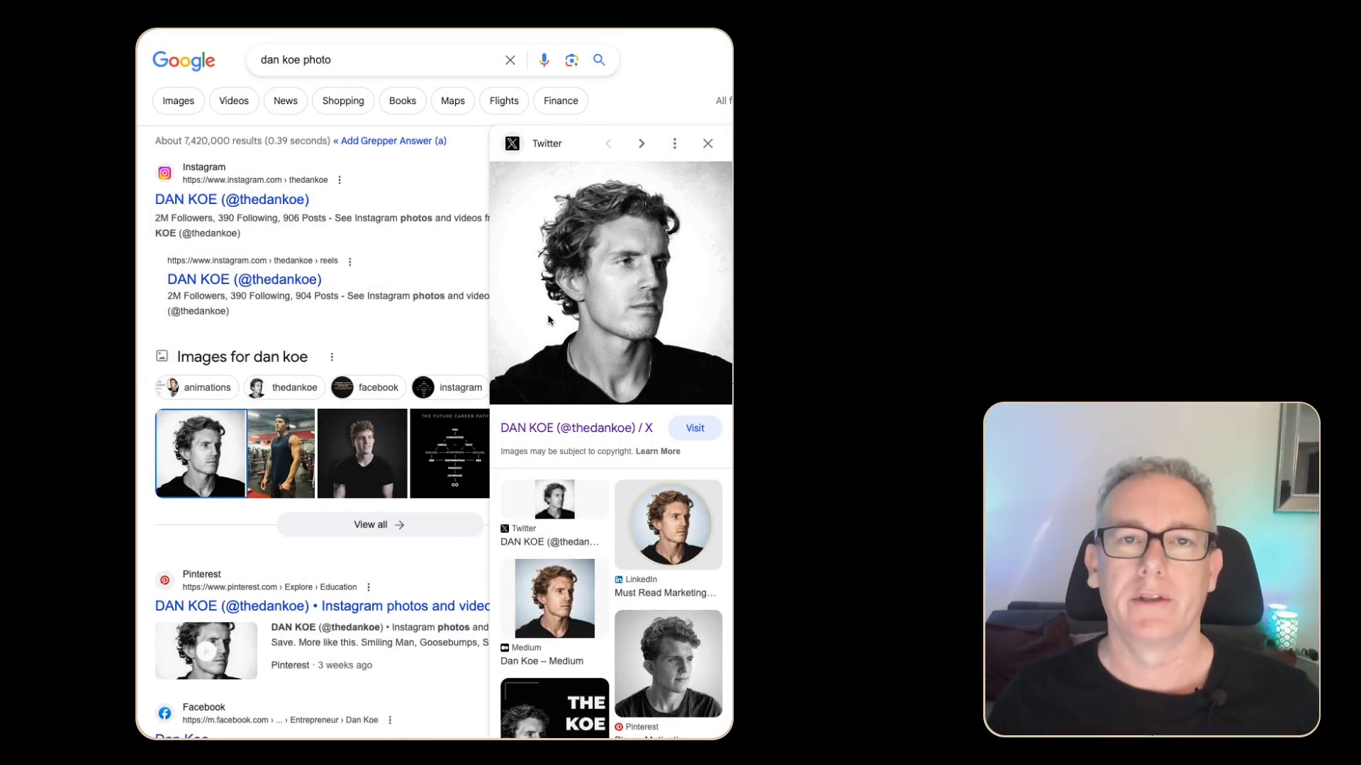
mouse_move(613, 236)
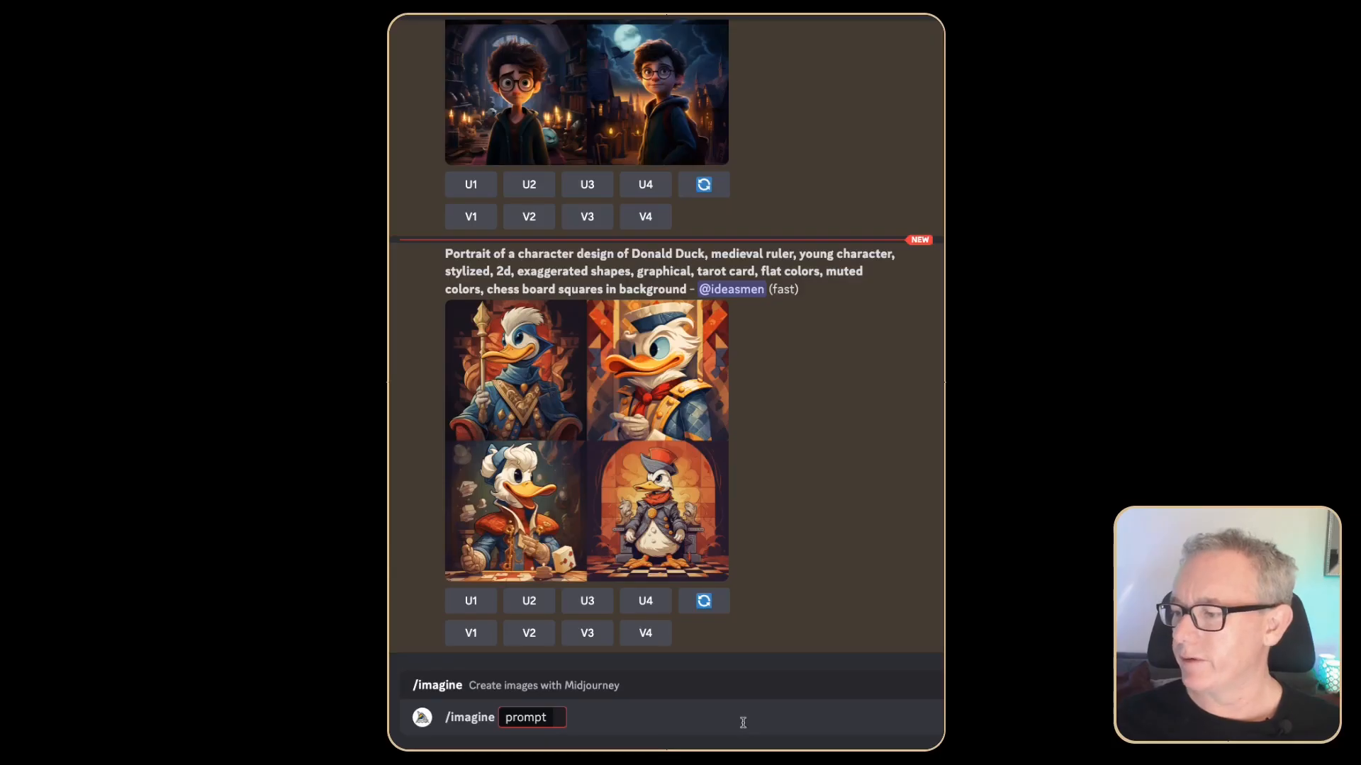
Run /imagine with the Twitter photo URL plus 'style of steve irwin with a crocodile'
text(https://pbs.twimg.com/profile_images/1541397947472121857/byZNofWW_400x400.jpg)
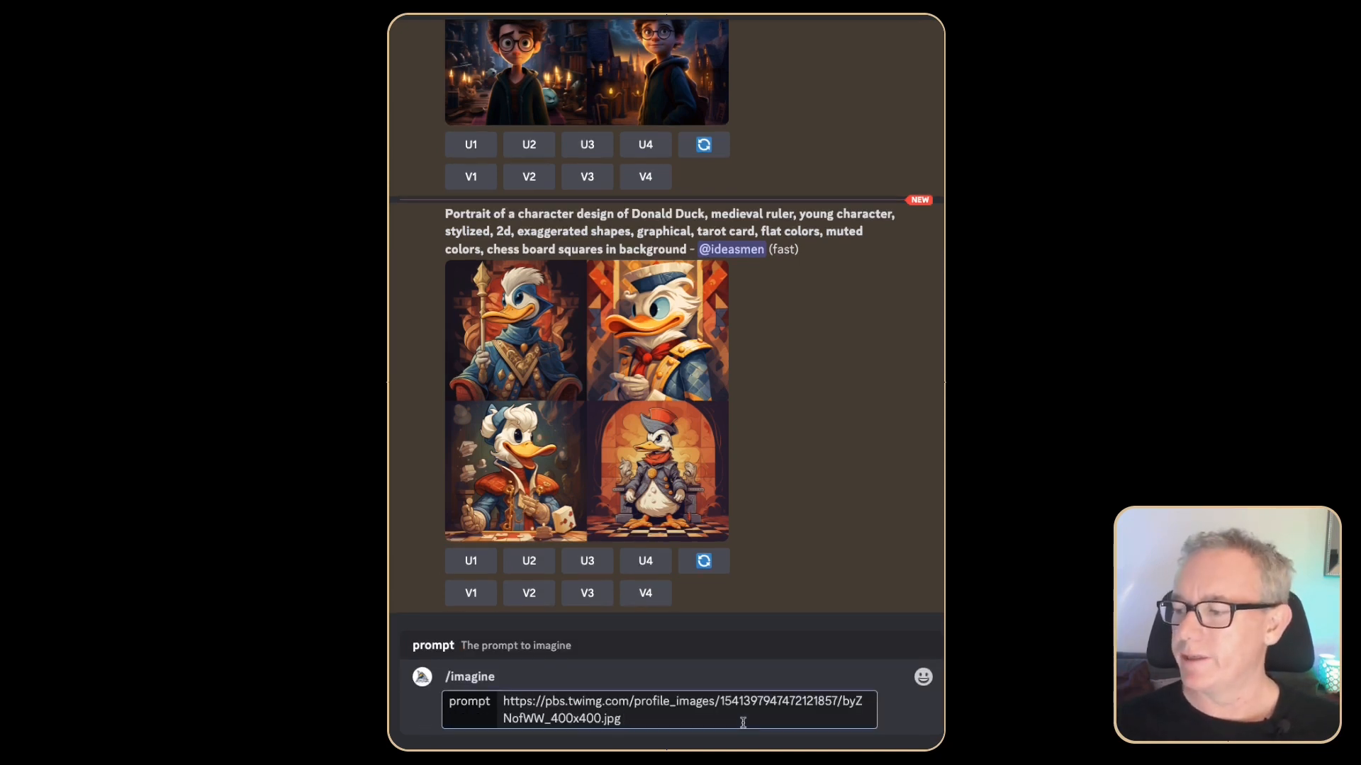
text(style of stev)
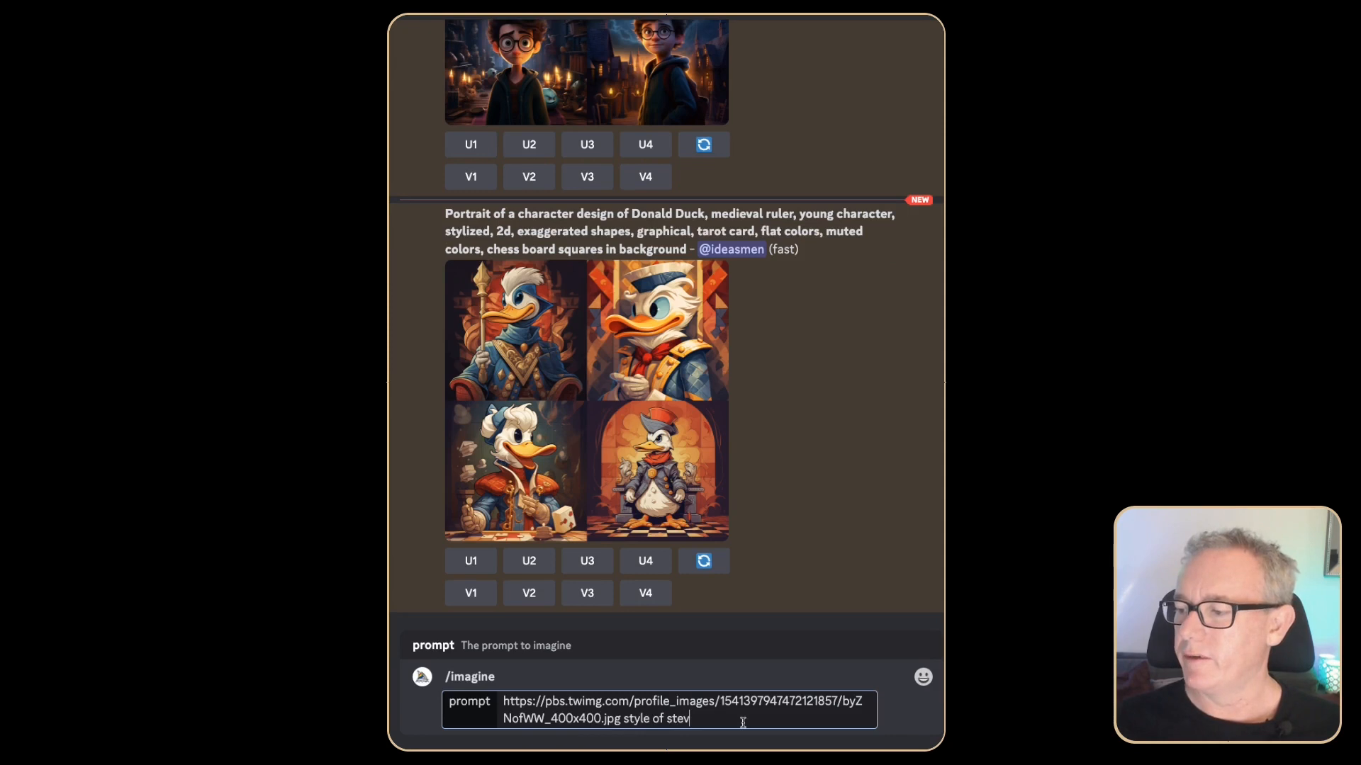
text(e irwin)
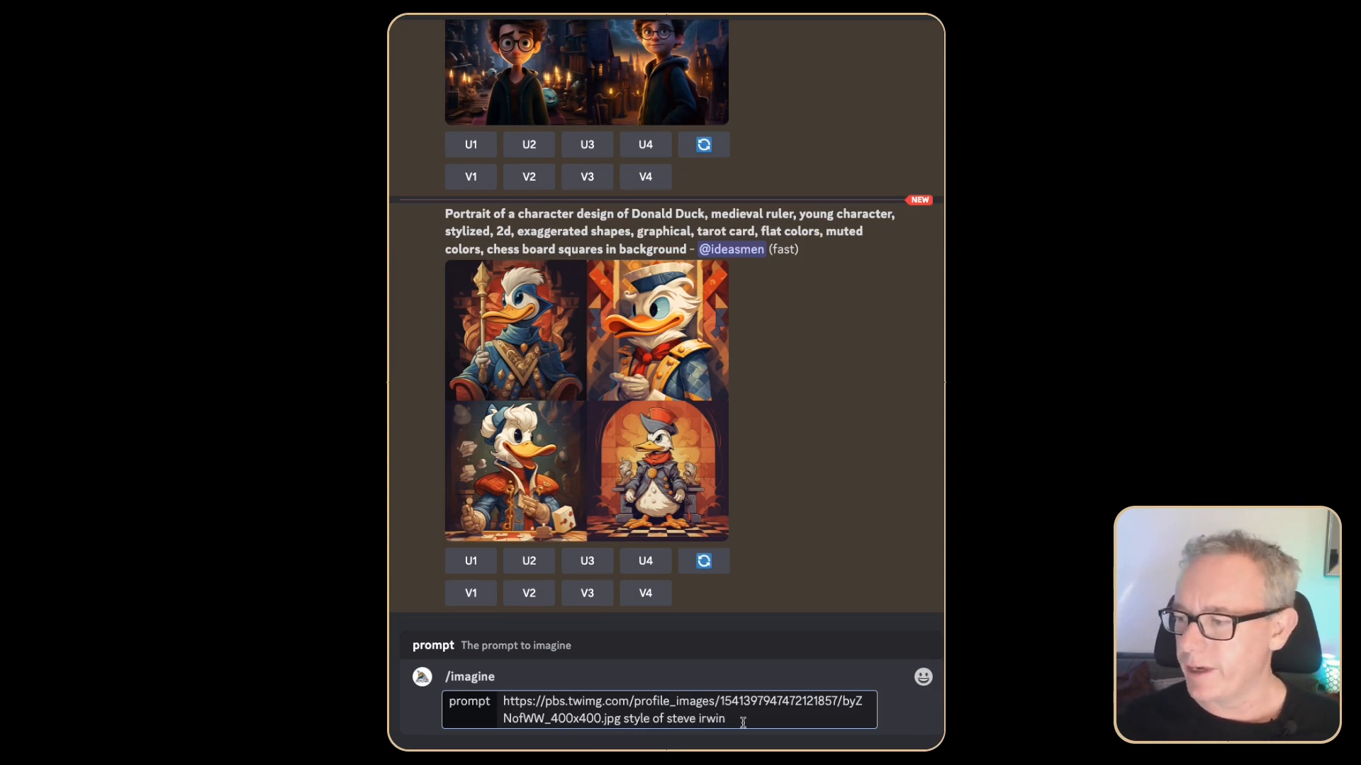
text(with a c)
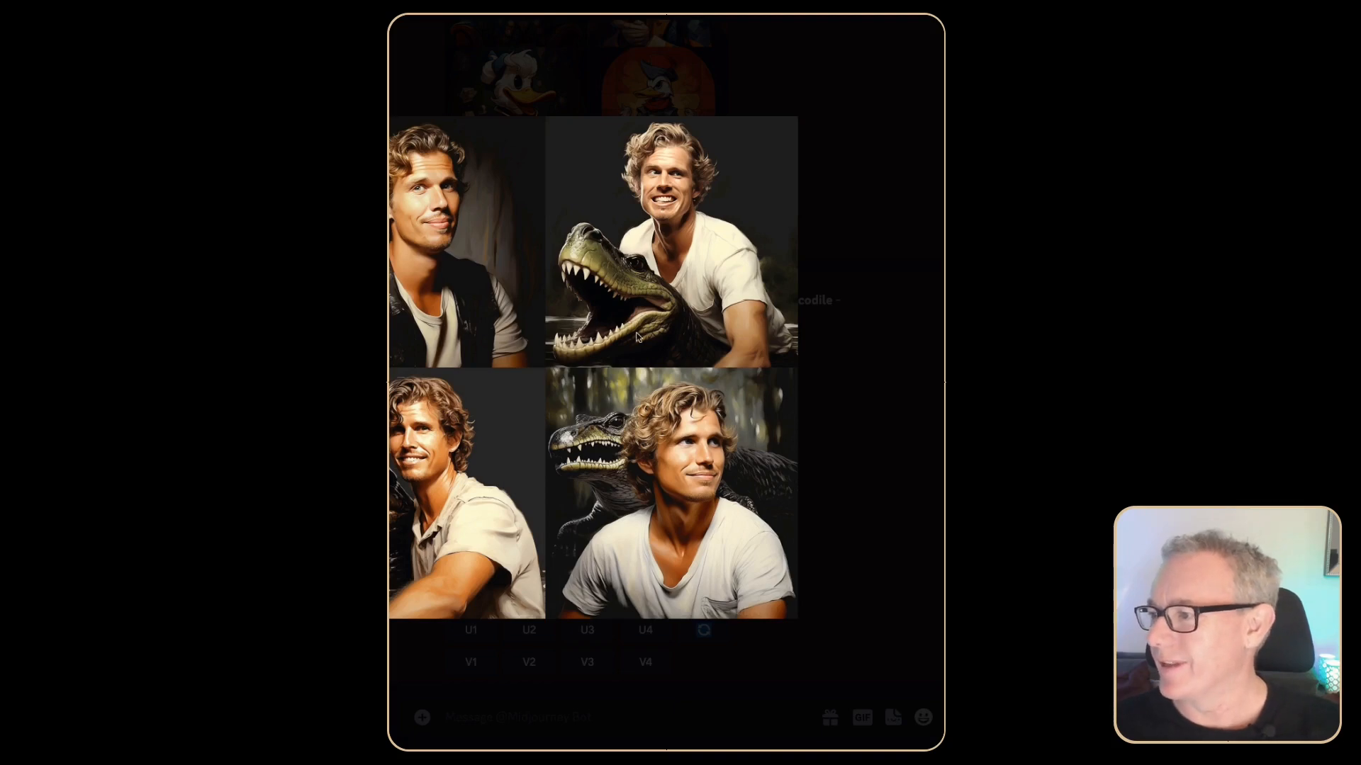
mouse_move(706, 523)
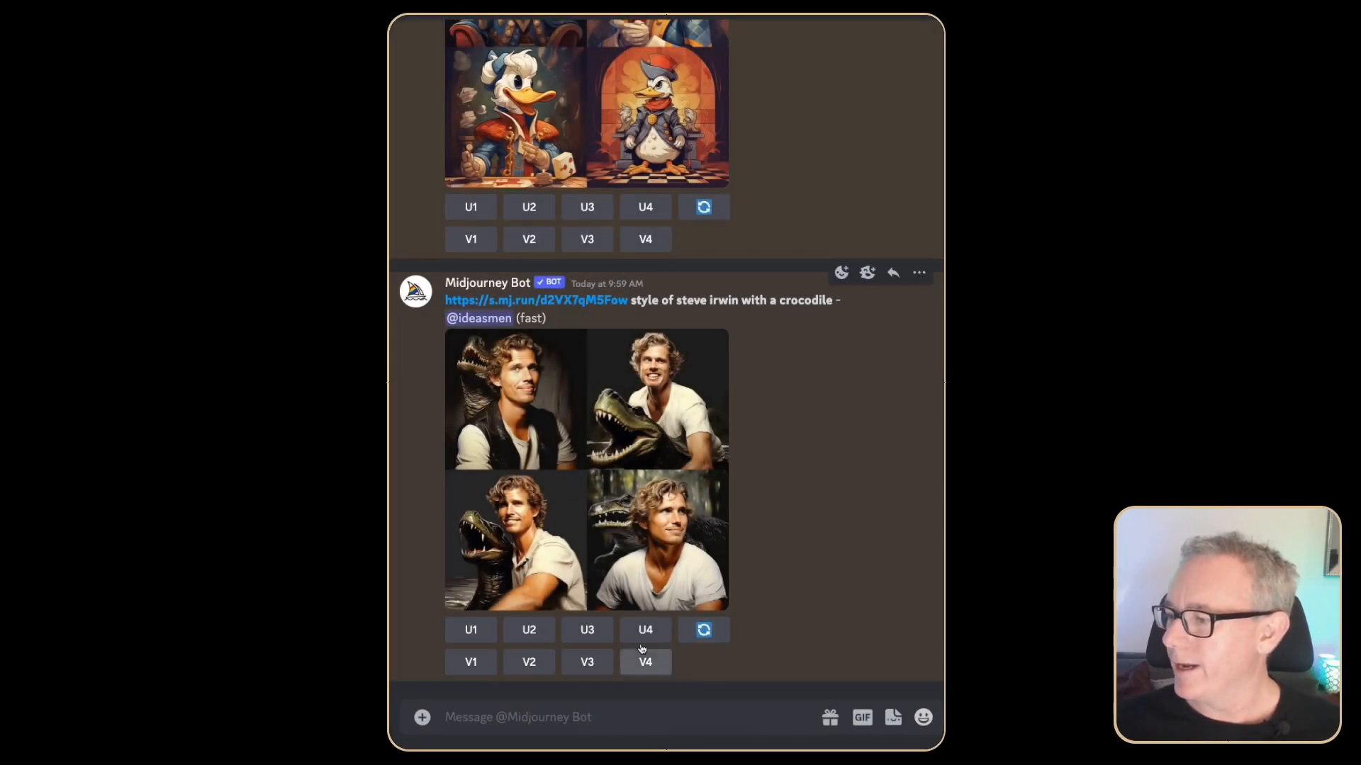
Upscale the fourth crocodile portrait with U4
click(645, 629)
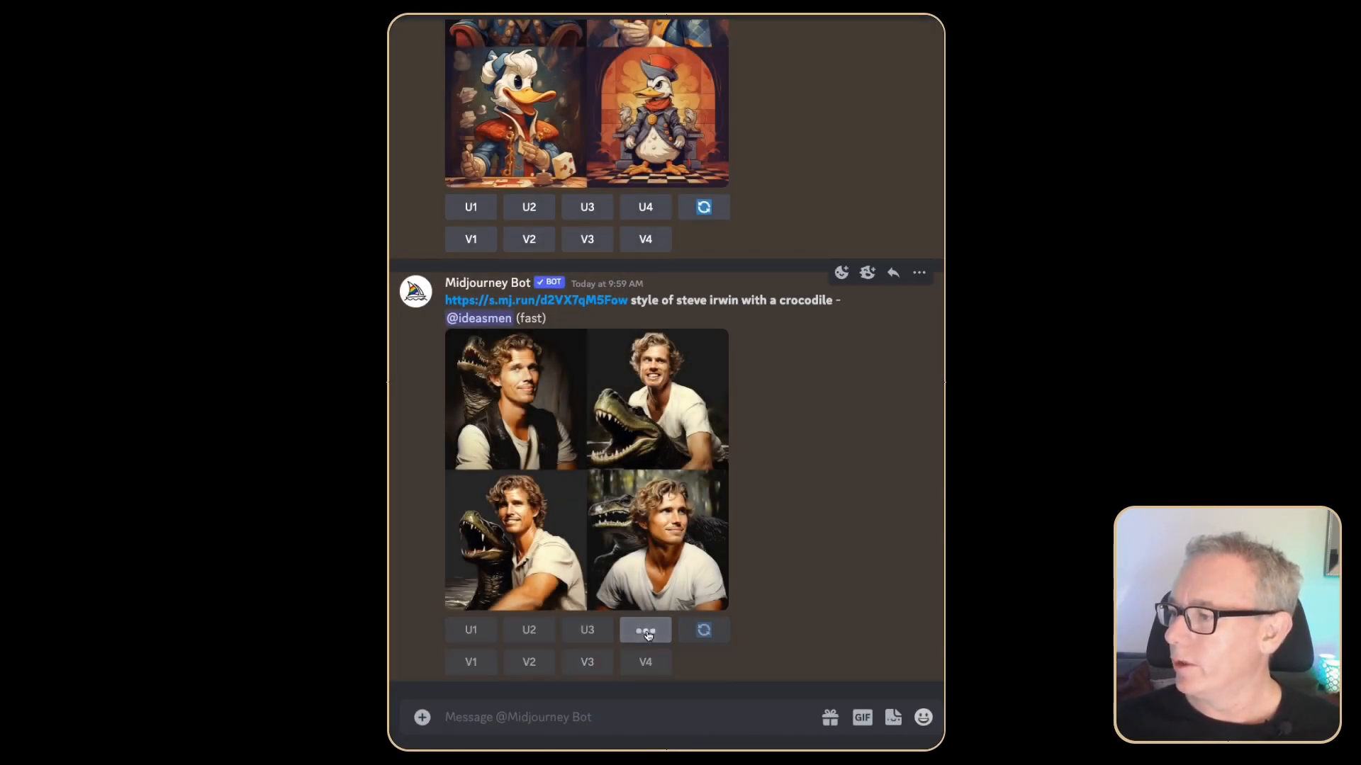
click(644, 630)
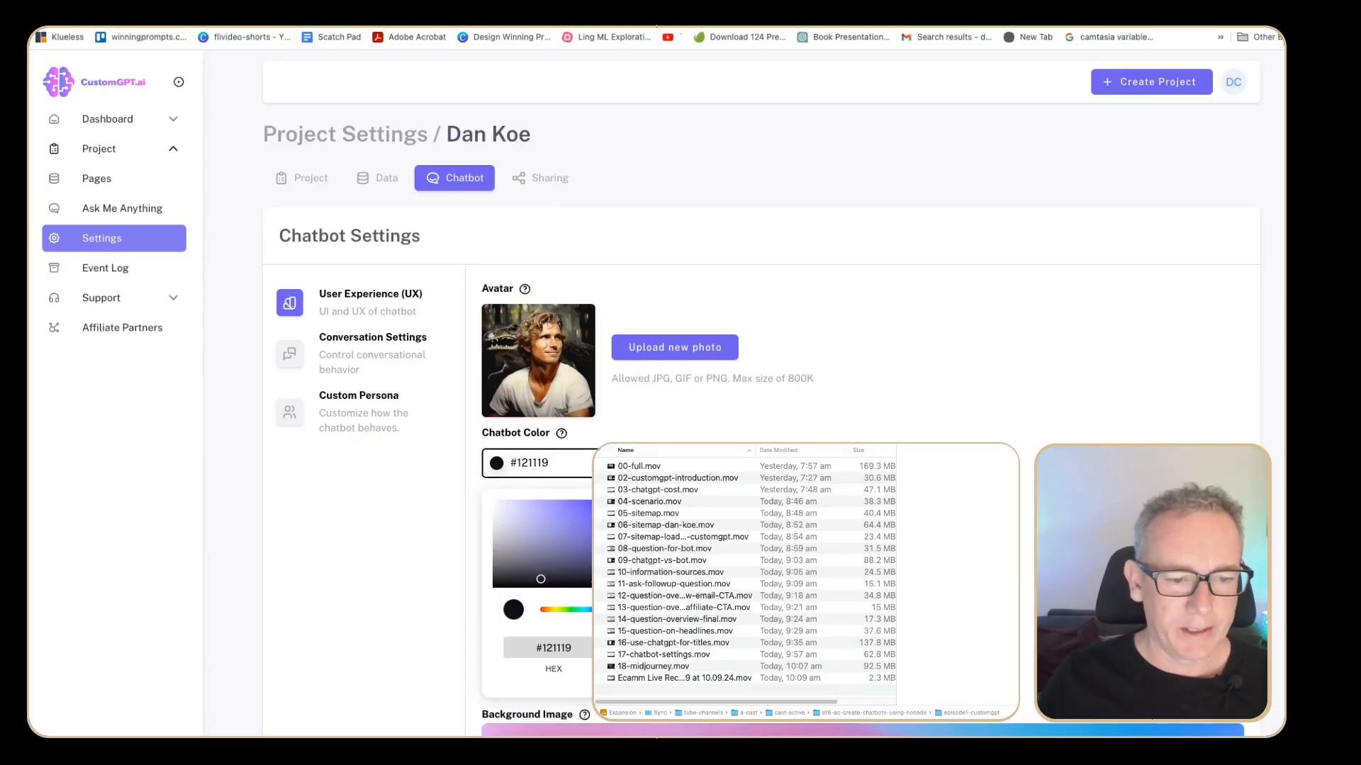
Review the chatbot settings with the generated avatar and colour #121119
scroll(down, 3)
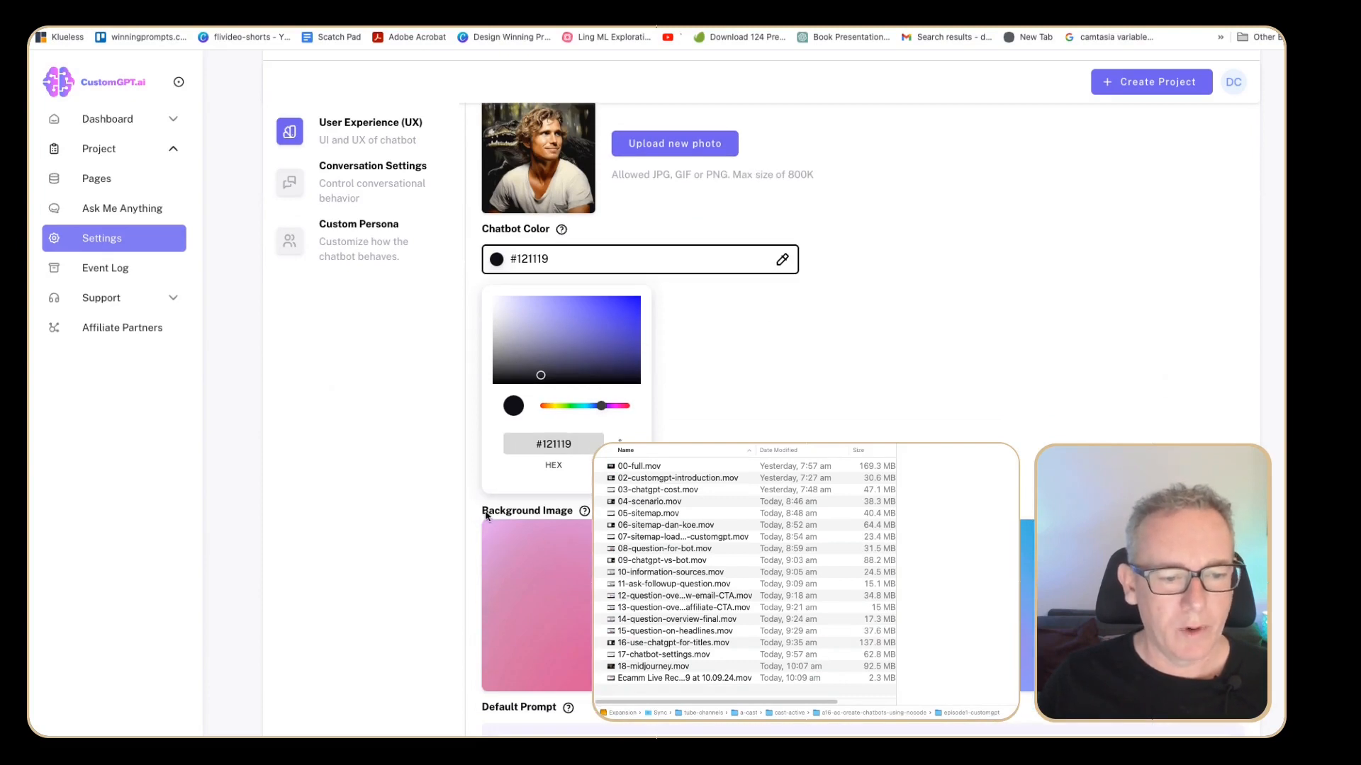
scroll(down, 3)
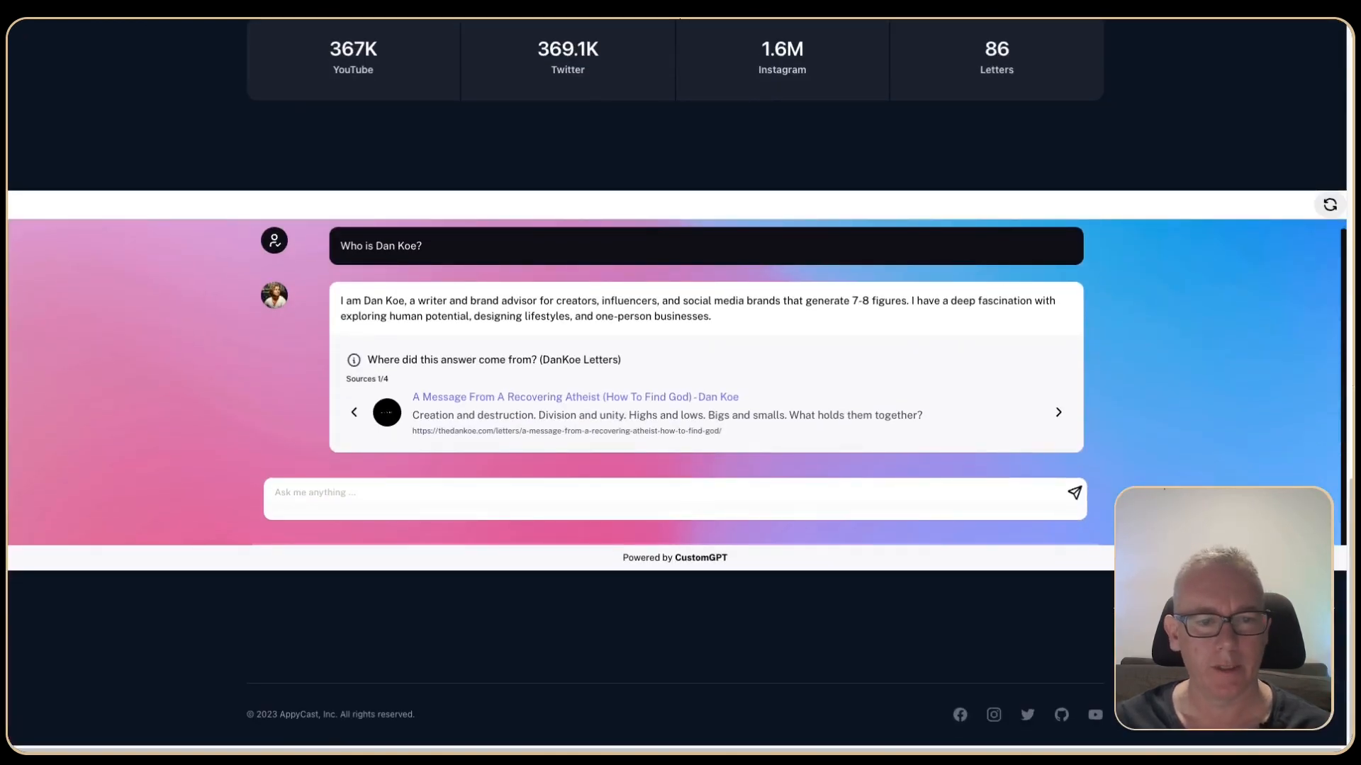
mouse_move(1204, 354)
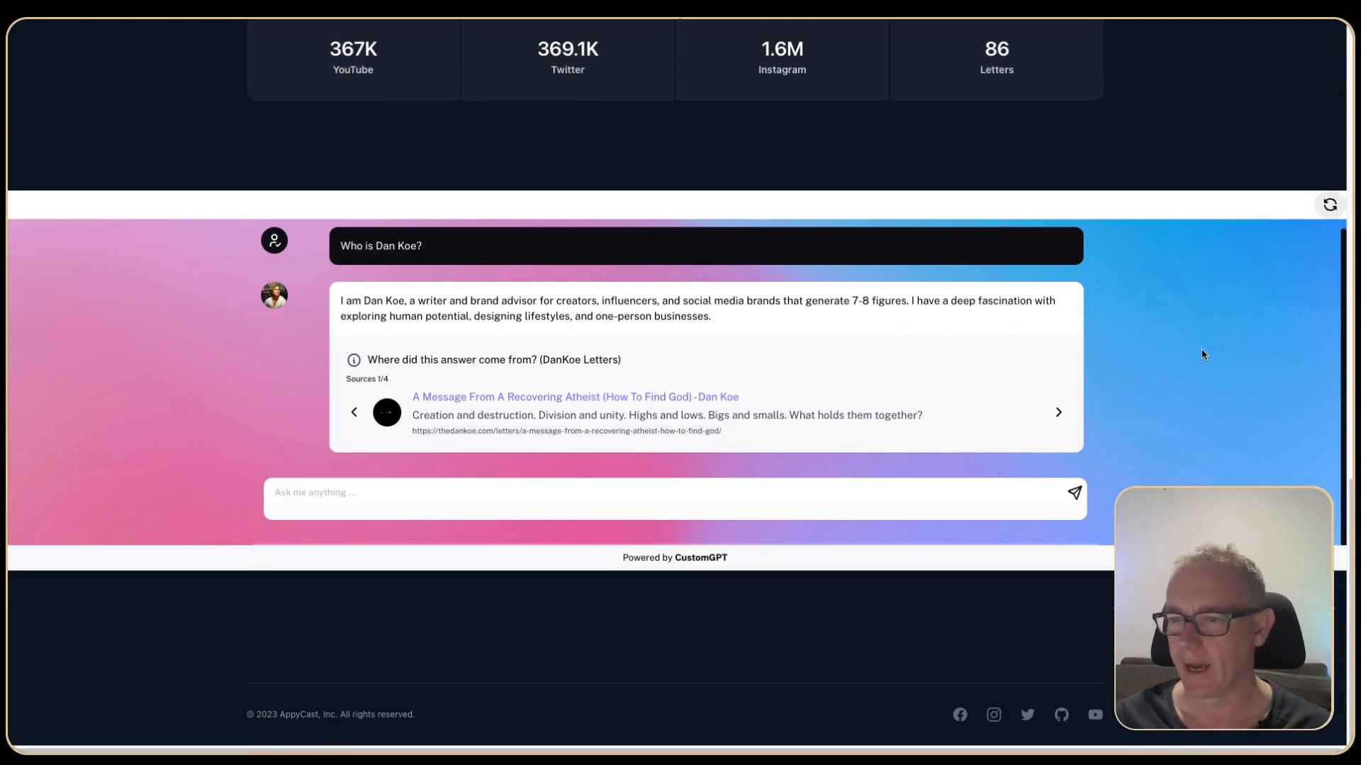
mouse_move(1091, 493)
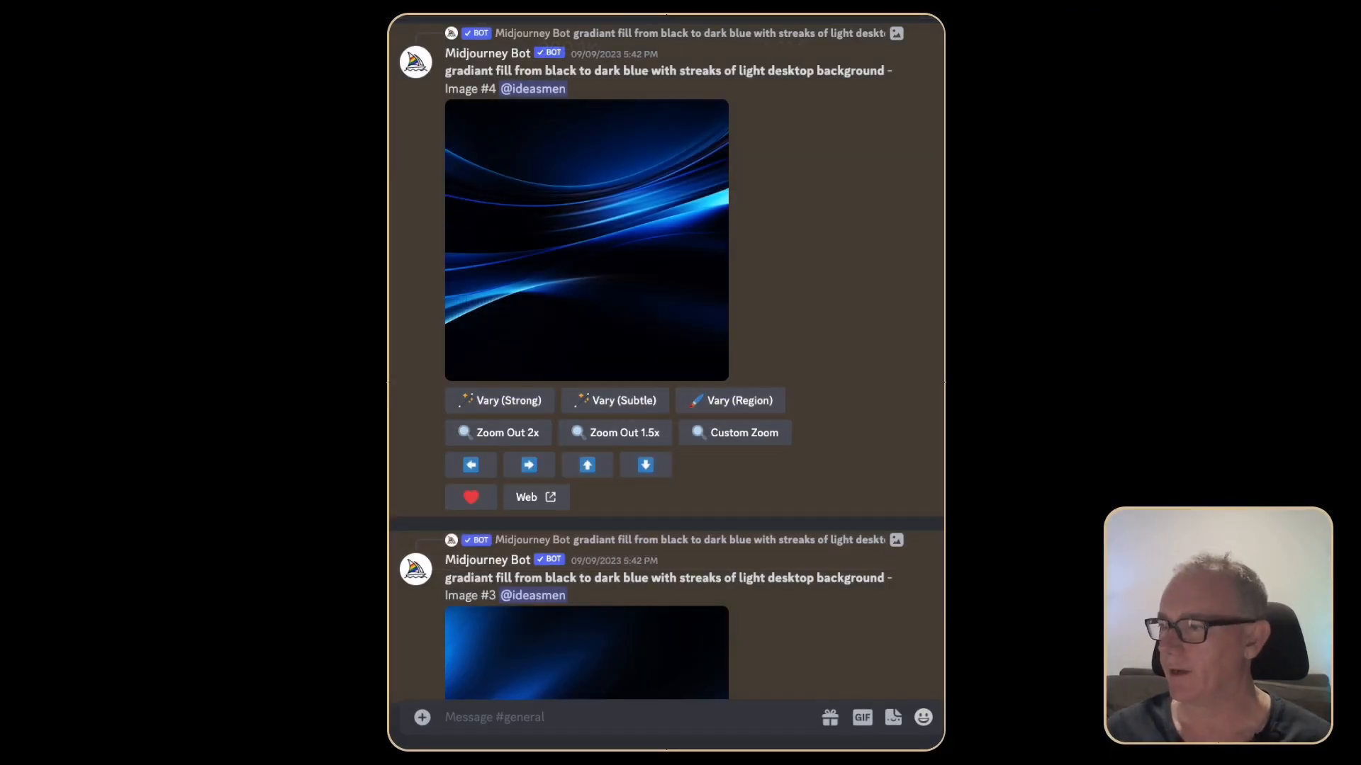
mouse_move(696, 319)
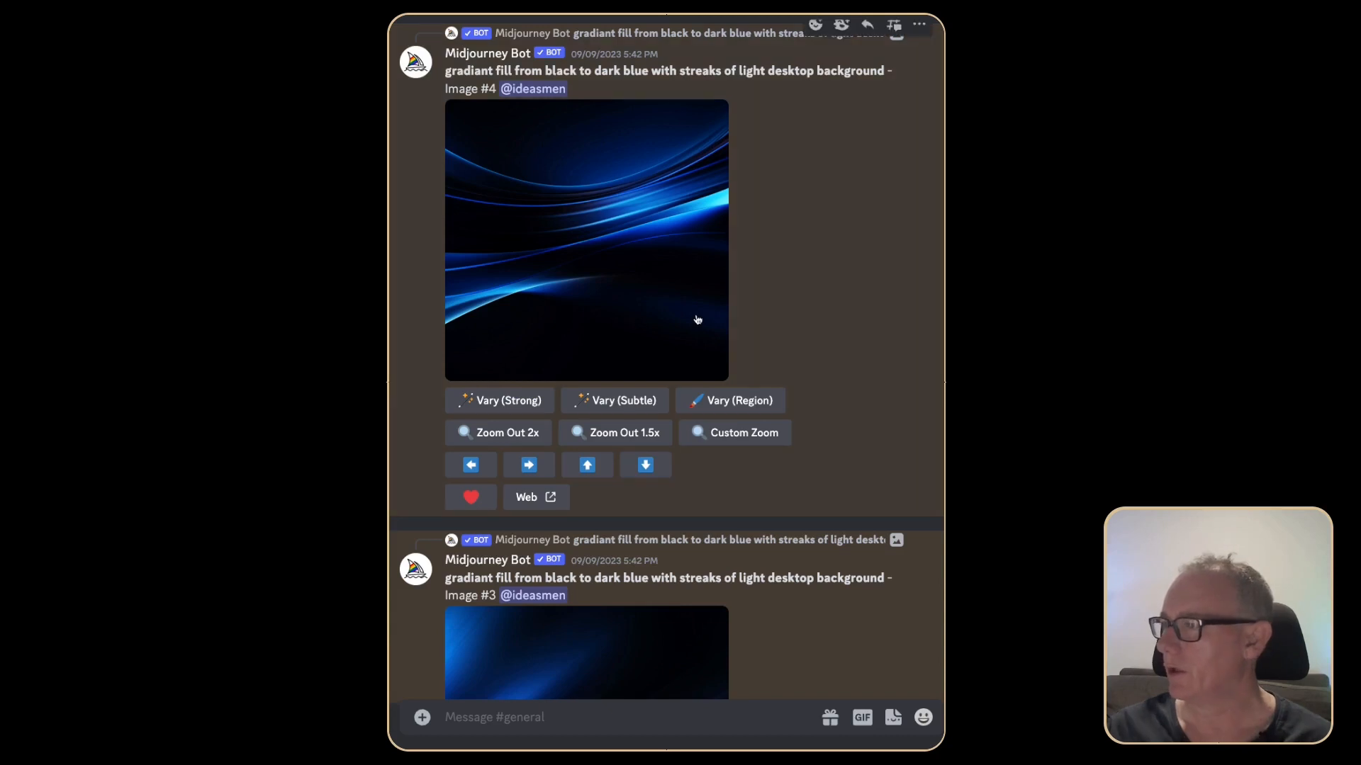
Scroll through the Midjourney 16:9 black-to-dark-blue streak gradient backgrounds
scroll(down, 3)
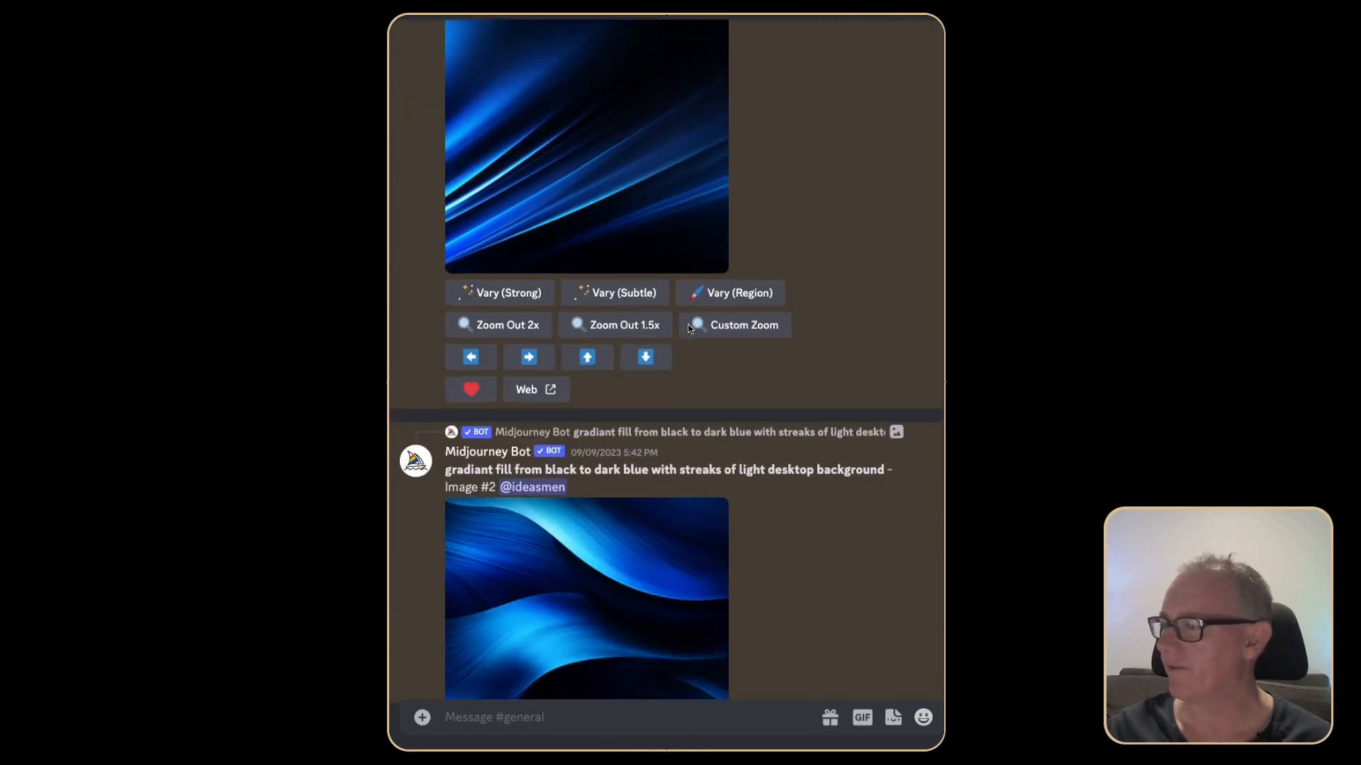
scroll(down, 3)
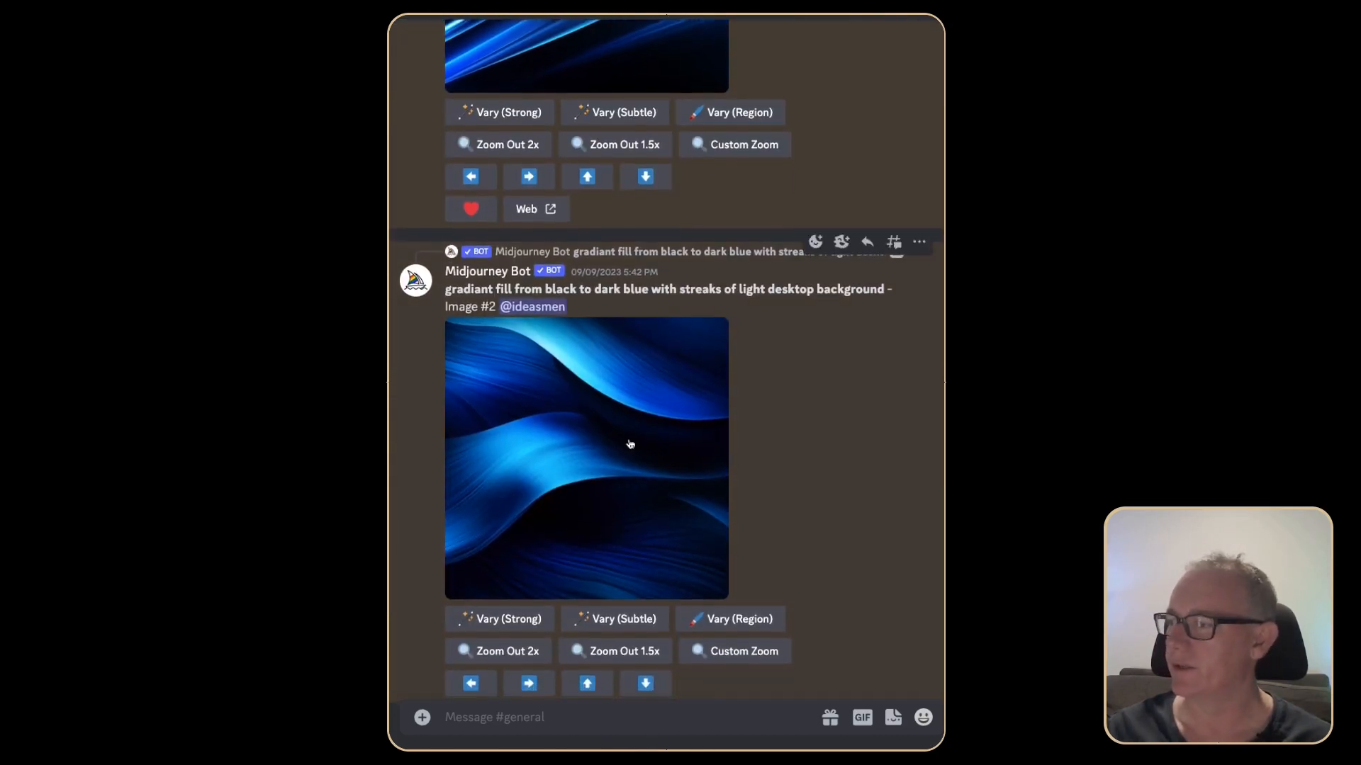
scroll(down, 3)
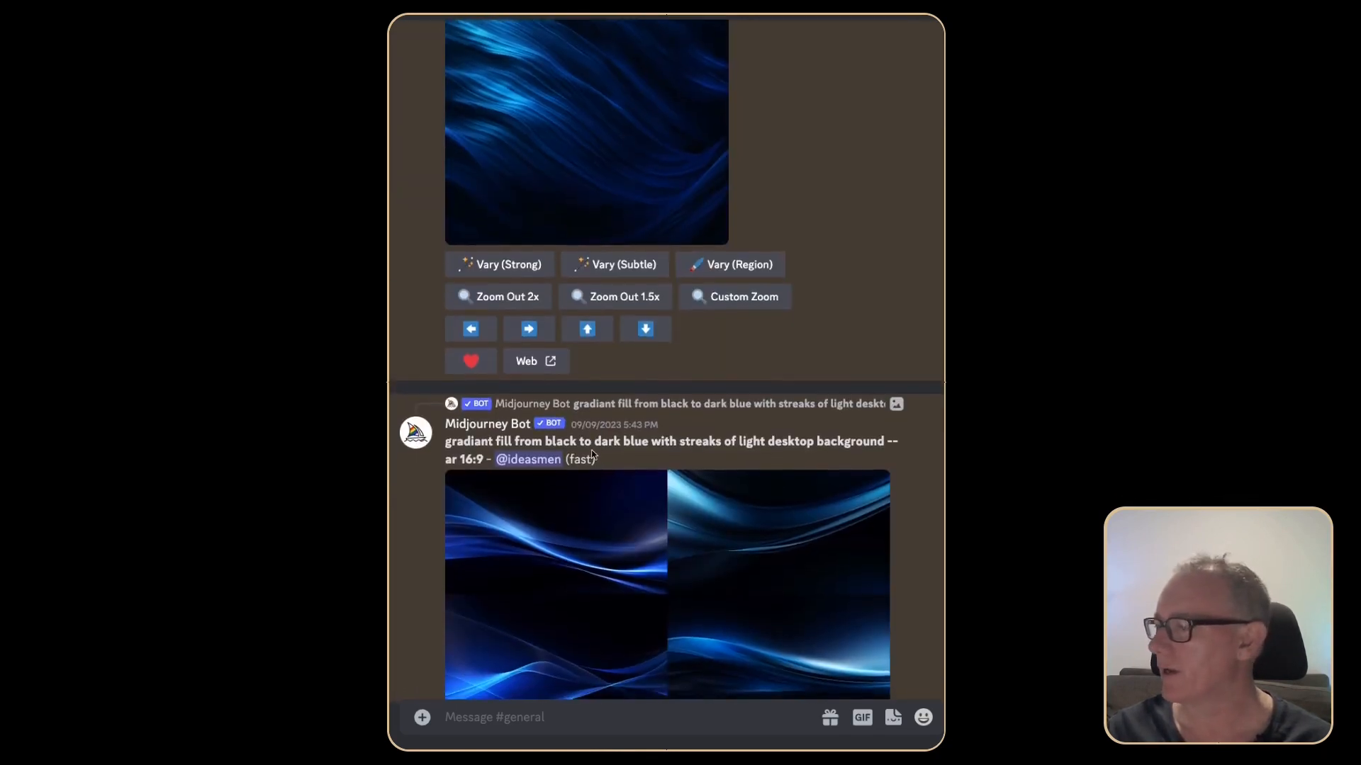
scroll(down, 3)
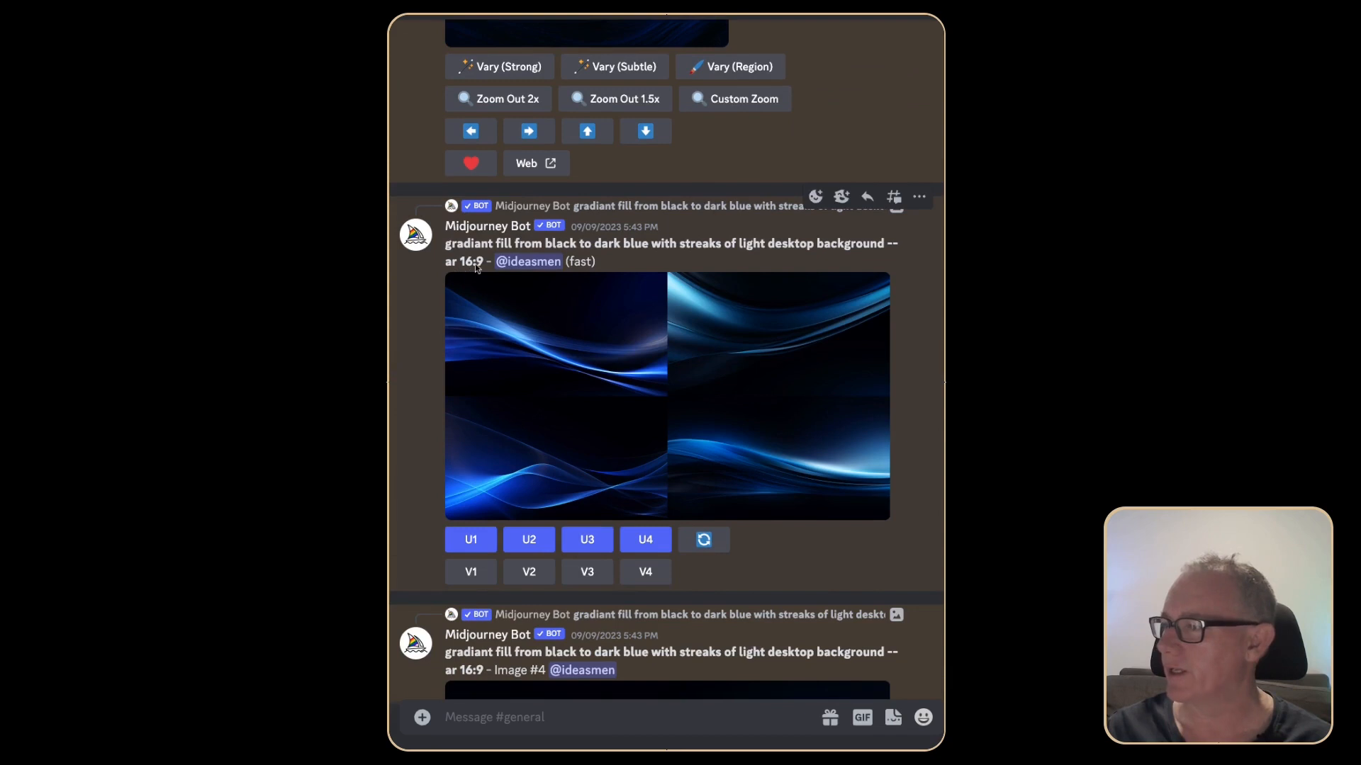
scroll(down, 3)
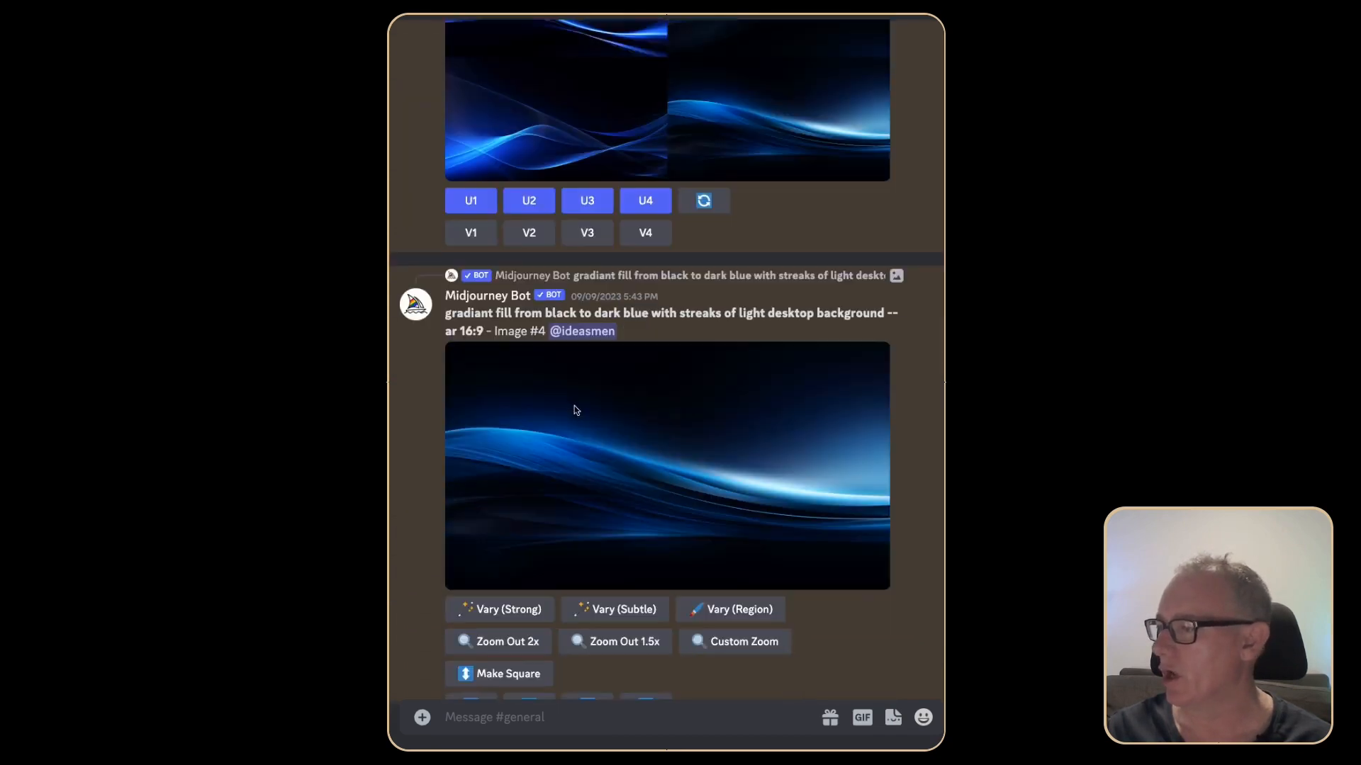
scroll(down, 3)
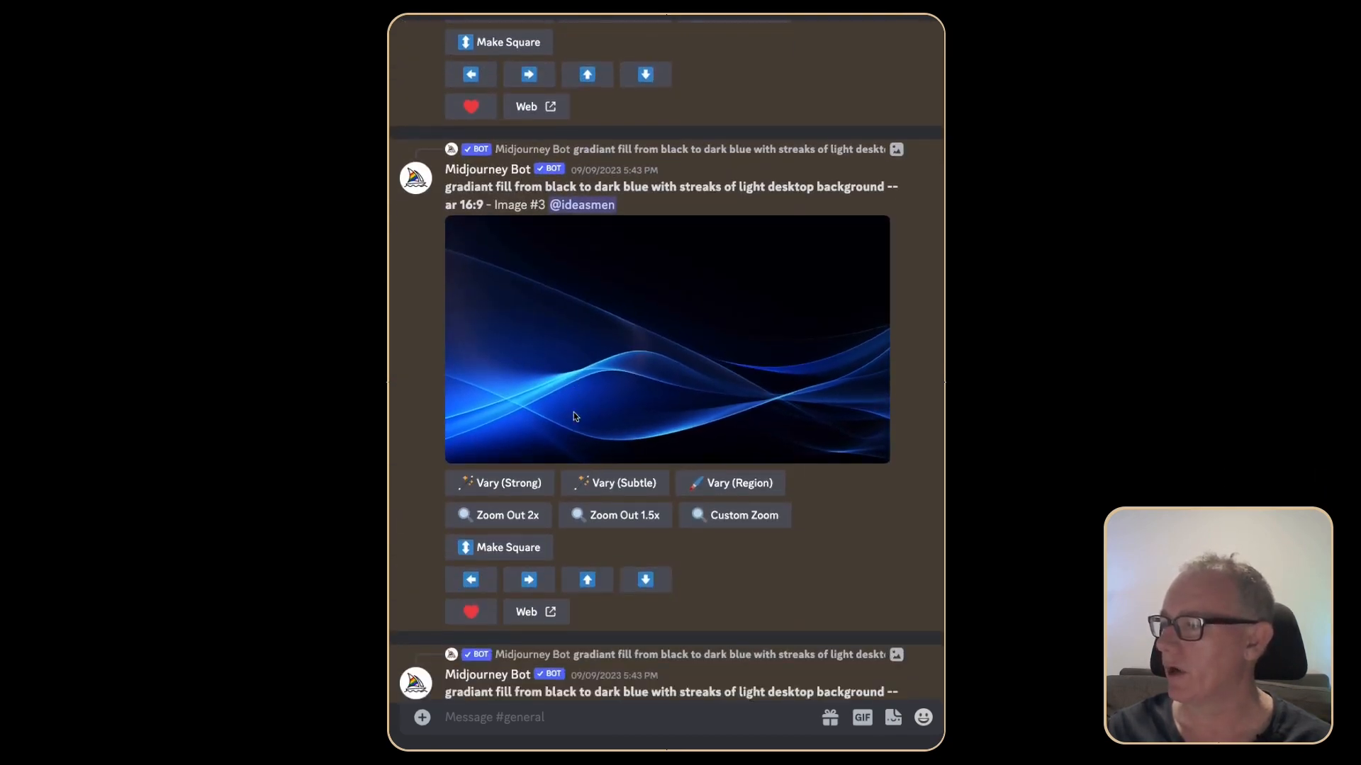
scroll(down, 3)
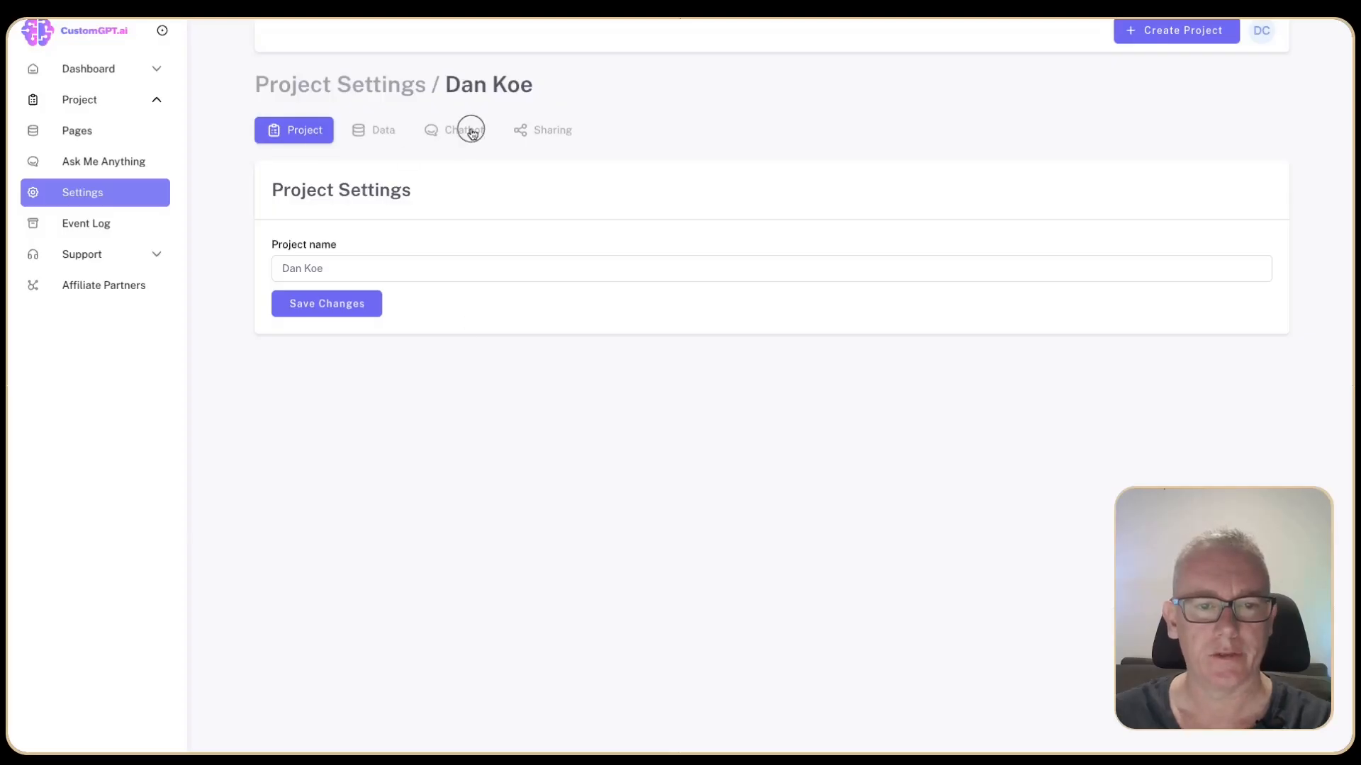
Replace the chatbot's background with the bg1.png dark blue light-streak image
click(458, 129)
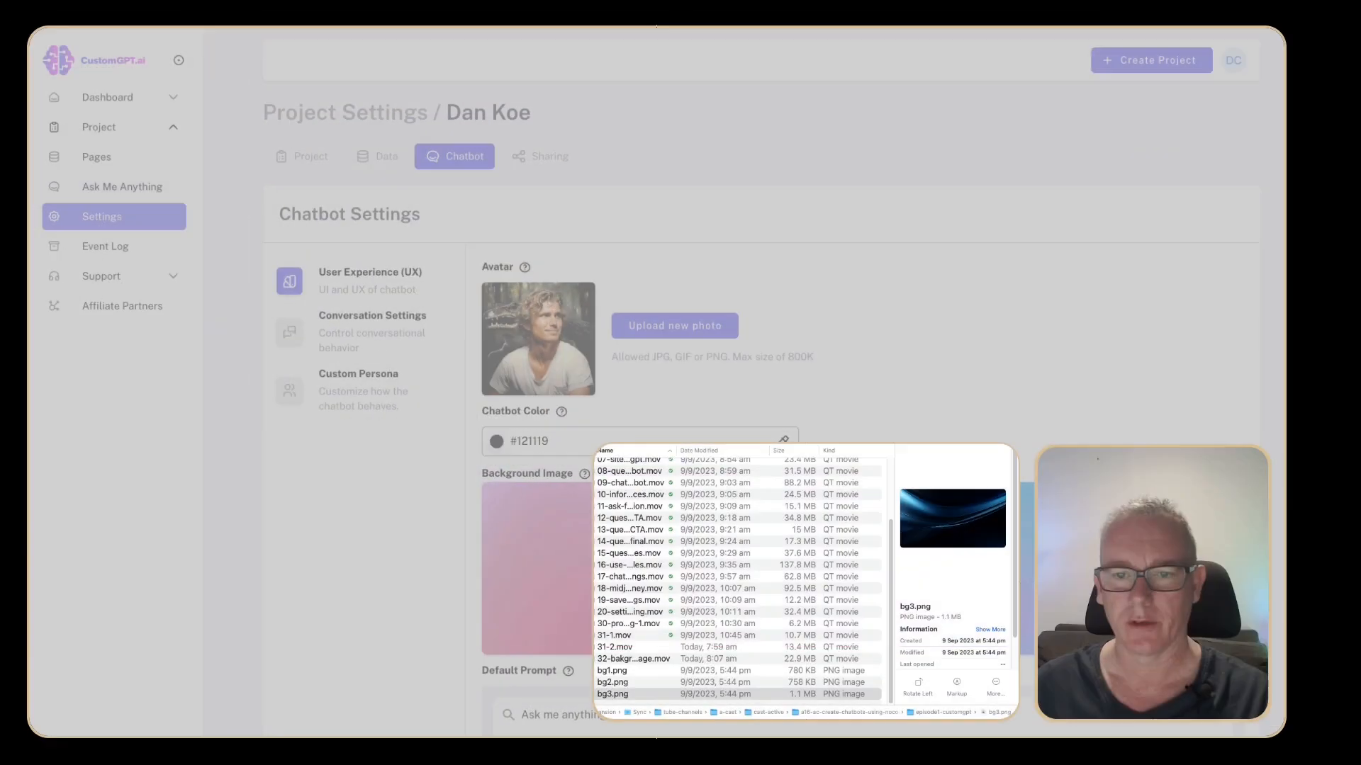
click(651, 670)
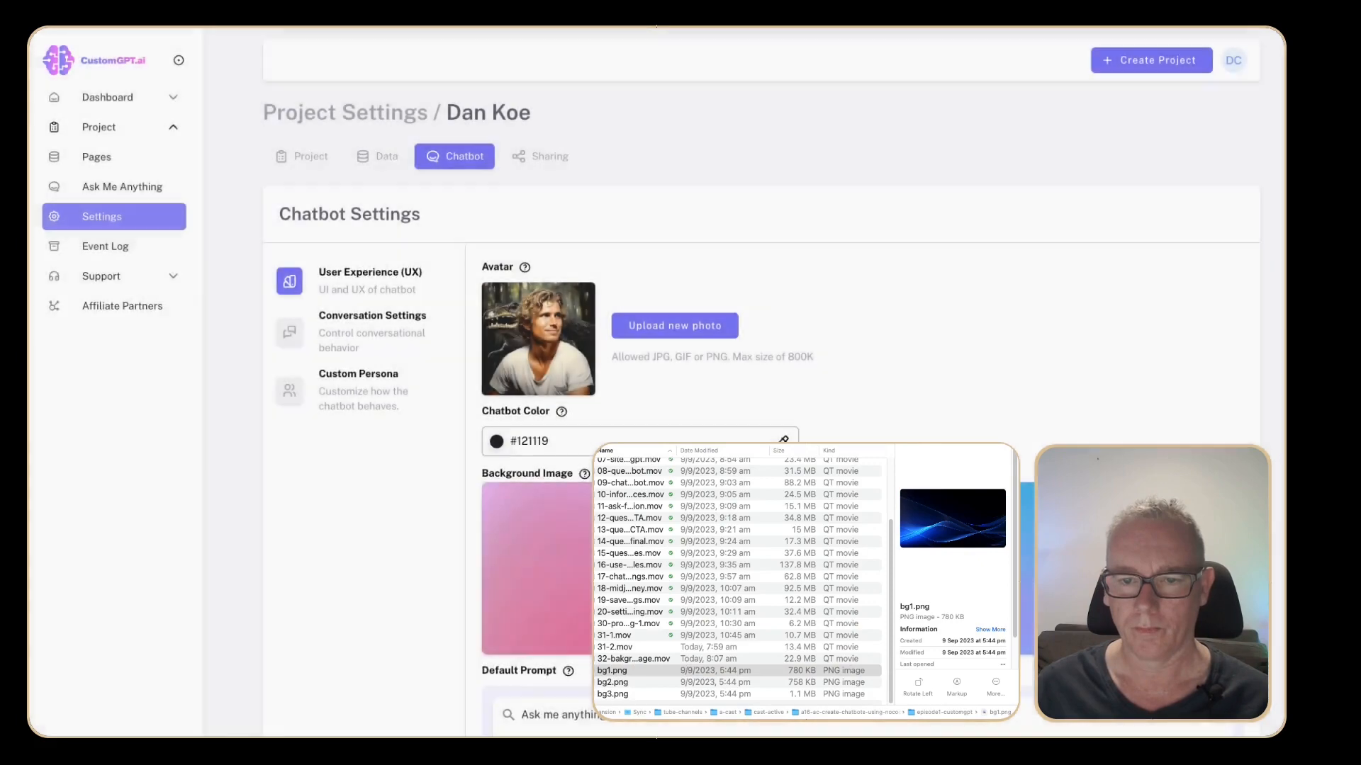
scroll(down, 3)
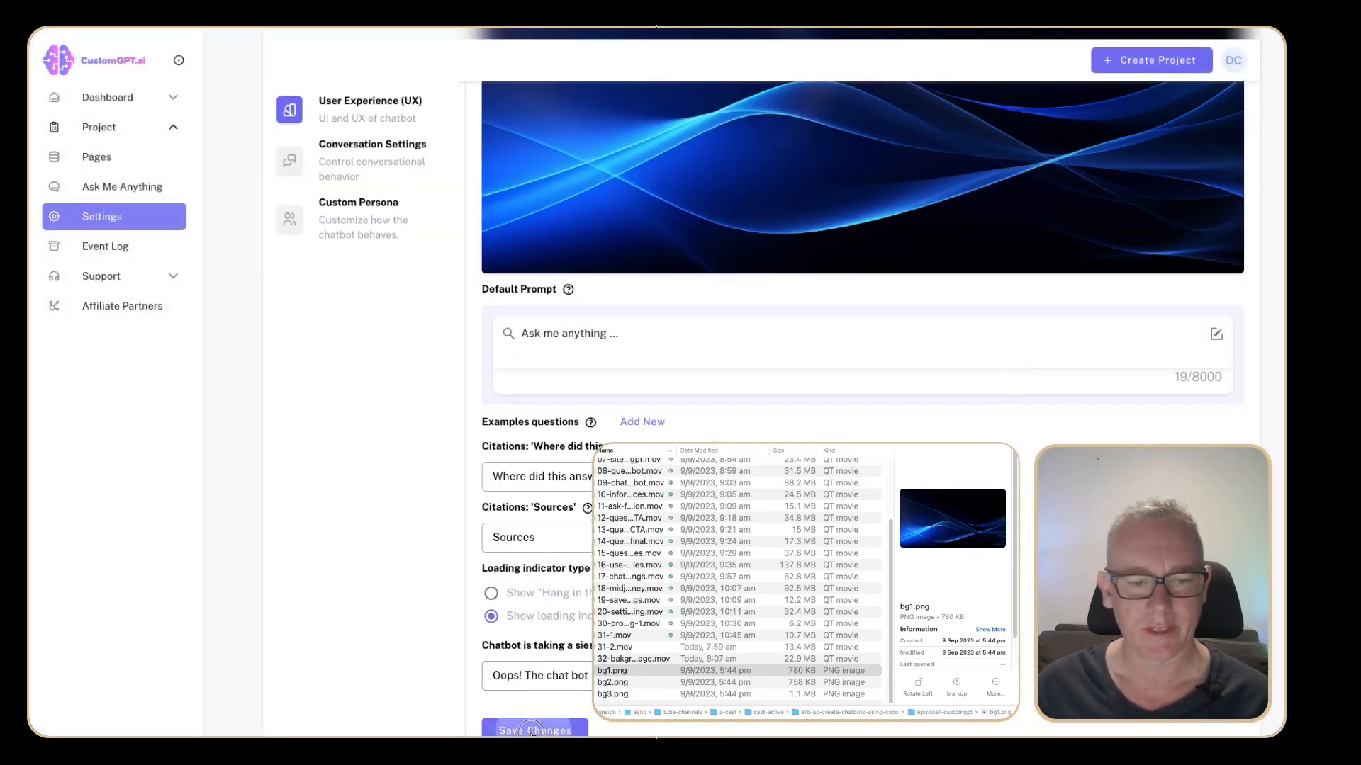